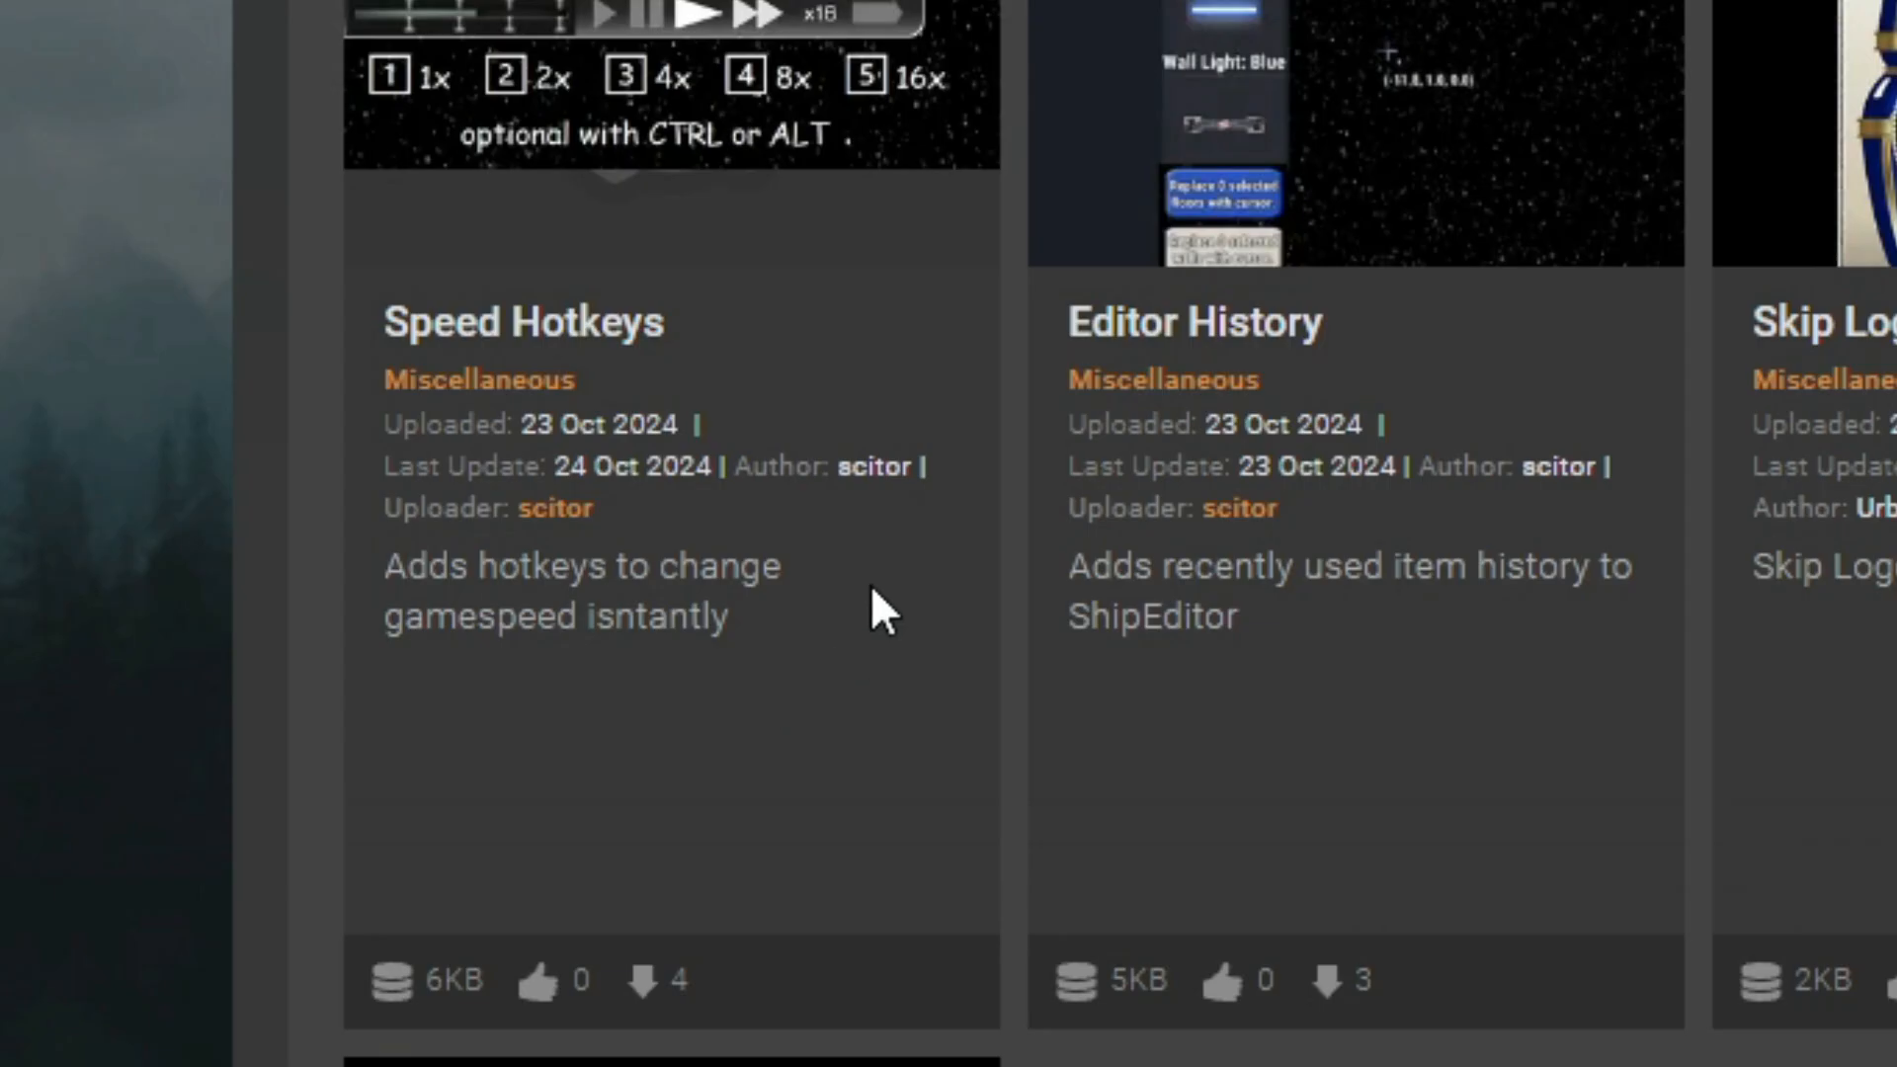
On the Floor And Walls Vis page, expand Requirements and open the BepInEx releases link
{"action": "scroll", "scroll_direction": "down", "scroll_amount": 3}
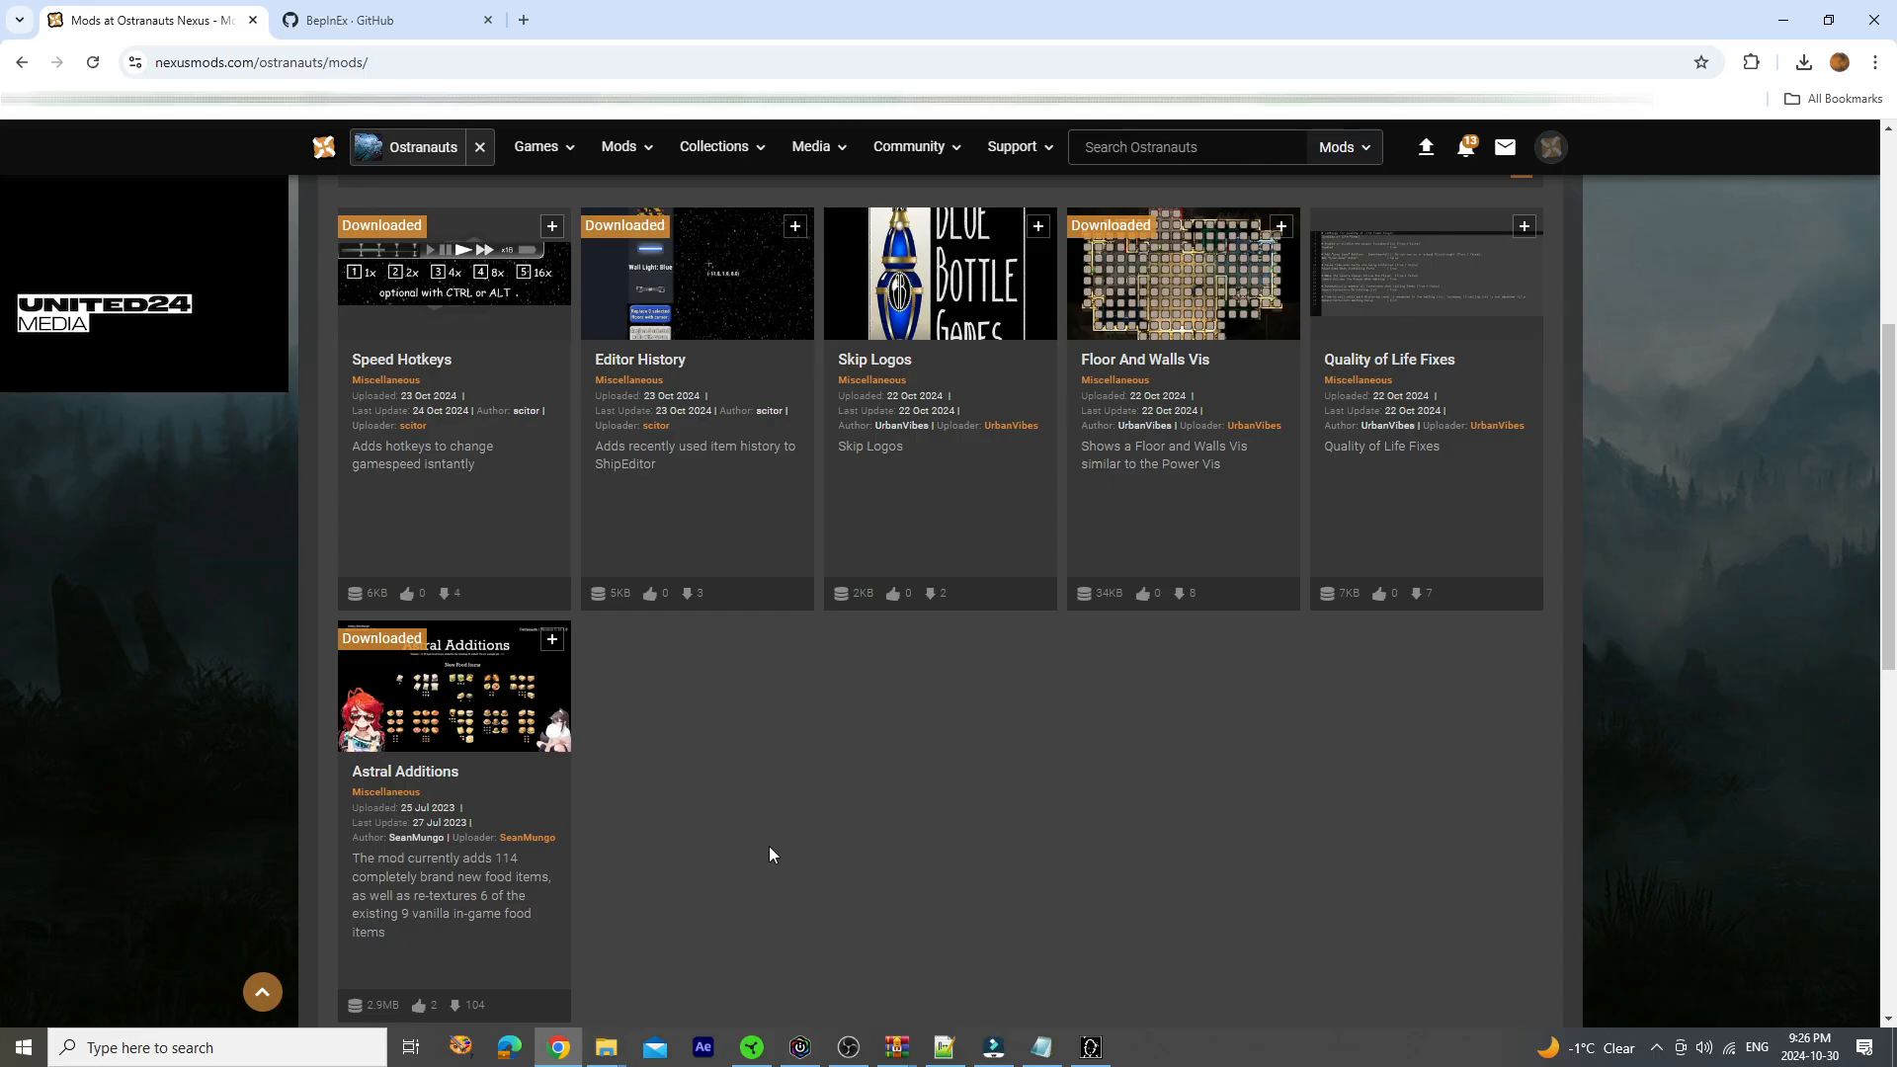
{"action": "mouse_move", "coordinate": [1035, 869]}
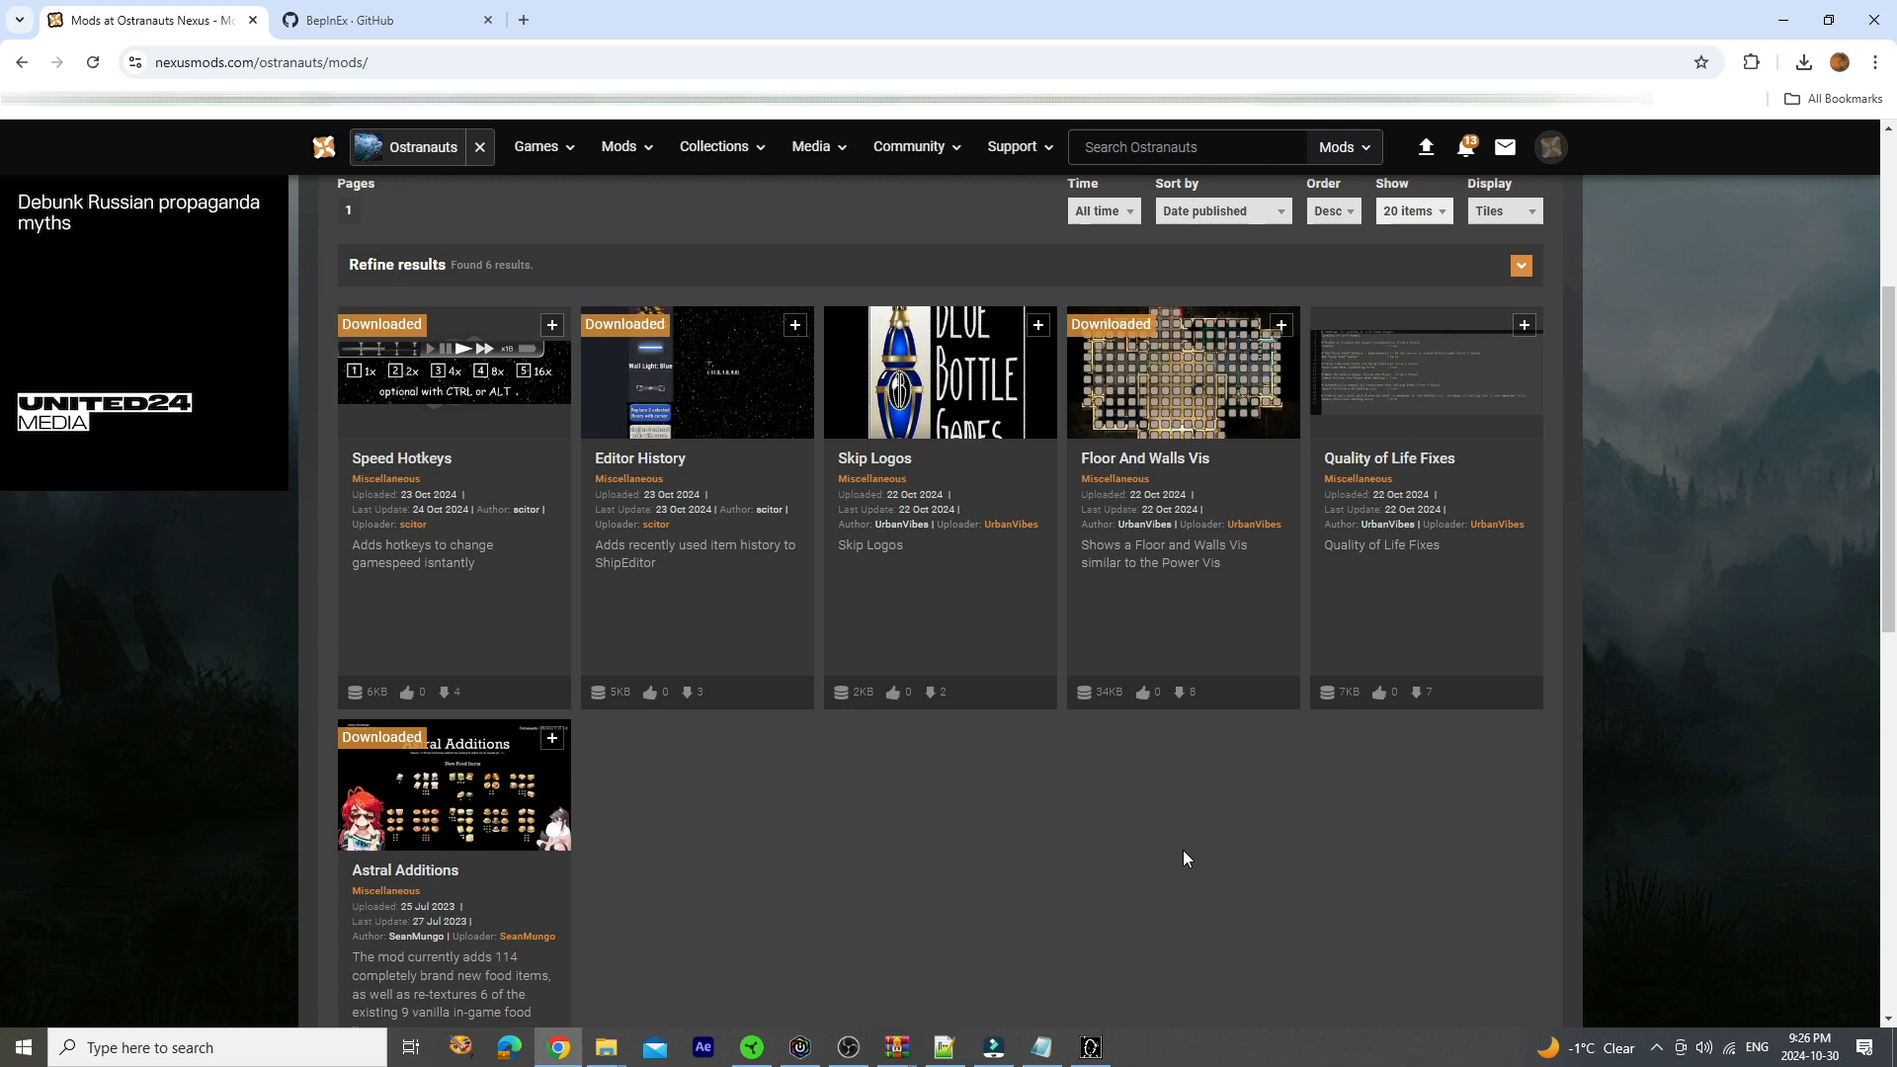
{"action": "scroll", "scroll_direction": "down", "scroll_amount": 3}
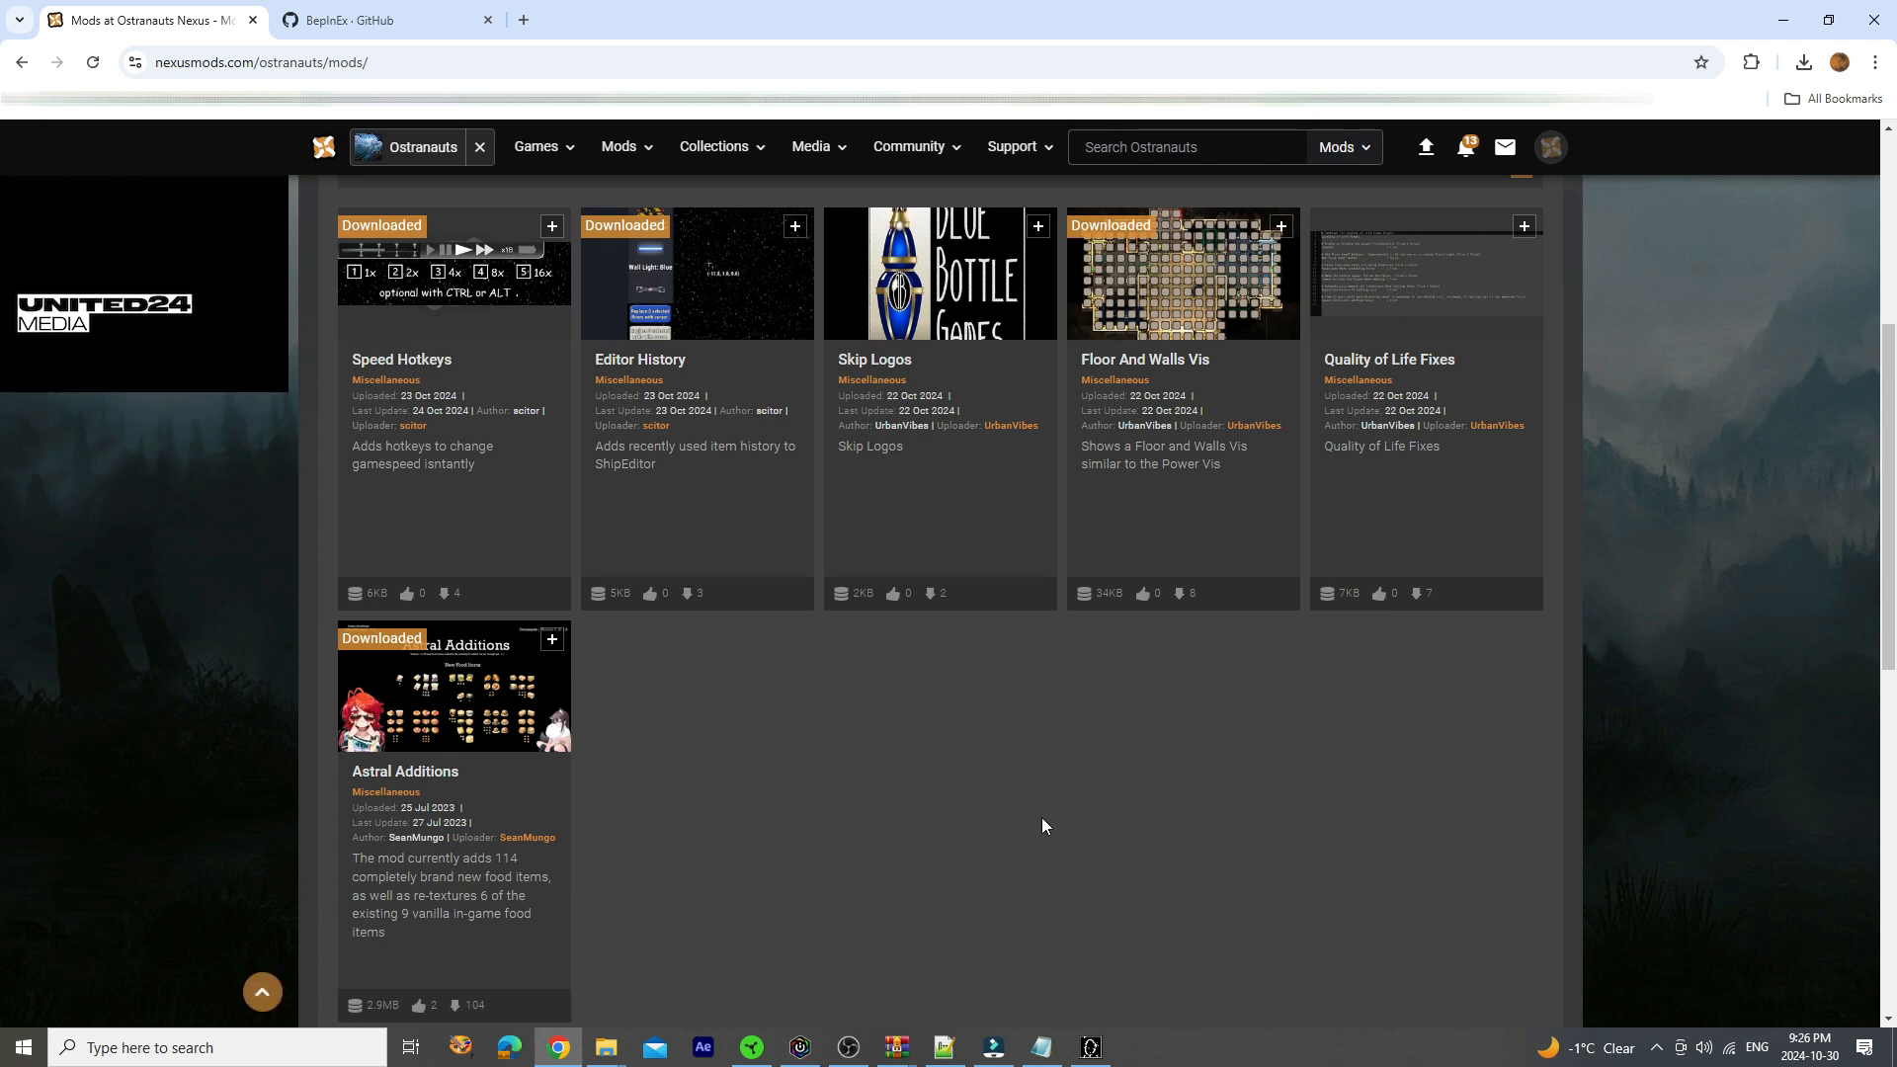
{"action": "mouse_move", "coordinate": [1031, 771]}
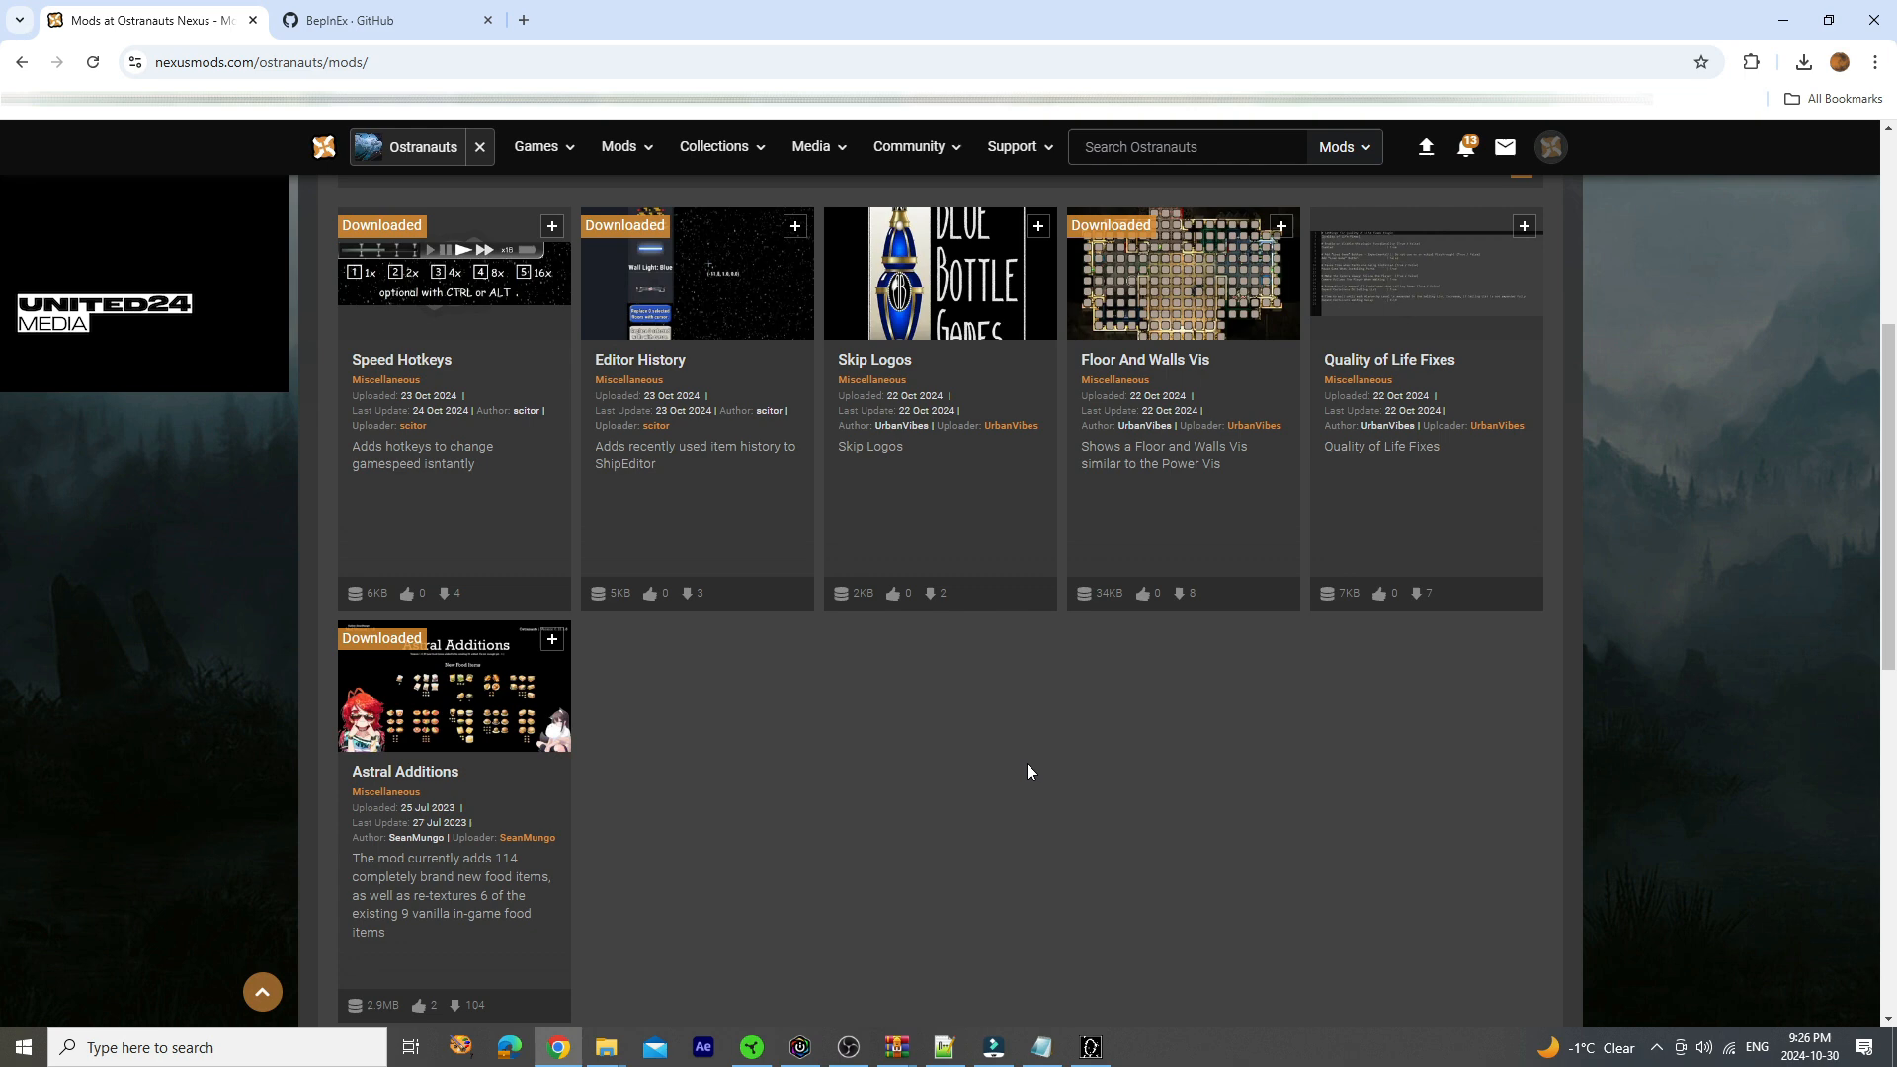
{"action": "mouse_move", "coordinate": [999, 782]}
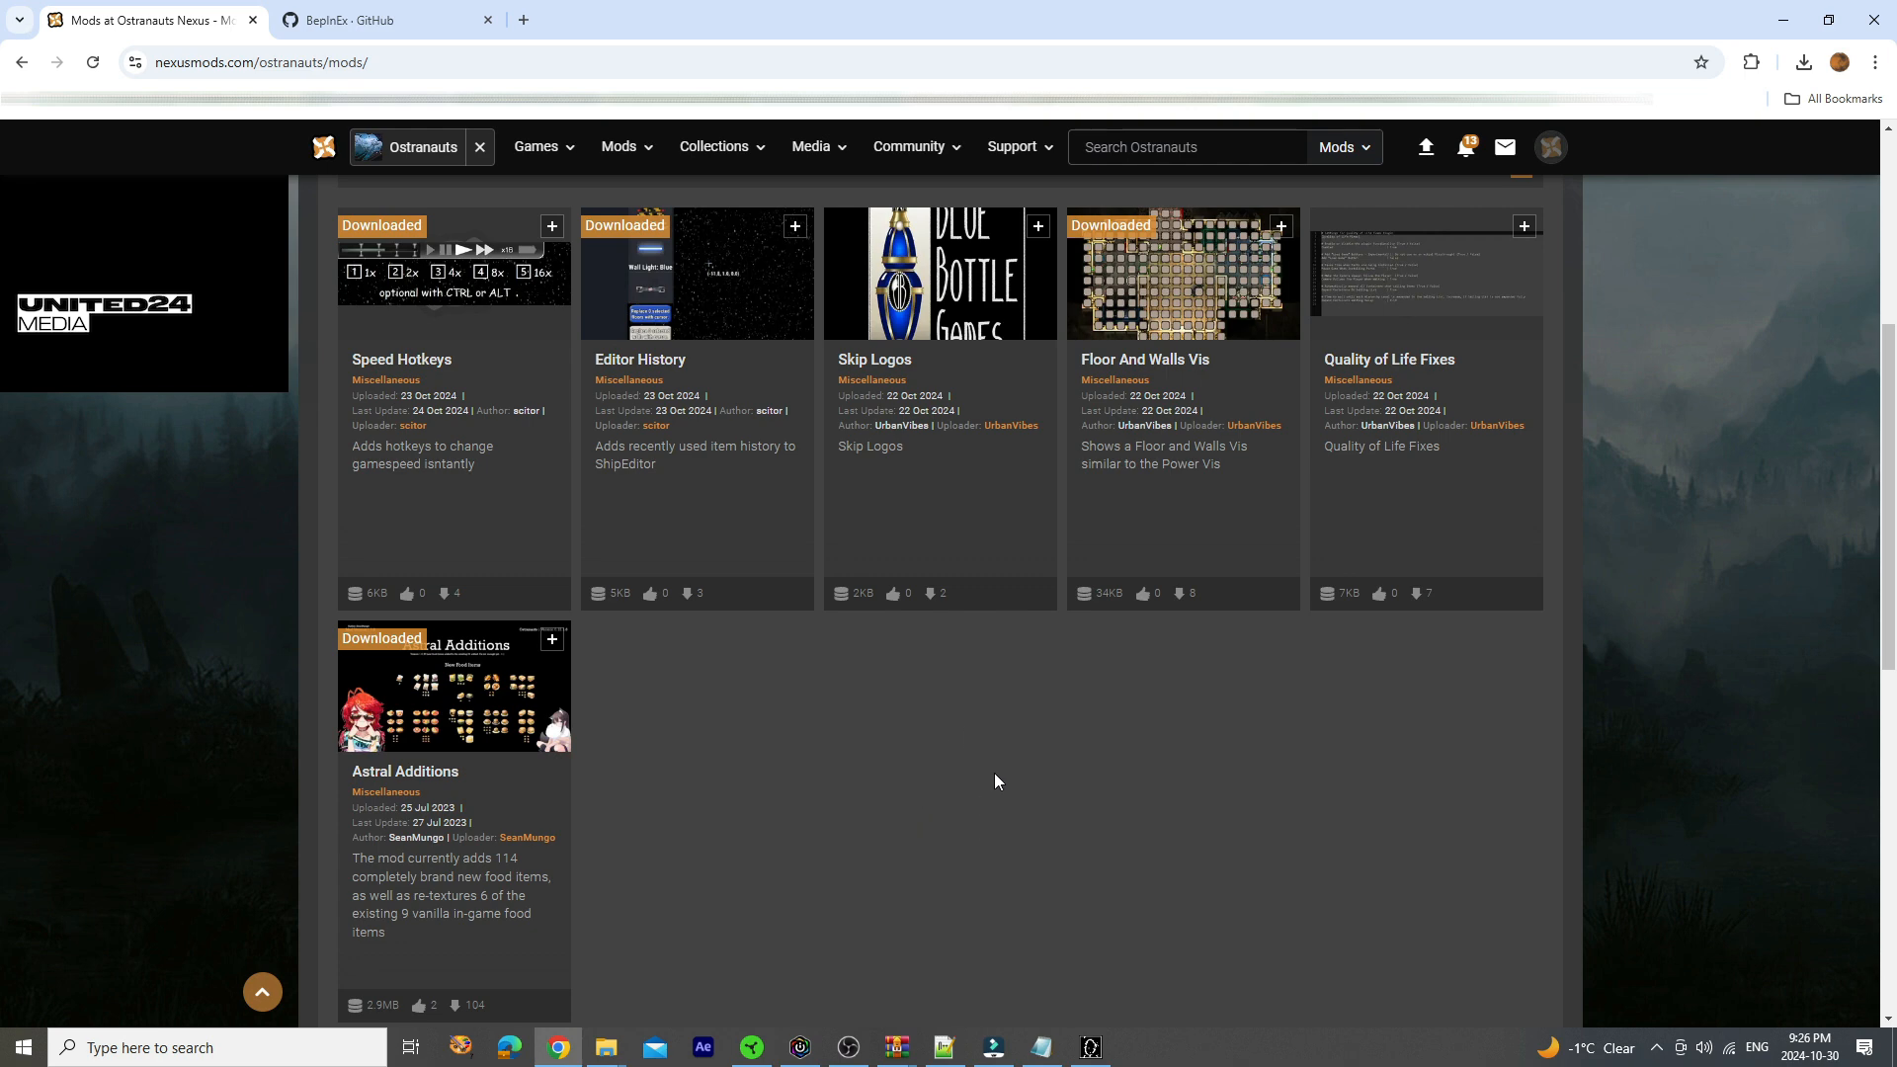
{"action": "mouse_move", "coordinate": [1206, 485]}
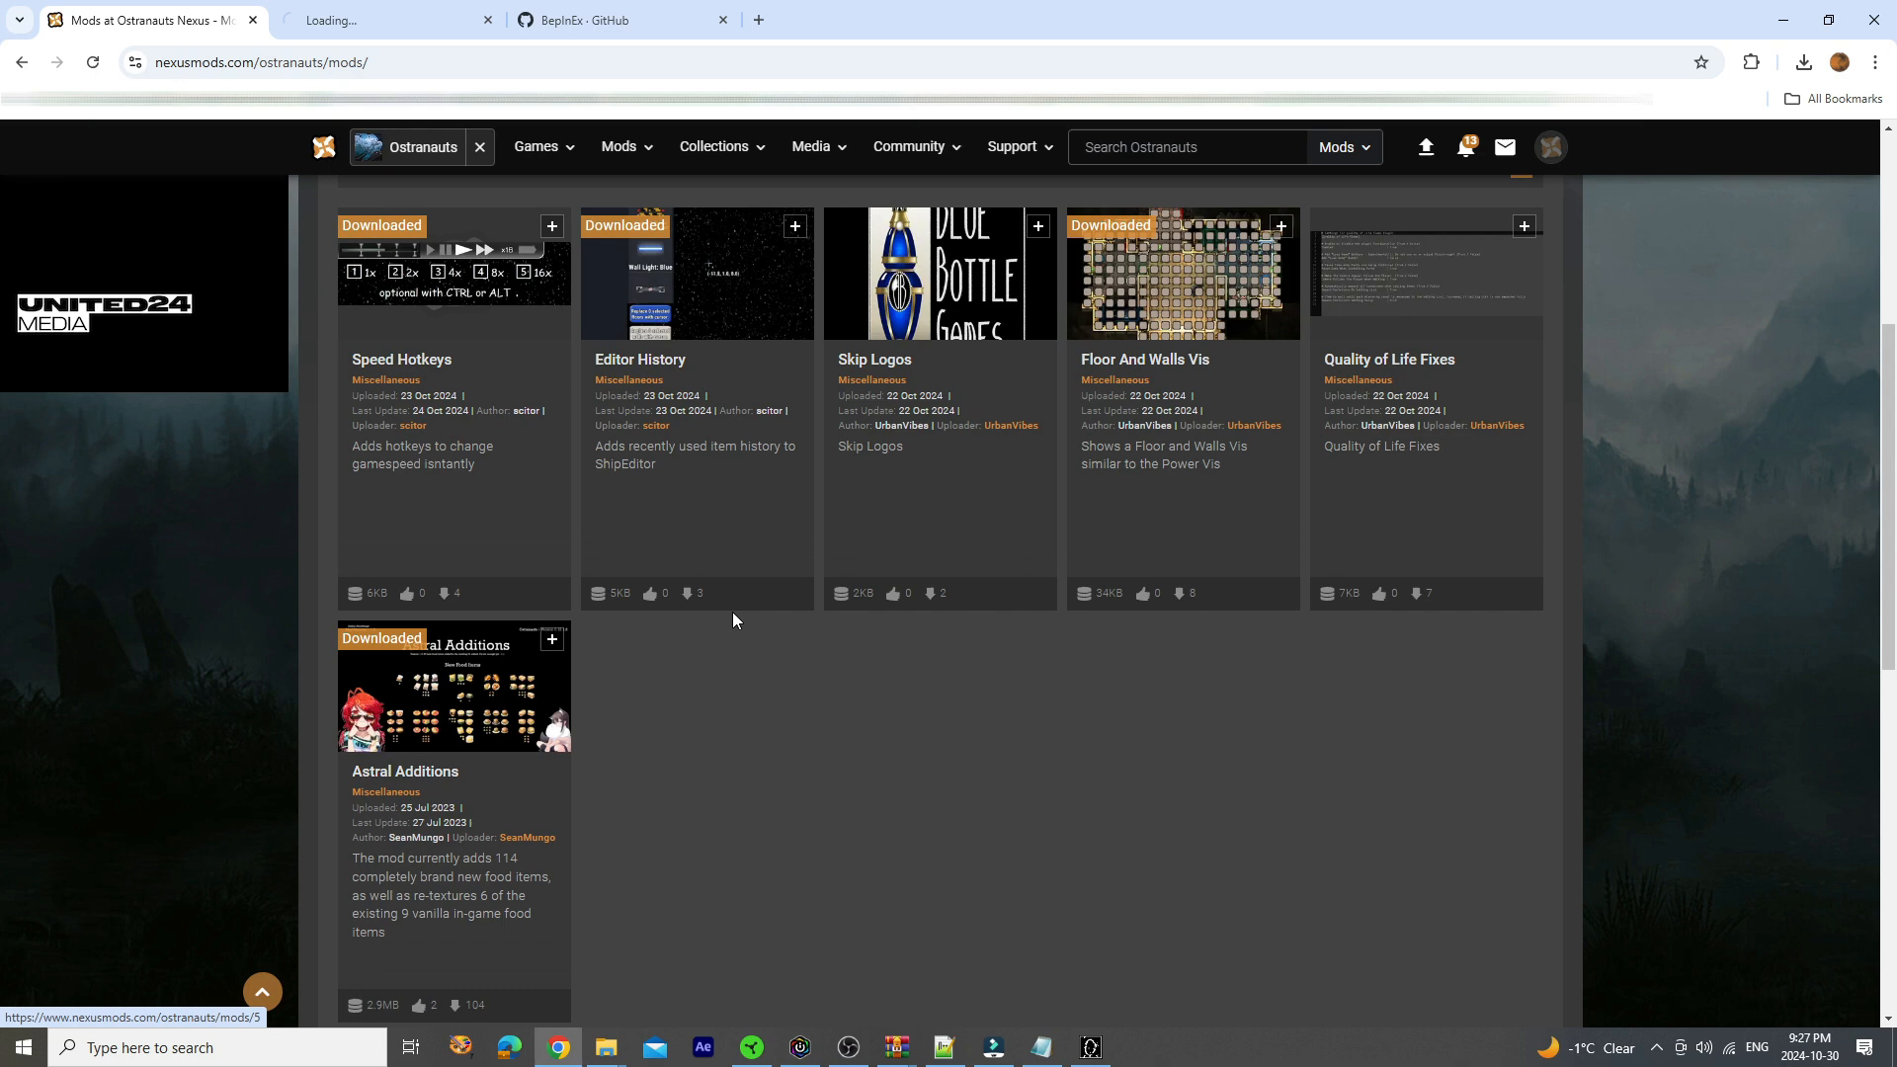
{"action": "left_click", "coordinate": [1145, 359]}
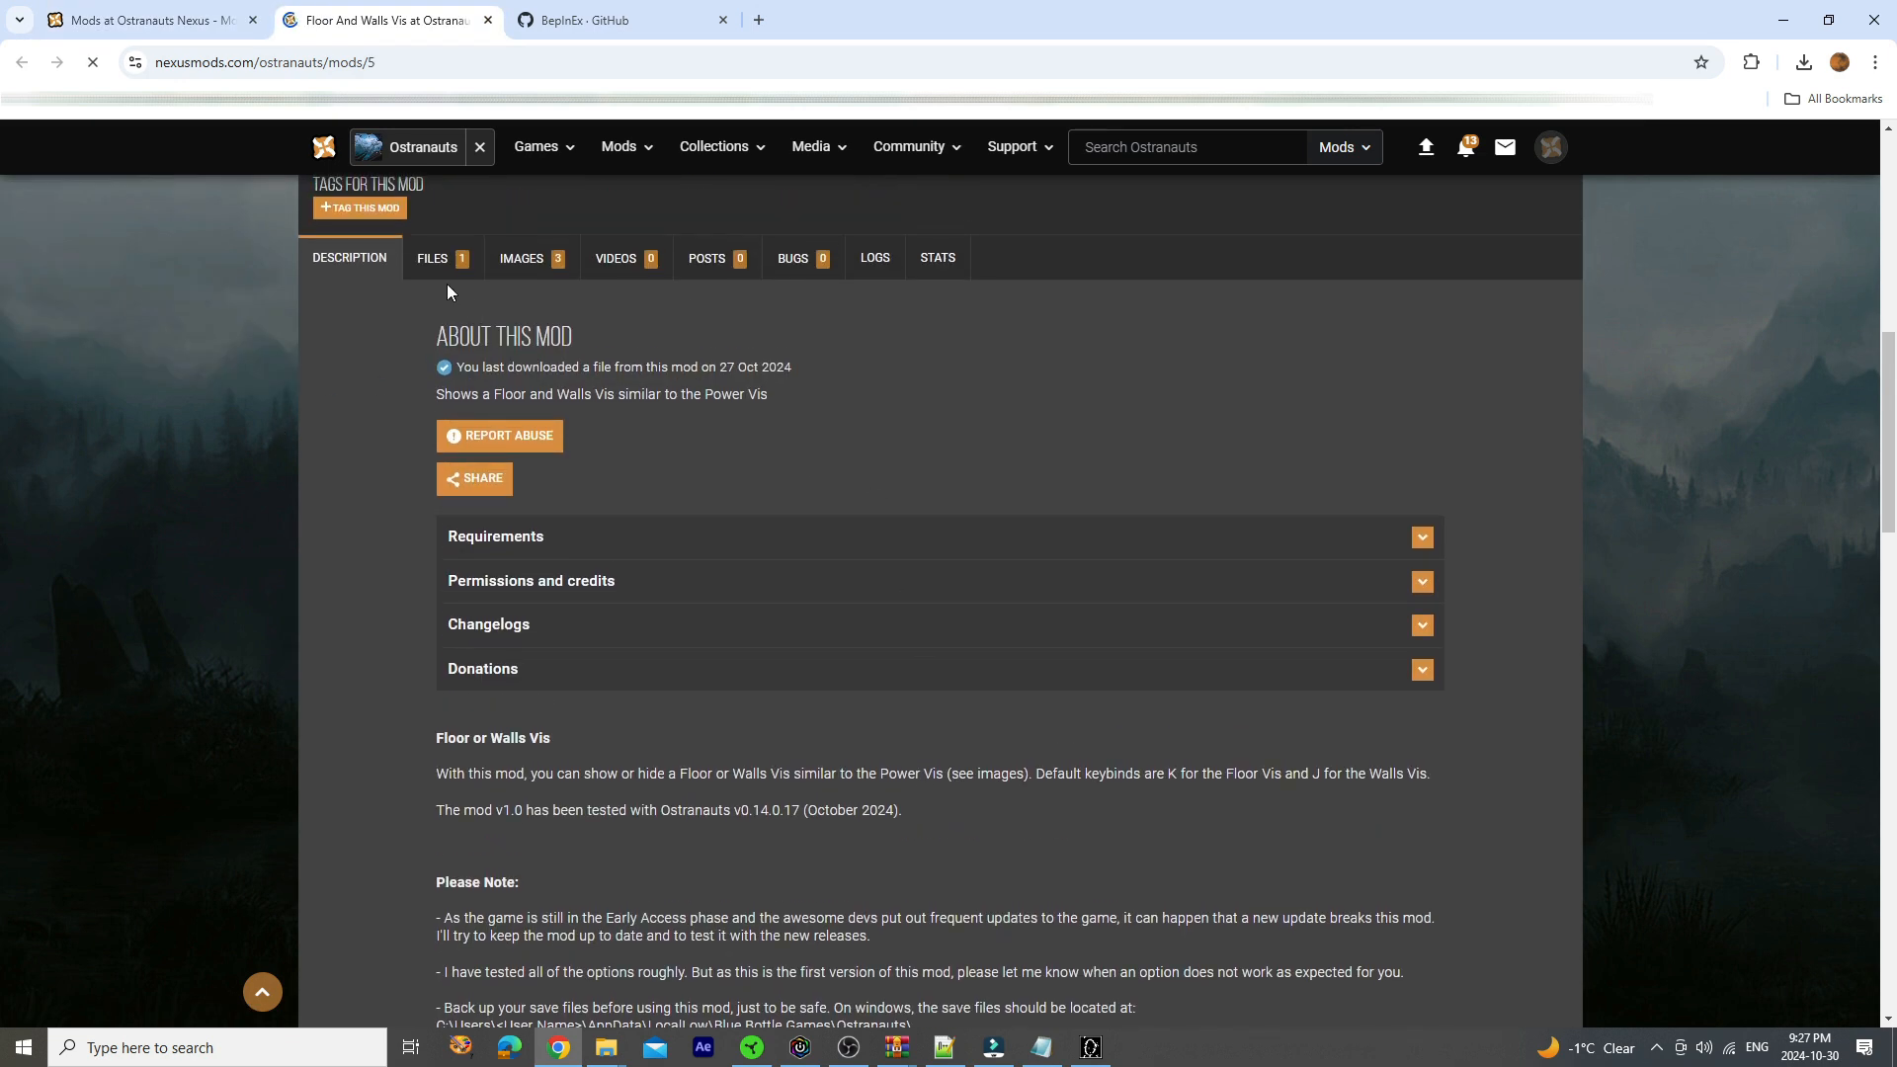
{"action": "scroll", "scroll_direction": "down", "scroll_amount": 3}
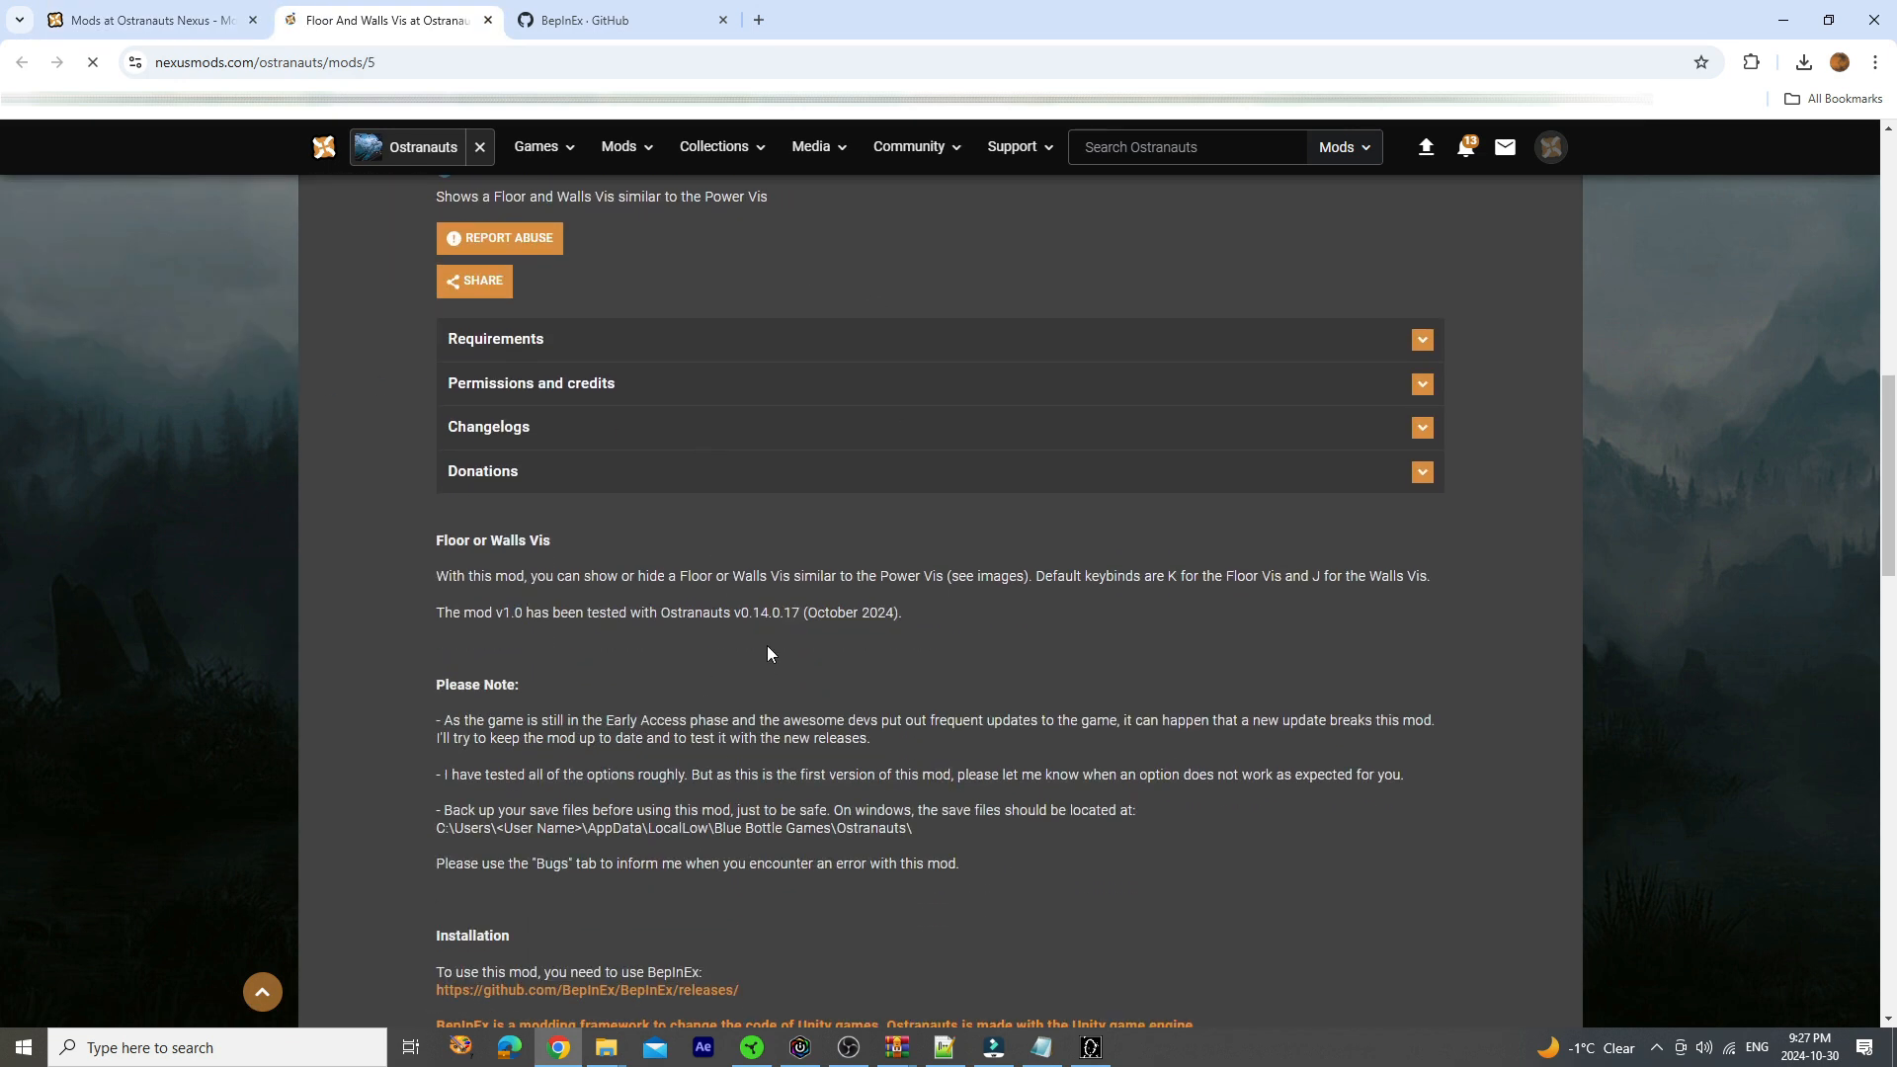
{"action": "left_click", "coordinate": [496, 338]}
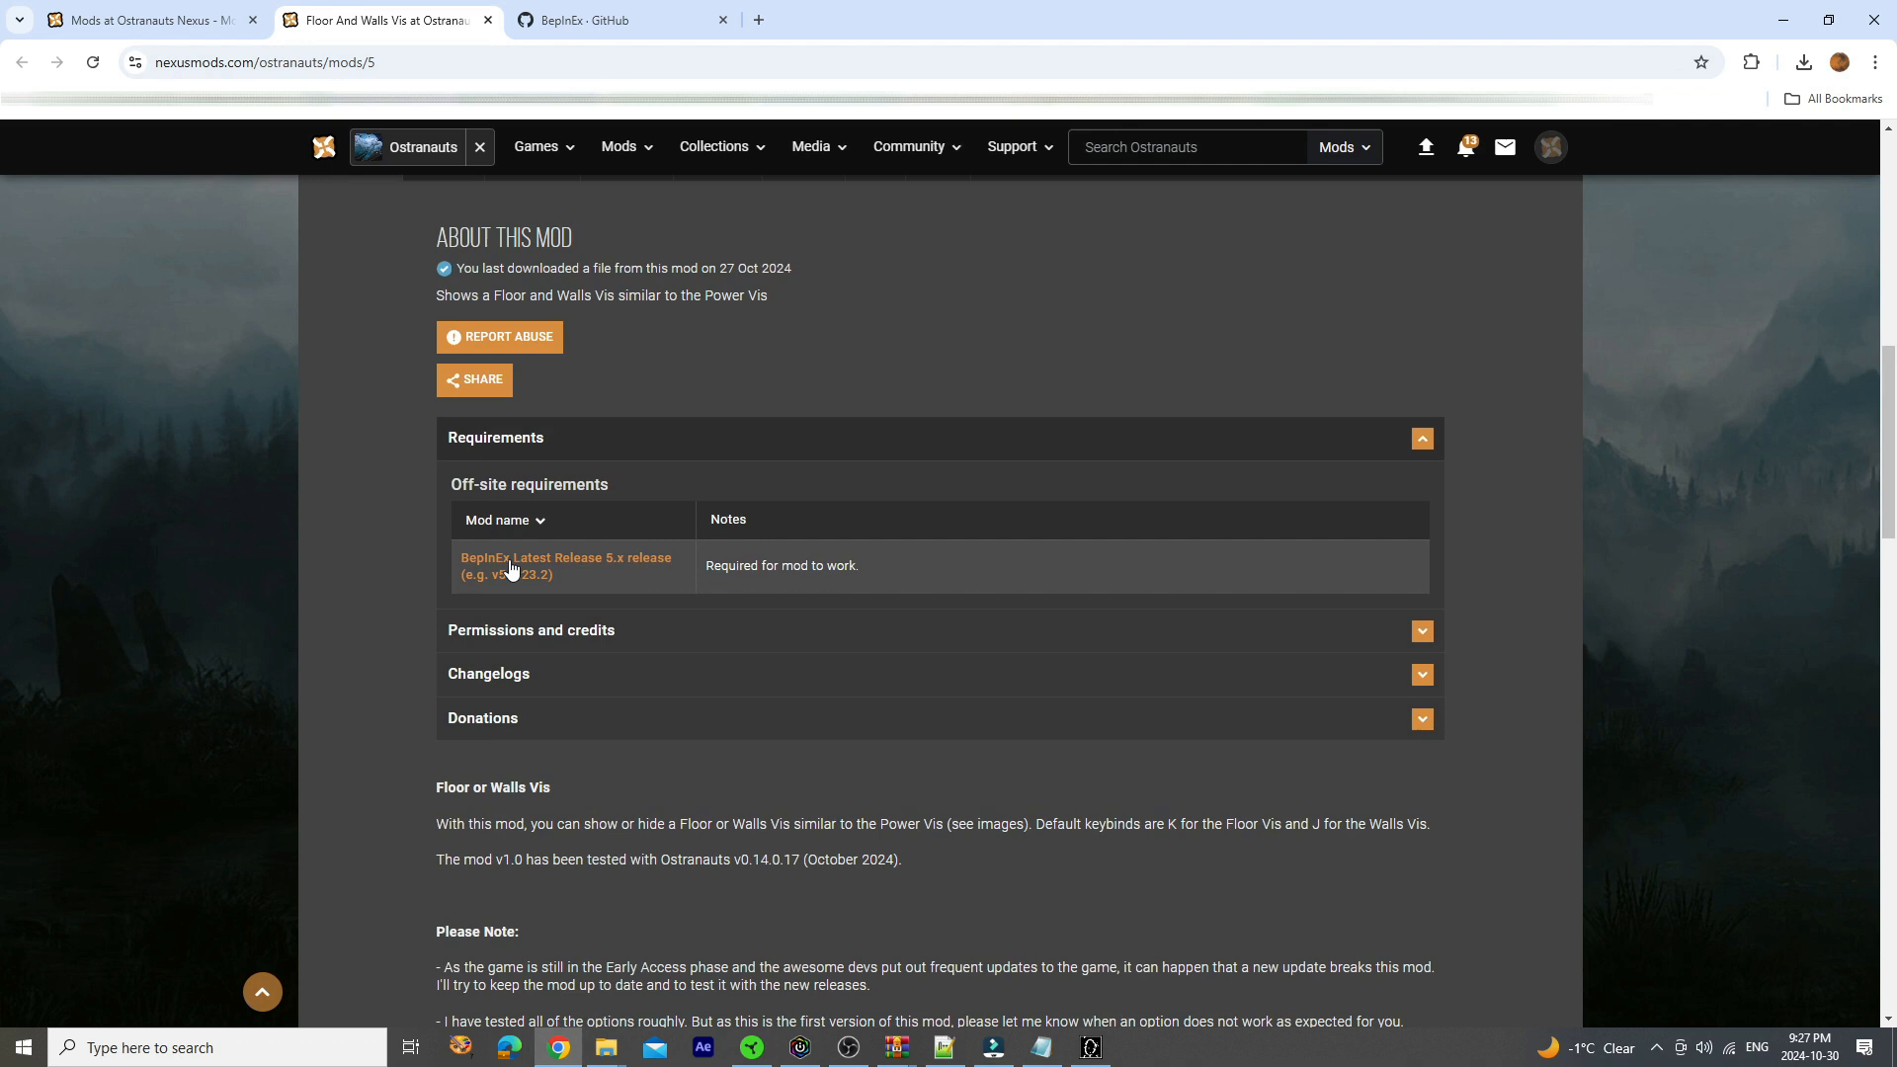
{"action": "left_click", "coordinate": [566, 566]}
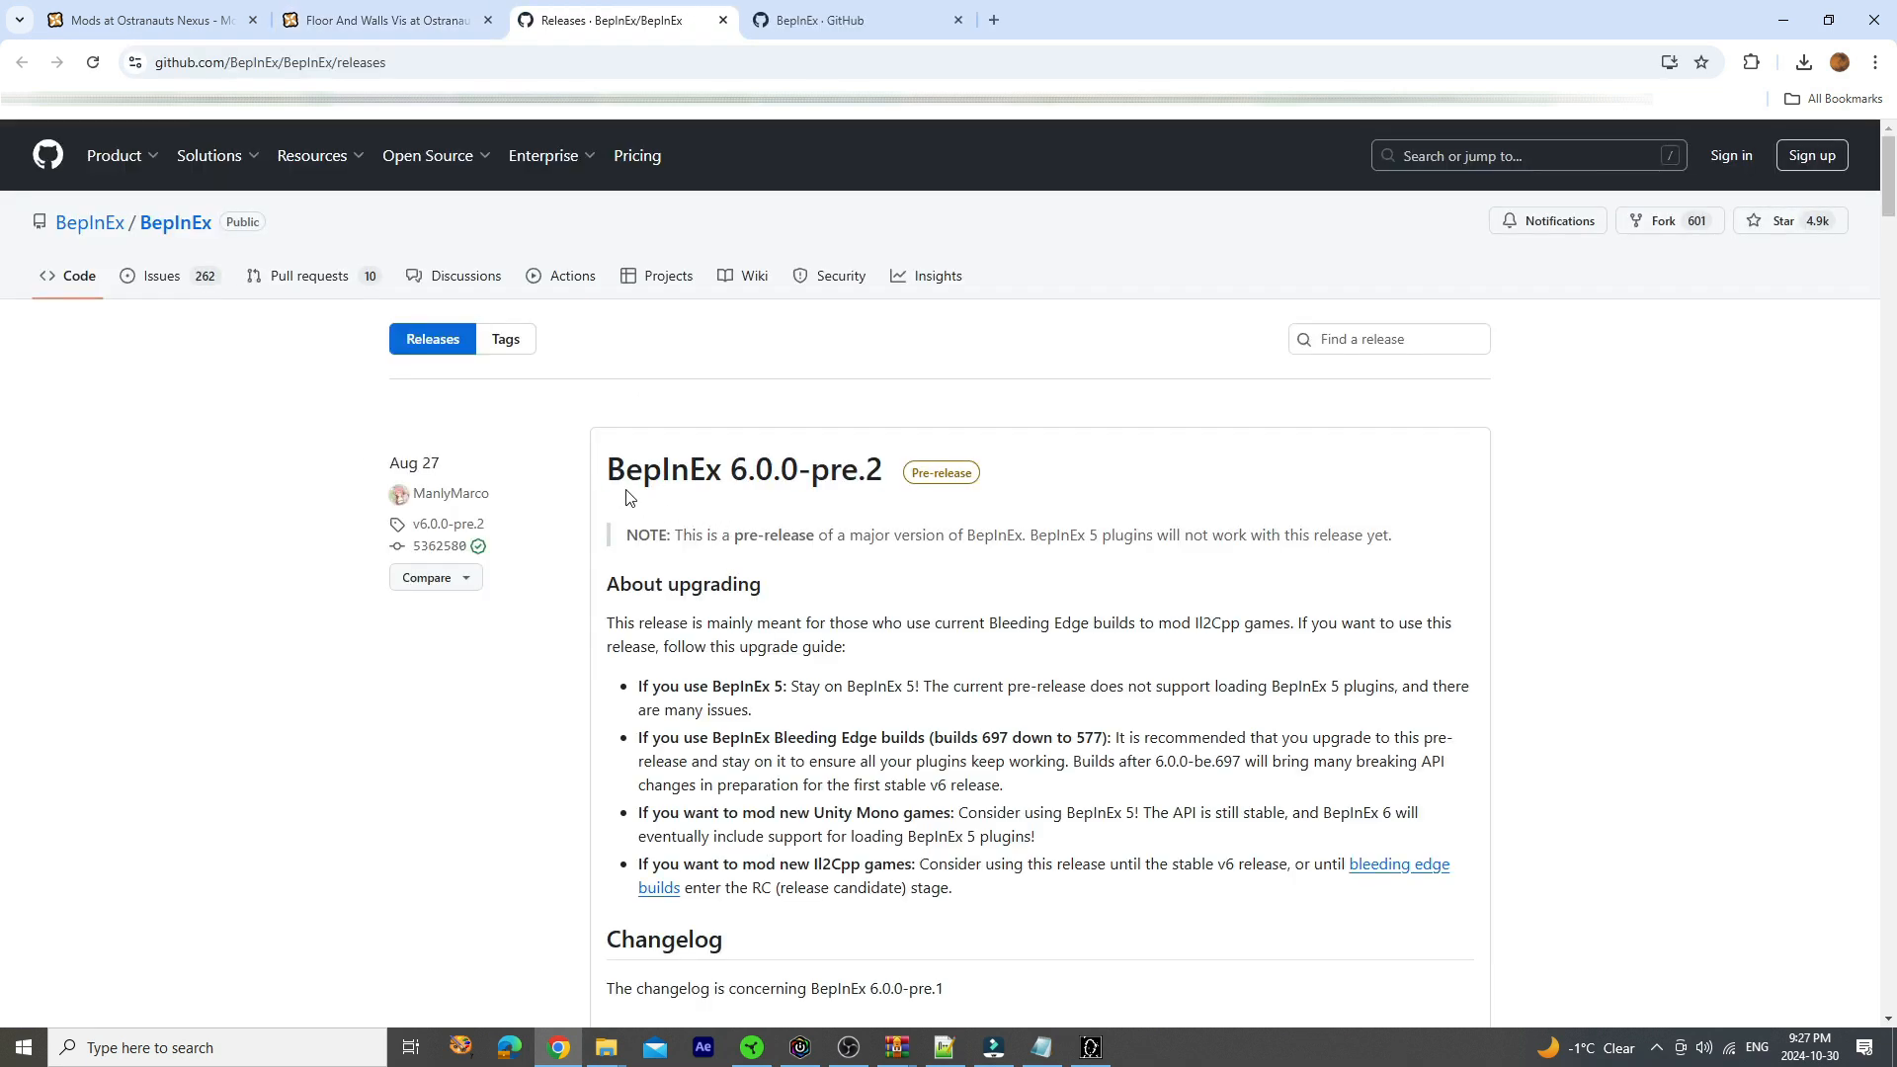
{"action": "mouse_move", "coordinate": [777, 497]}
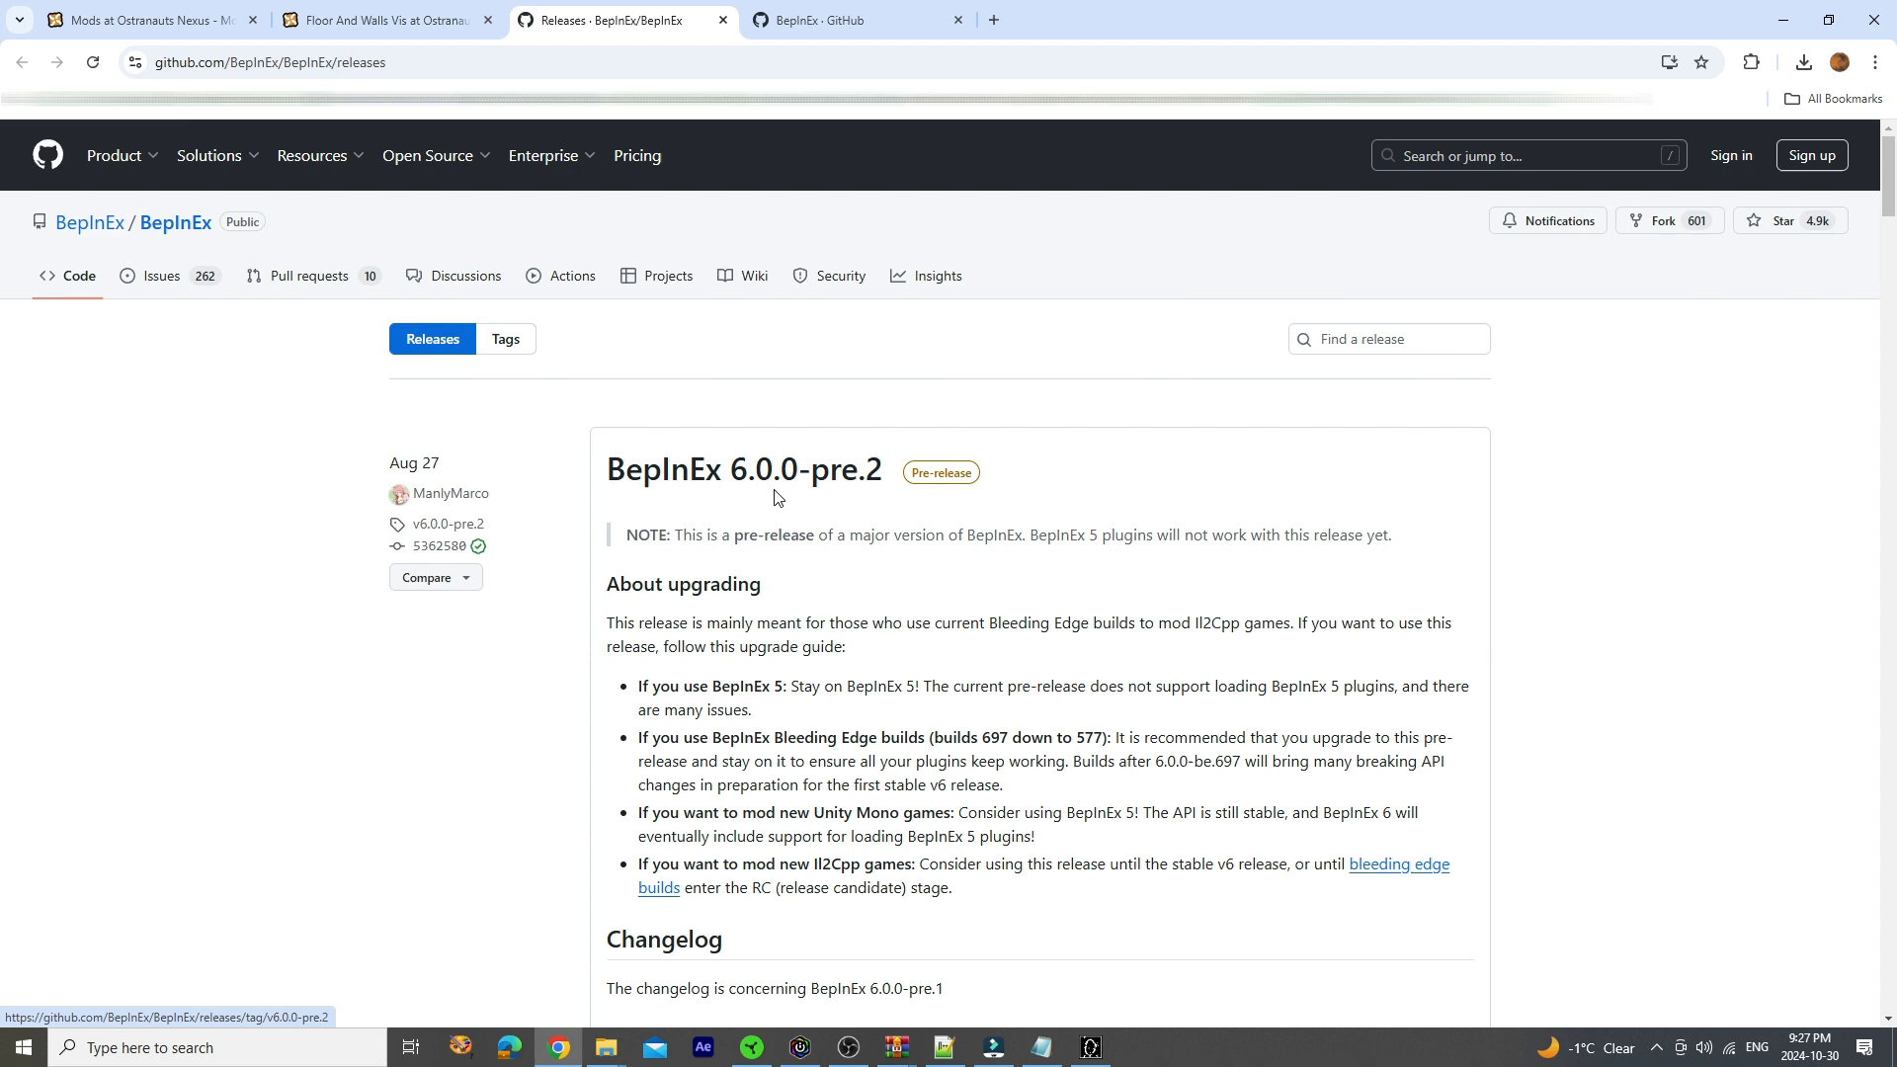
Back on the mod page, highlight the note about the latest BepInEx release
{"action": "left_click", "coordinate": [384, 20]}
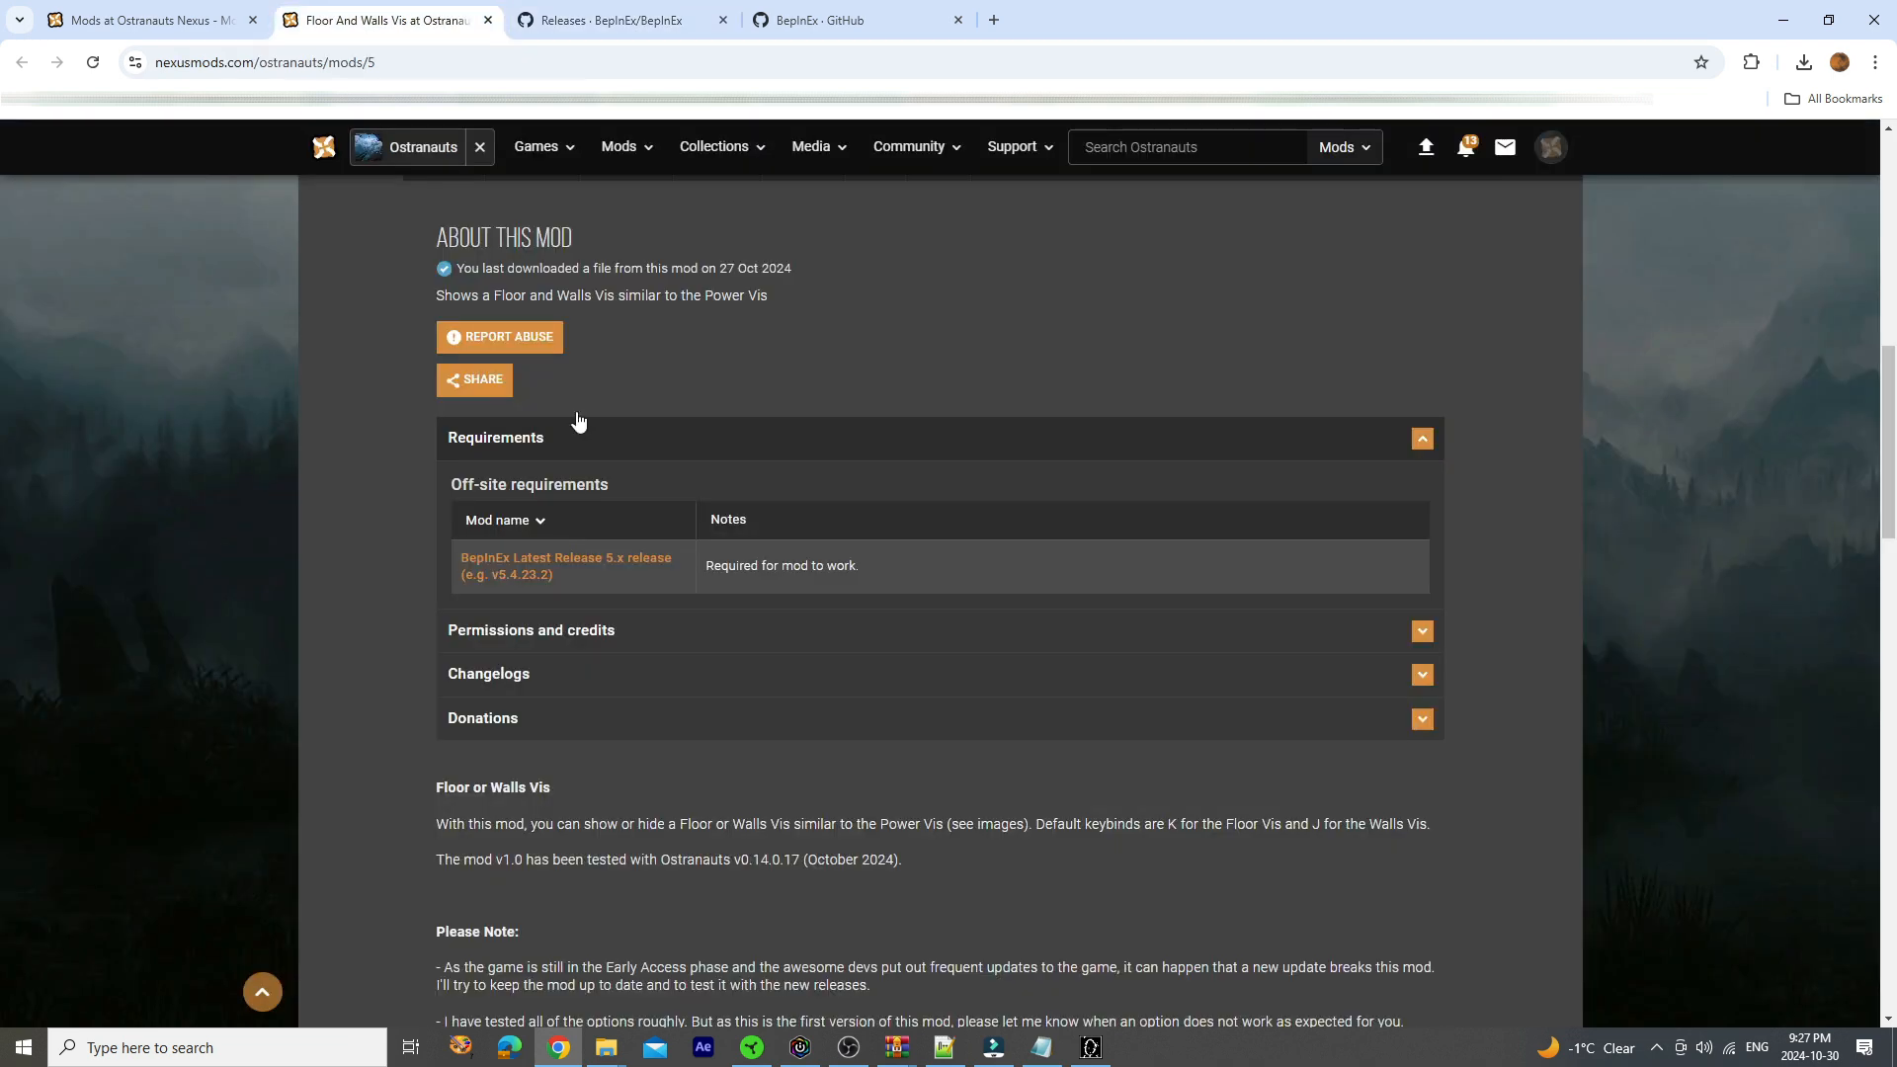
{"action": "scroll", "scroll_direction": "down", "scroll_amount": 3}
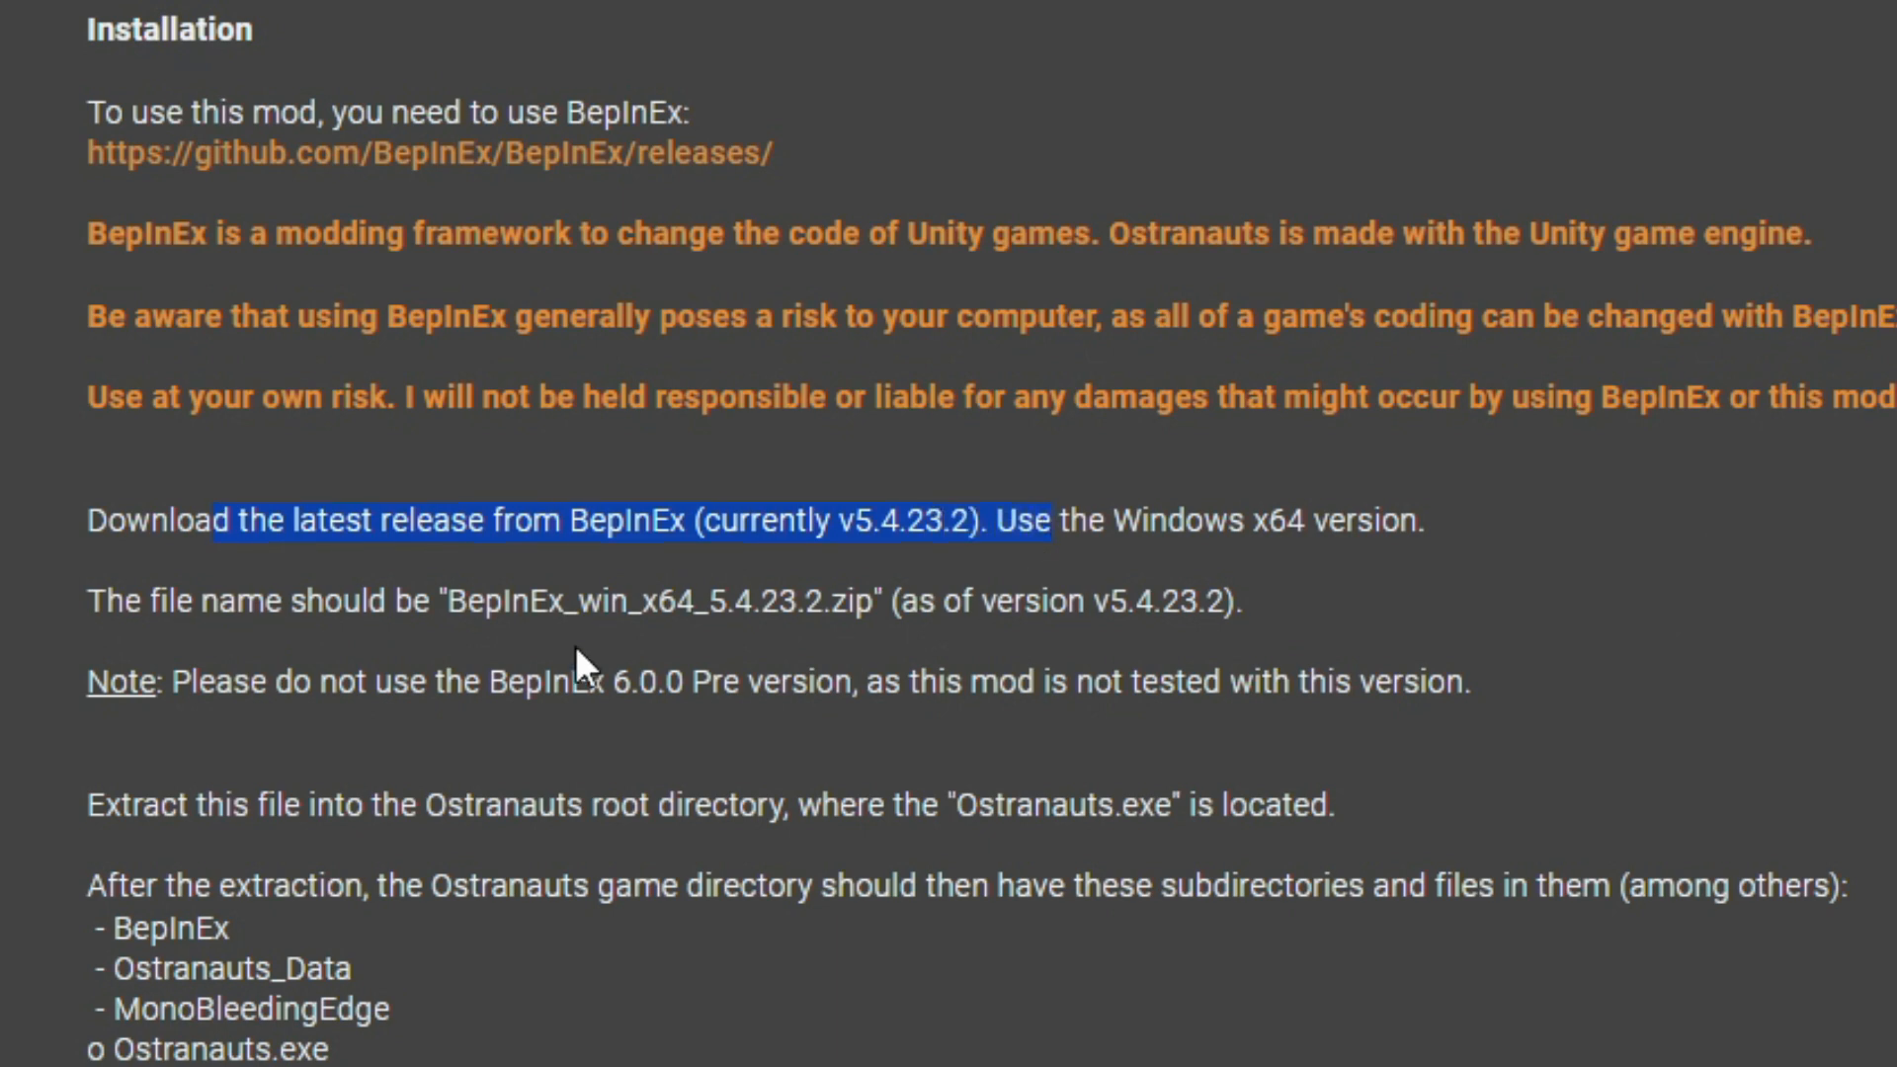
{"action": "left_click_drag", "start_coordinate": [274, 680], "coordinate": [913, 680]}
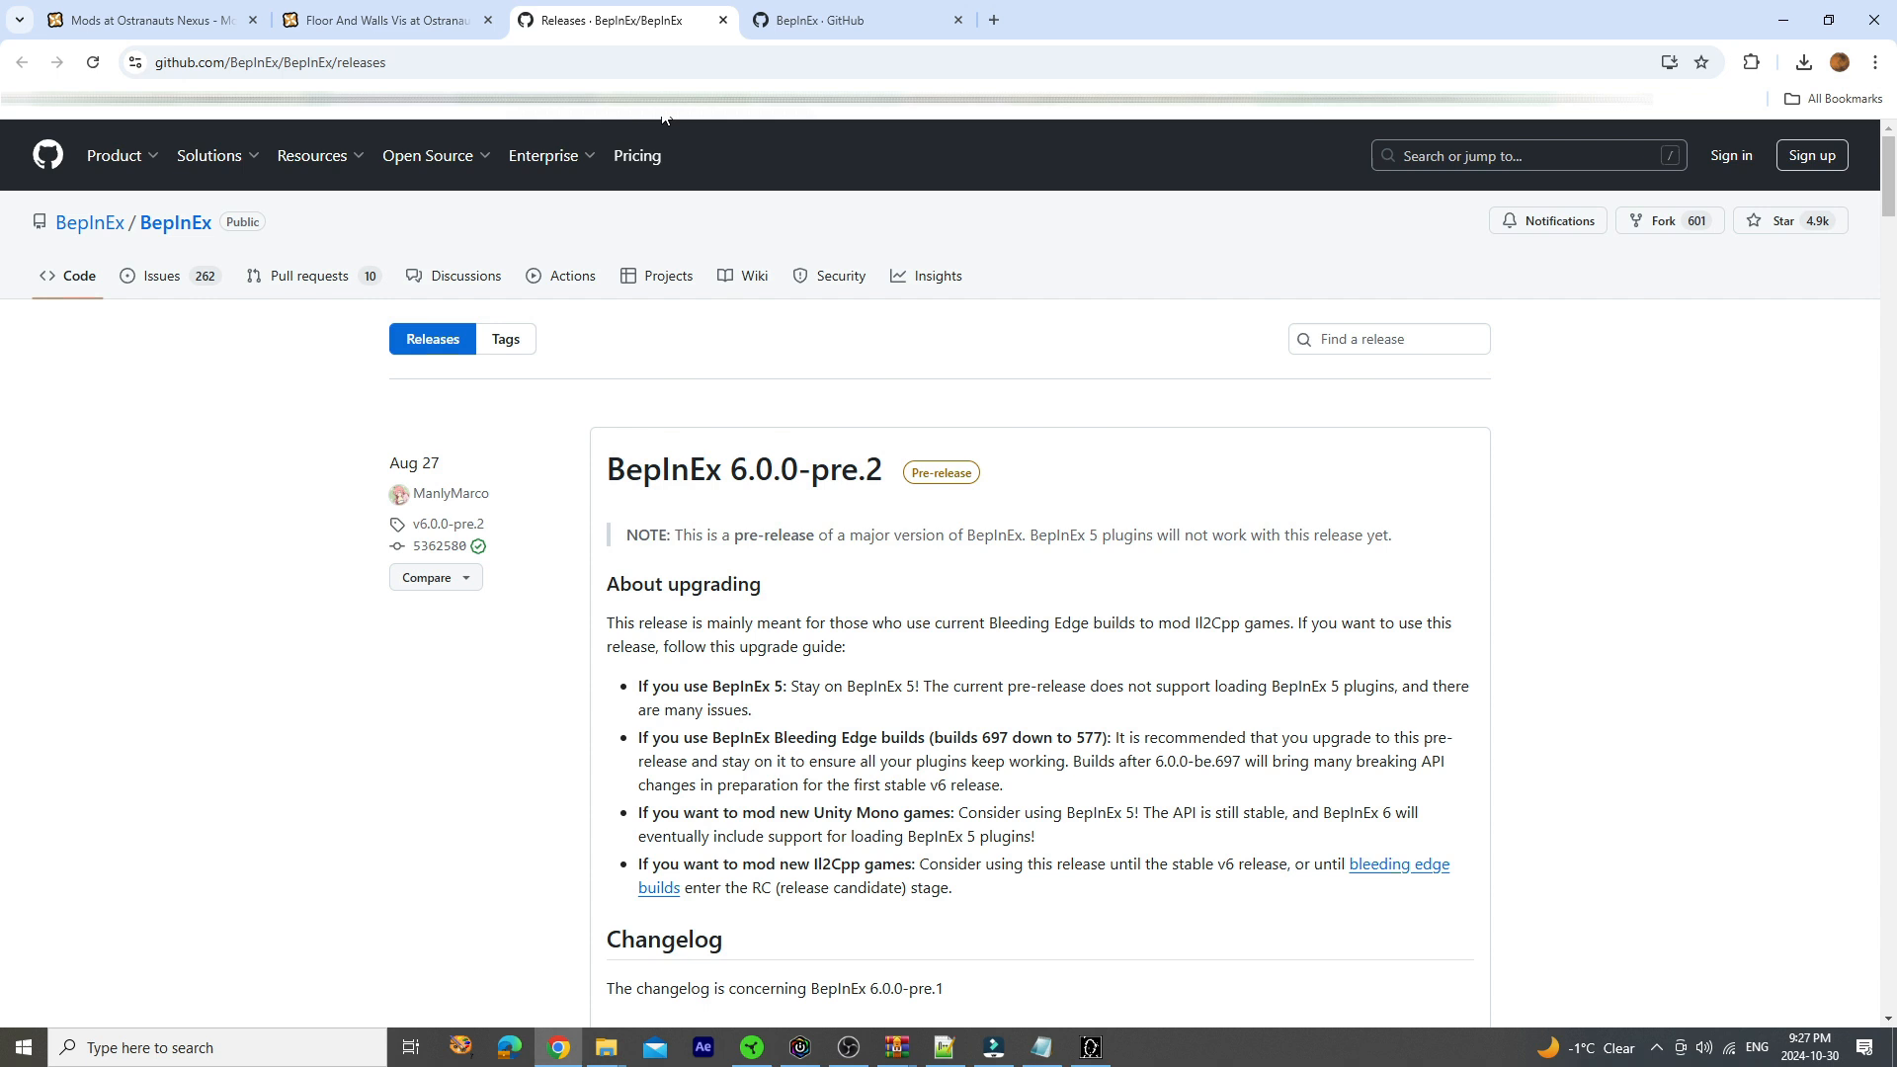
{"action": "mouse_move", "coordinate": [722, 24]}
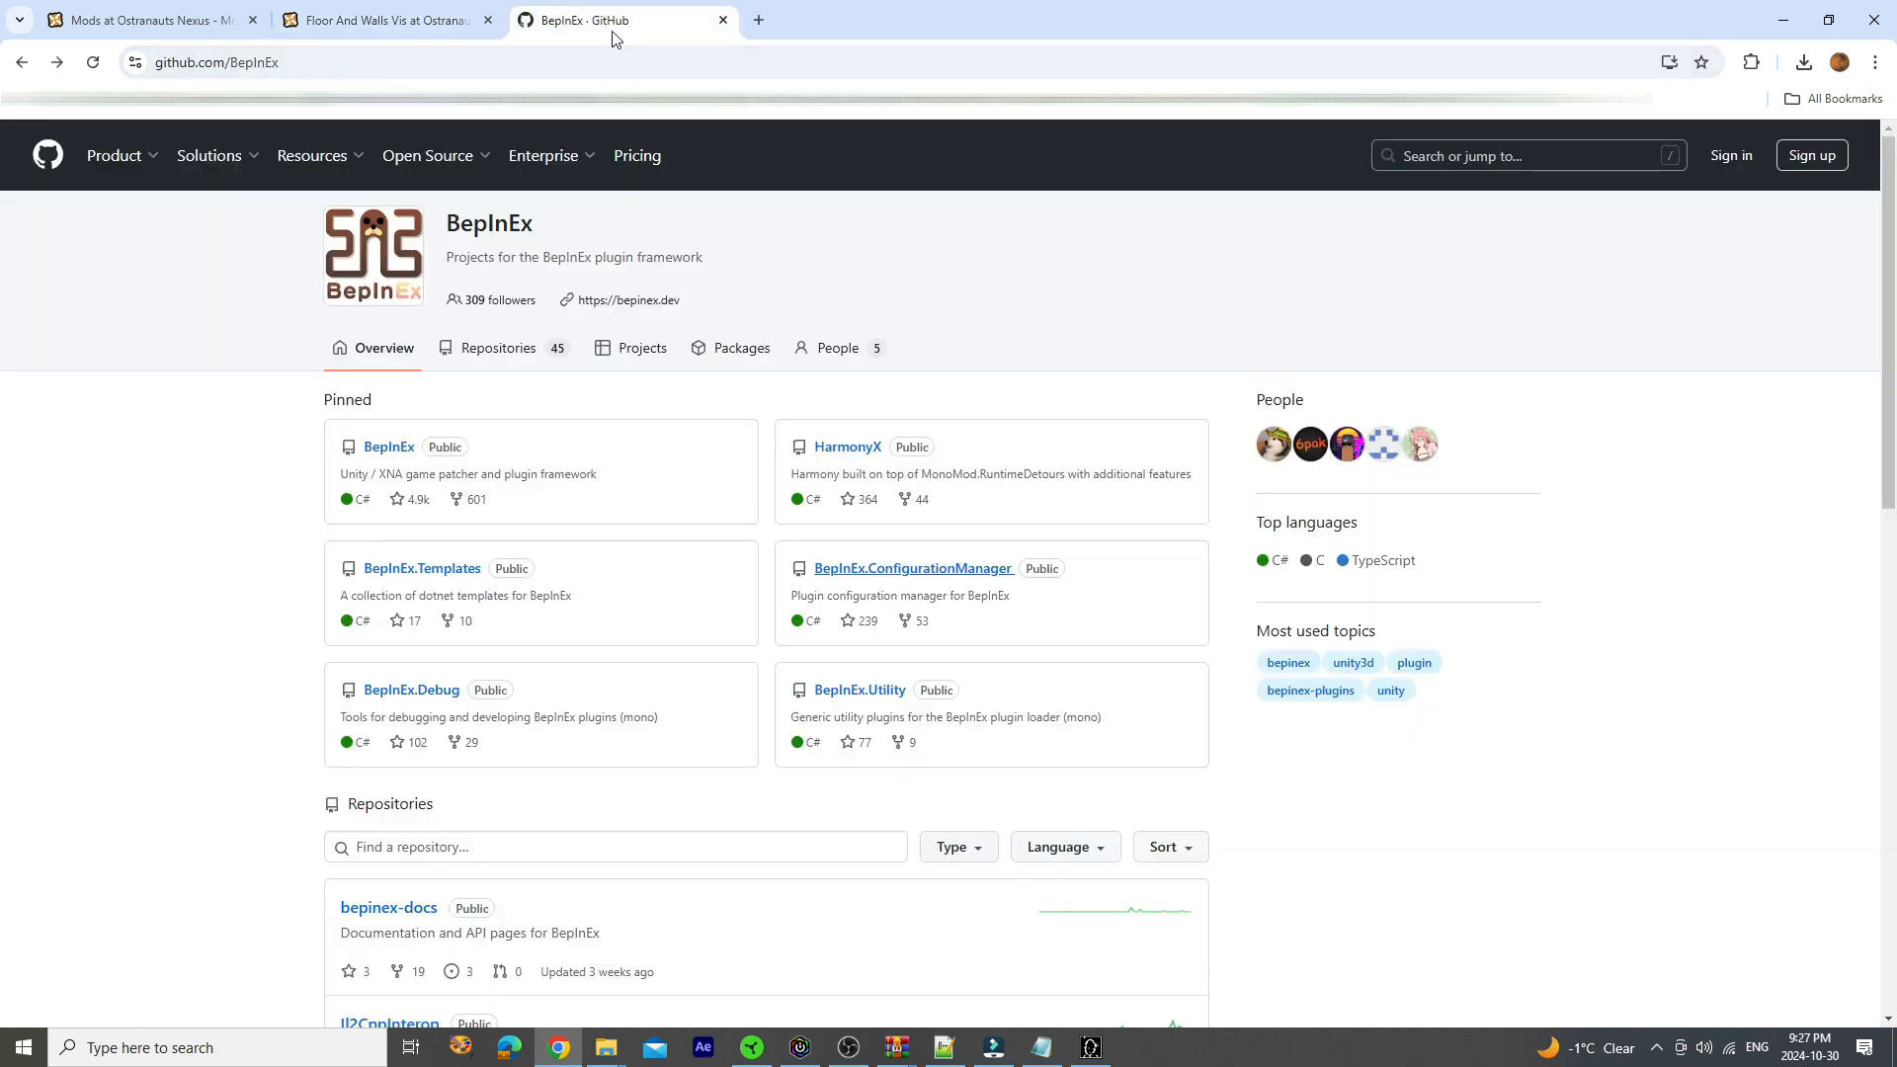
{"action": "mouse_move", "coordinate": [493, 250]}
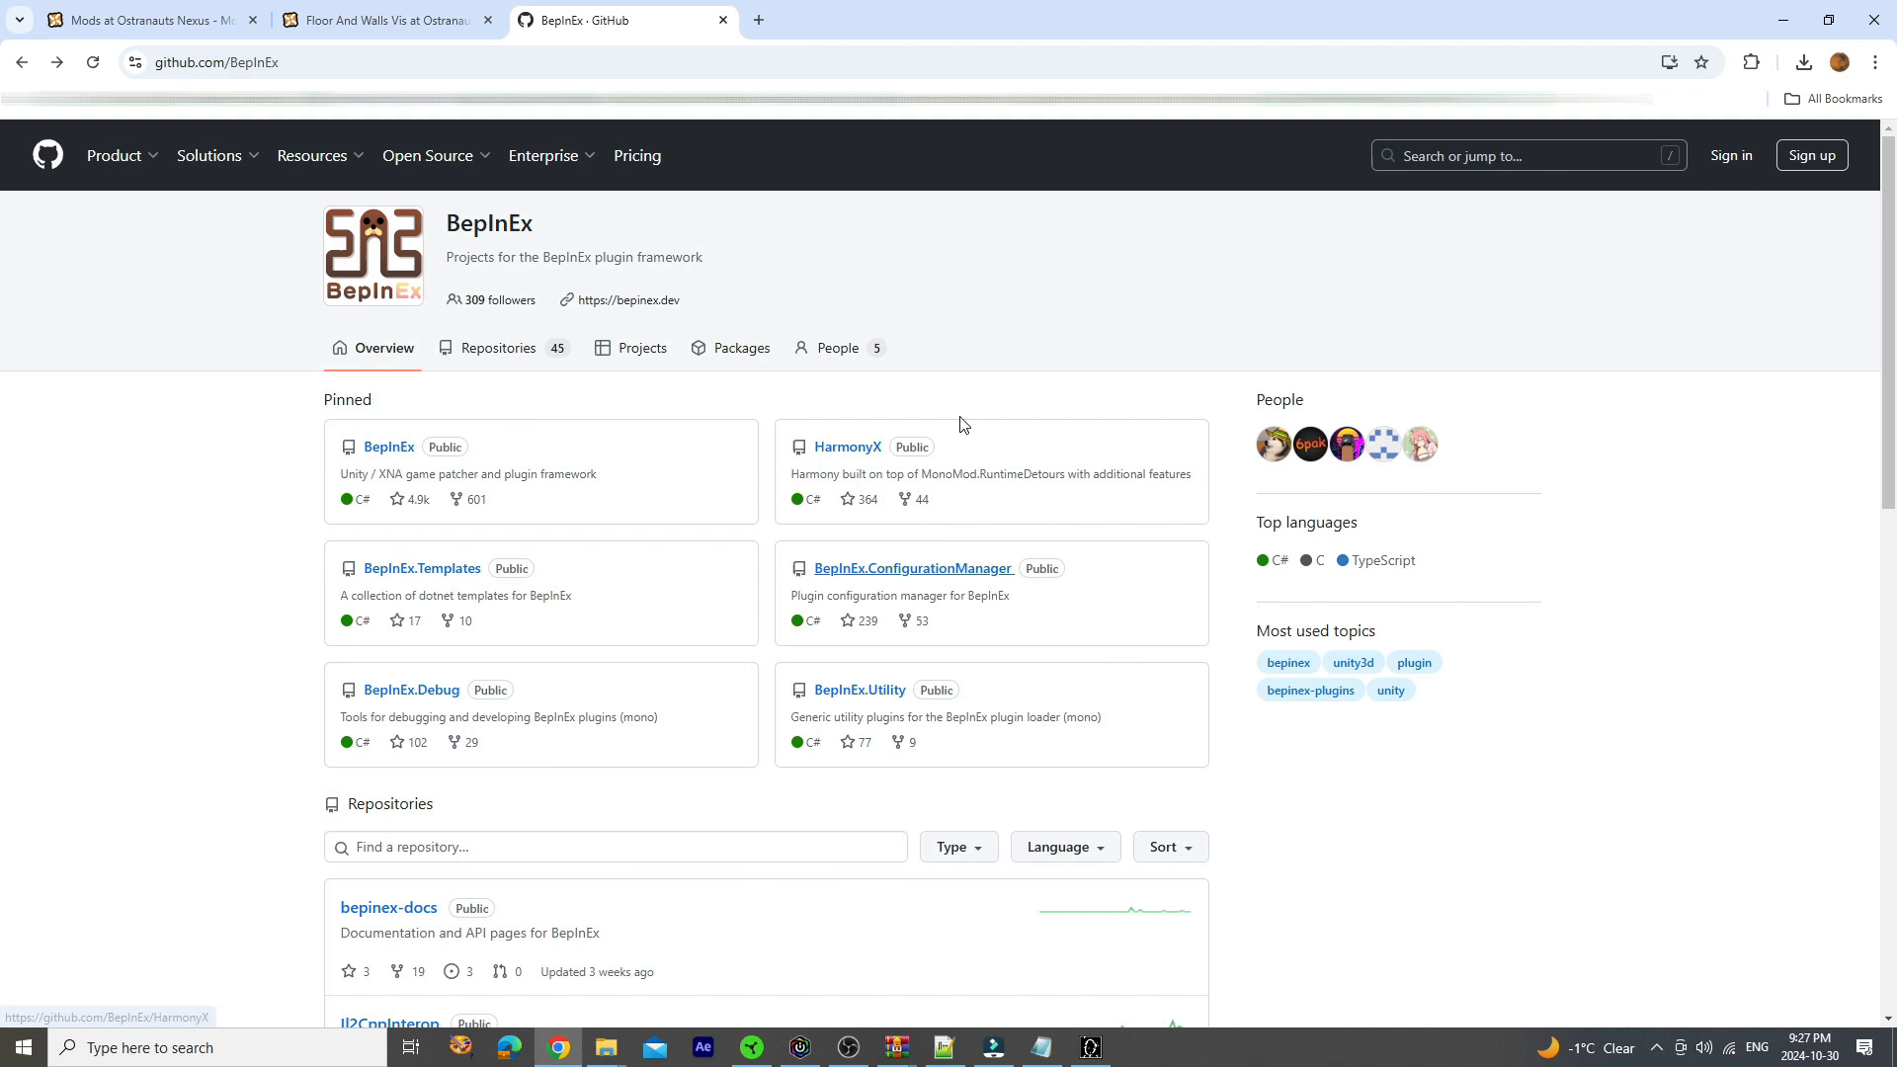
{"action": "mouse_move", "coordinate": [1527, 528]}
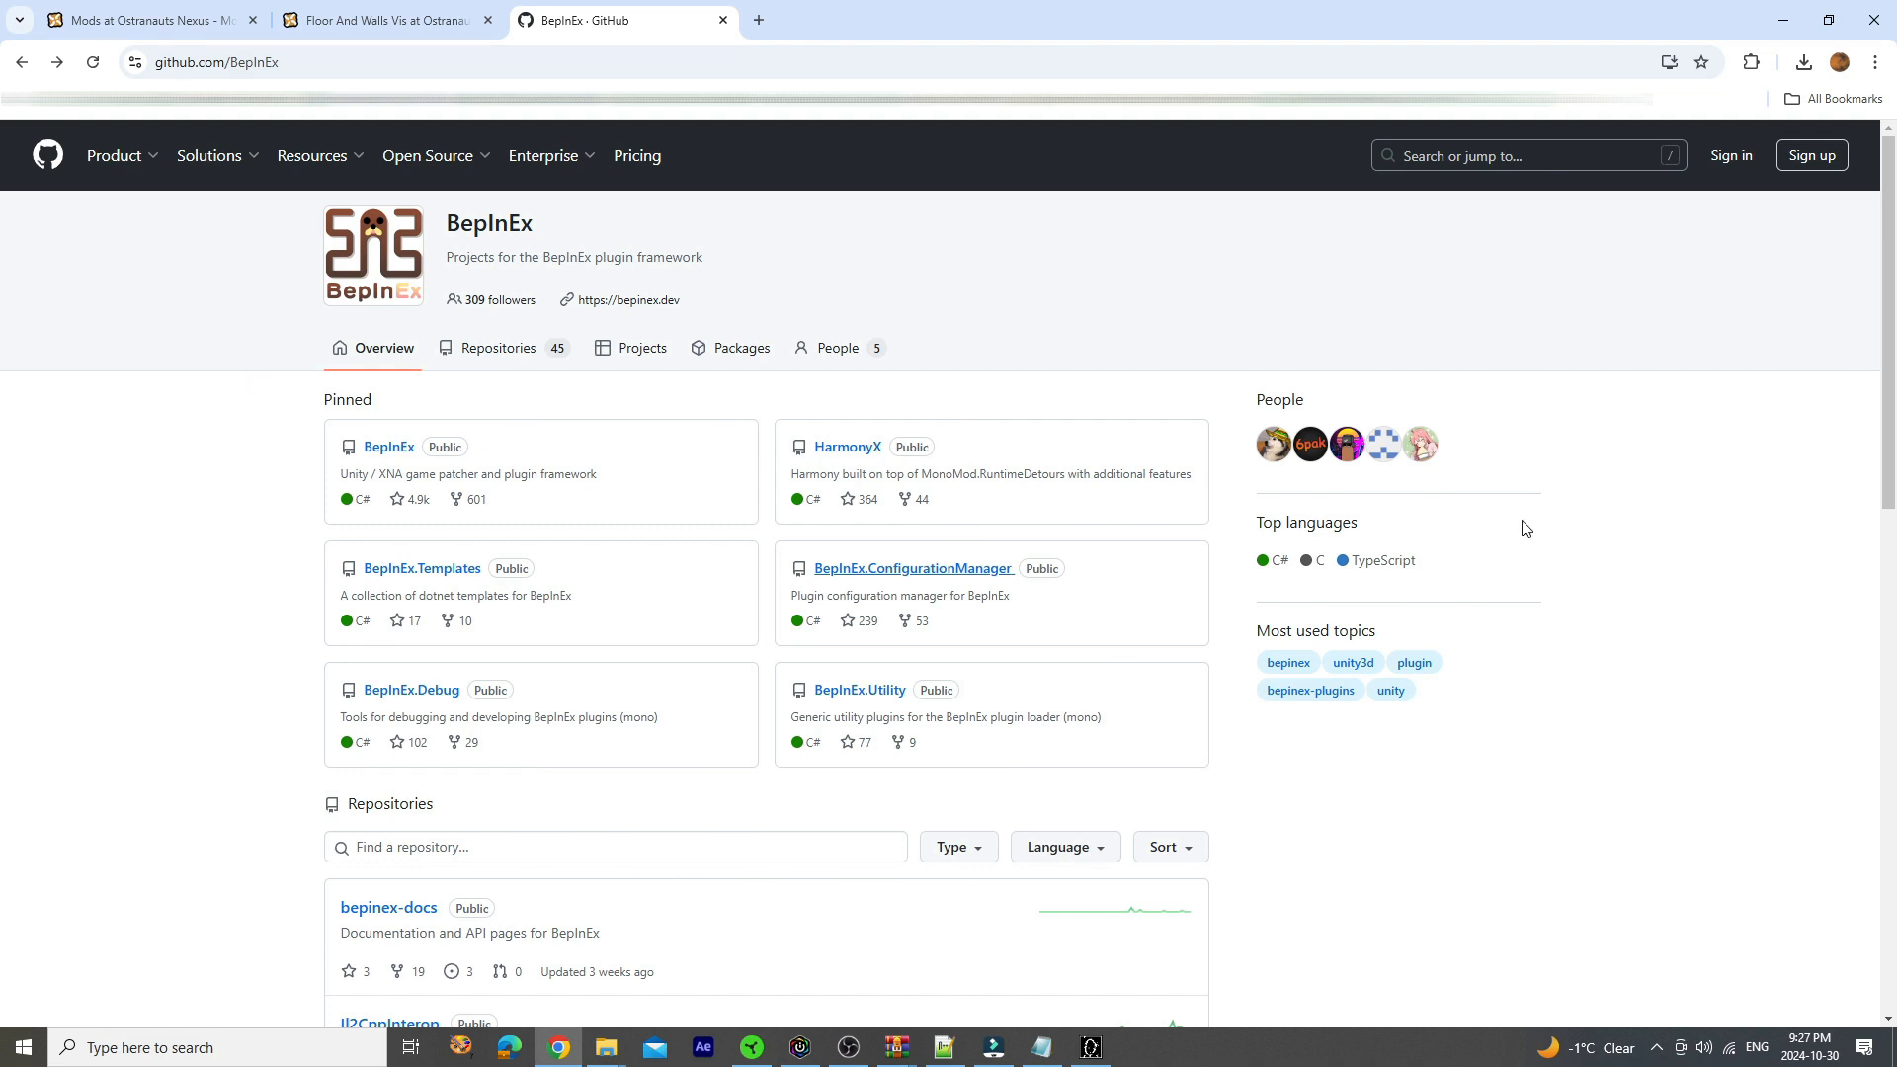
{"action": "mouse_move", "coordinate": [473, 351]}
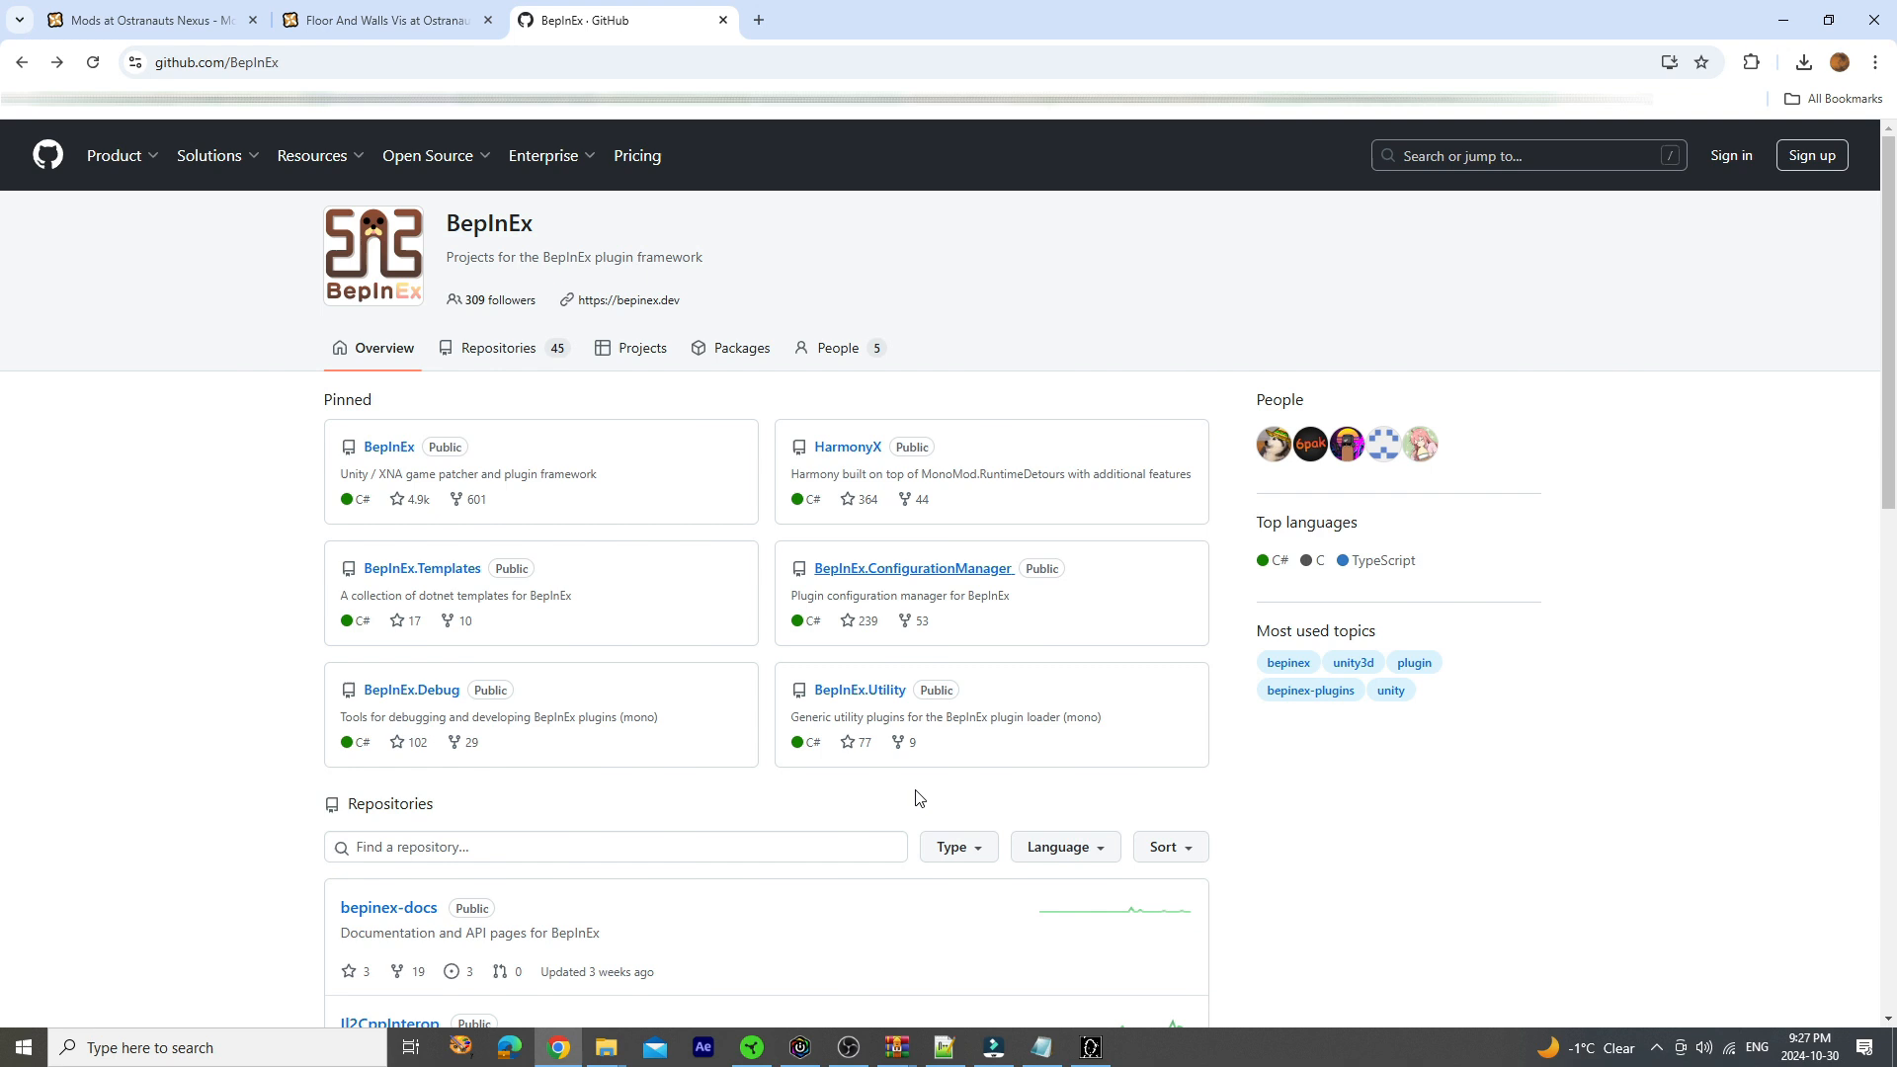
{"action": "mouse_move", "coordinate": [909, 575]}
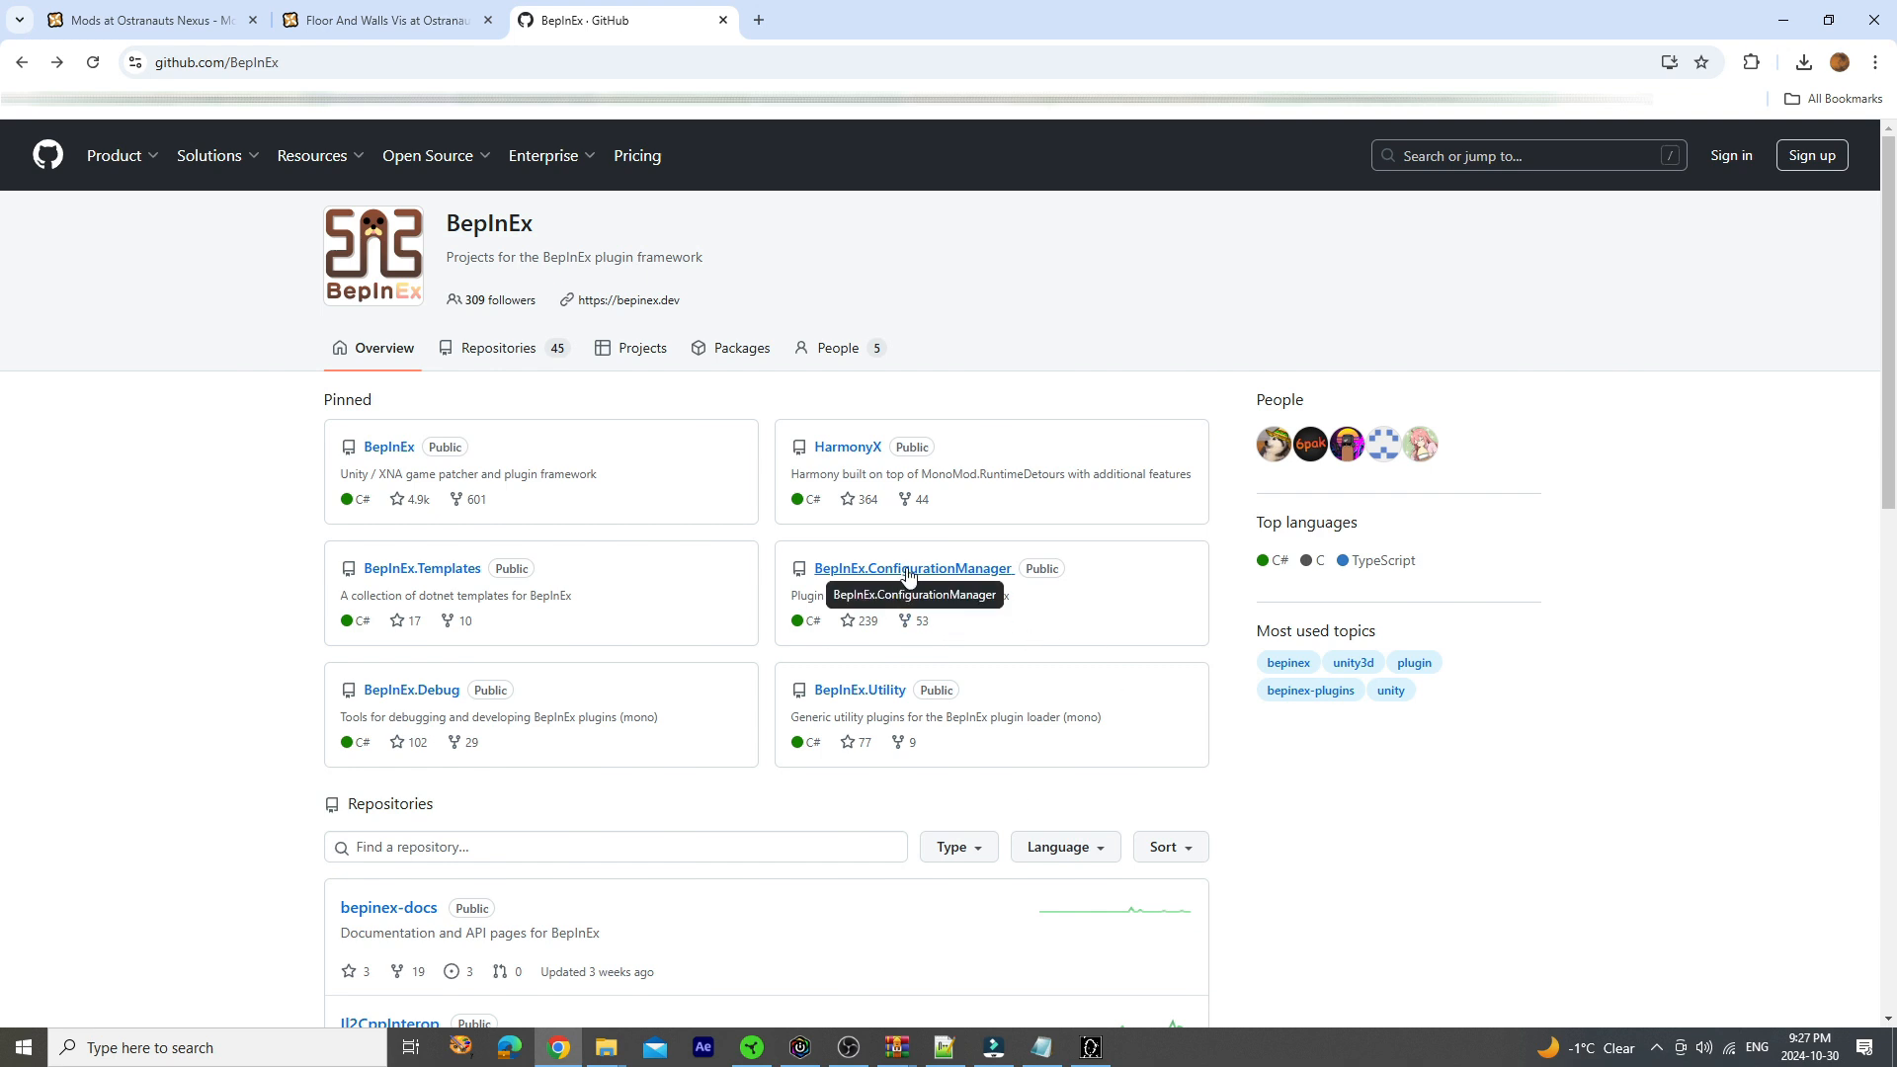
{"action": "mouse_move", "coordinate": [636, 507]}
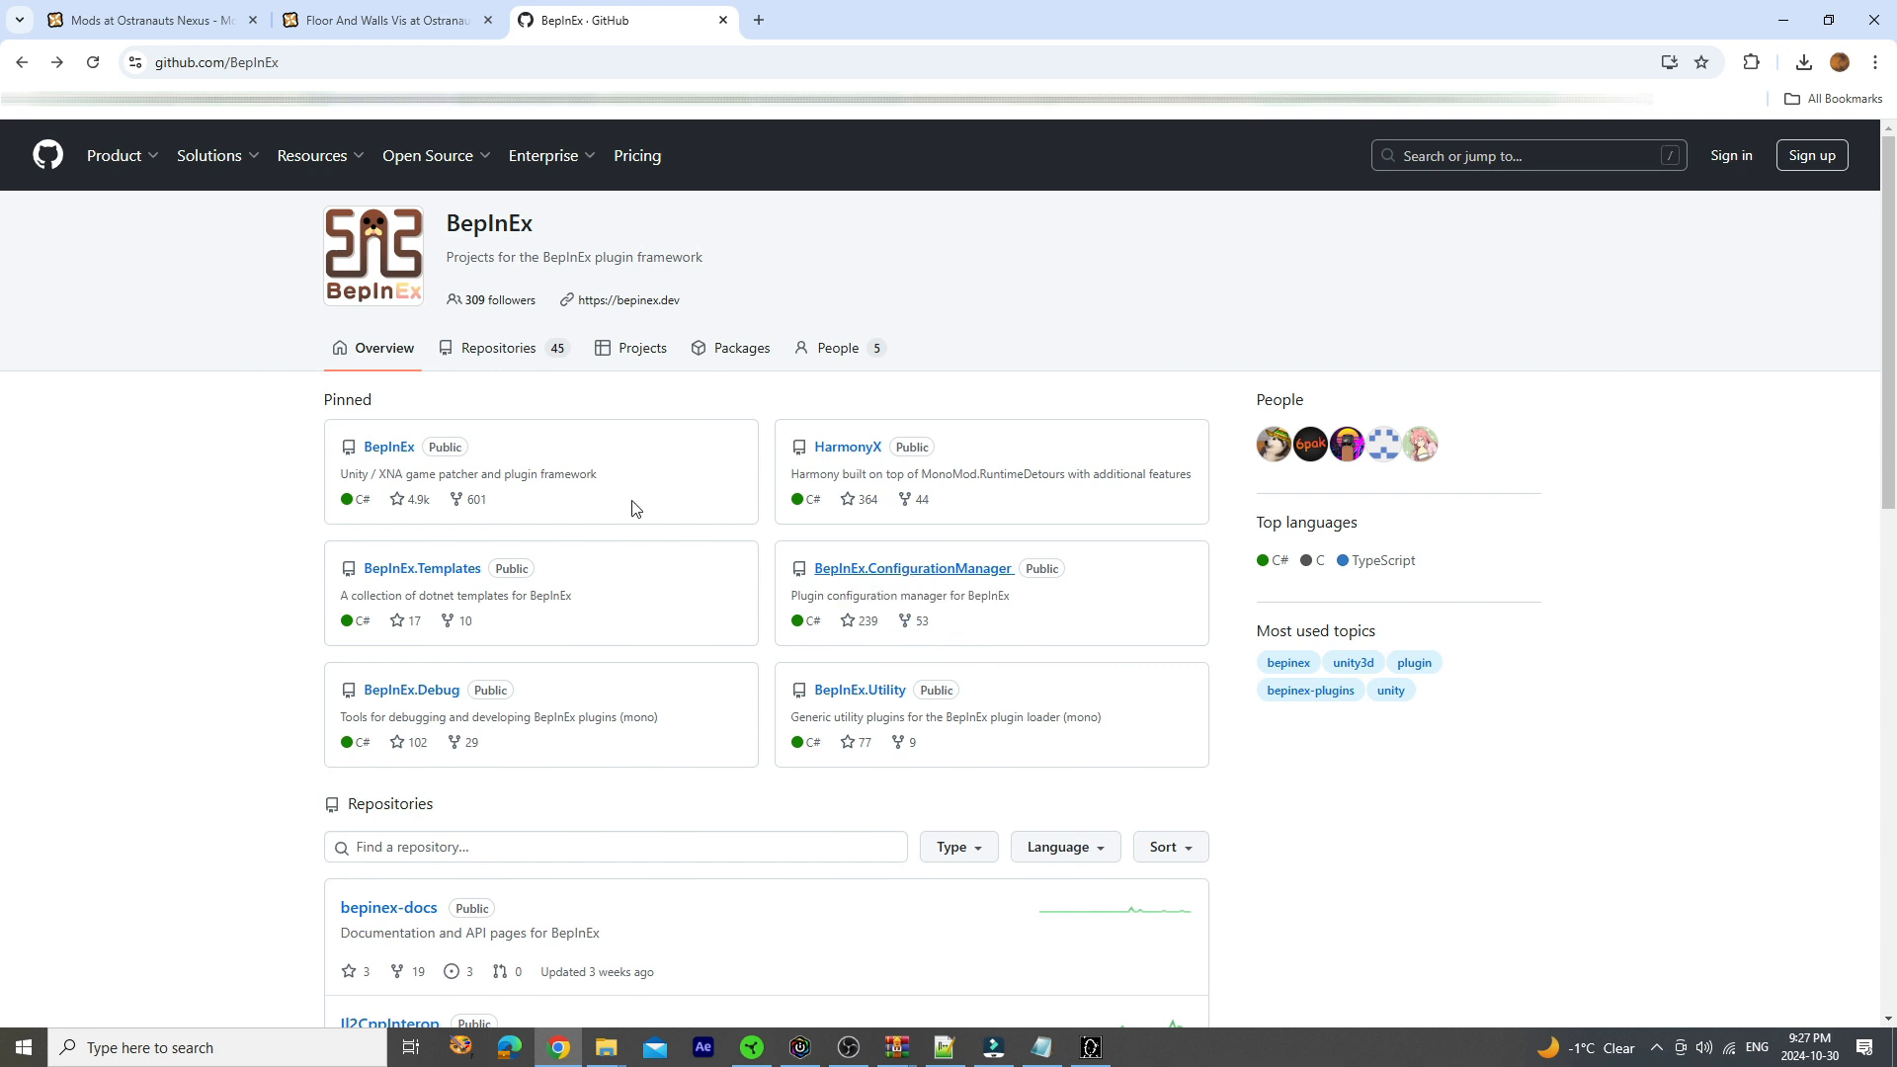
Return to the Nexus Mods tab listing Ostranauts mods
{"action": "left_click", "coordinate": [387, 21]}
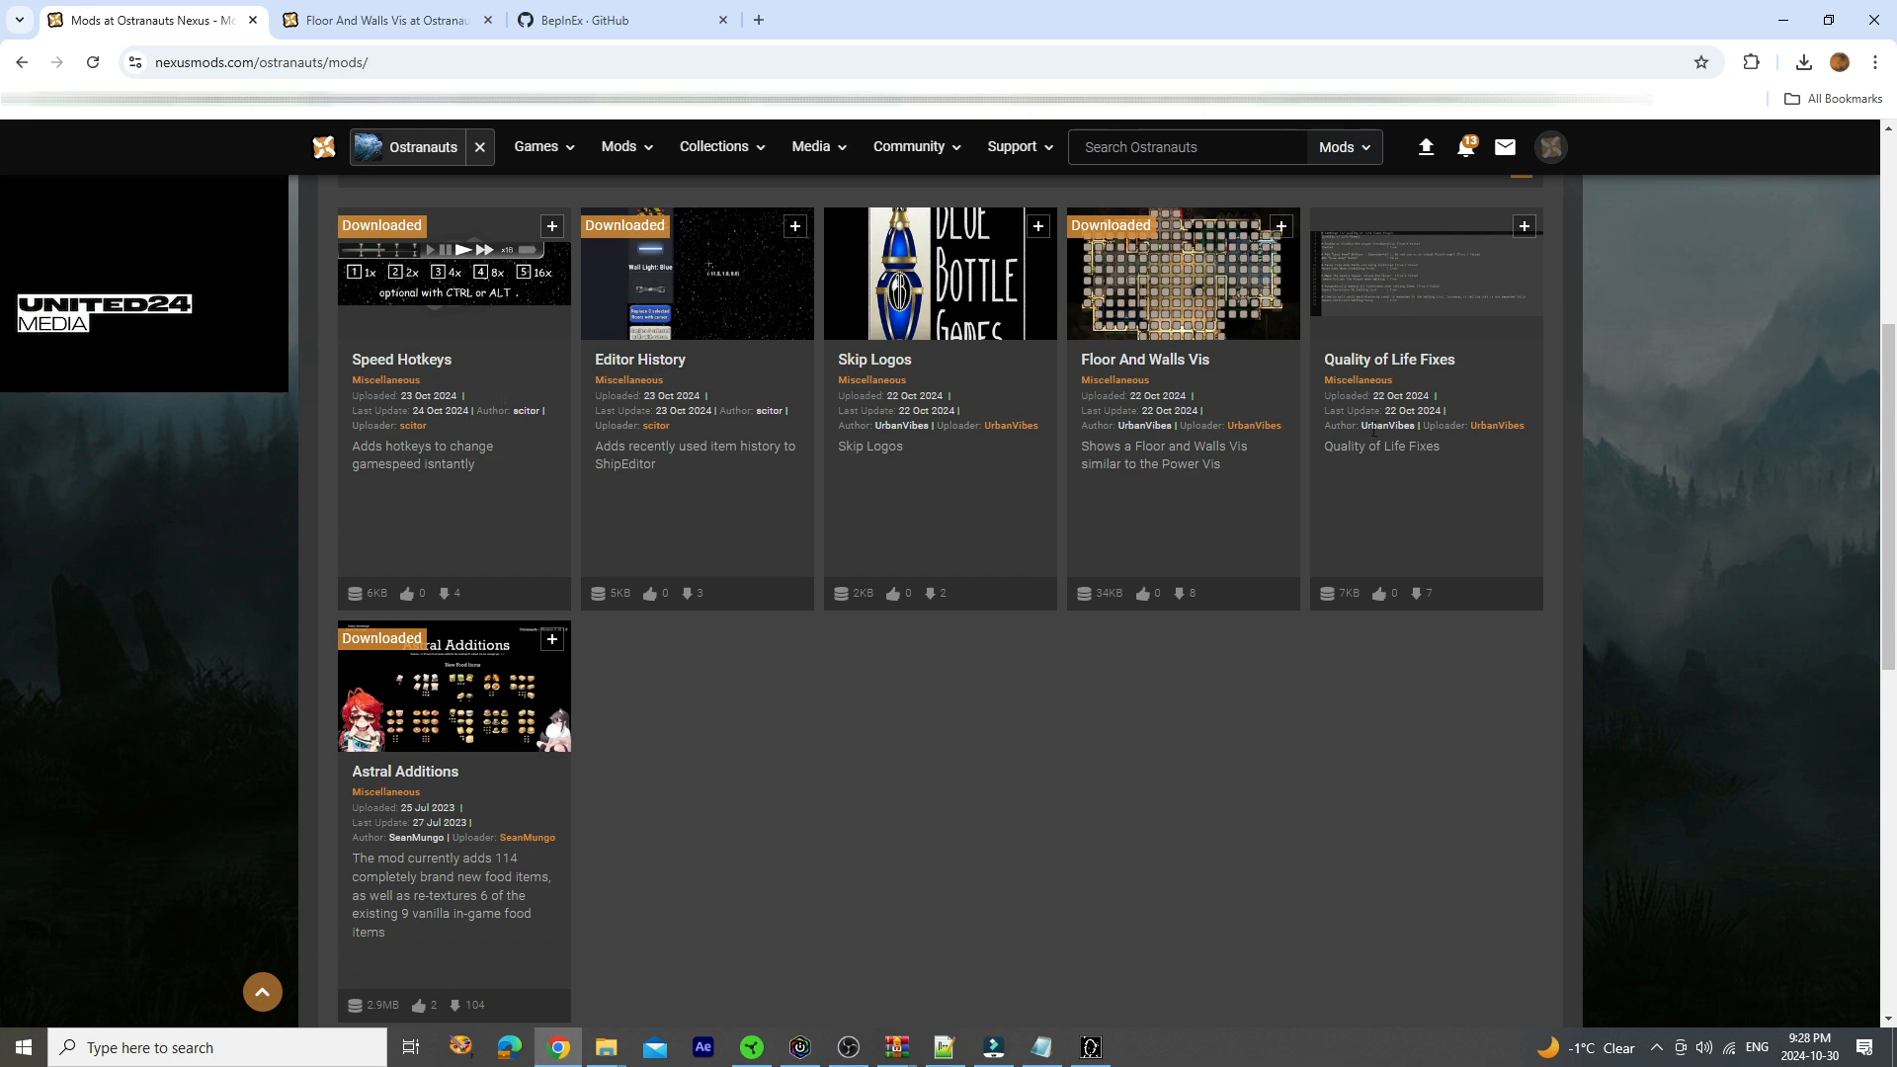
{"action": "mouse_move", "coordinate": [417, 347]}
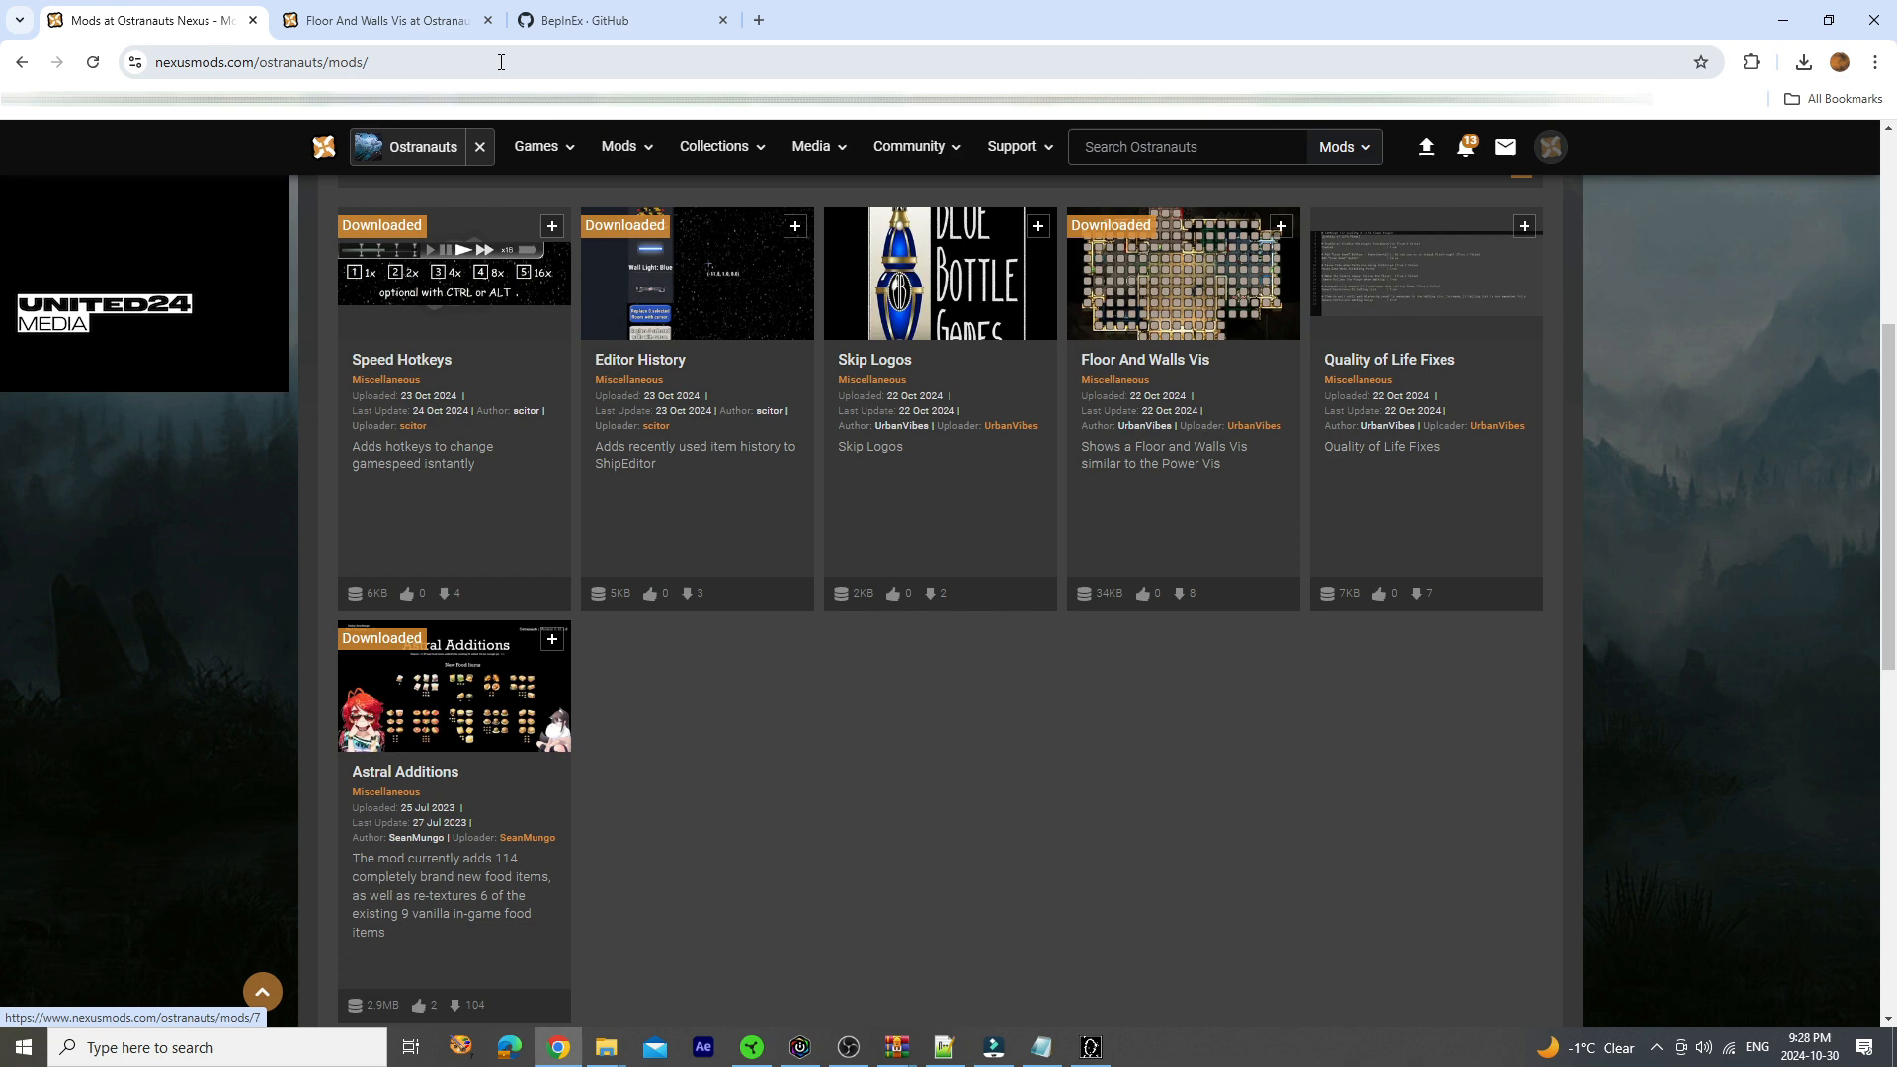
{"action": "left_click", "coordinate": [593, 19]}
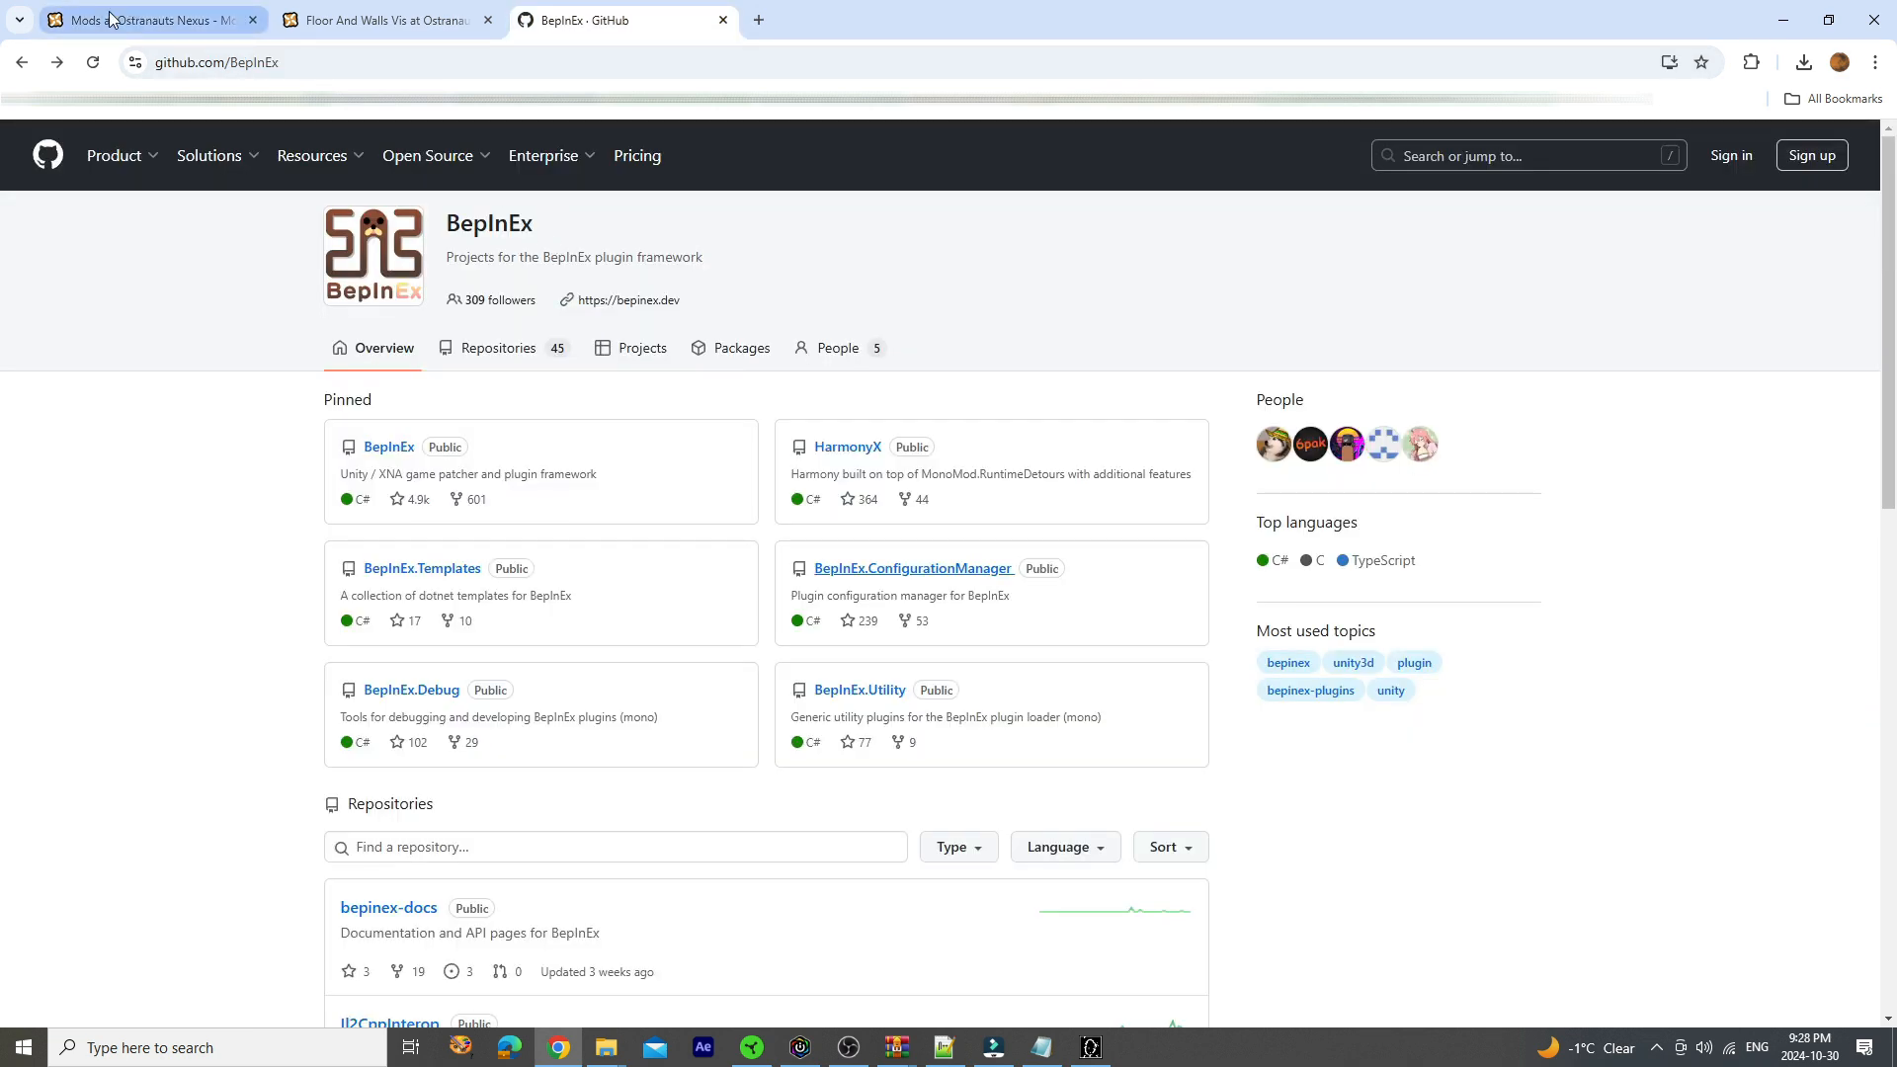
{"action": "left_click", "coordinate": [139, 20]}
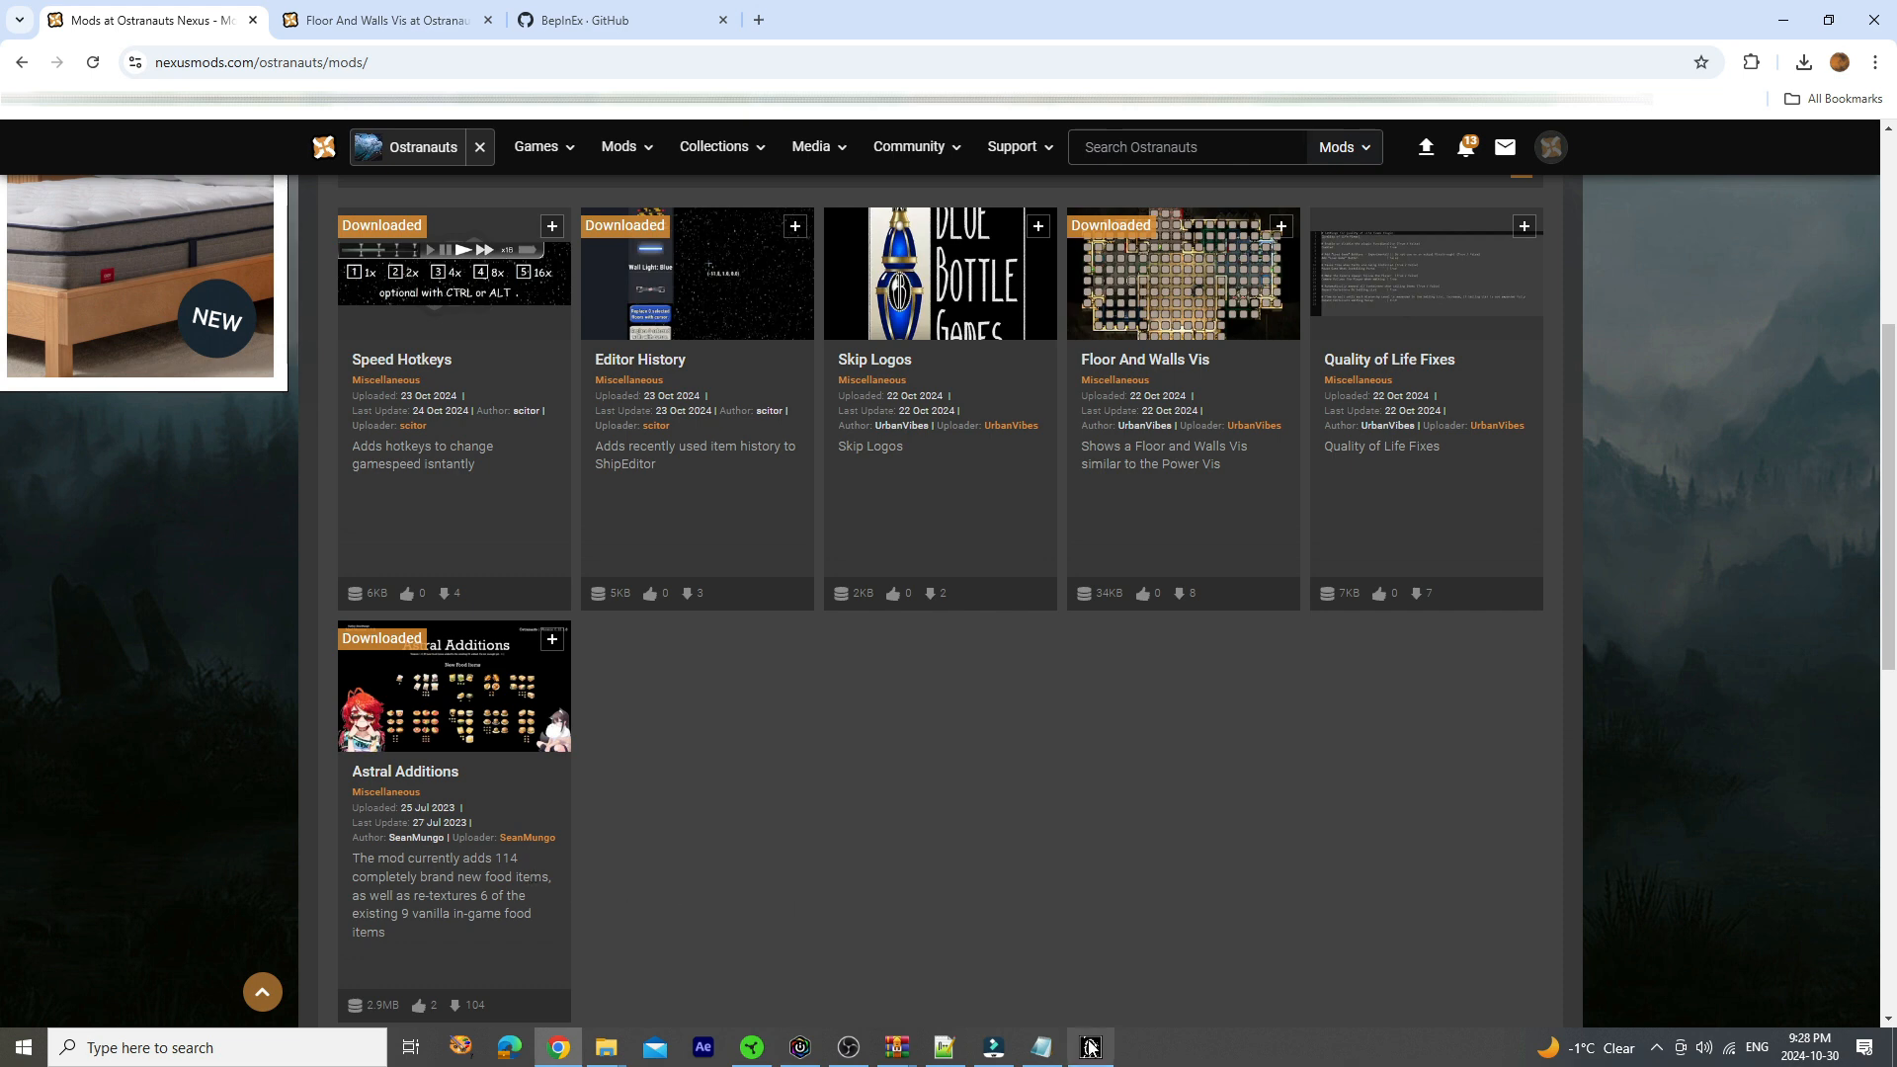
Launch Ostranauts, view the FILES options page, and open the Mods folder
{"action": "left_click", "coordinate": [1090, 1048]}
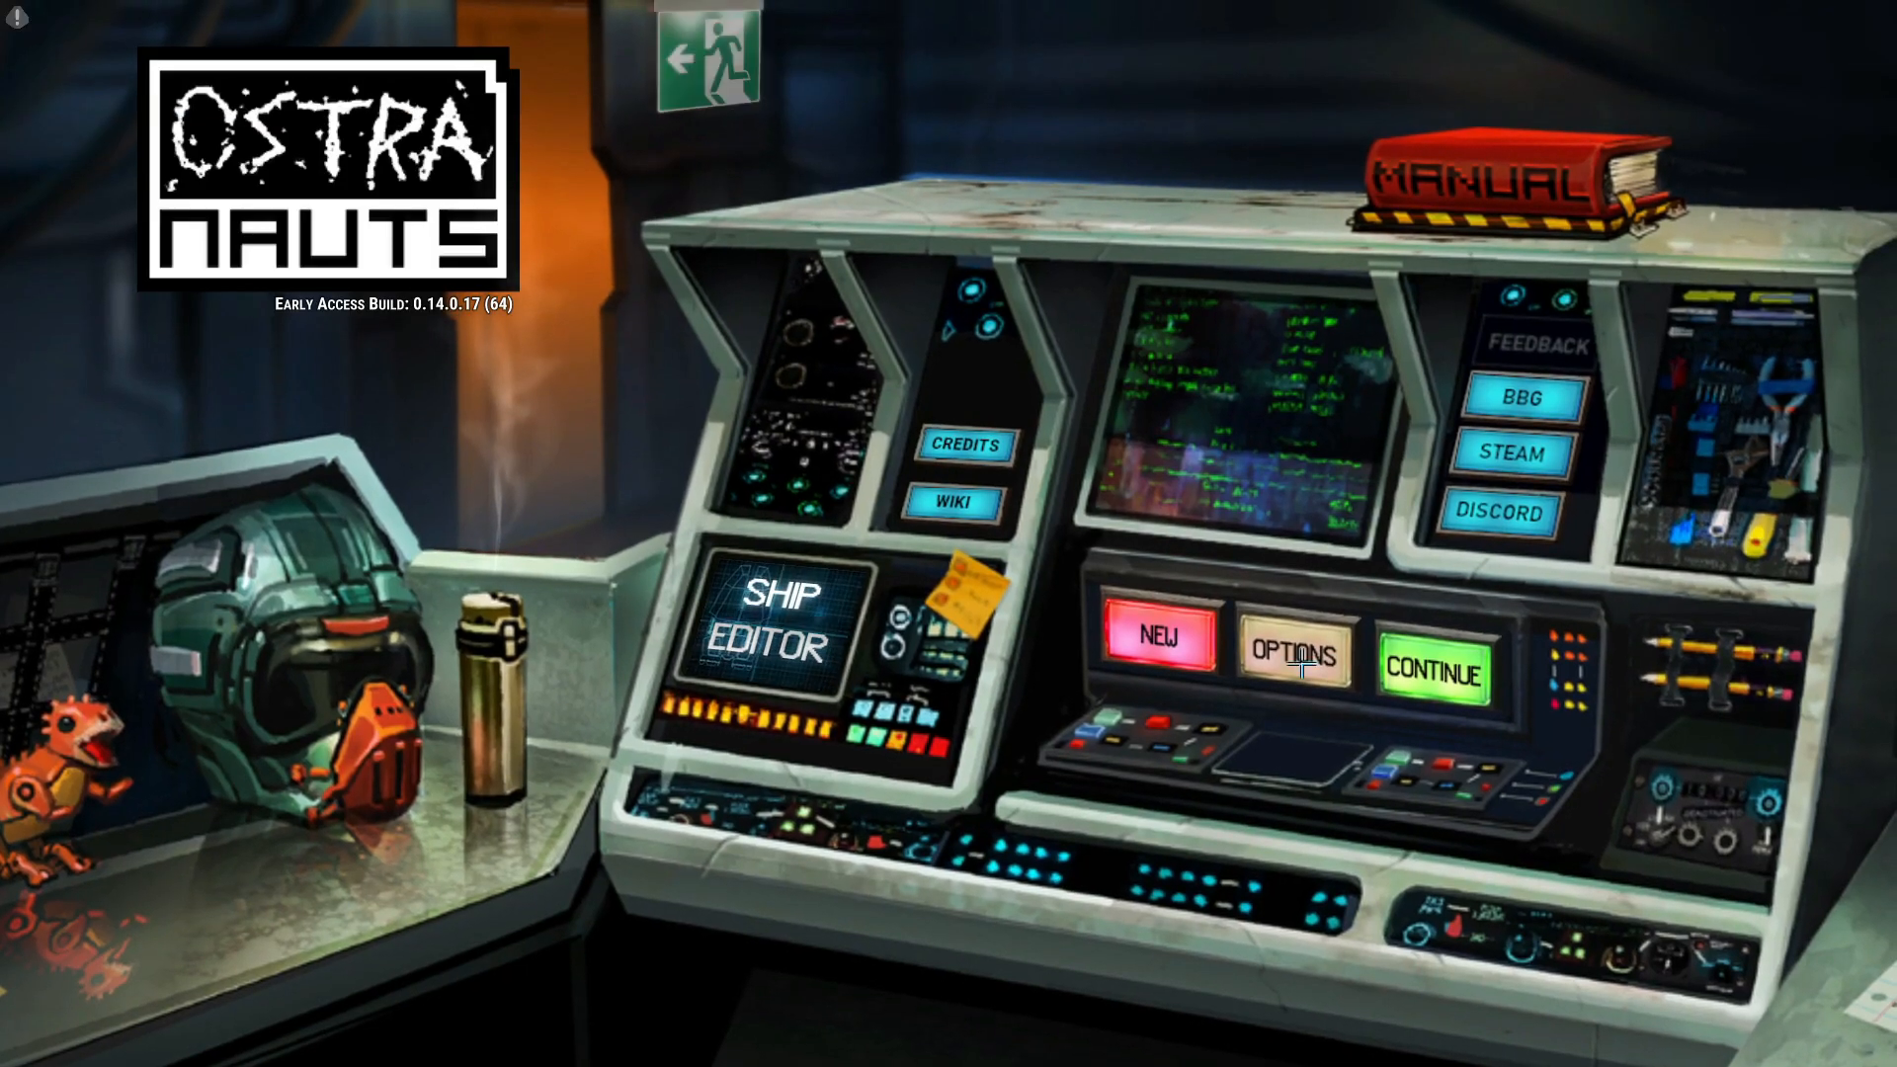
{"action": "left_click", "coordinate": [1297, 656]}
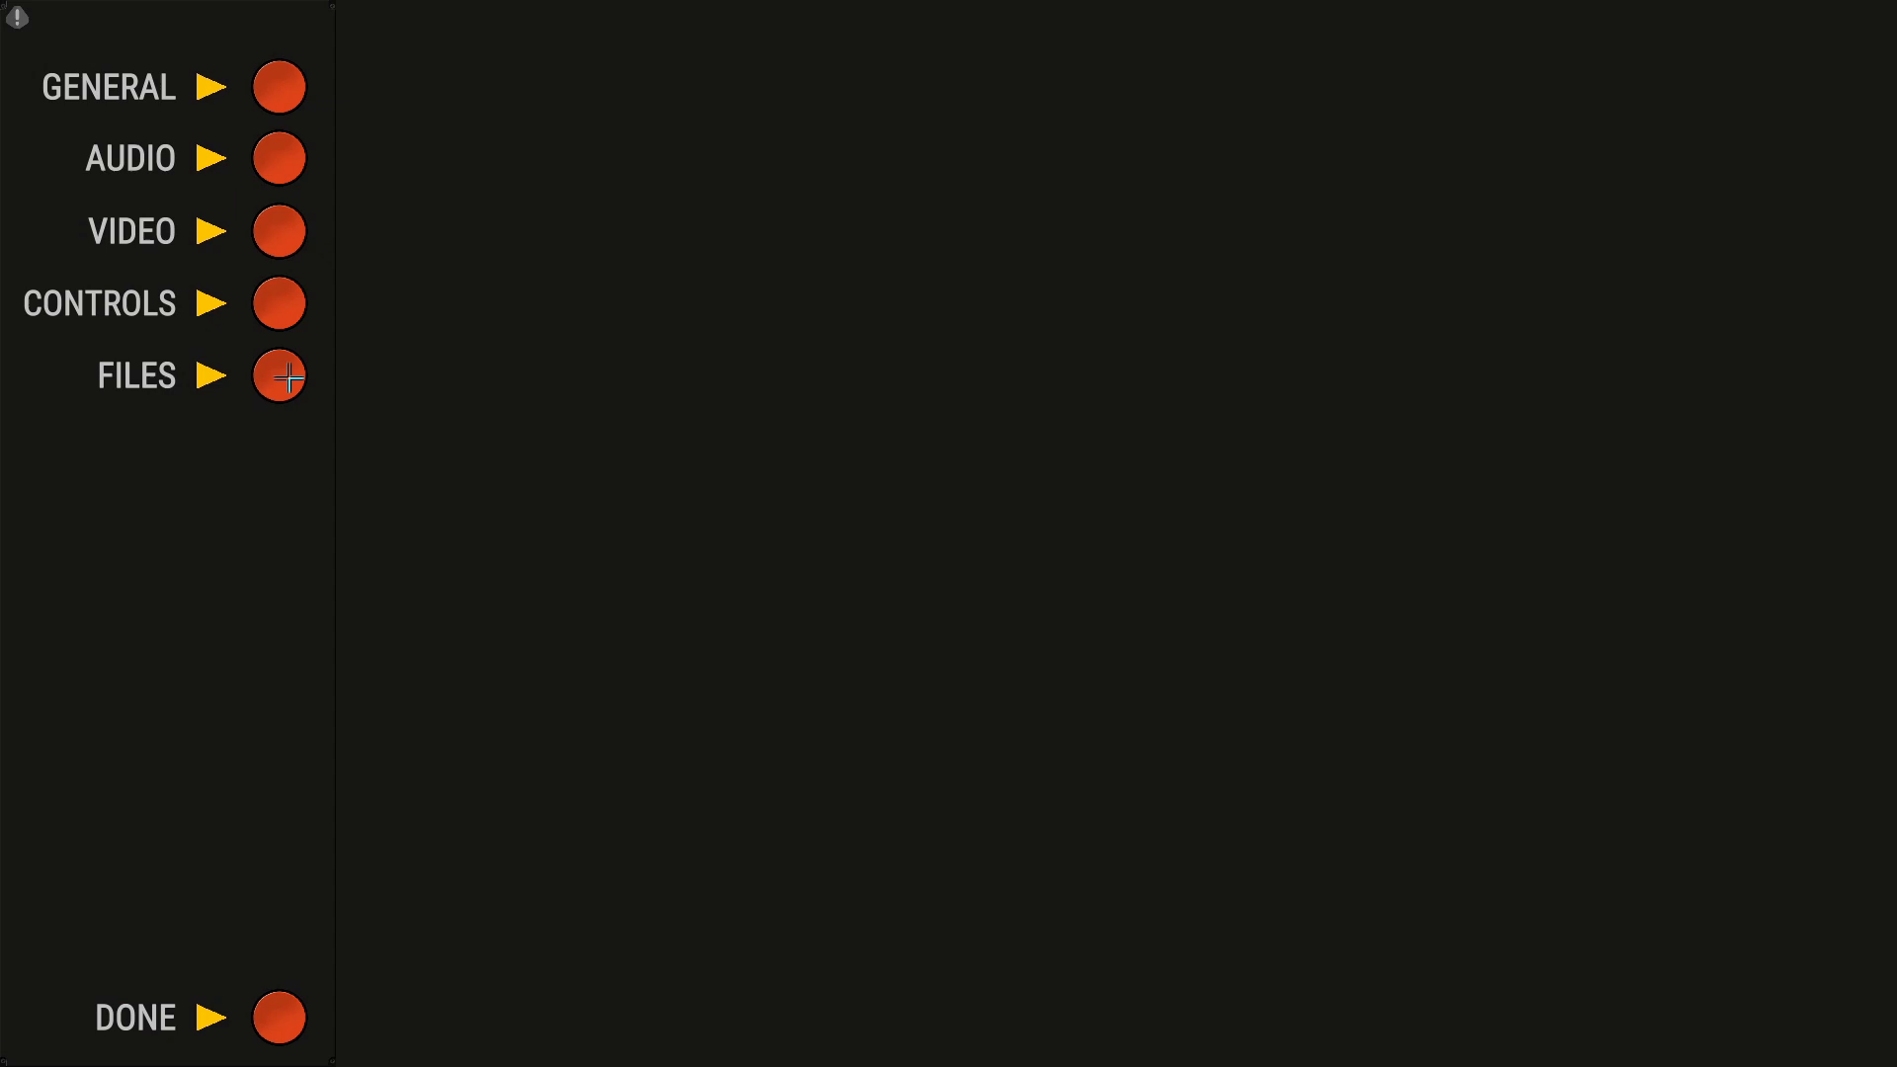
{"action": "left_click", "coordinate": [279, 376]}
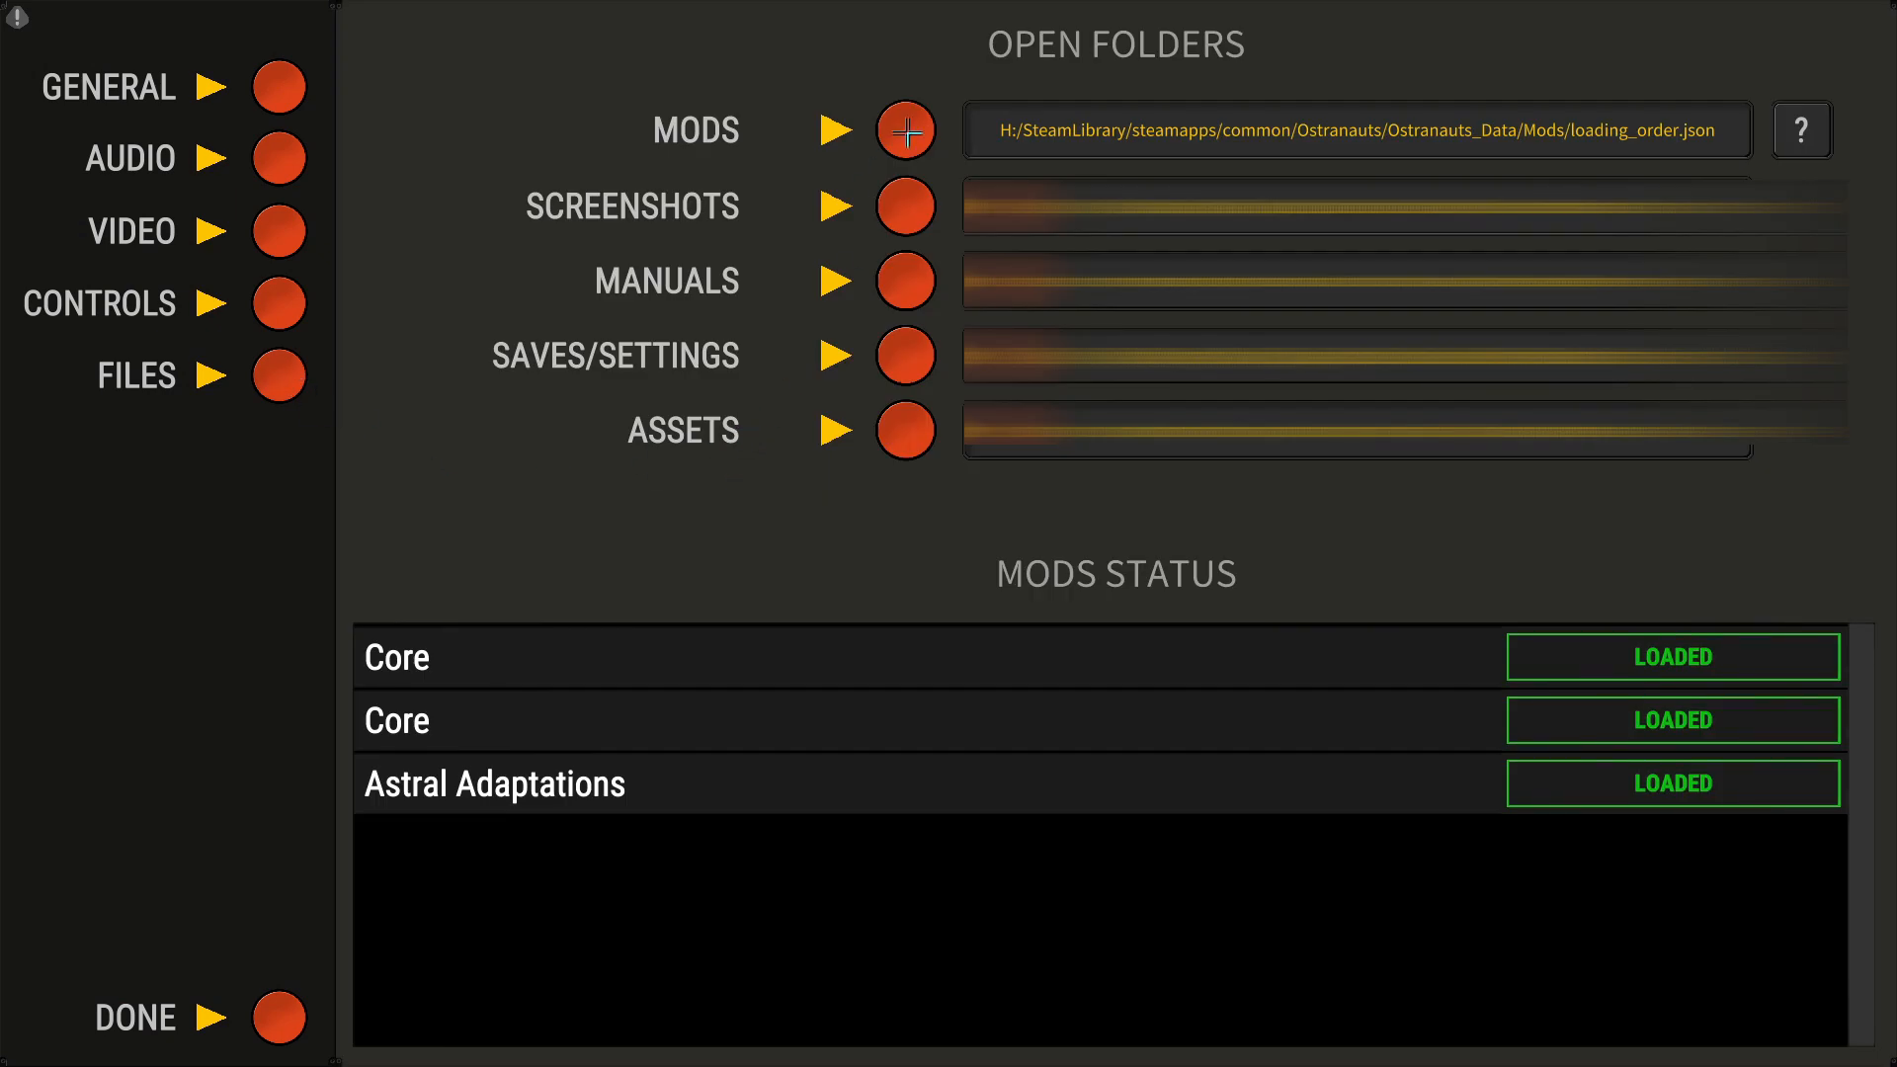
{"action": "left_click", "coordinate": [904, 131]}
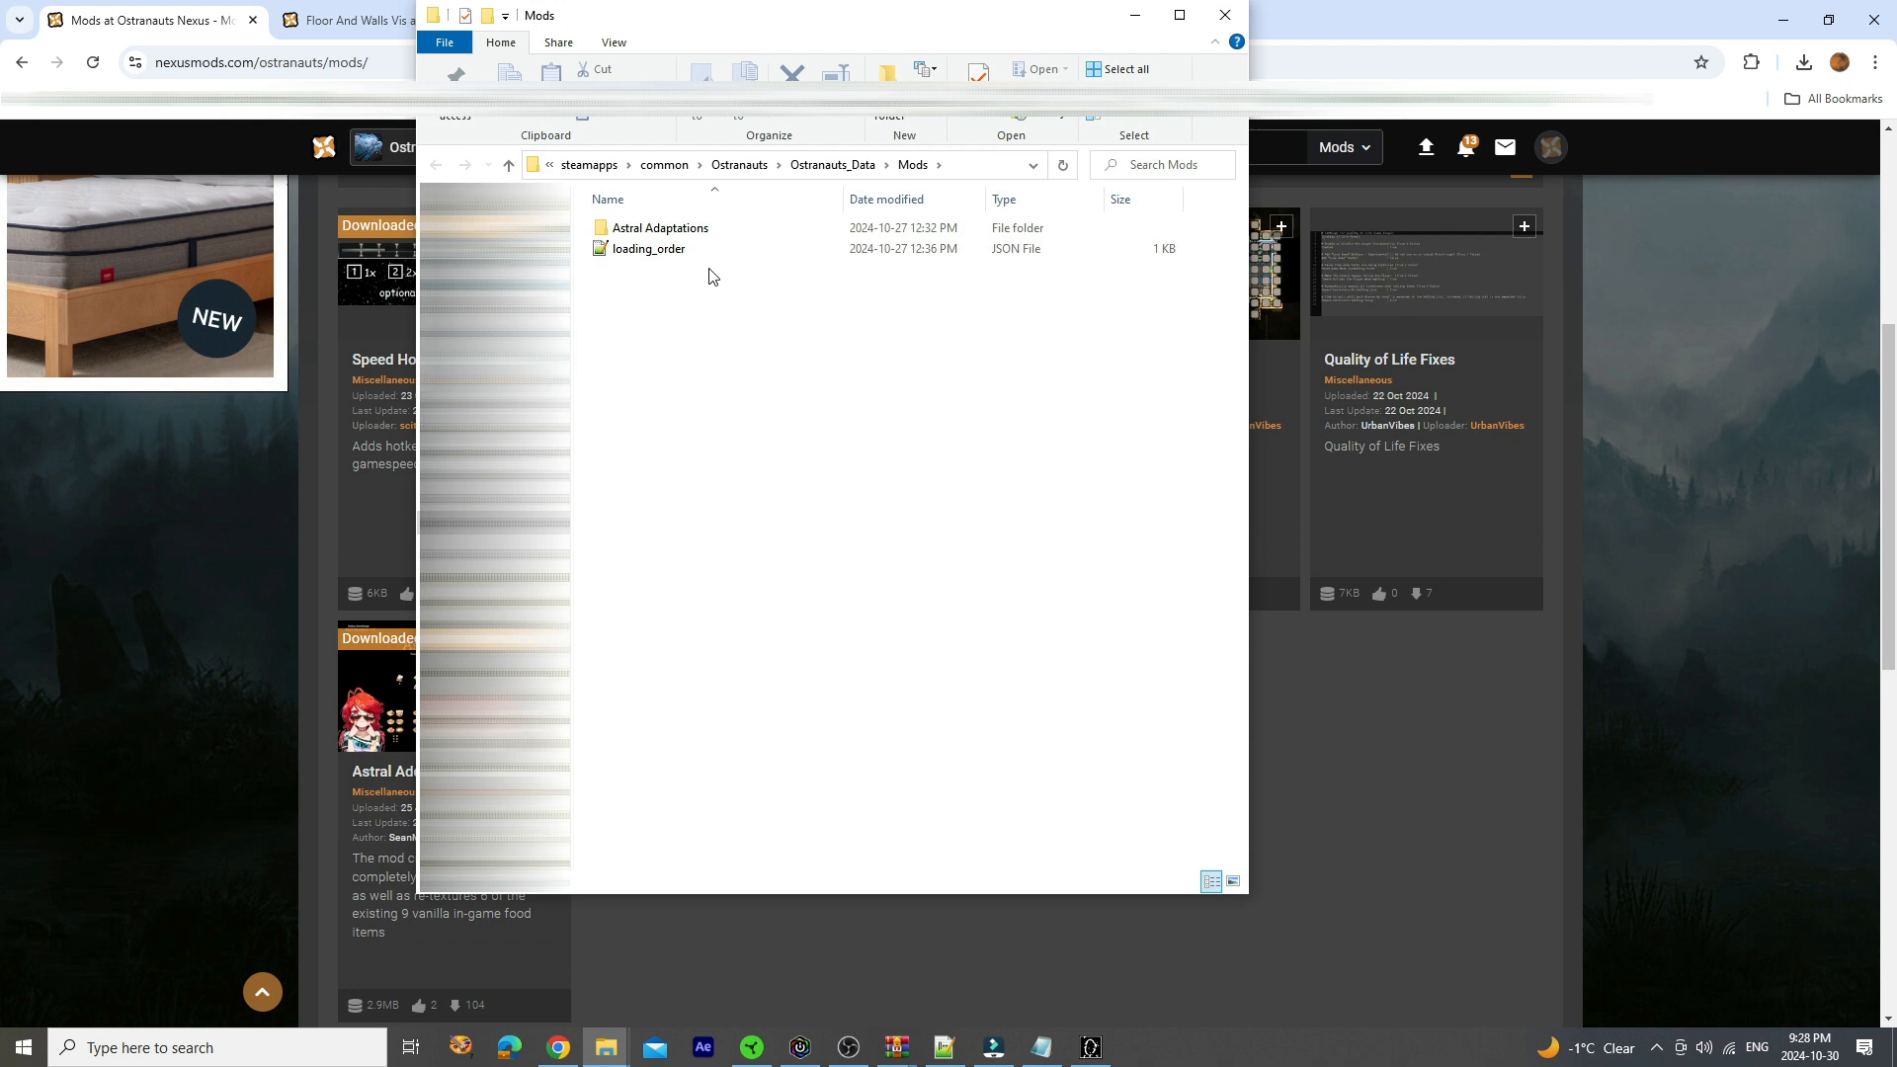
Select the Astral Adaptations folder, then open the loading_order file in Notepad++
{"action": "left_click", "coordinate": [660, 227]}
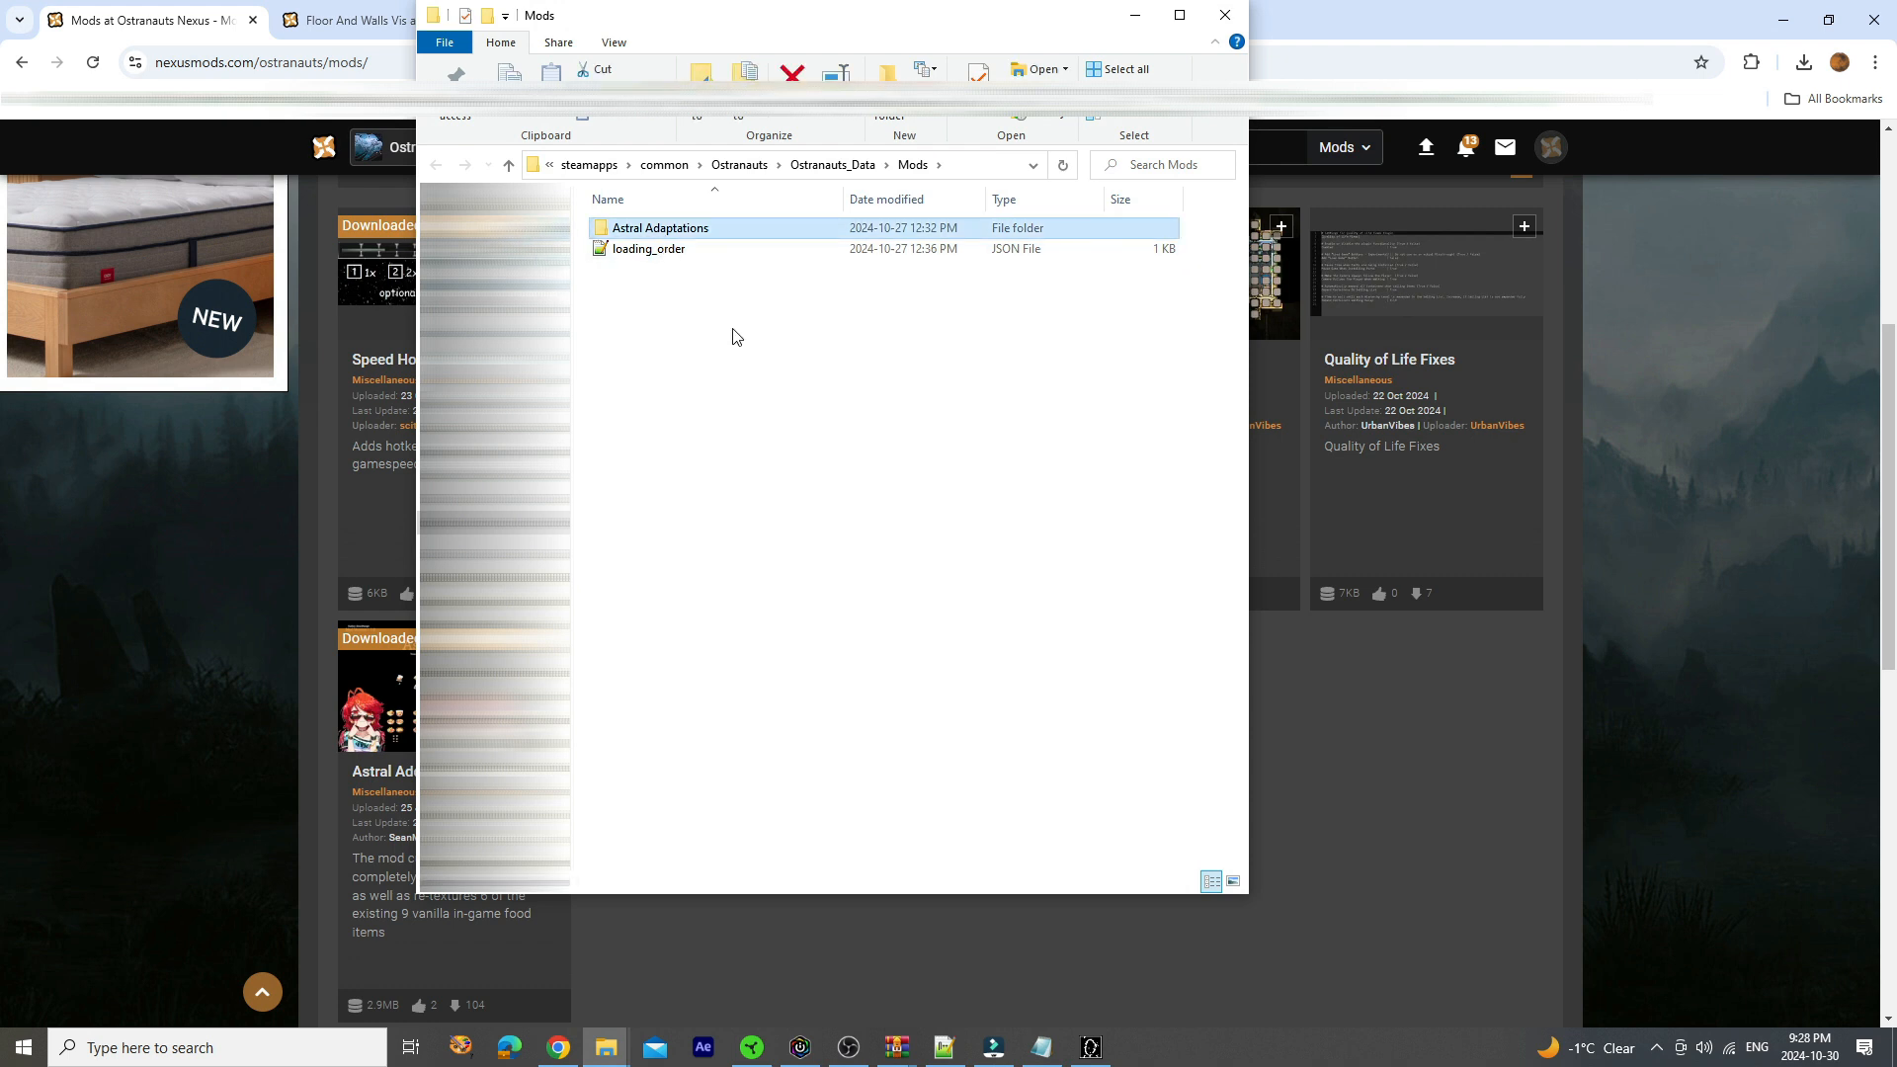
{"action": "mouse_move", "coordinate": [673, 235]}
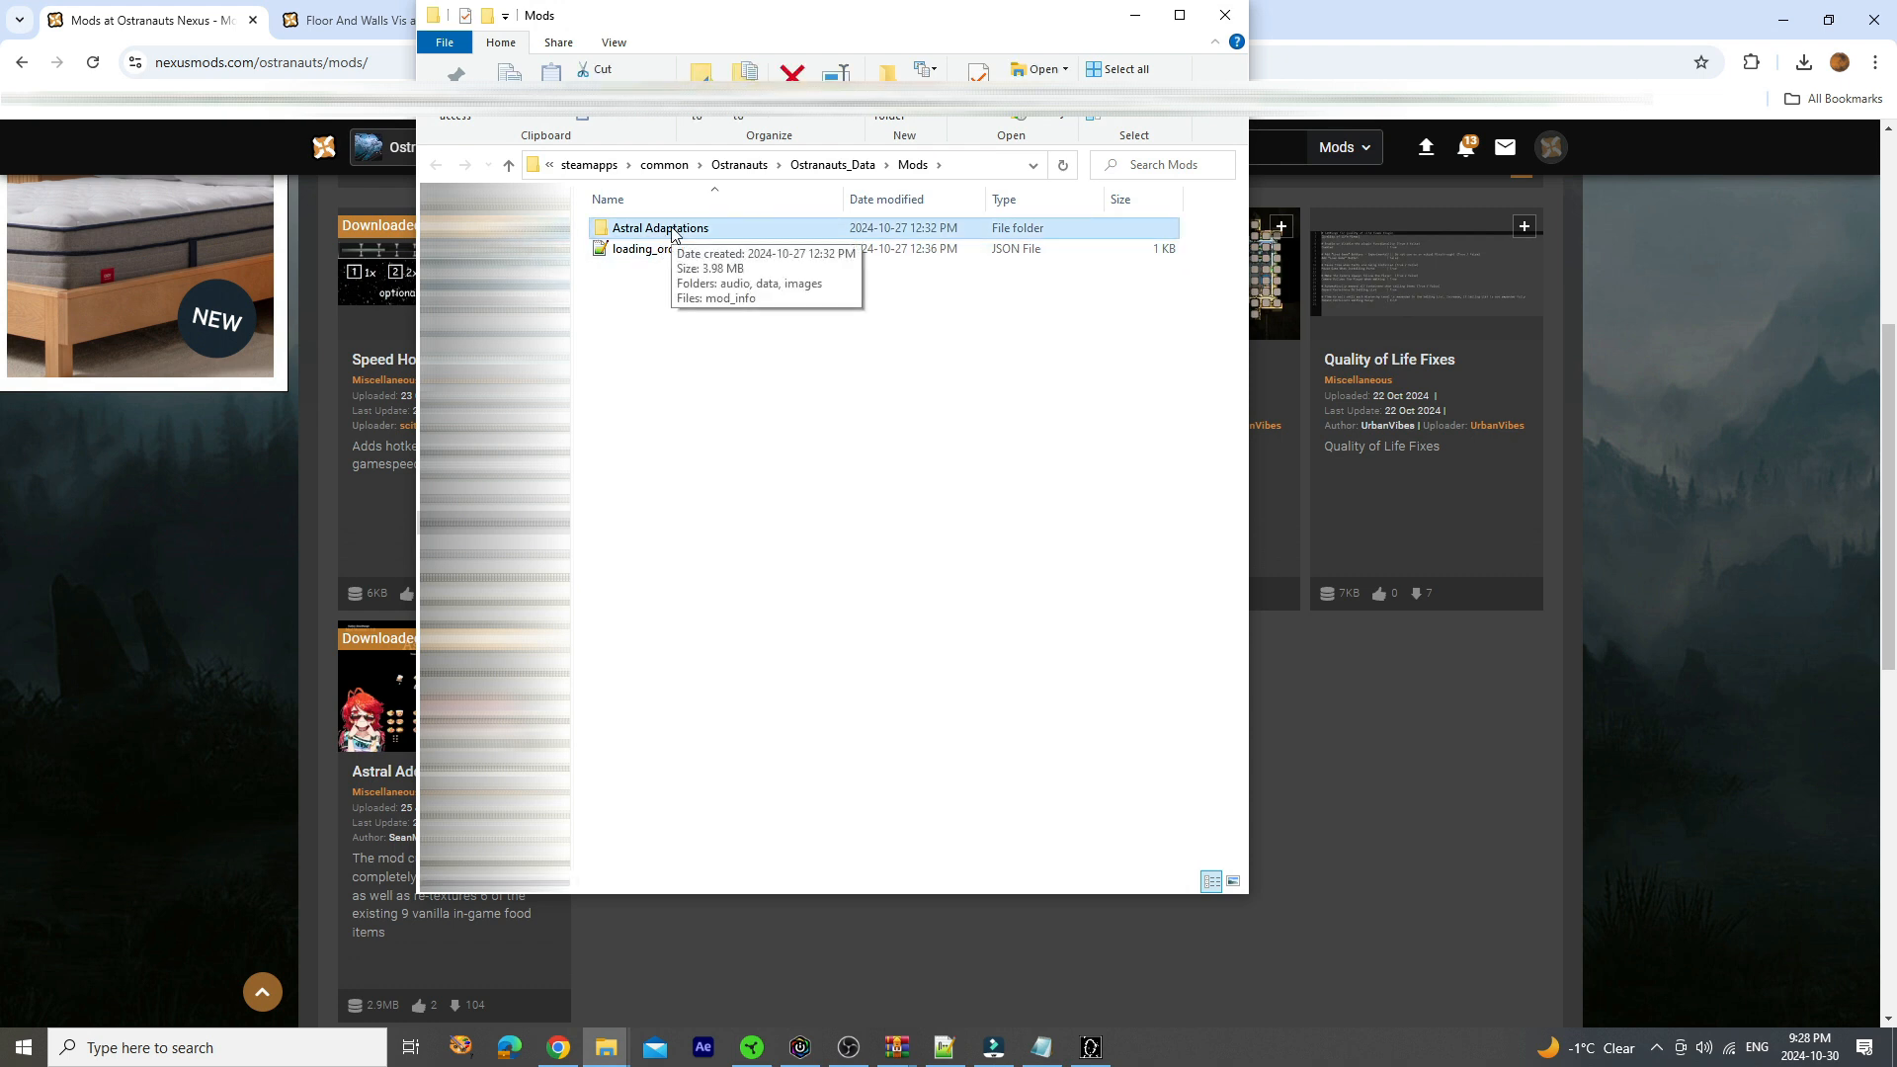
{"action": "mouse_move", "coordinate": [676, 260]}
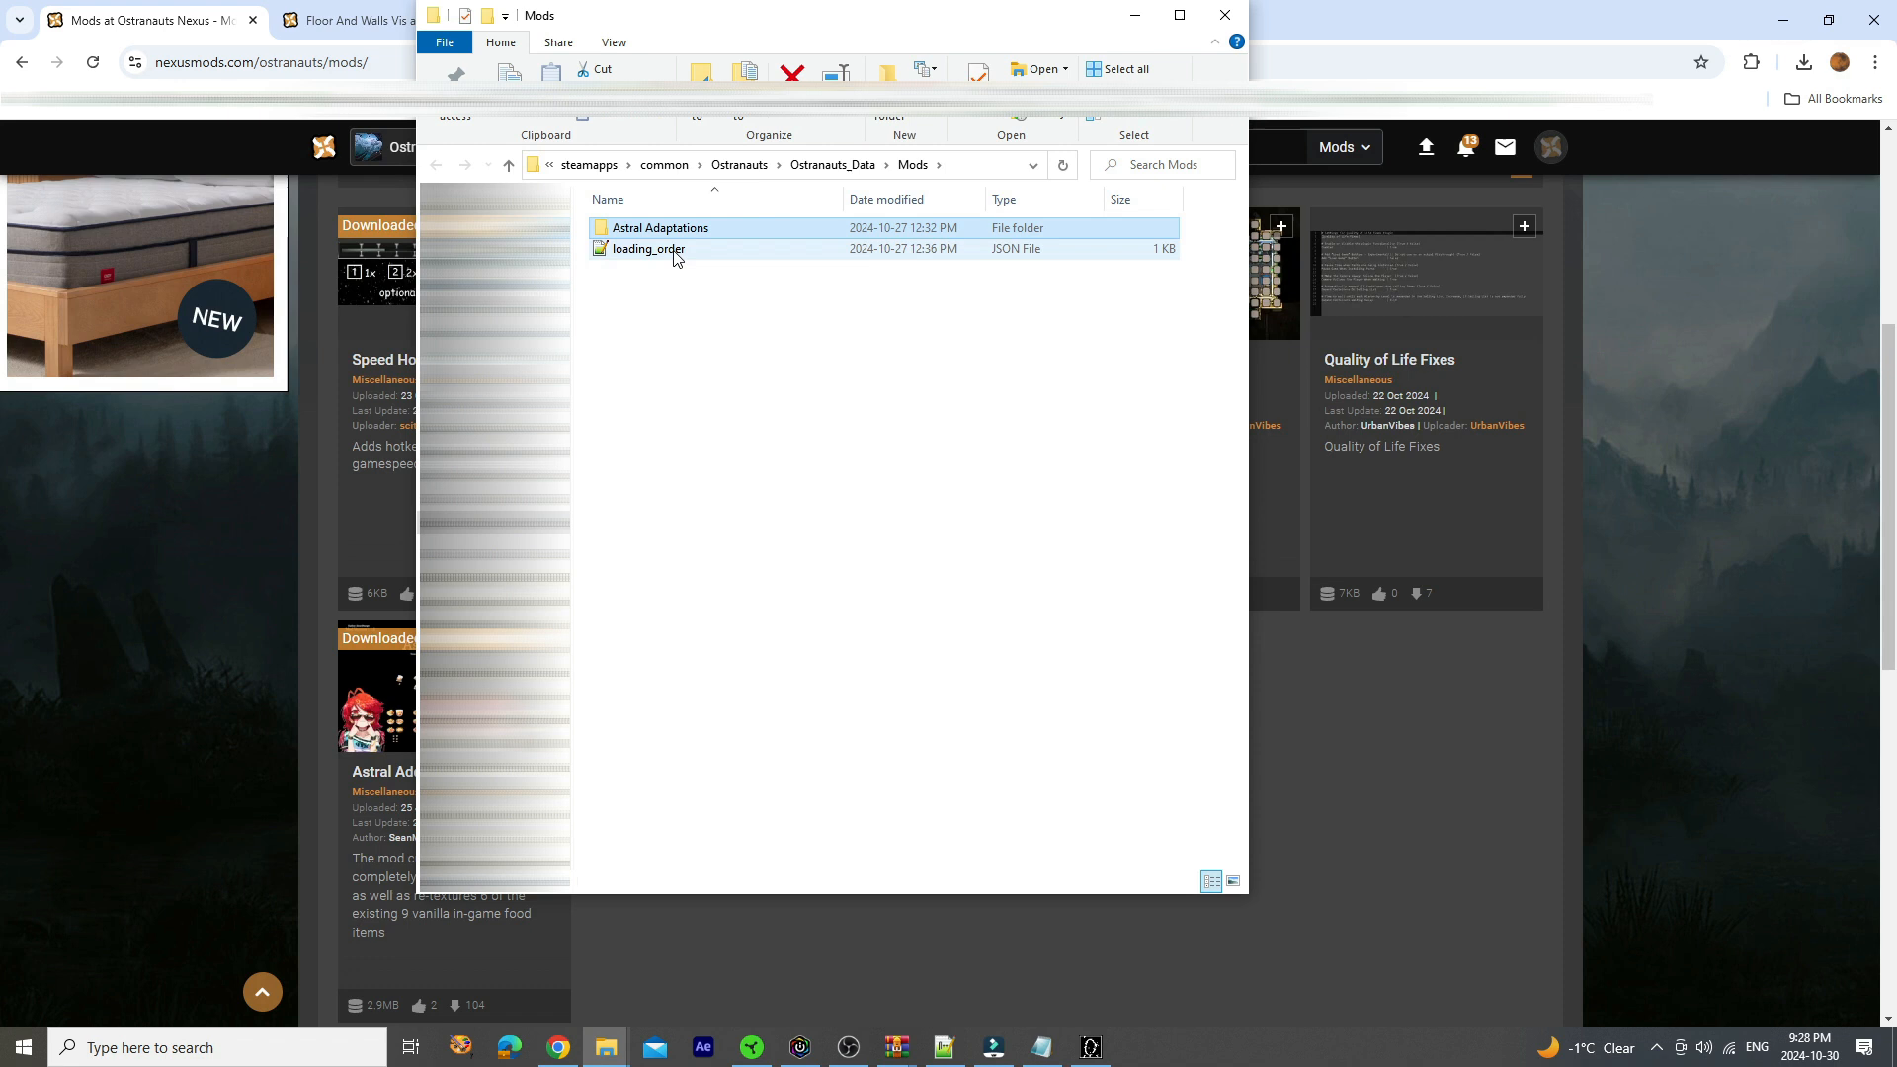
{"action": "mouse_move", "coordinate": [676, 255]}
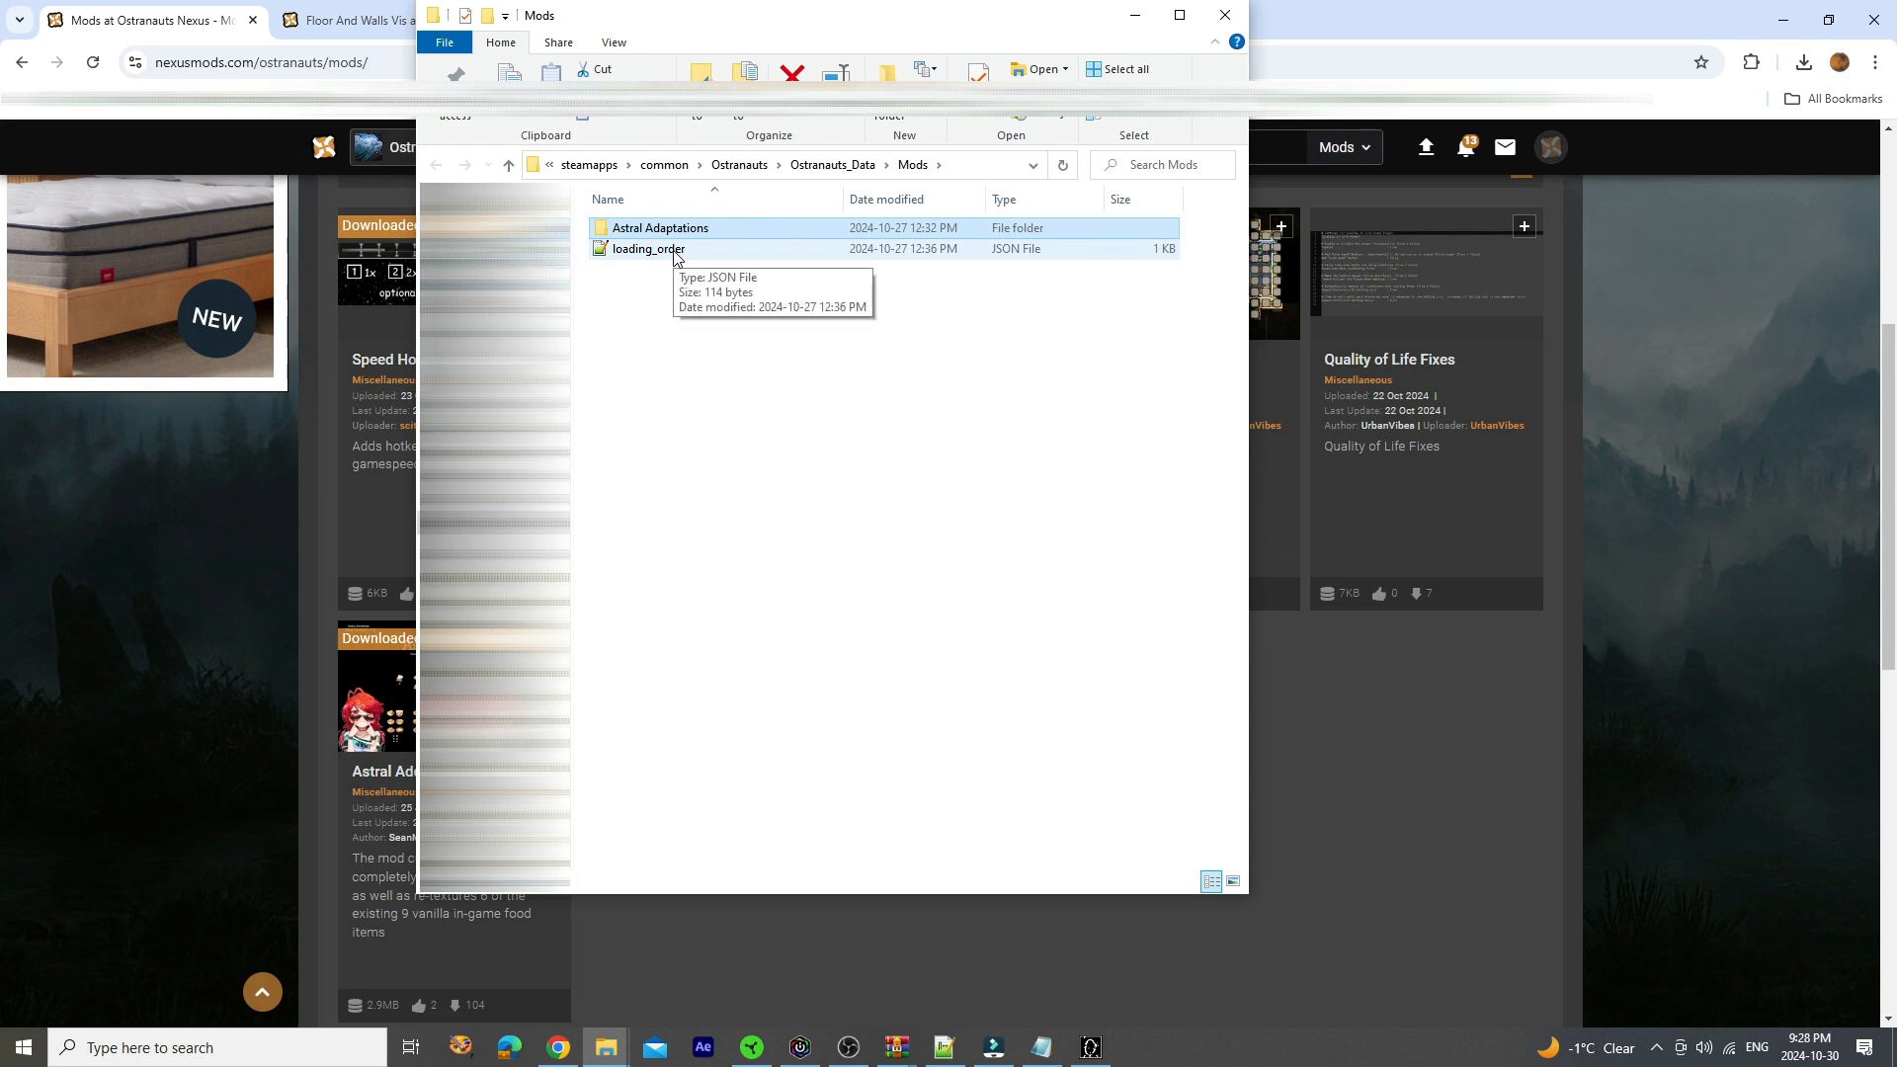
{"action": "double_click", "coordinate": [643, 249]}
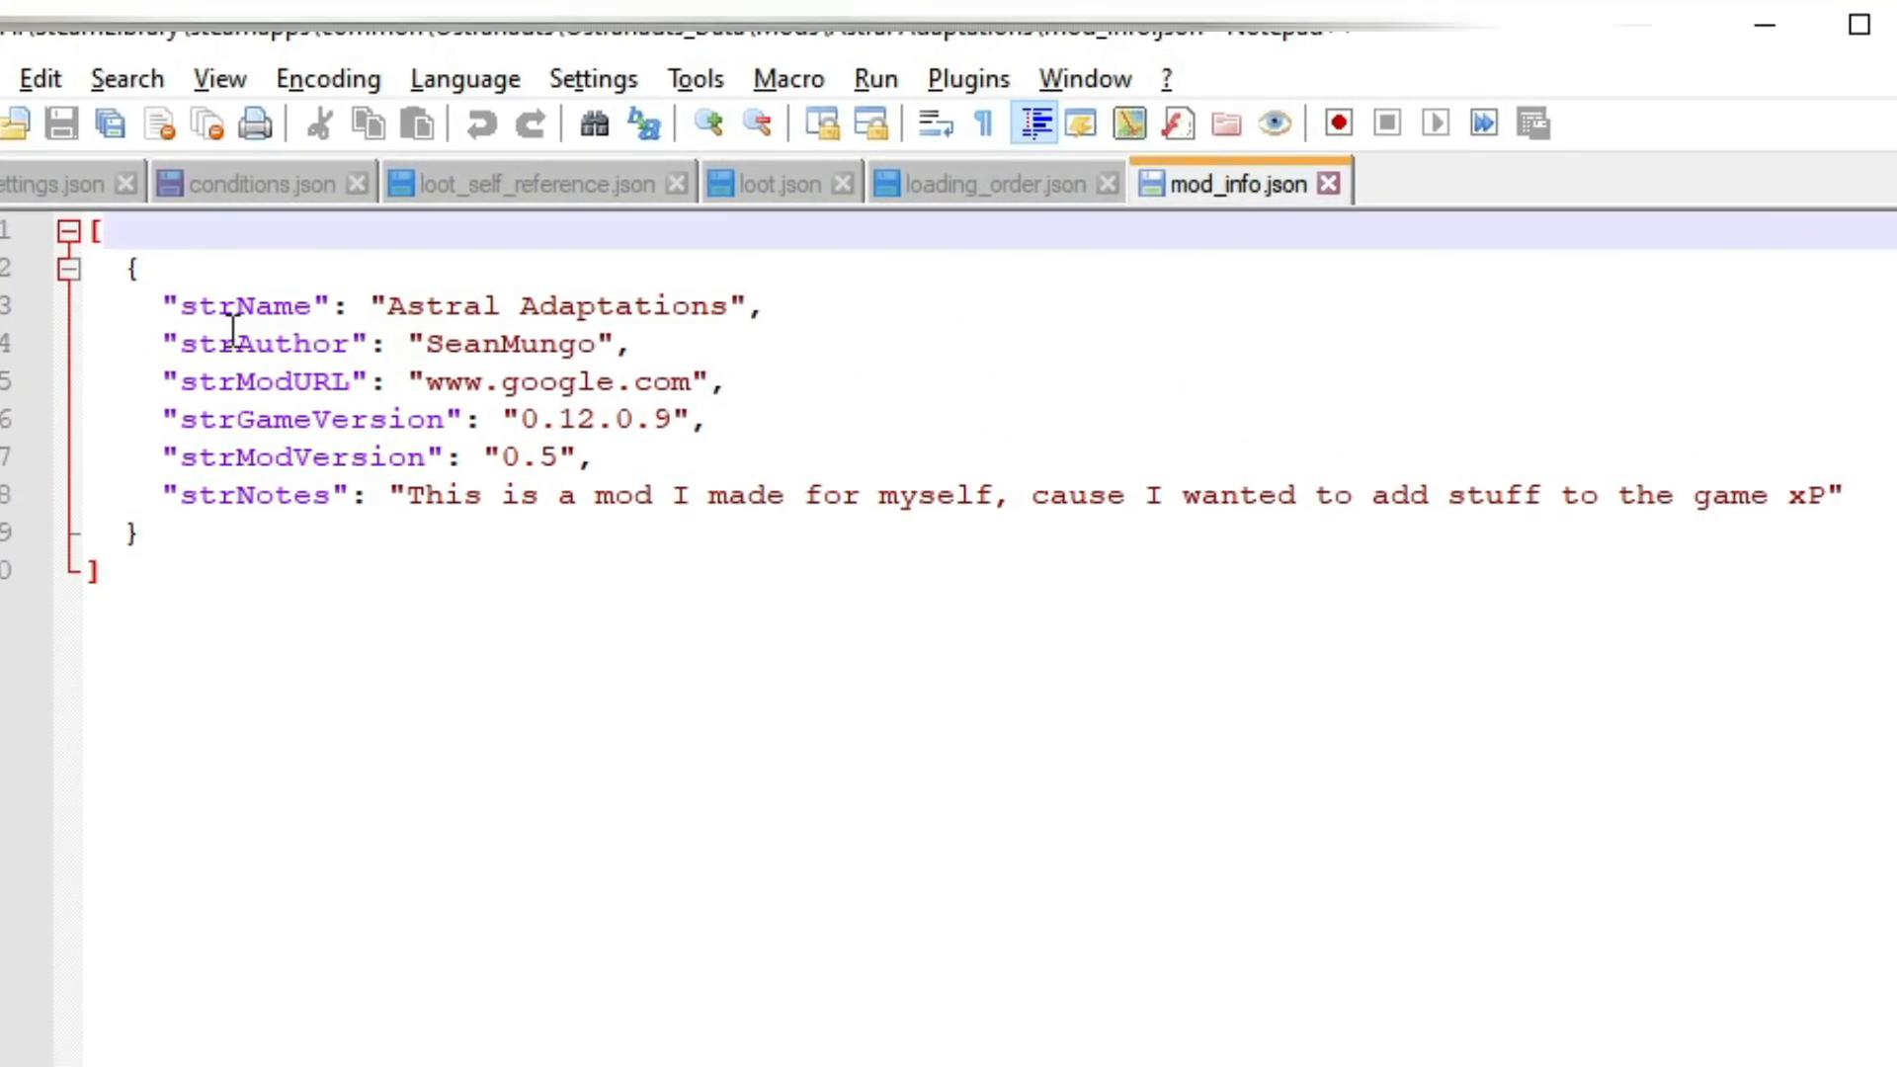
Compare mod_info.json's strName 'Astral Adaptations' against the loading_order.json entry
{"action": "left_click", "coordinate": [402, 305]}
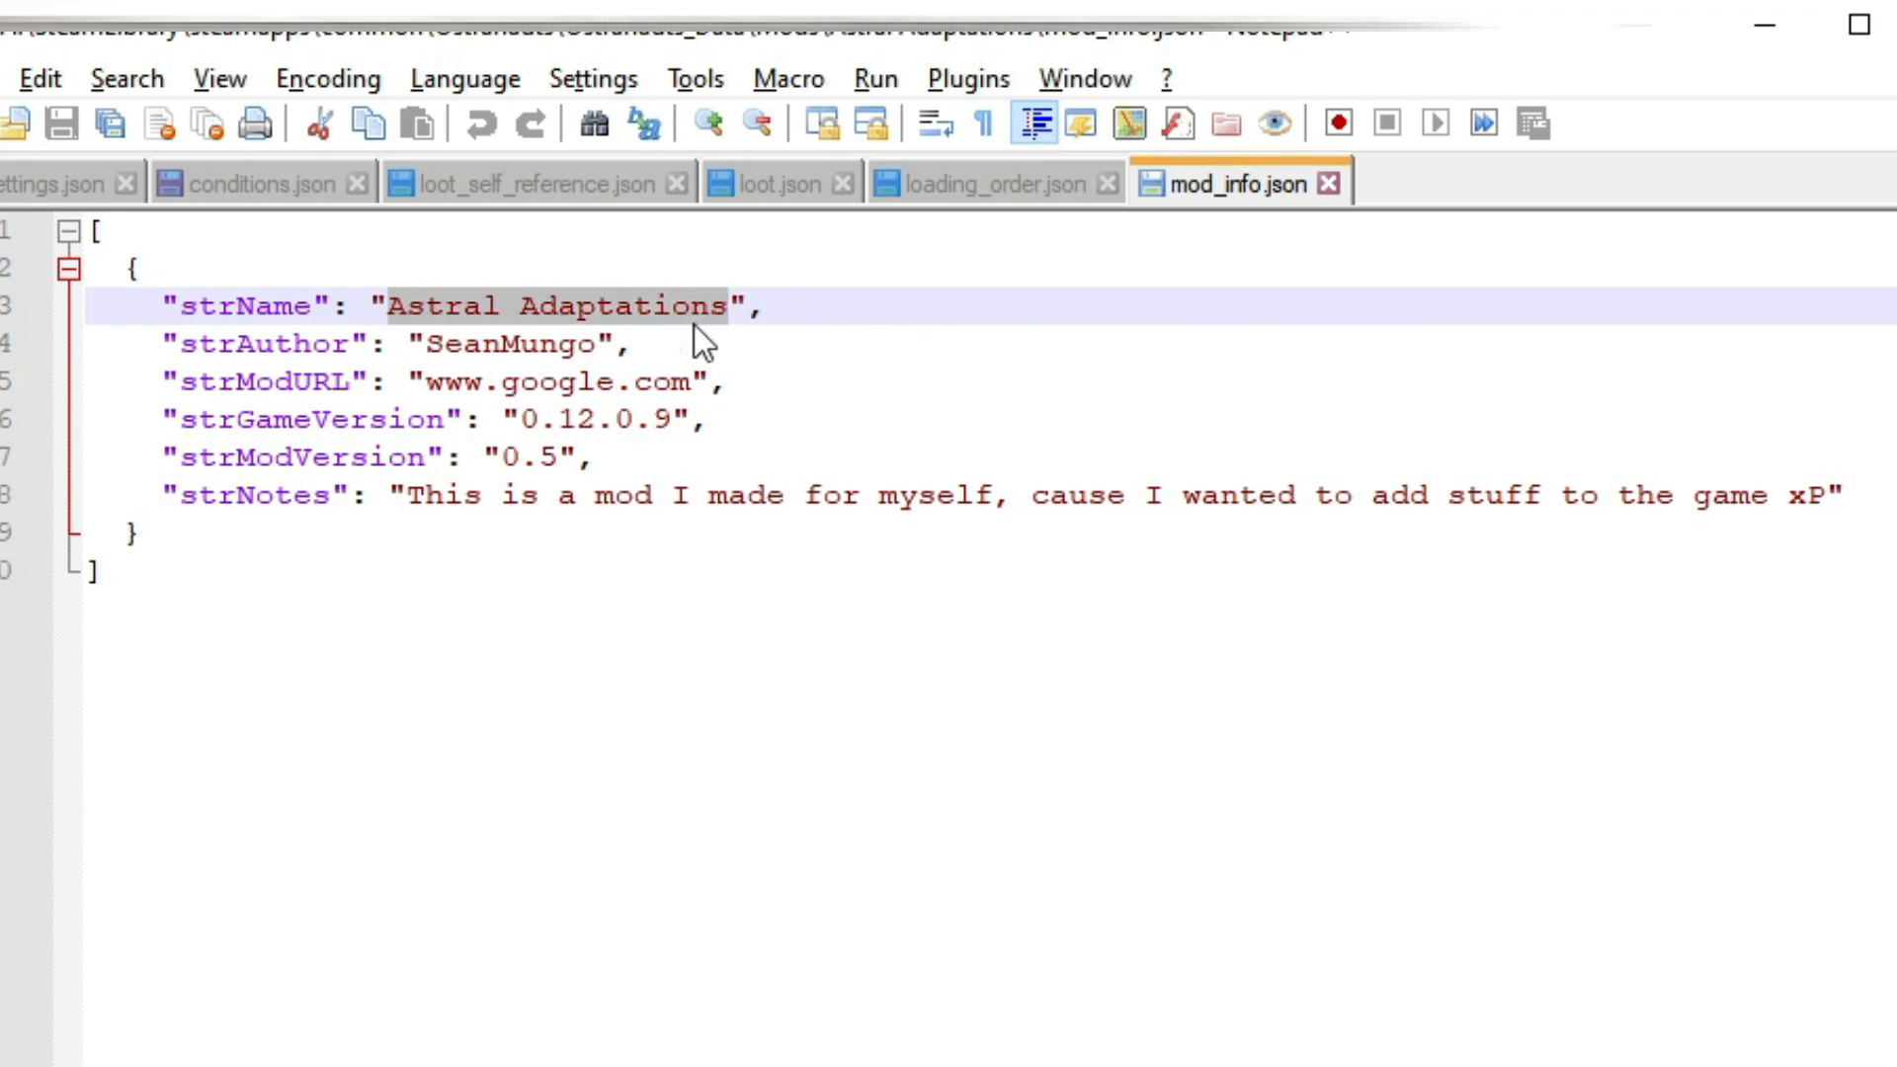
{"action": "left_click", "coordinate": [987, 183]}
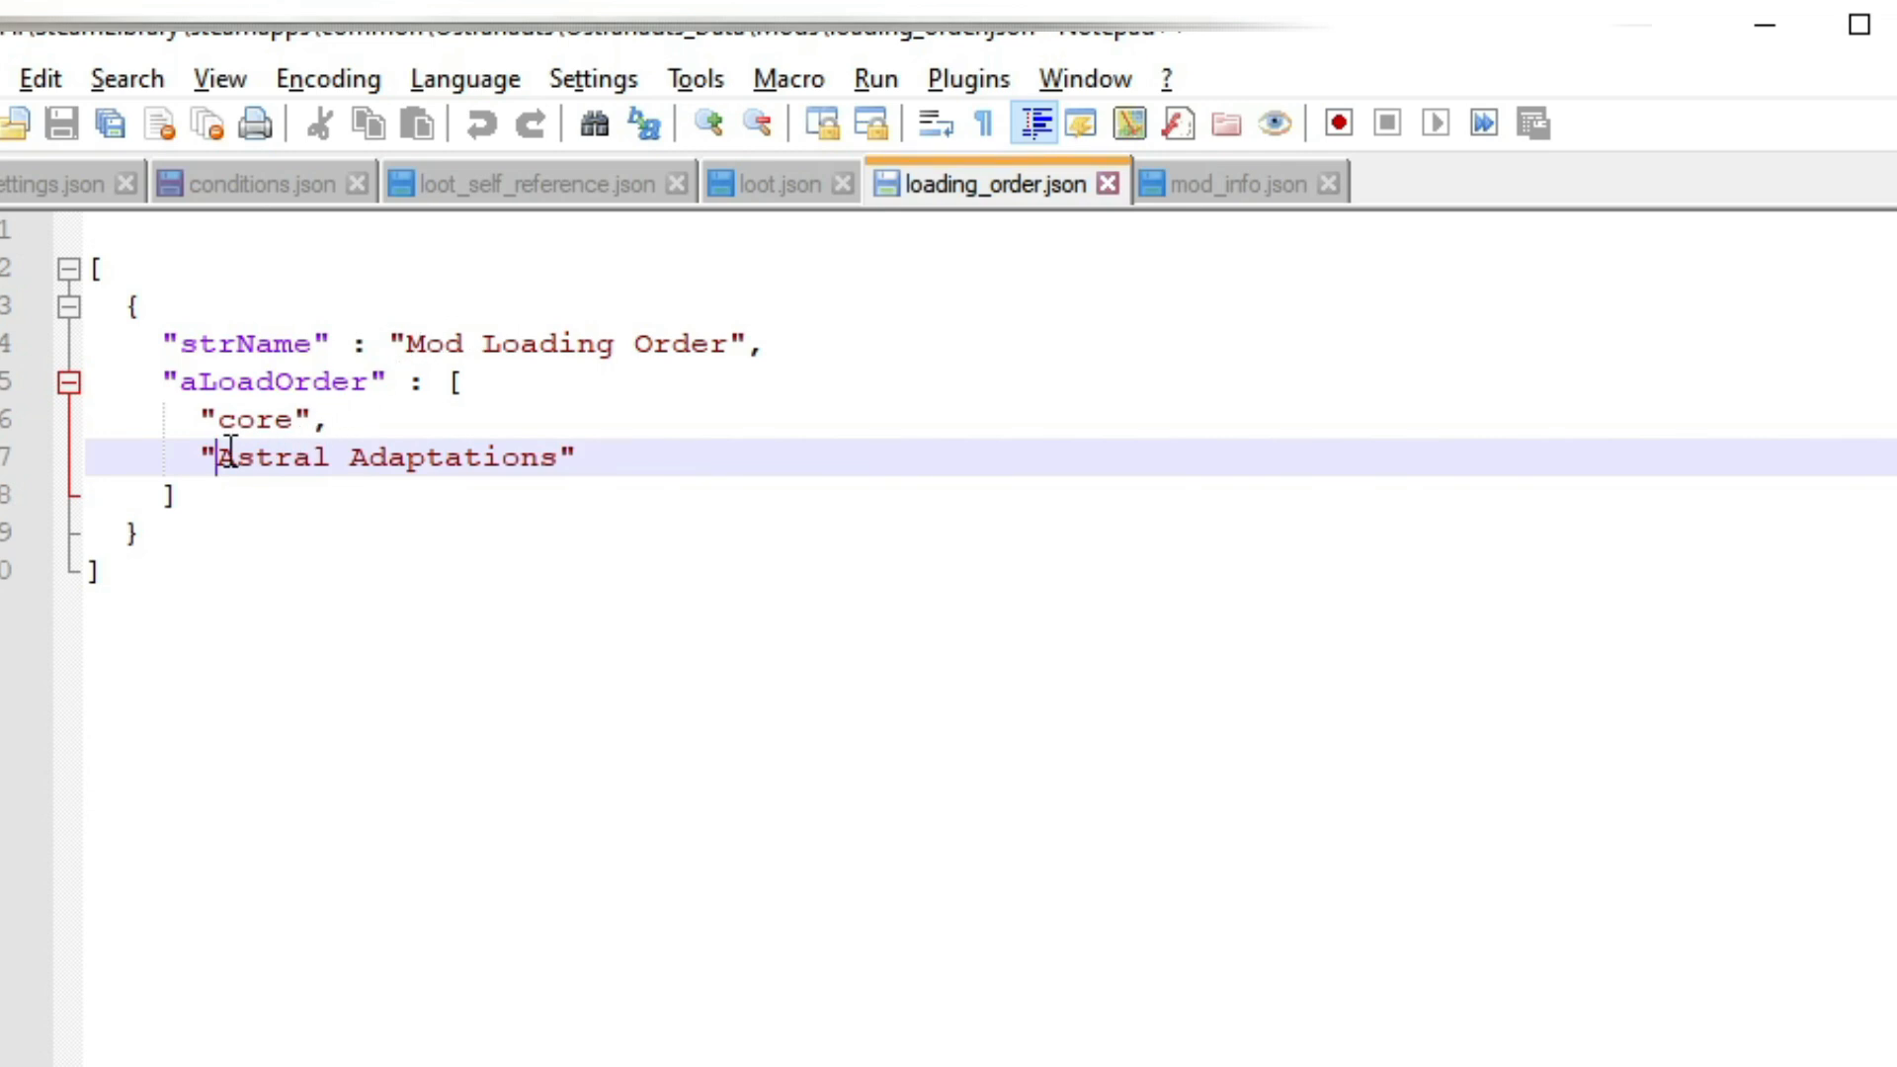
{"action": "left_click", "coordinate": [1240, 184]}
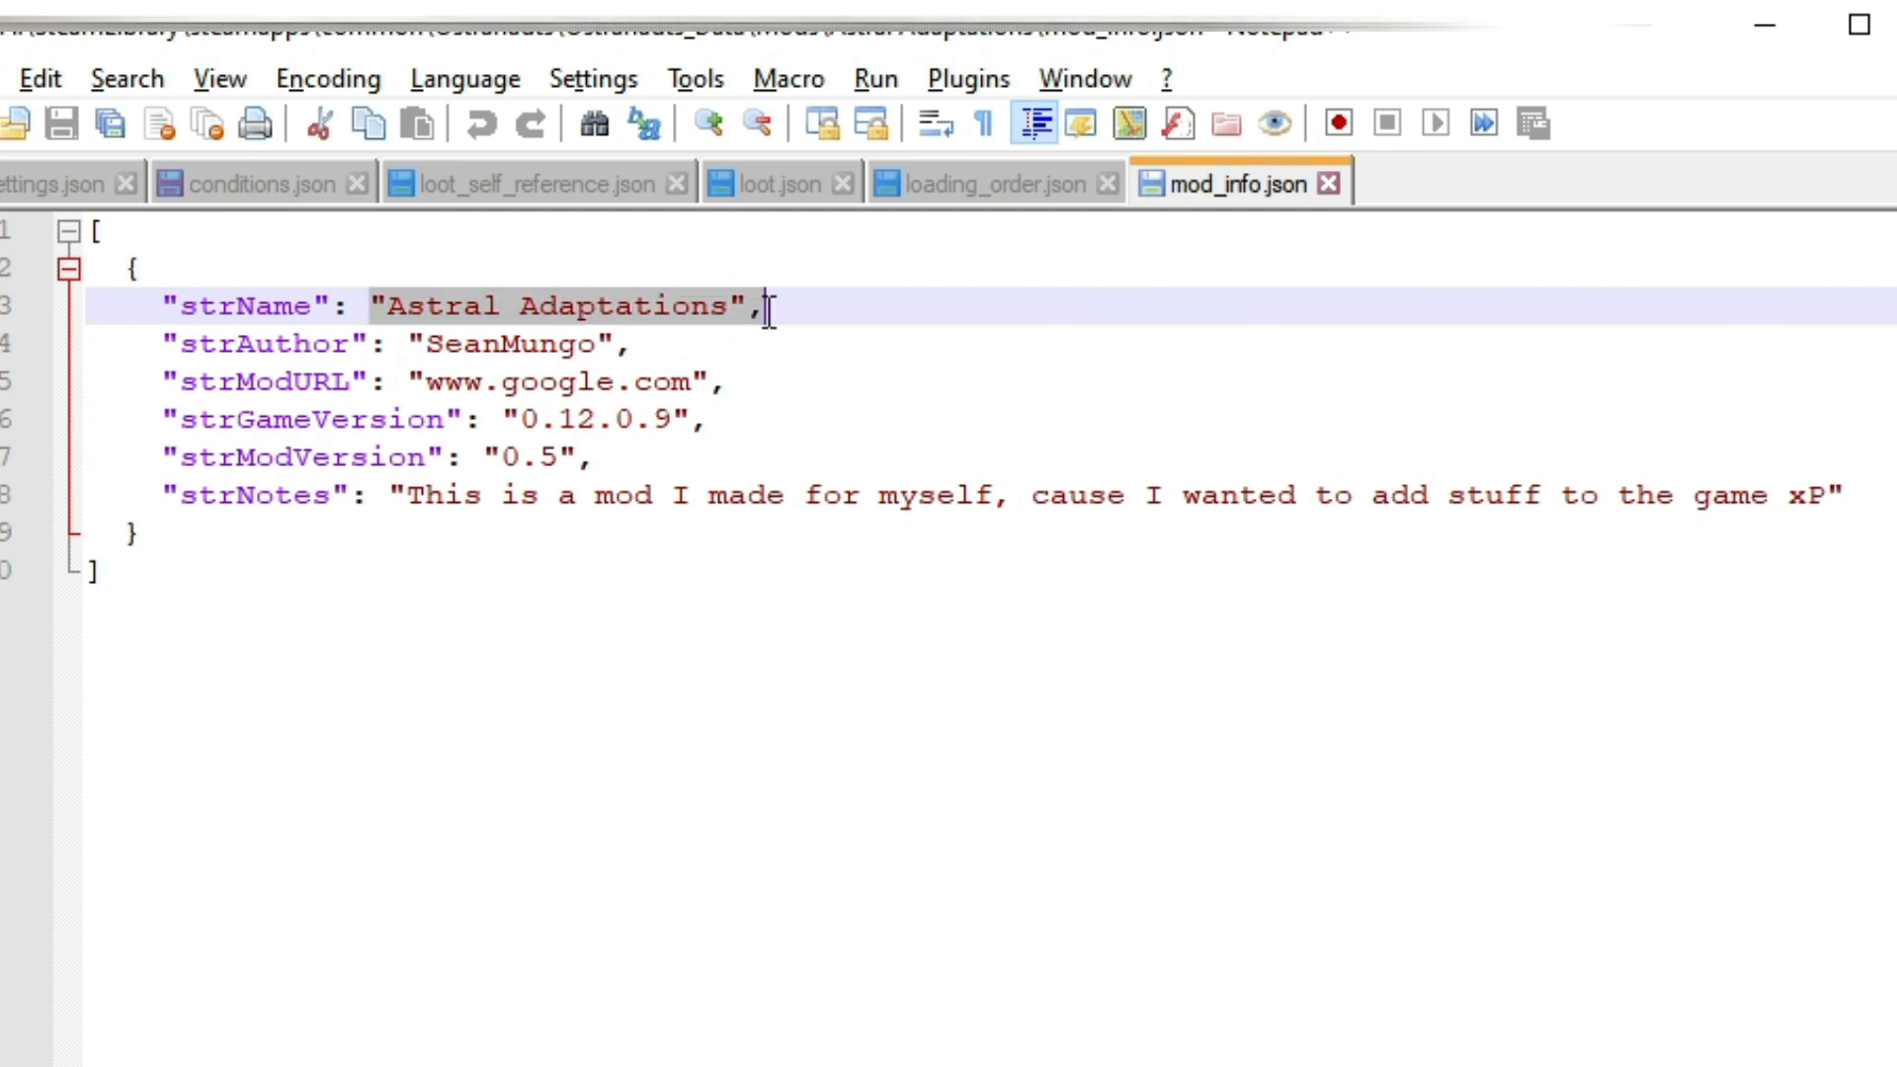
{"action": "left_click", "coordinate": [983, 182]}
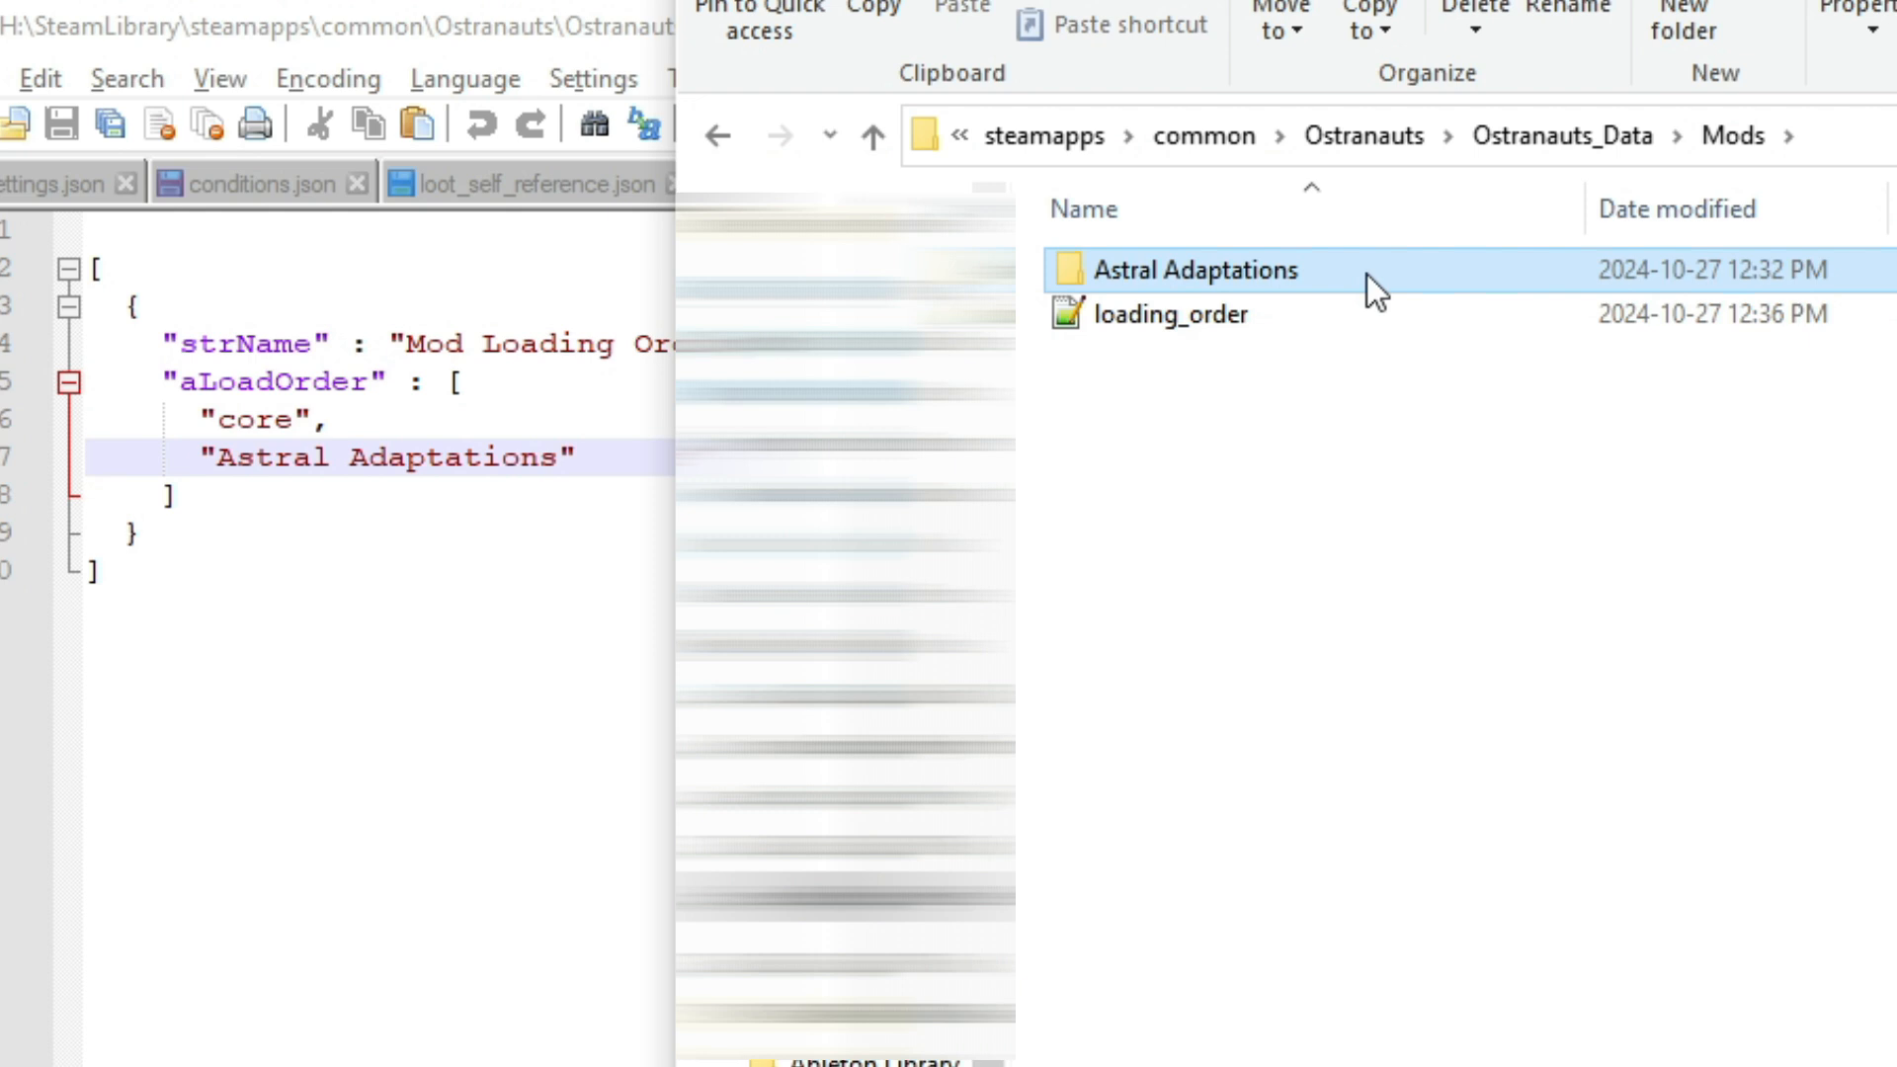
{"action": "mouse_move", "coordinate": [1170, 286]}
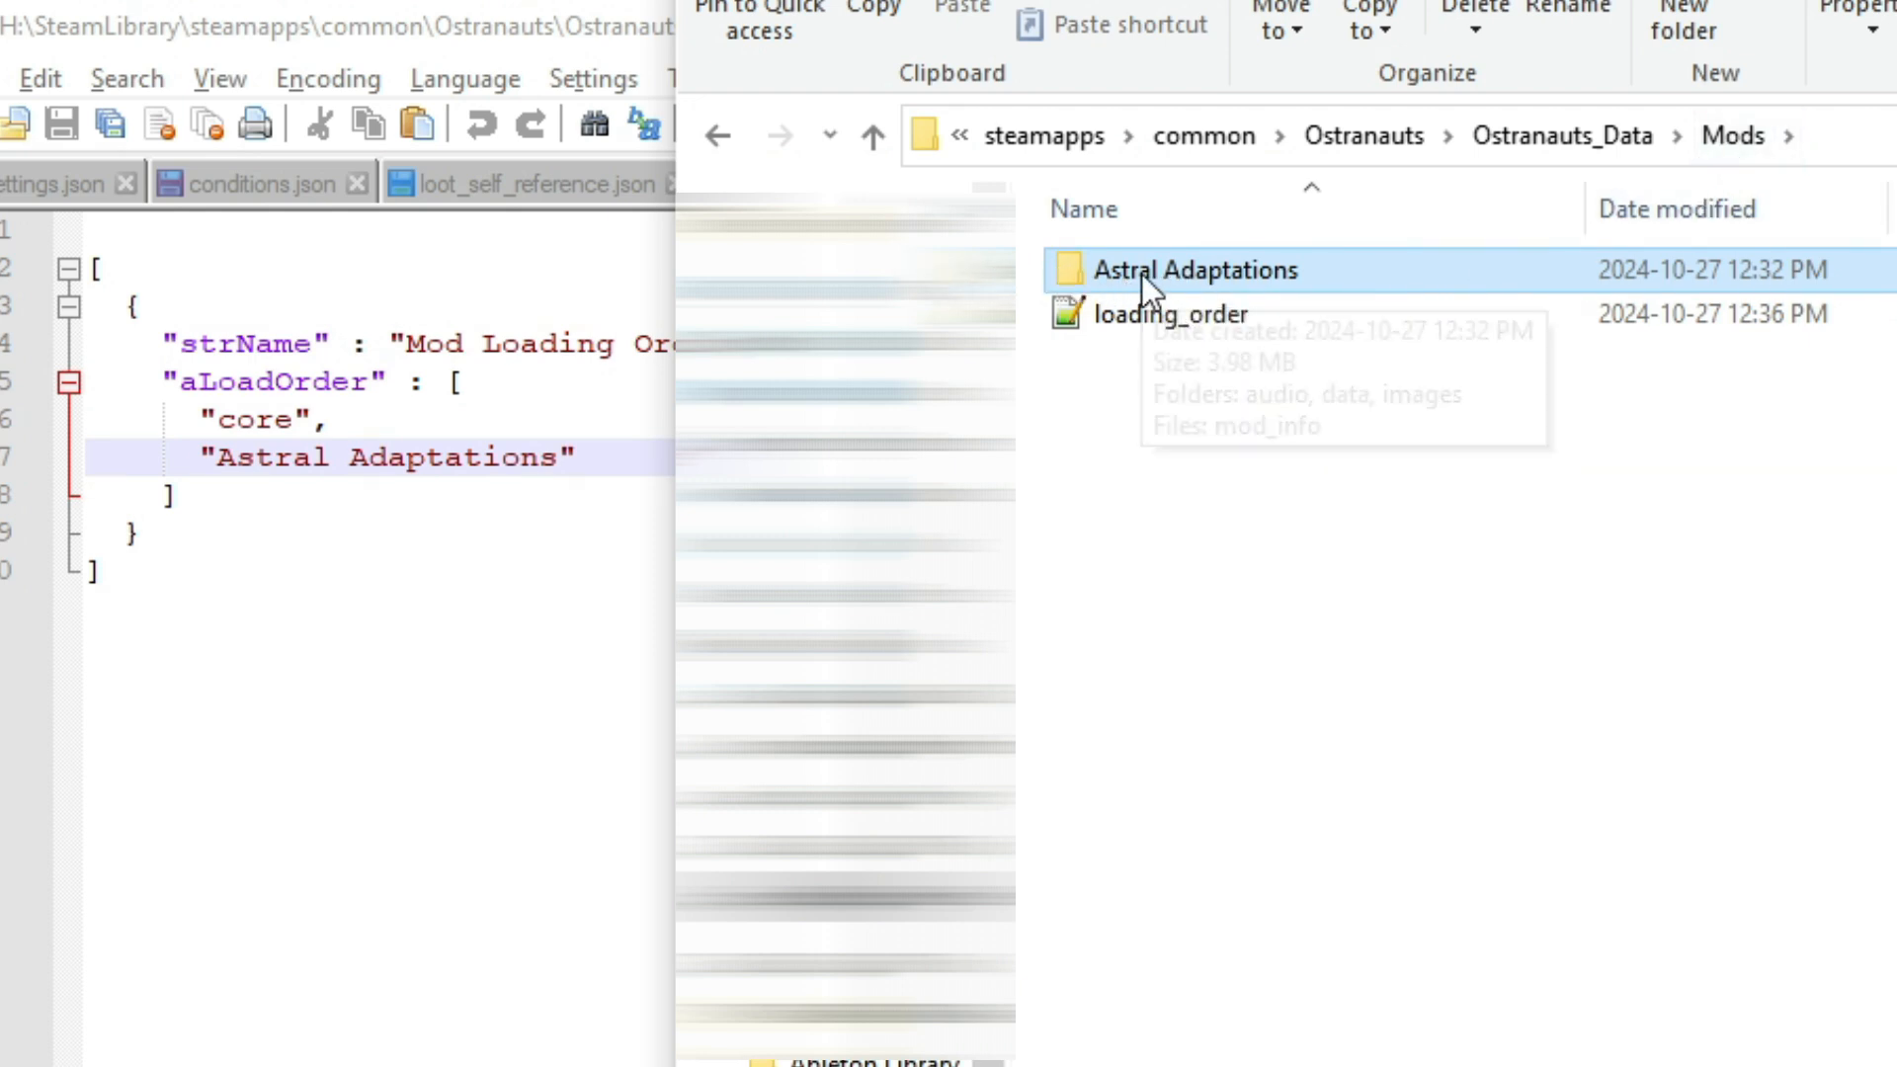
Open the Astral Adaptations folder and close the loading_order.json and mod_info.json tabs
{"action": "double_click", "coordinate": [1200, 270]}
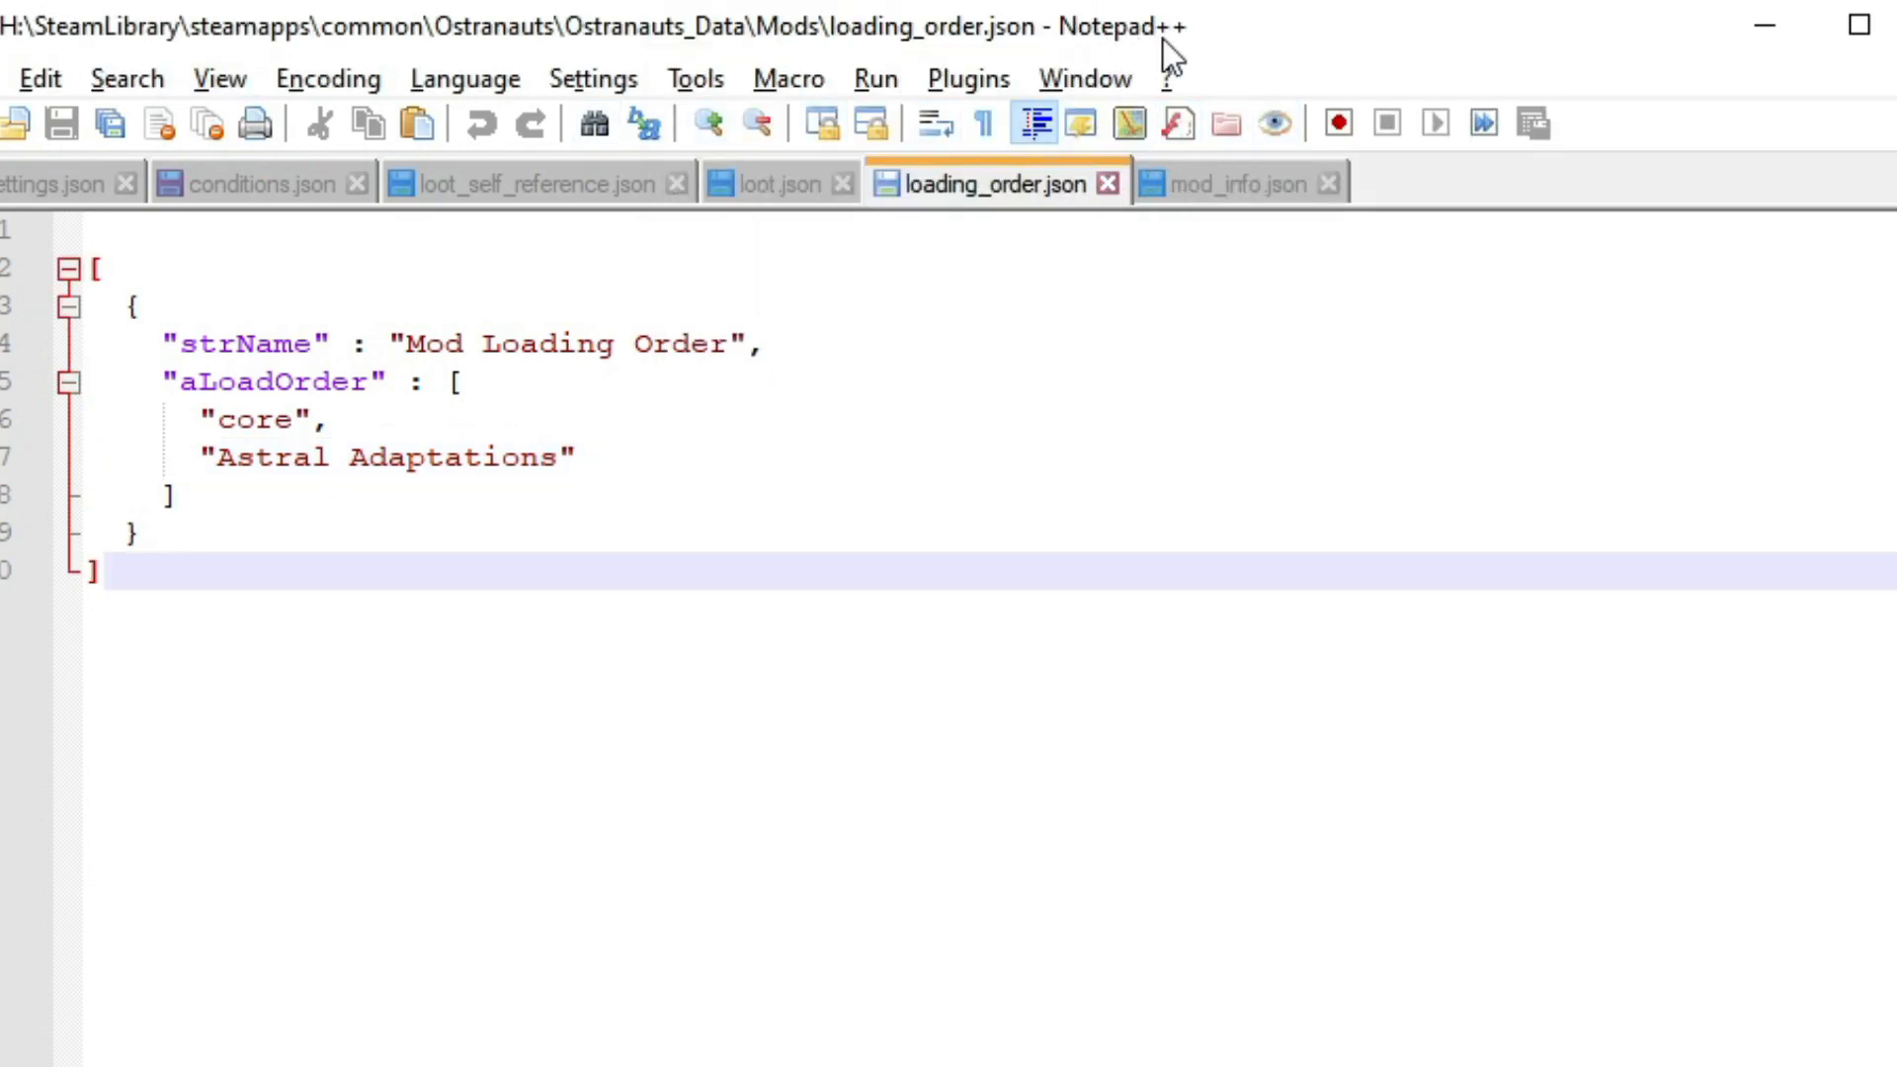
{"action": "left_click", "coordinate": [968, 184]}
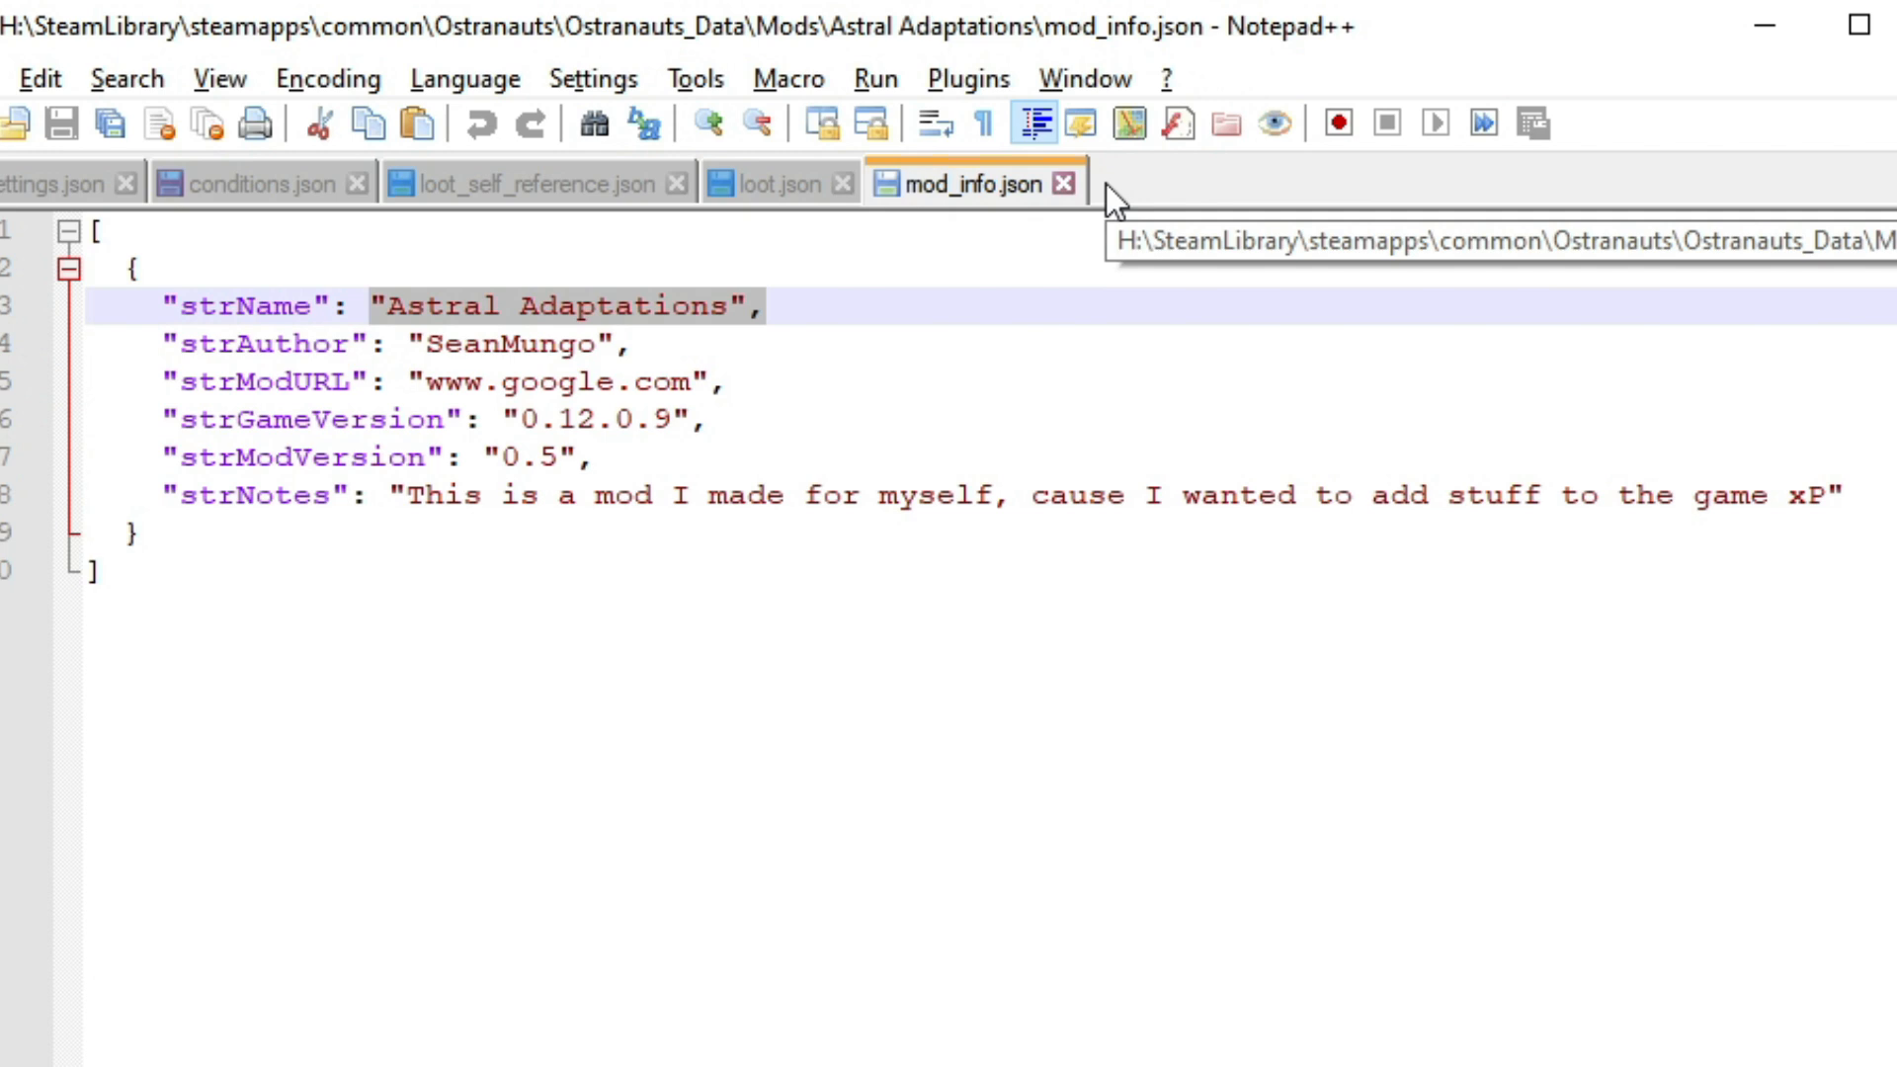
{"action": "left_click", "coordinate": [537, 184]}
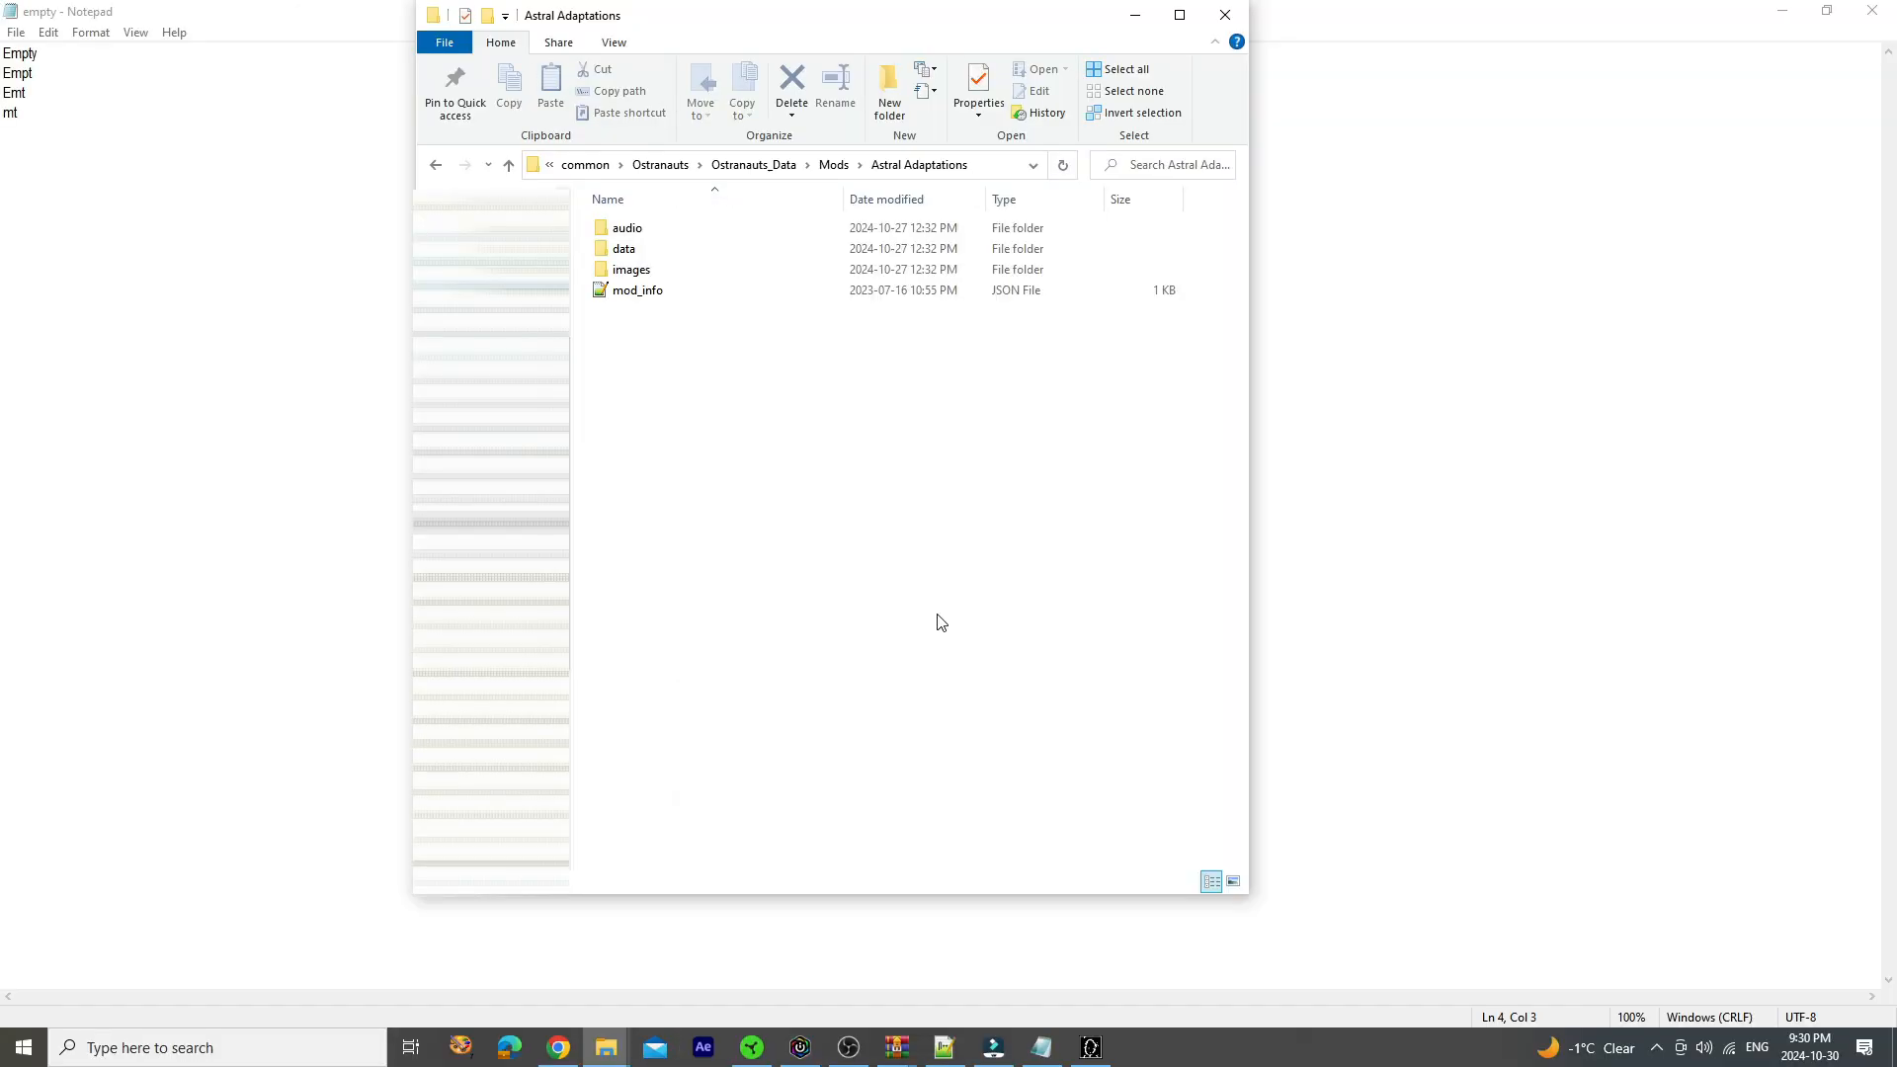
{"action": "mouse_move", "coordinate": [813, 1002]}
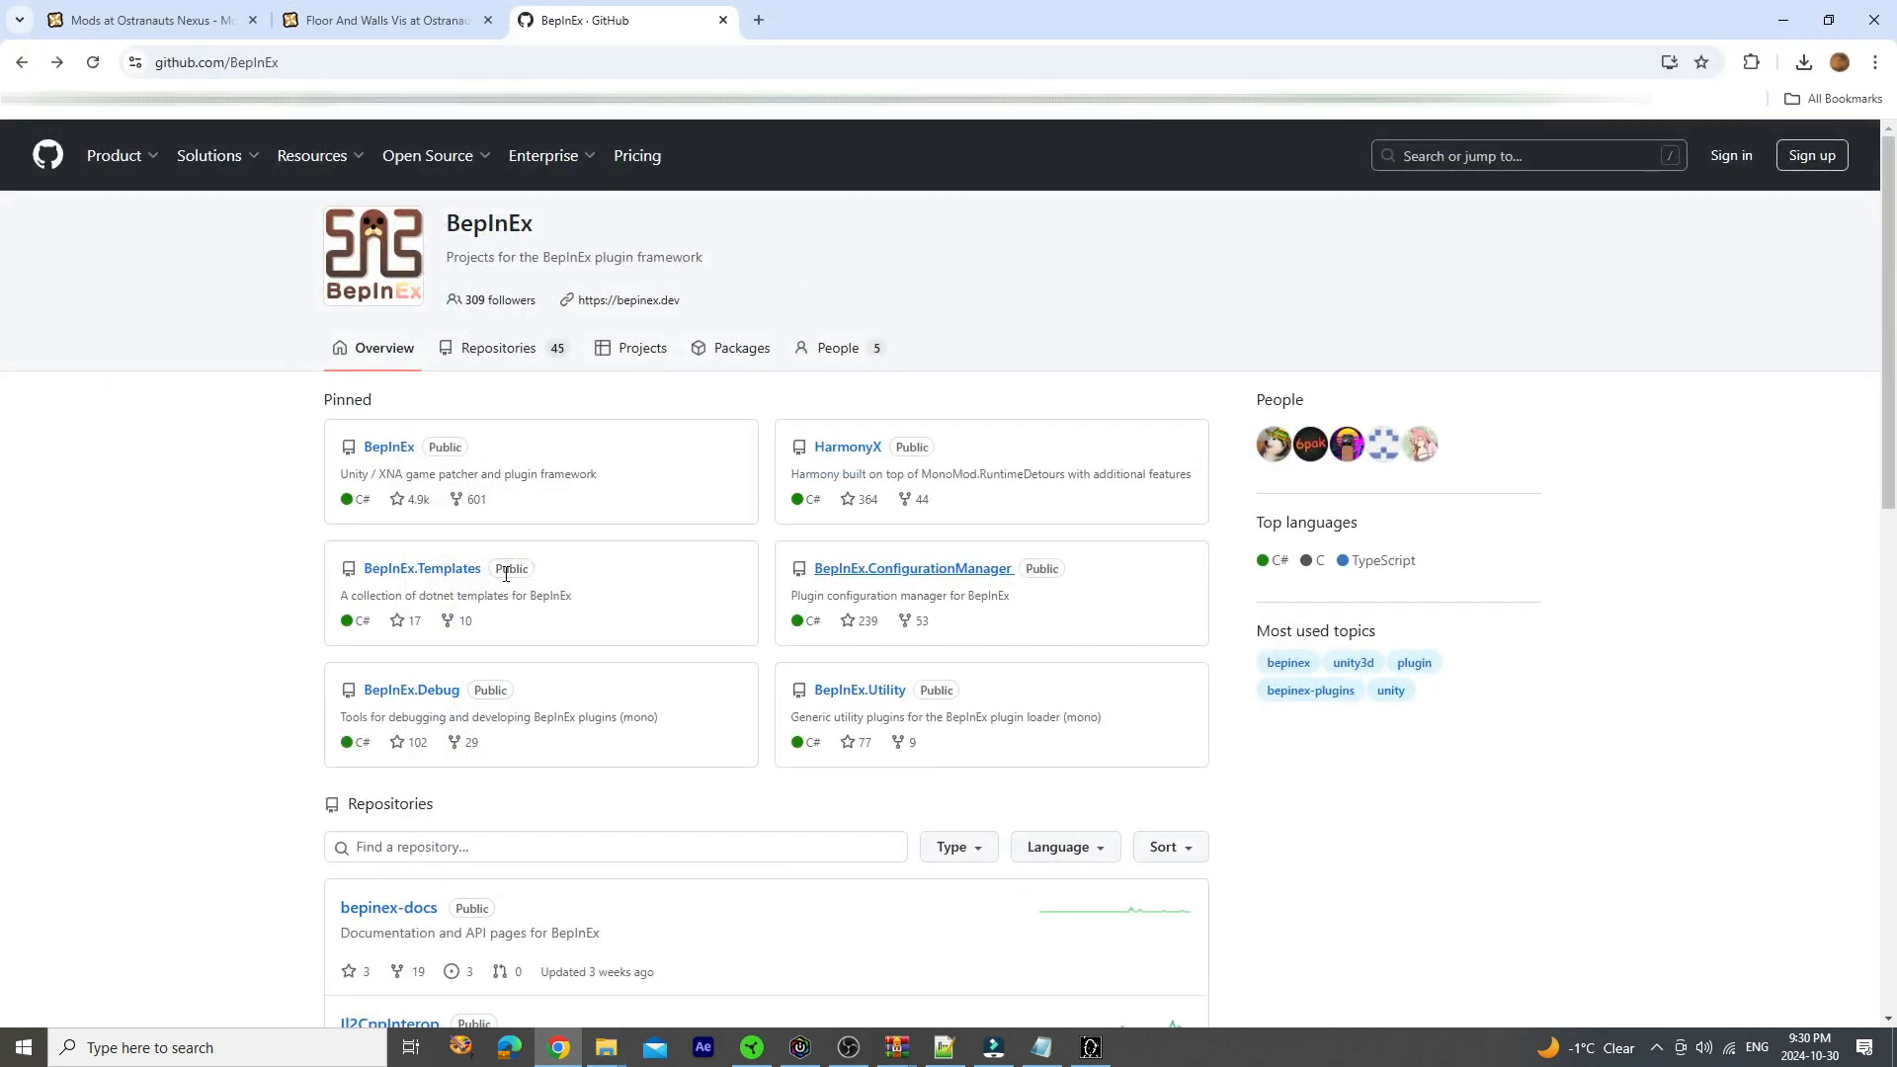
Open the BepInEx v5.4.23.2 release and scroll to What's Changed and Assets
{"action": "left_click", "coordinate": [387, 19]}
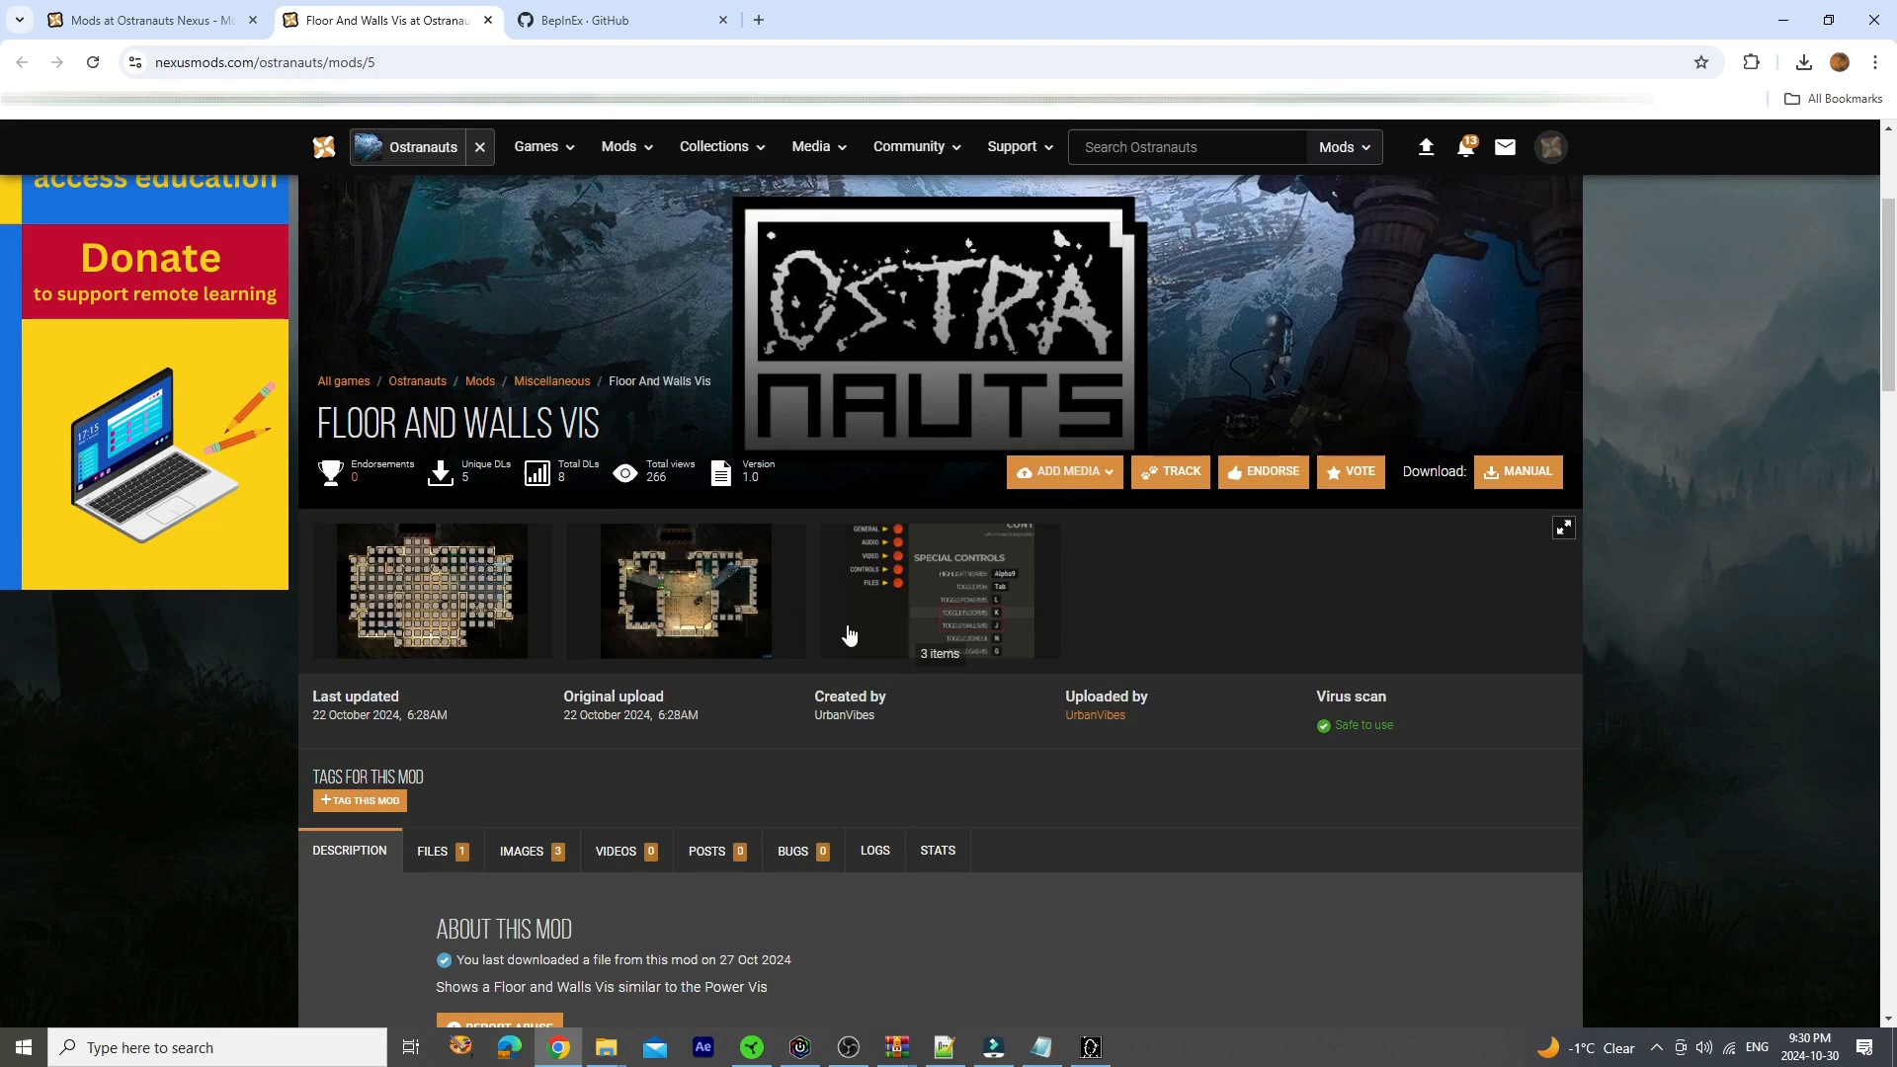
{"action": "scroll", "scroll_direction": "down", "scroll_amount": 3}
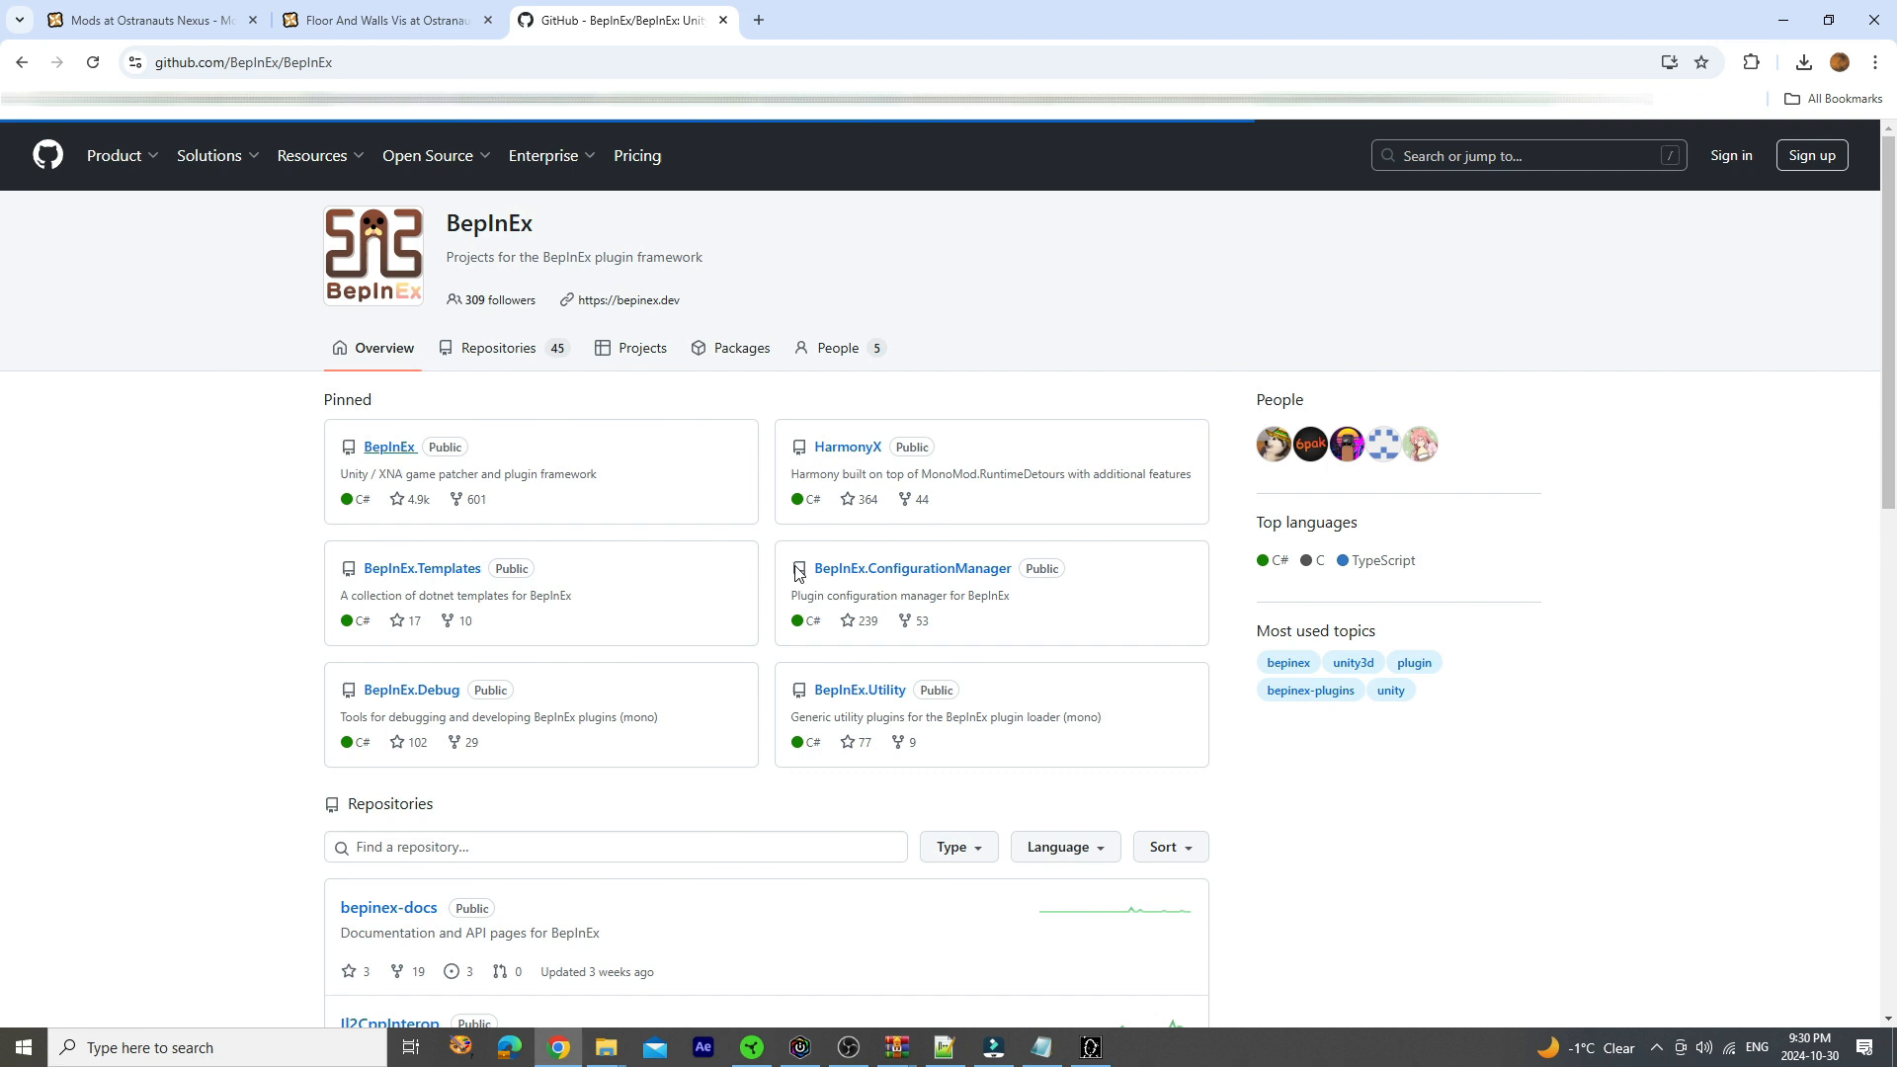
{"action": "left_click", "coordinate": [389, 446]}
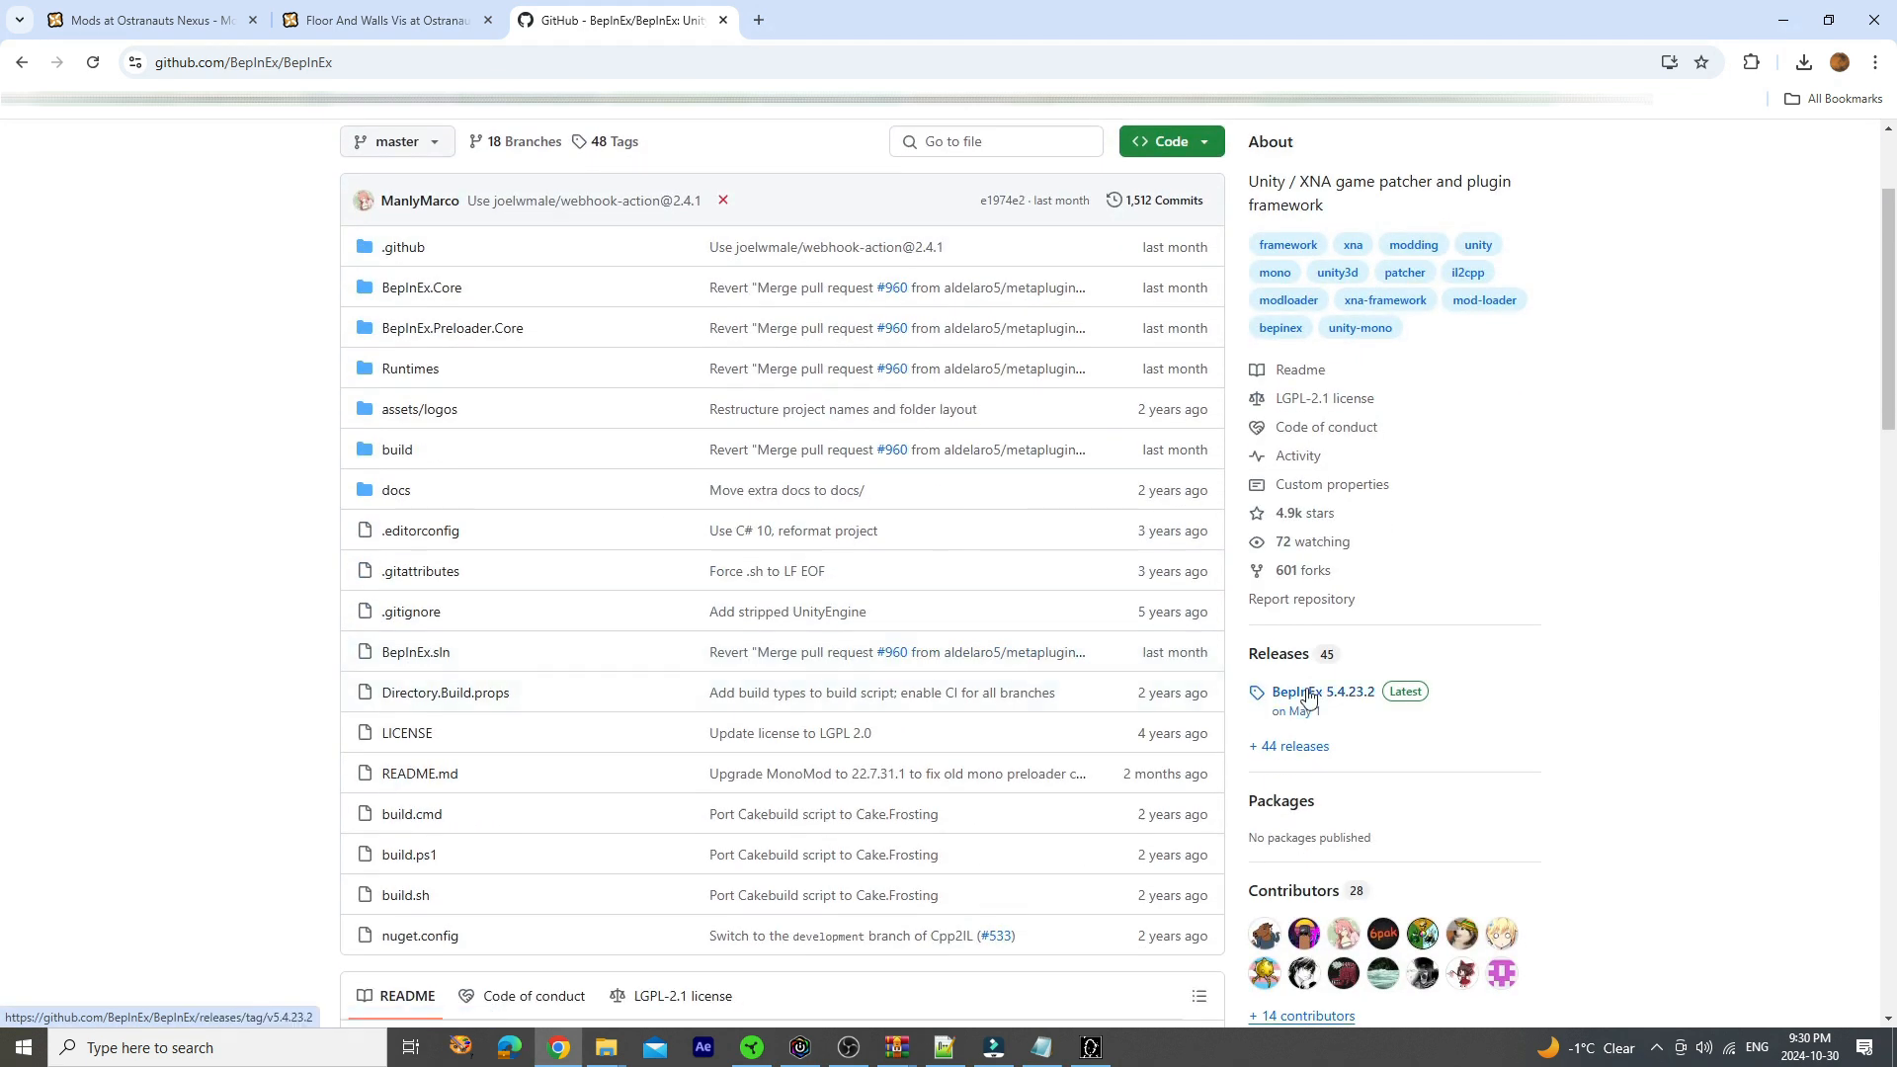
{"action": "left_click", "coordinate": [1323, 691]}
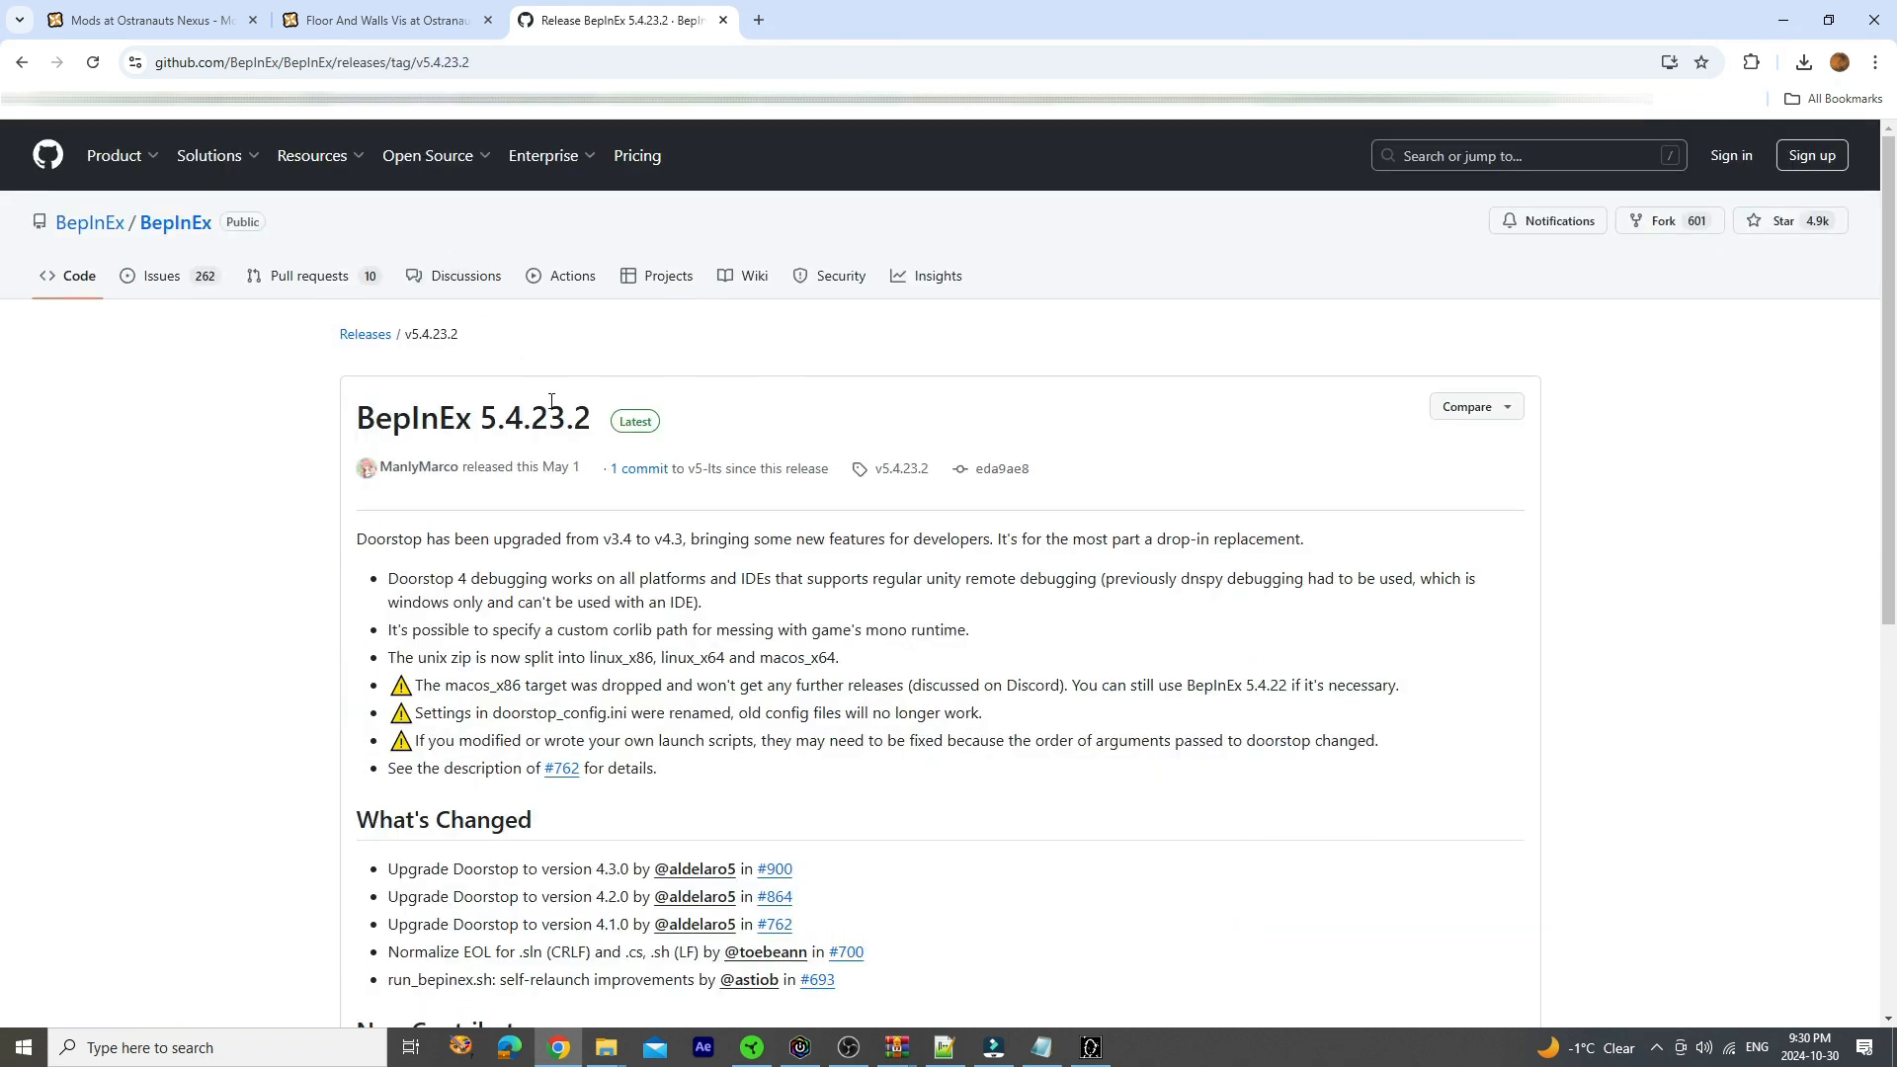
{"action": "double_click", "coordinate": [500, 418]}
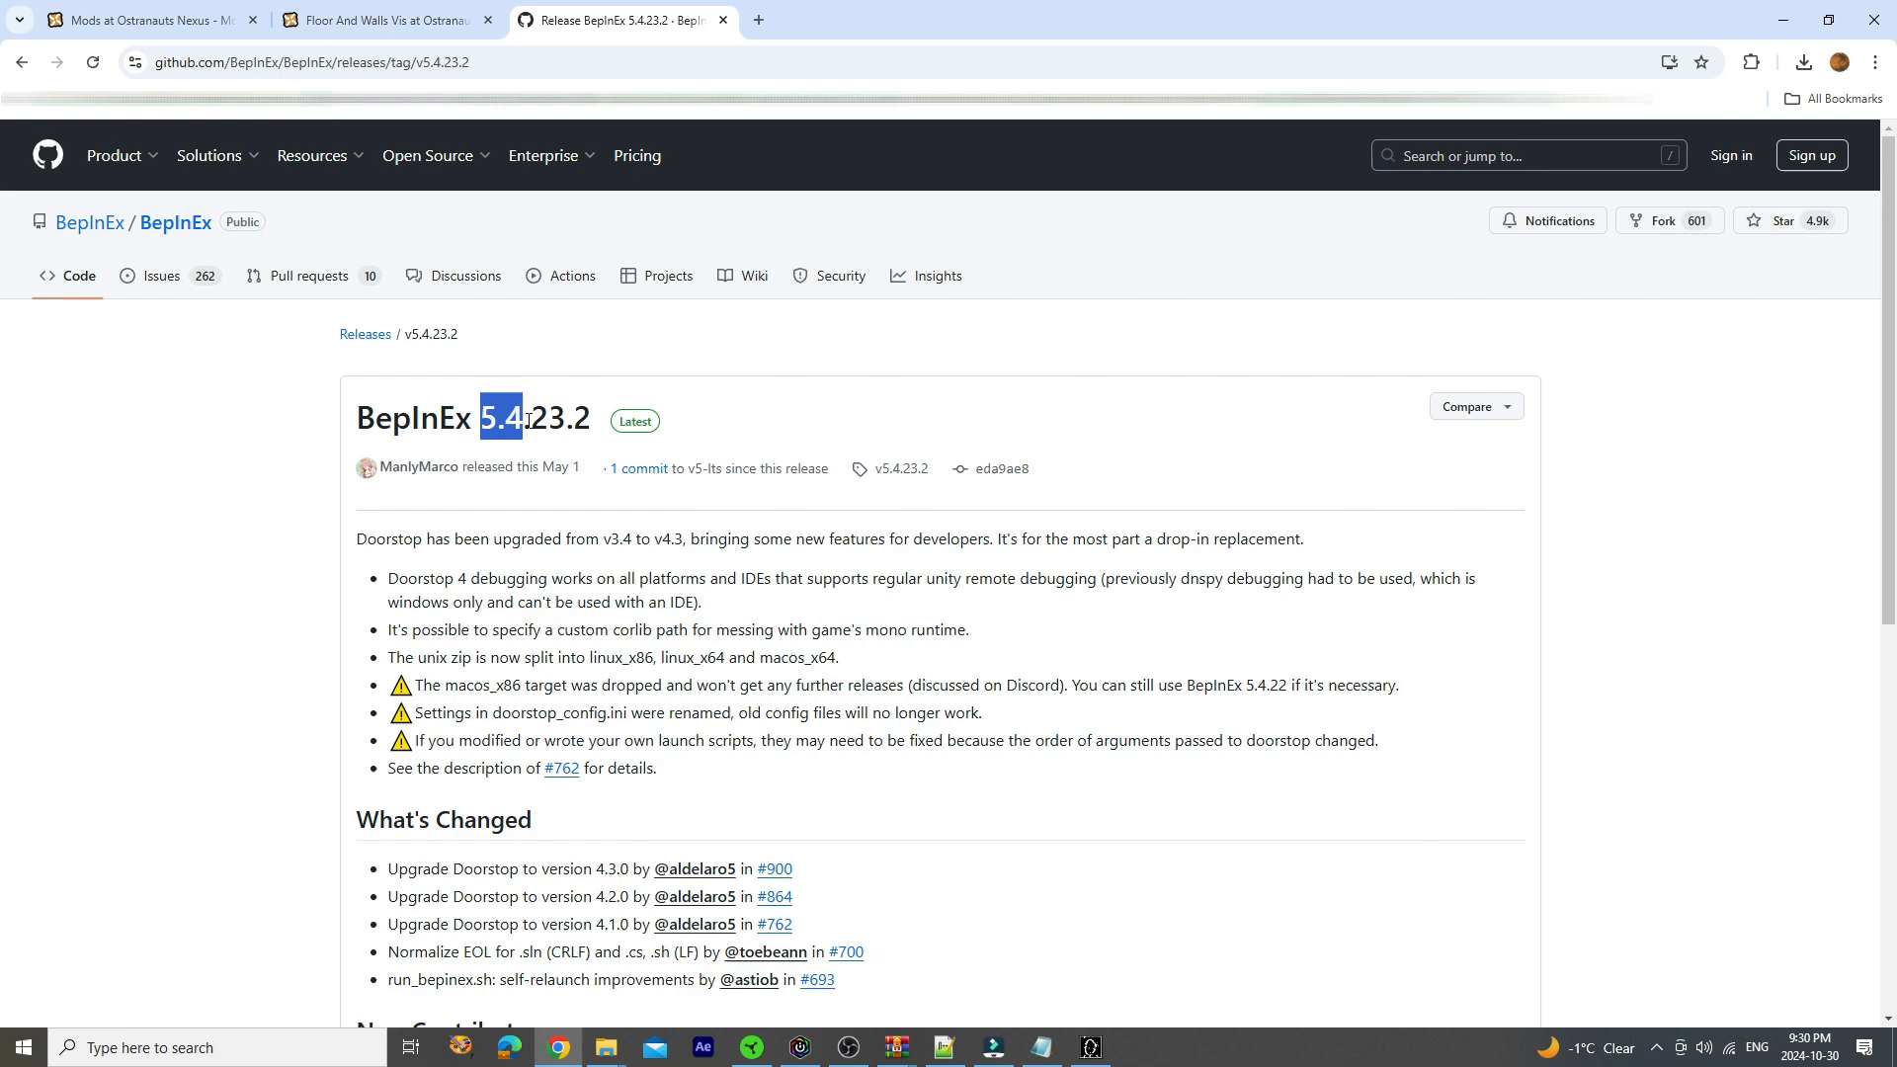
{"action": "scroll", "scroll_direction": "down", "scroll_amount": 3}
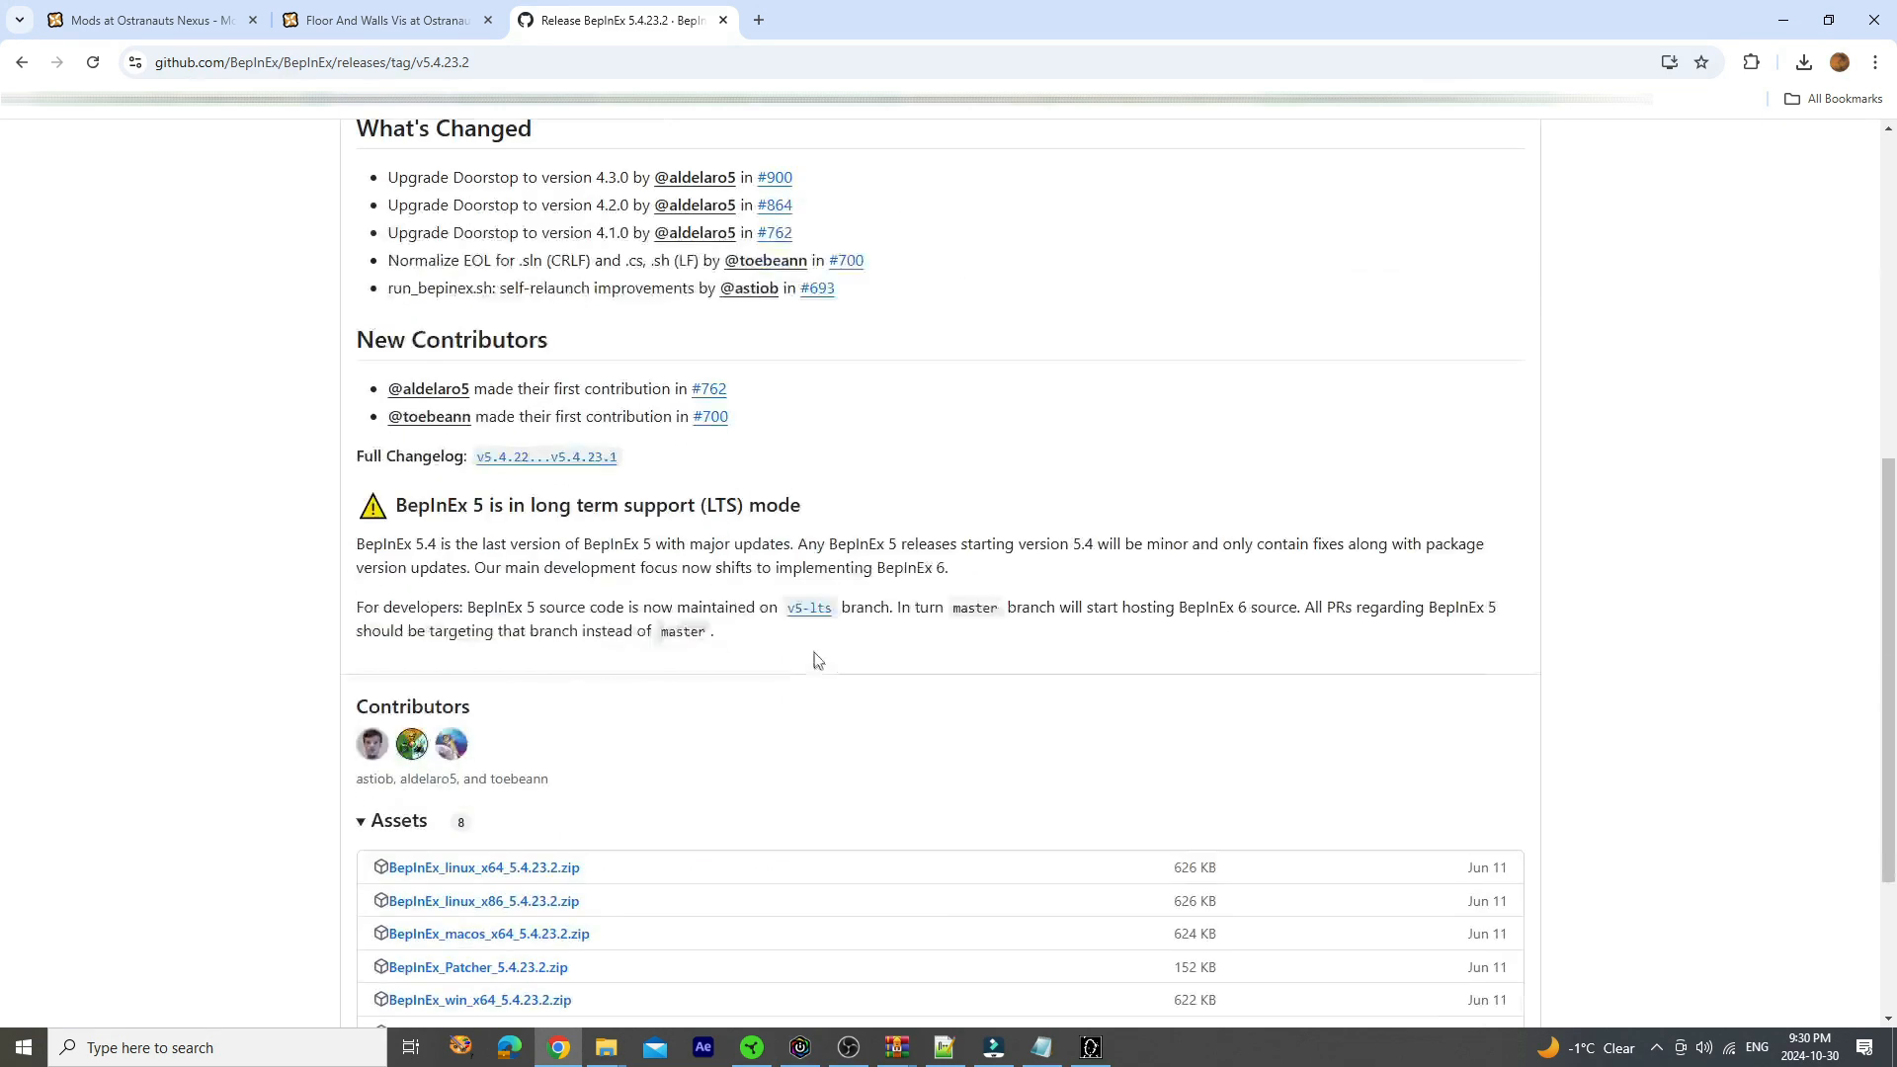
{"action": "scroll", "scroll_direction": "down", "scroll_amount": 3}
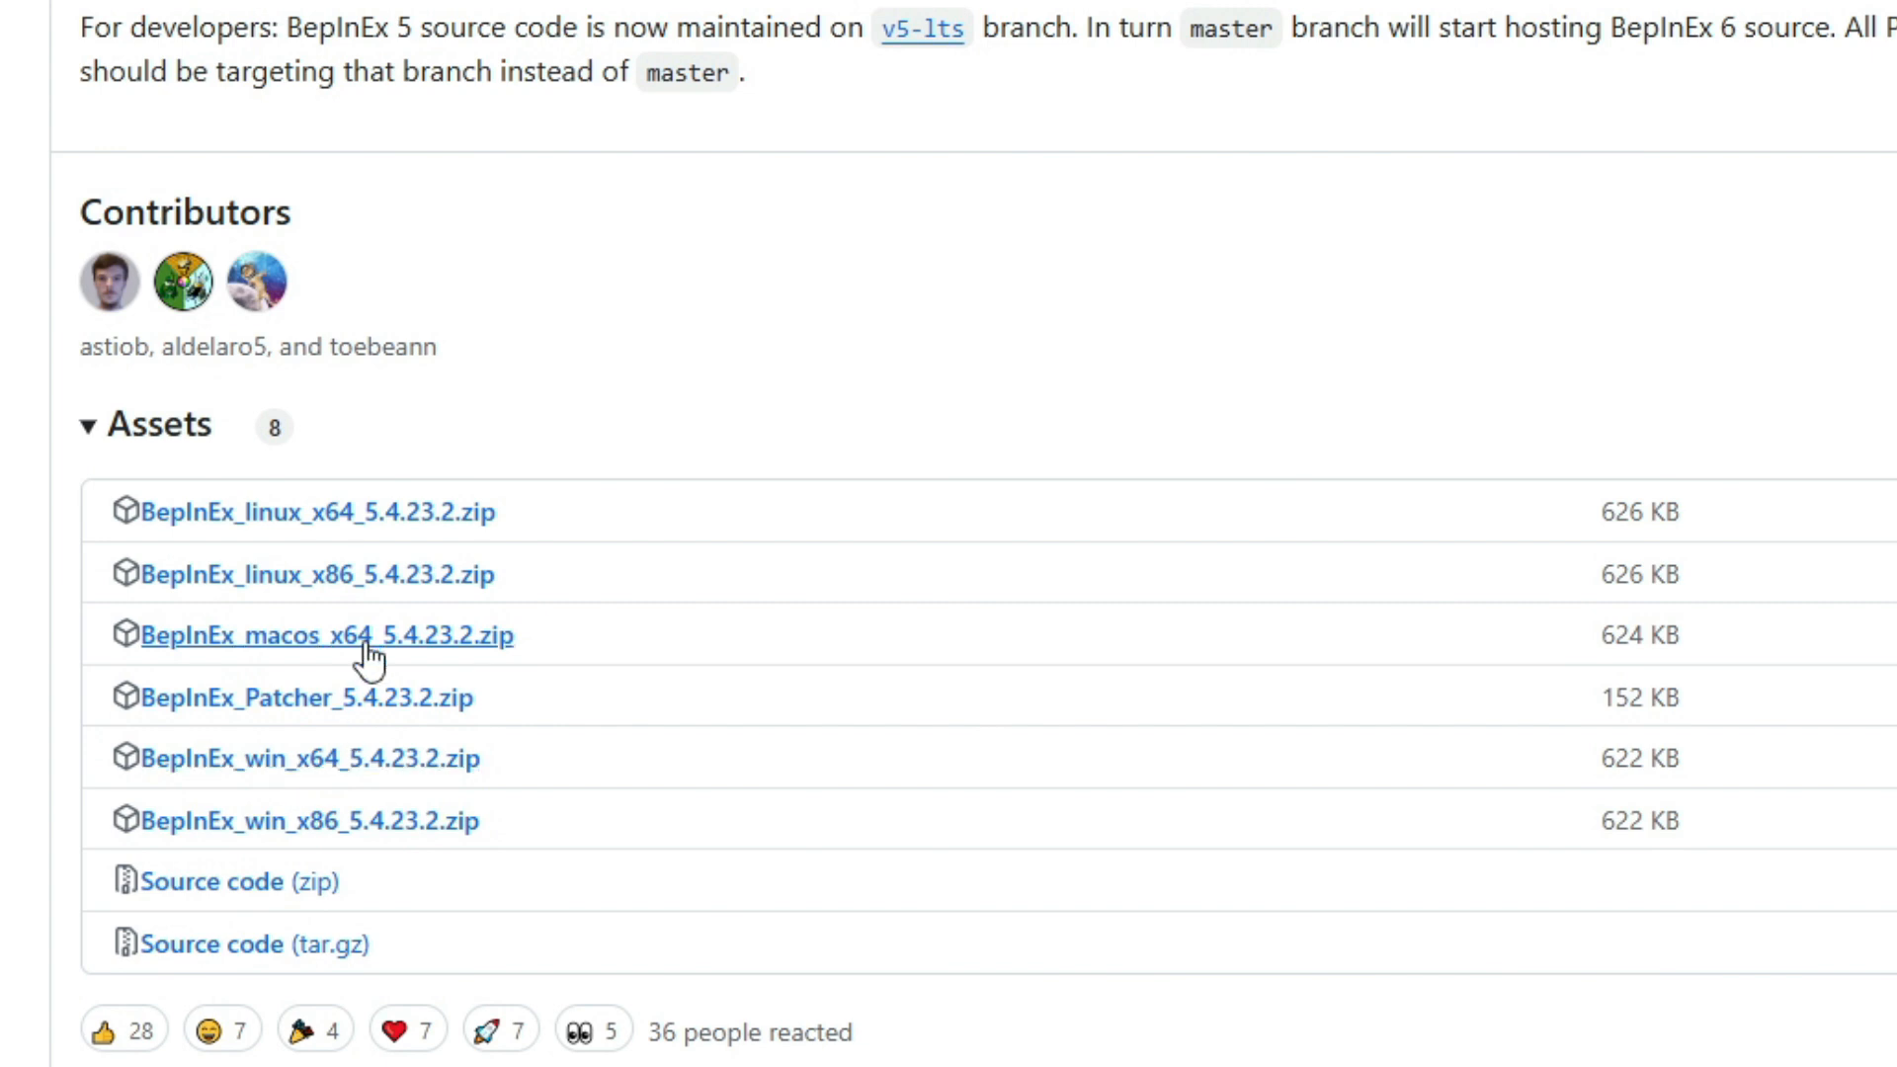
{"action": "mouse_move", "coordinate": [344, 644]}
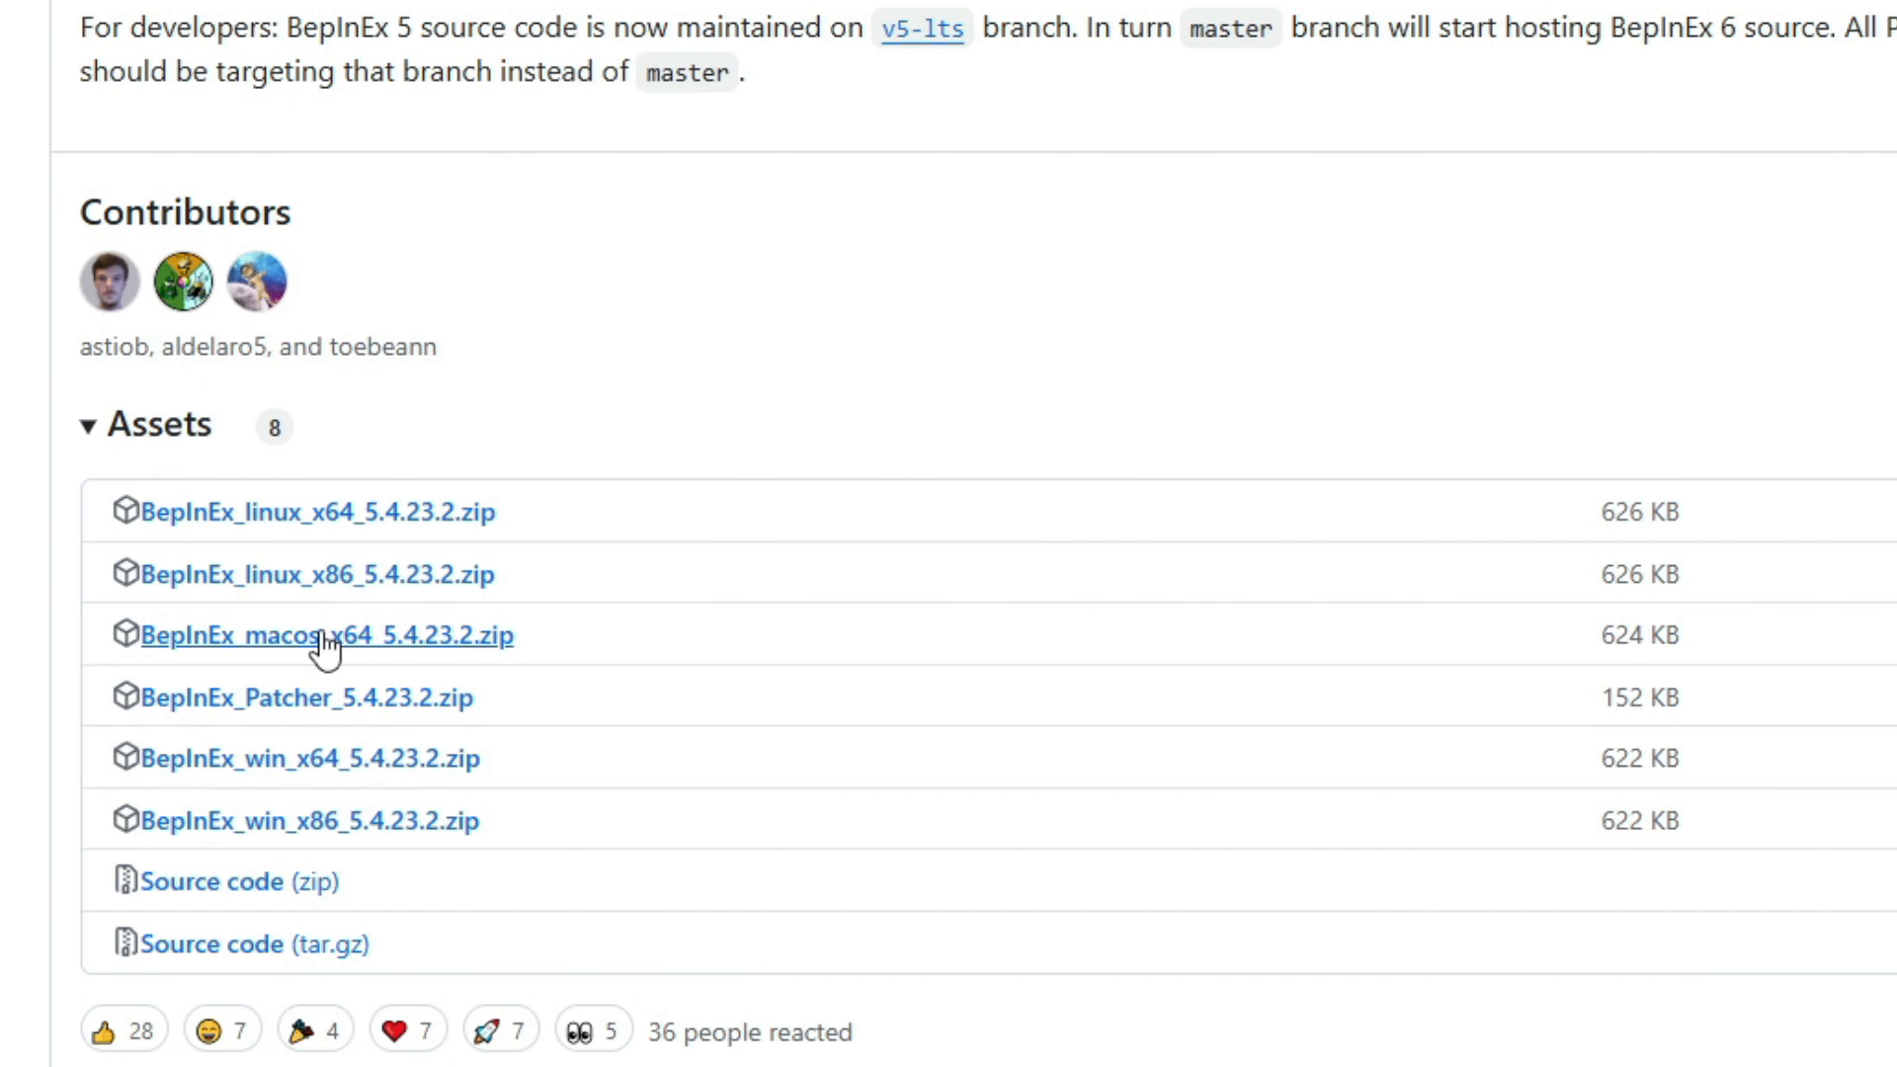
{"action": "mouse_move", "coordinate": [287, 778]}
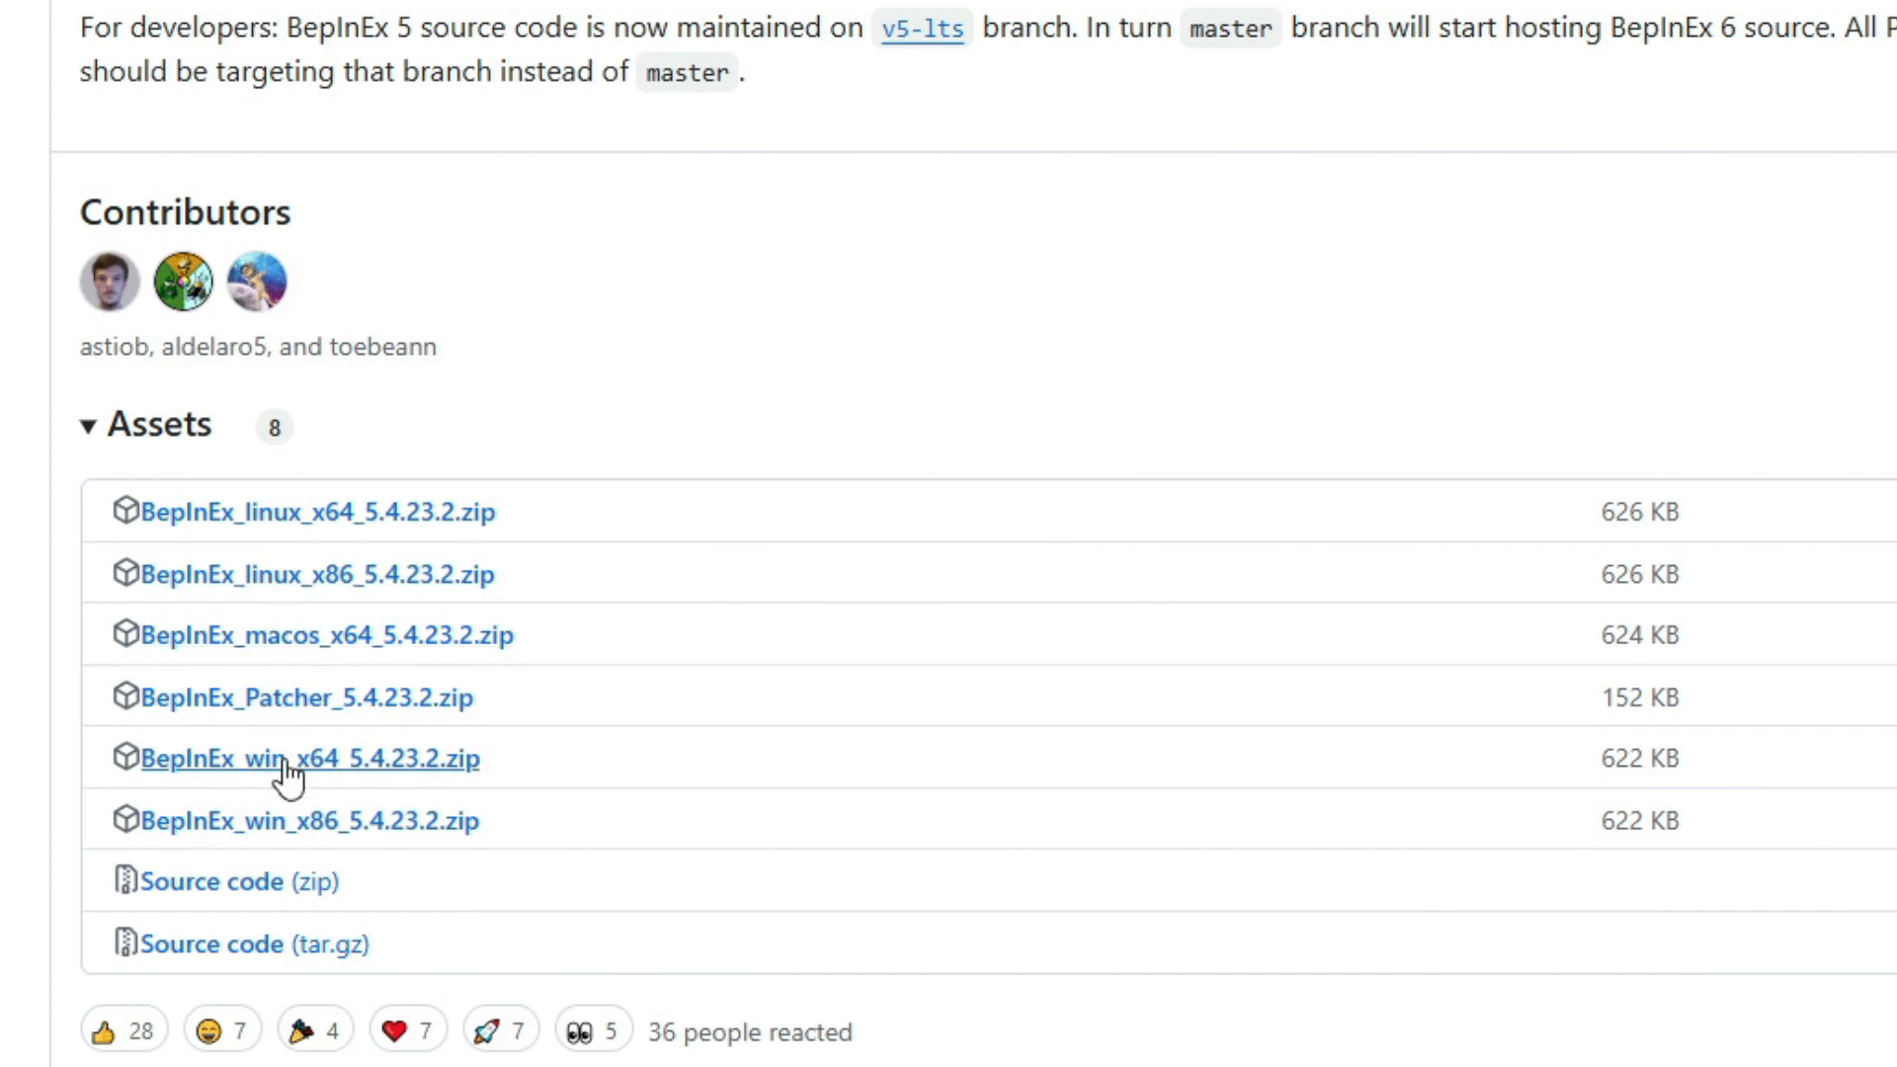
{"action": "mouse_move", "coordinate": [477, 842]}
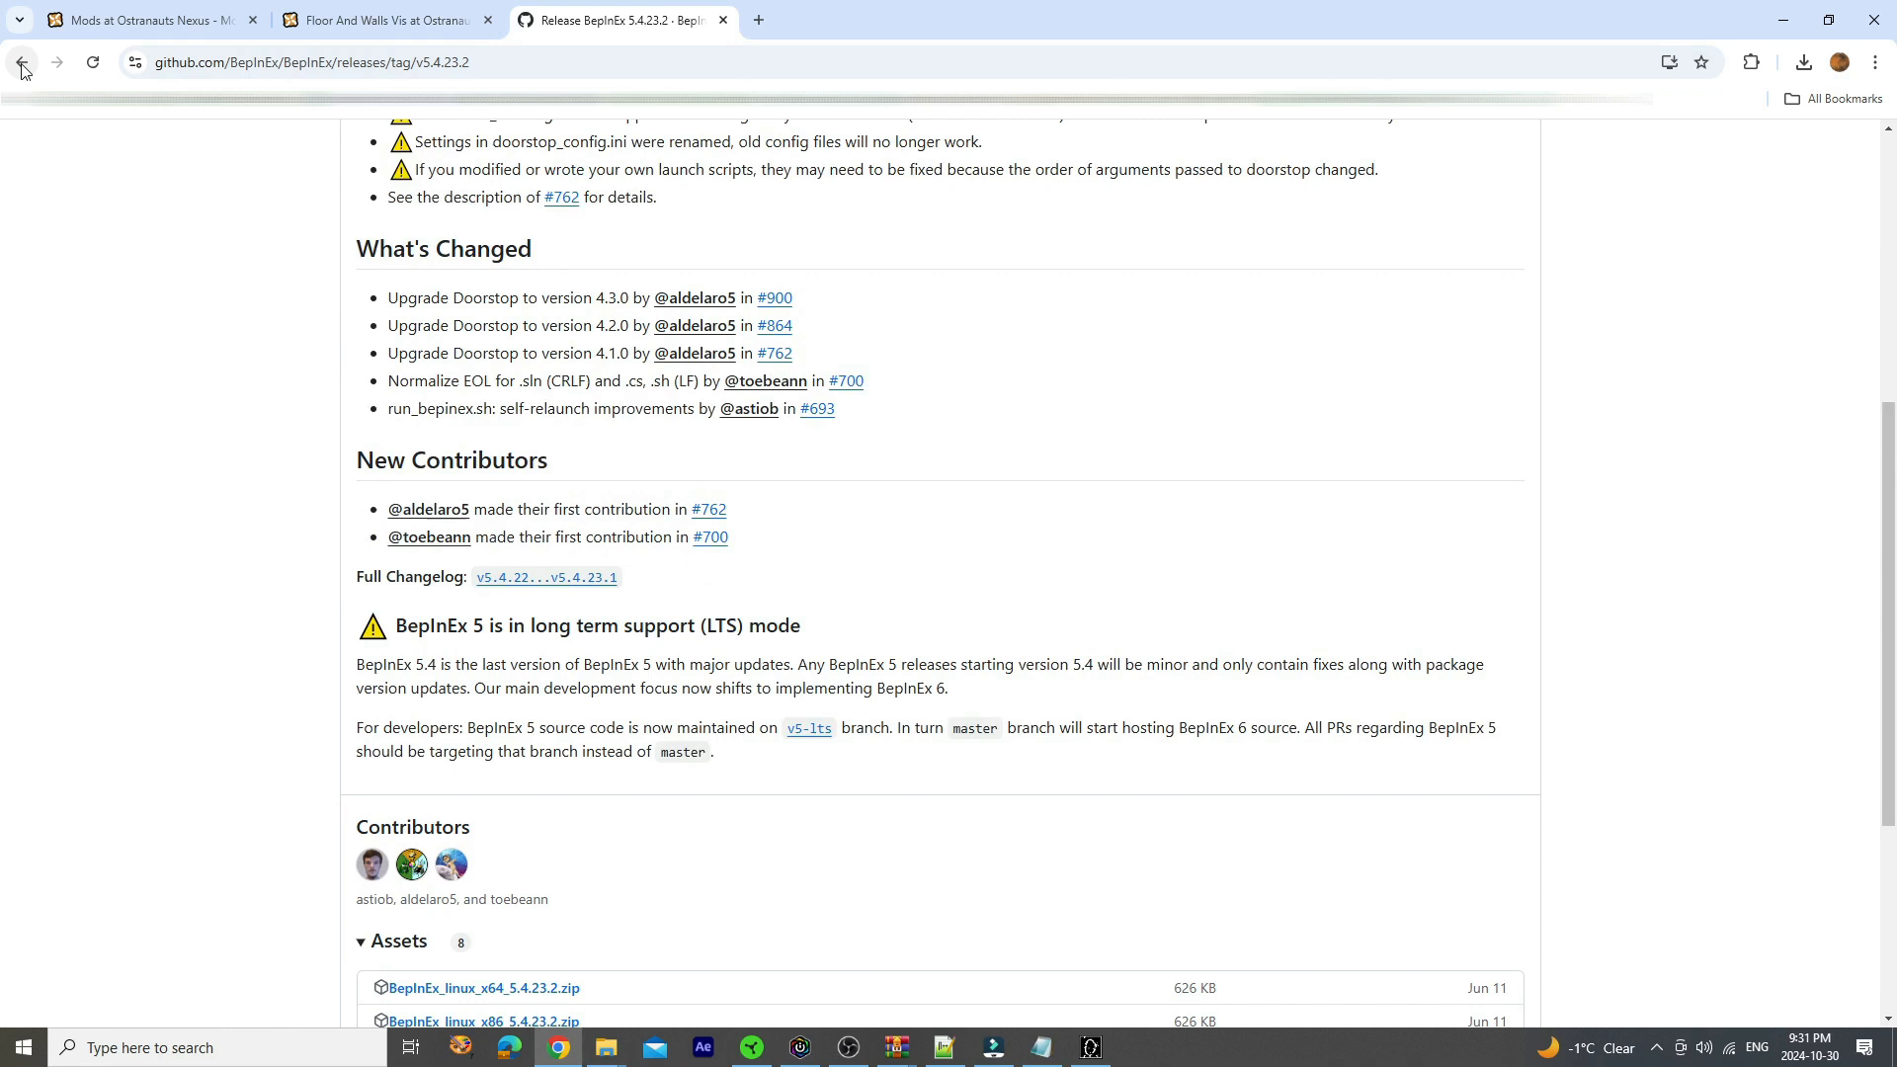
Open the BepInEx.ConfigurationManager v18.3 release and scroll to its BepInEx5 zip asset
{"action": "left_click", "coordinate": [24, 61]}
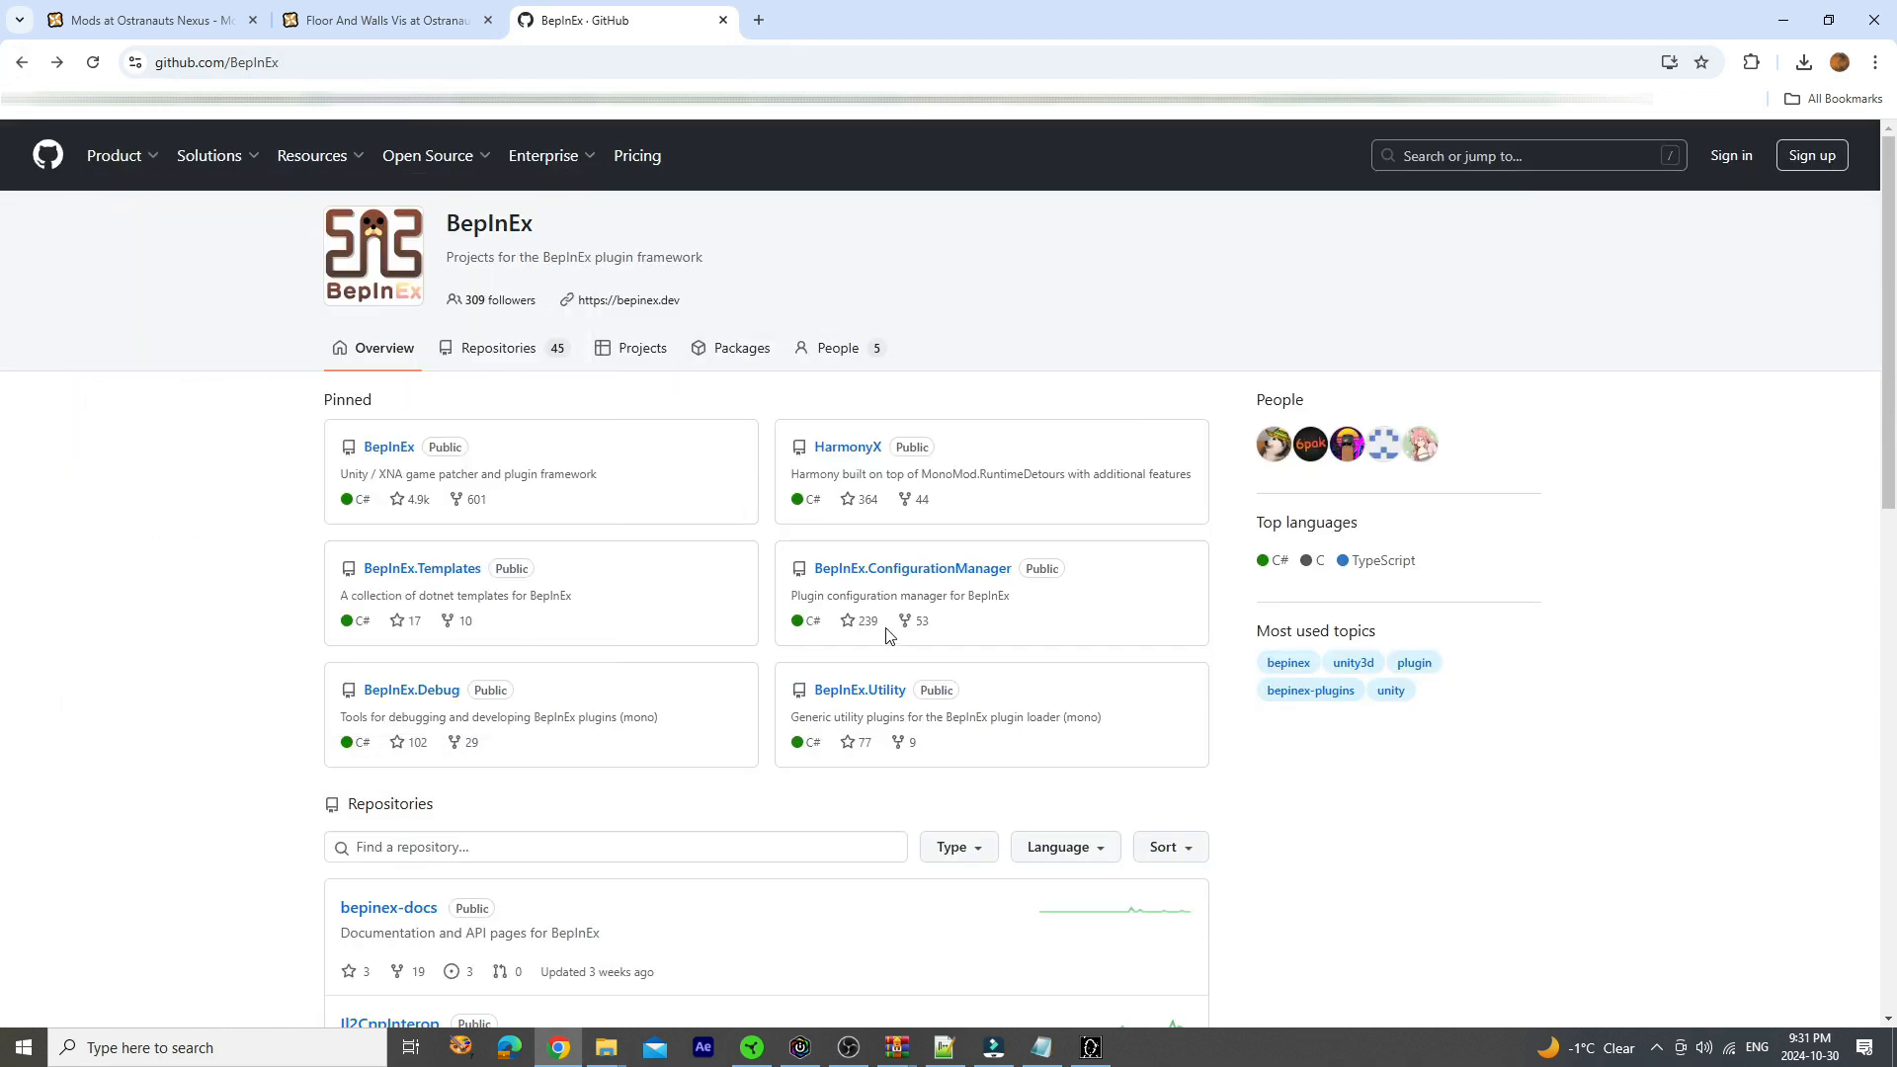
{"action": "mouse_move", "coordinate": [884, 573]}
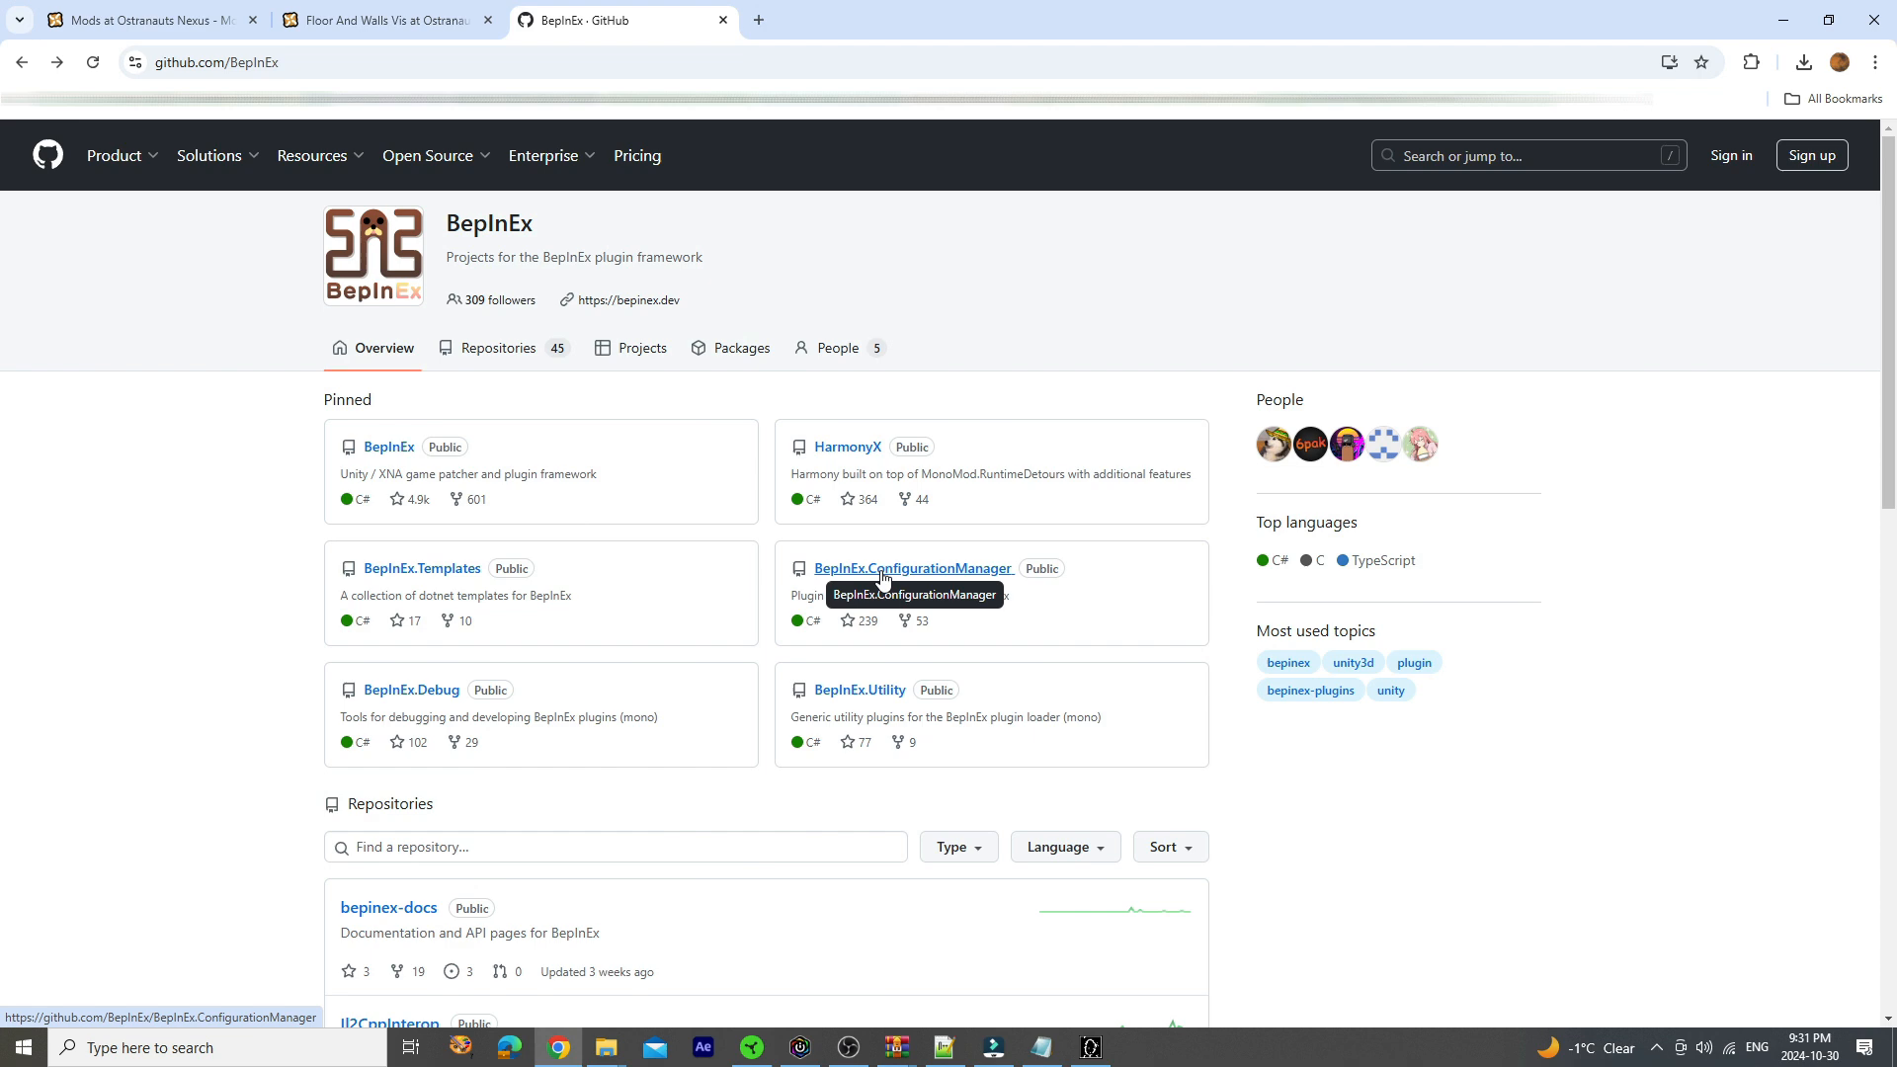
{"action": "left_click", "coordinate": [912, 568]}
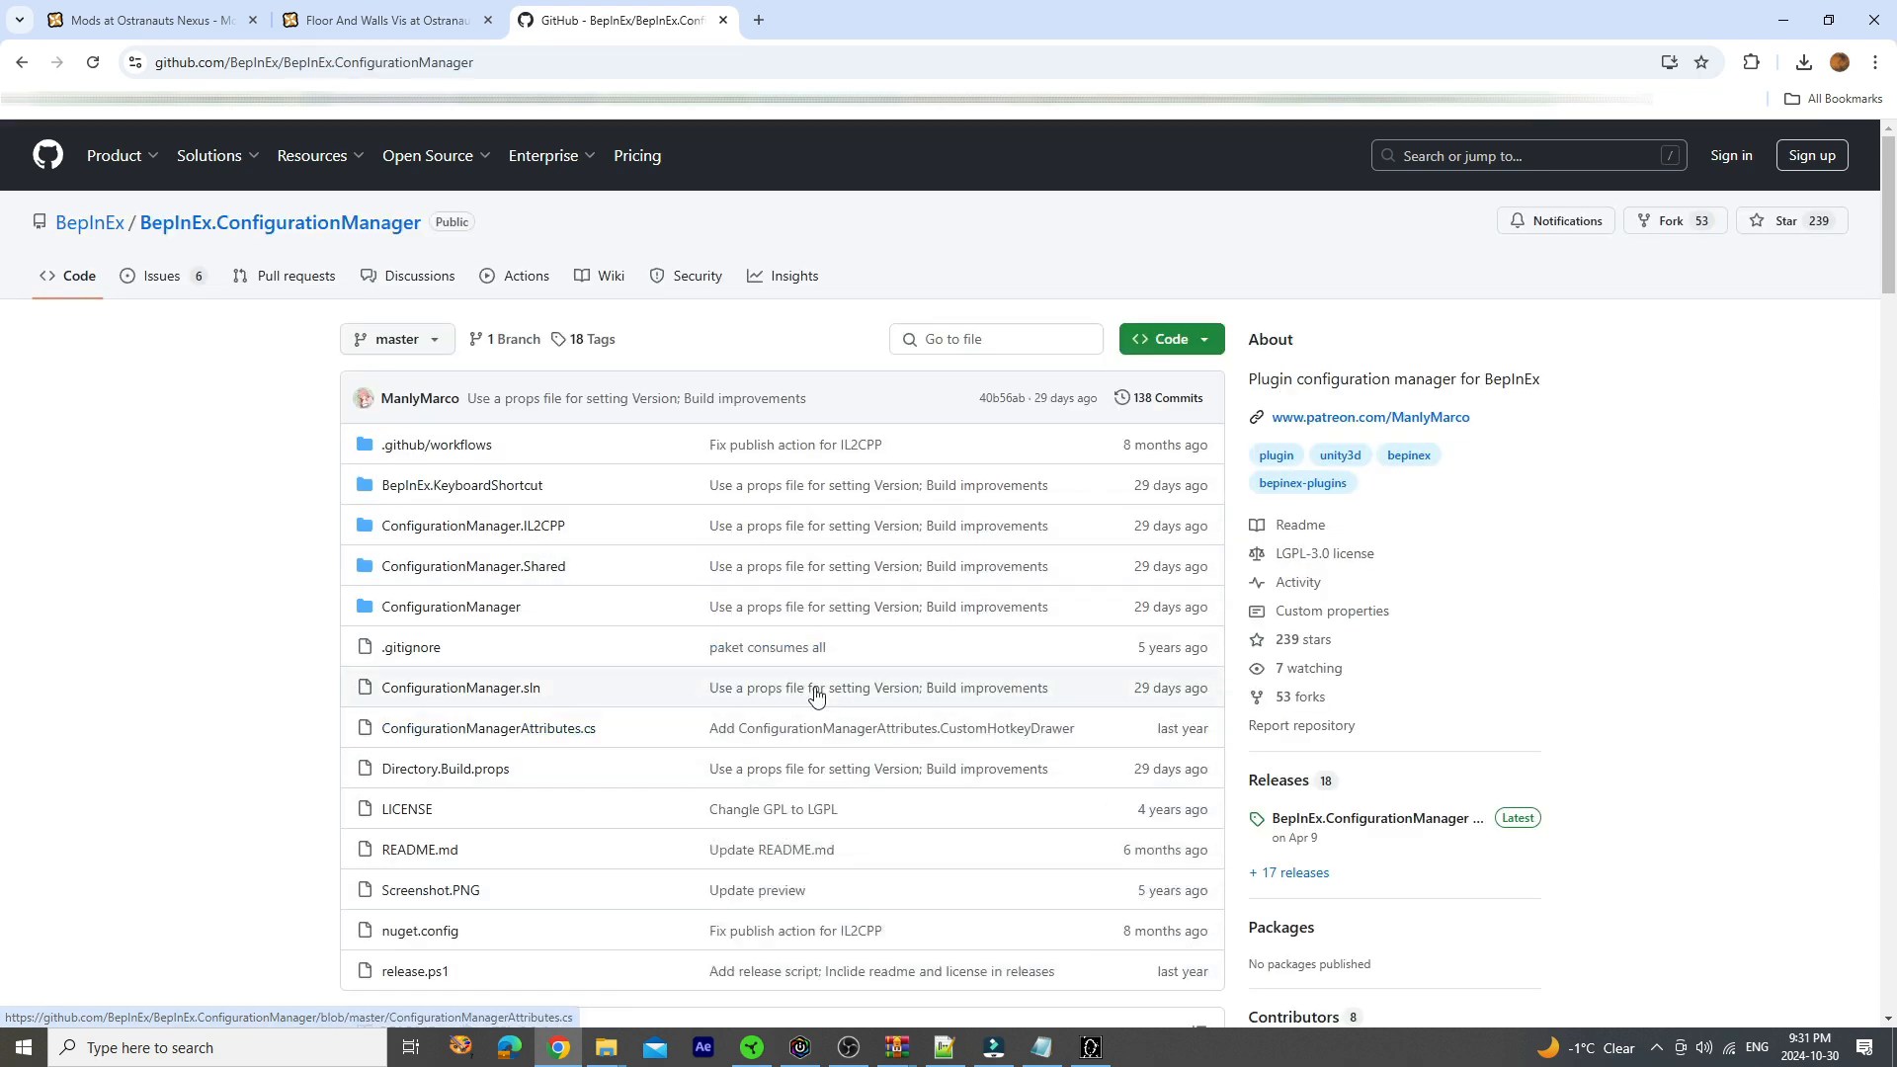
{"action": "left_click", "coordinate": [1376, 819]}
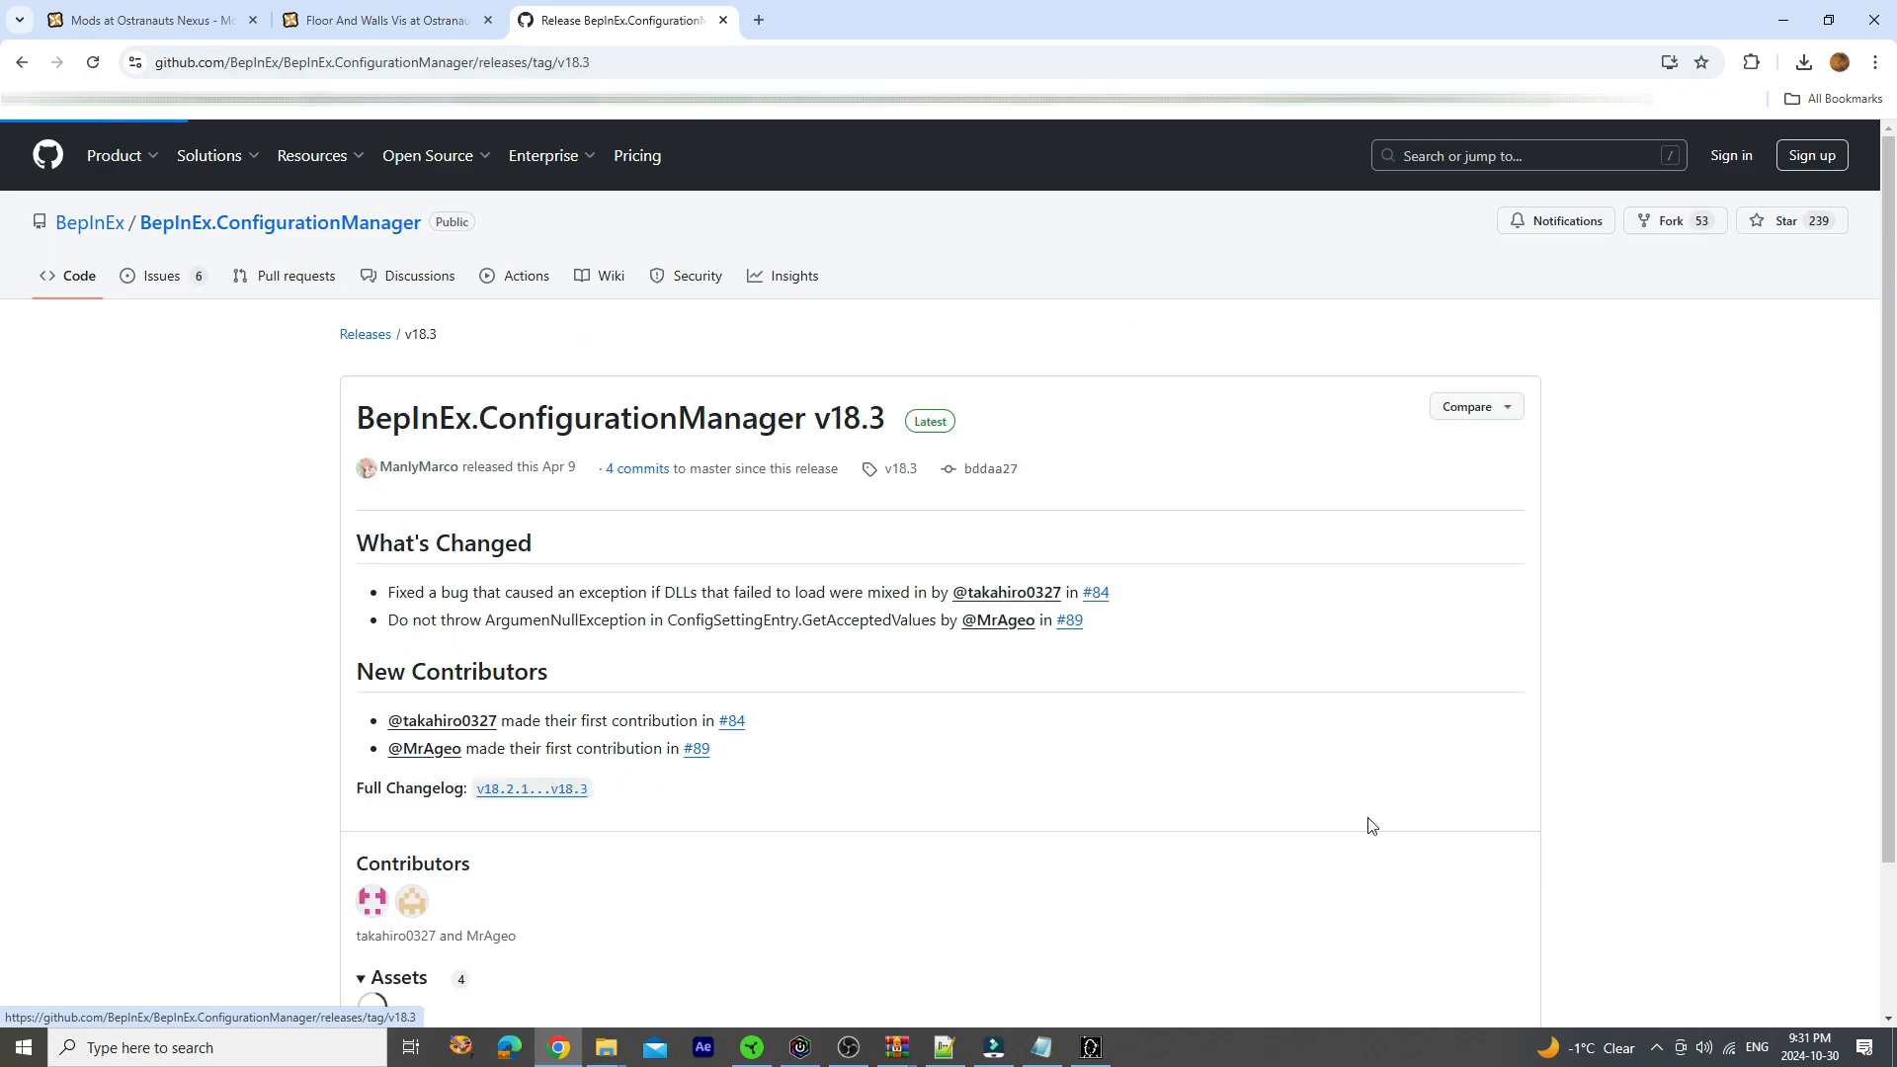
{"action": "scroll", "scroll_direction": "down", "scroll_amount": 3}
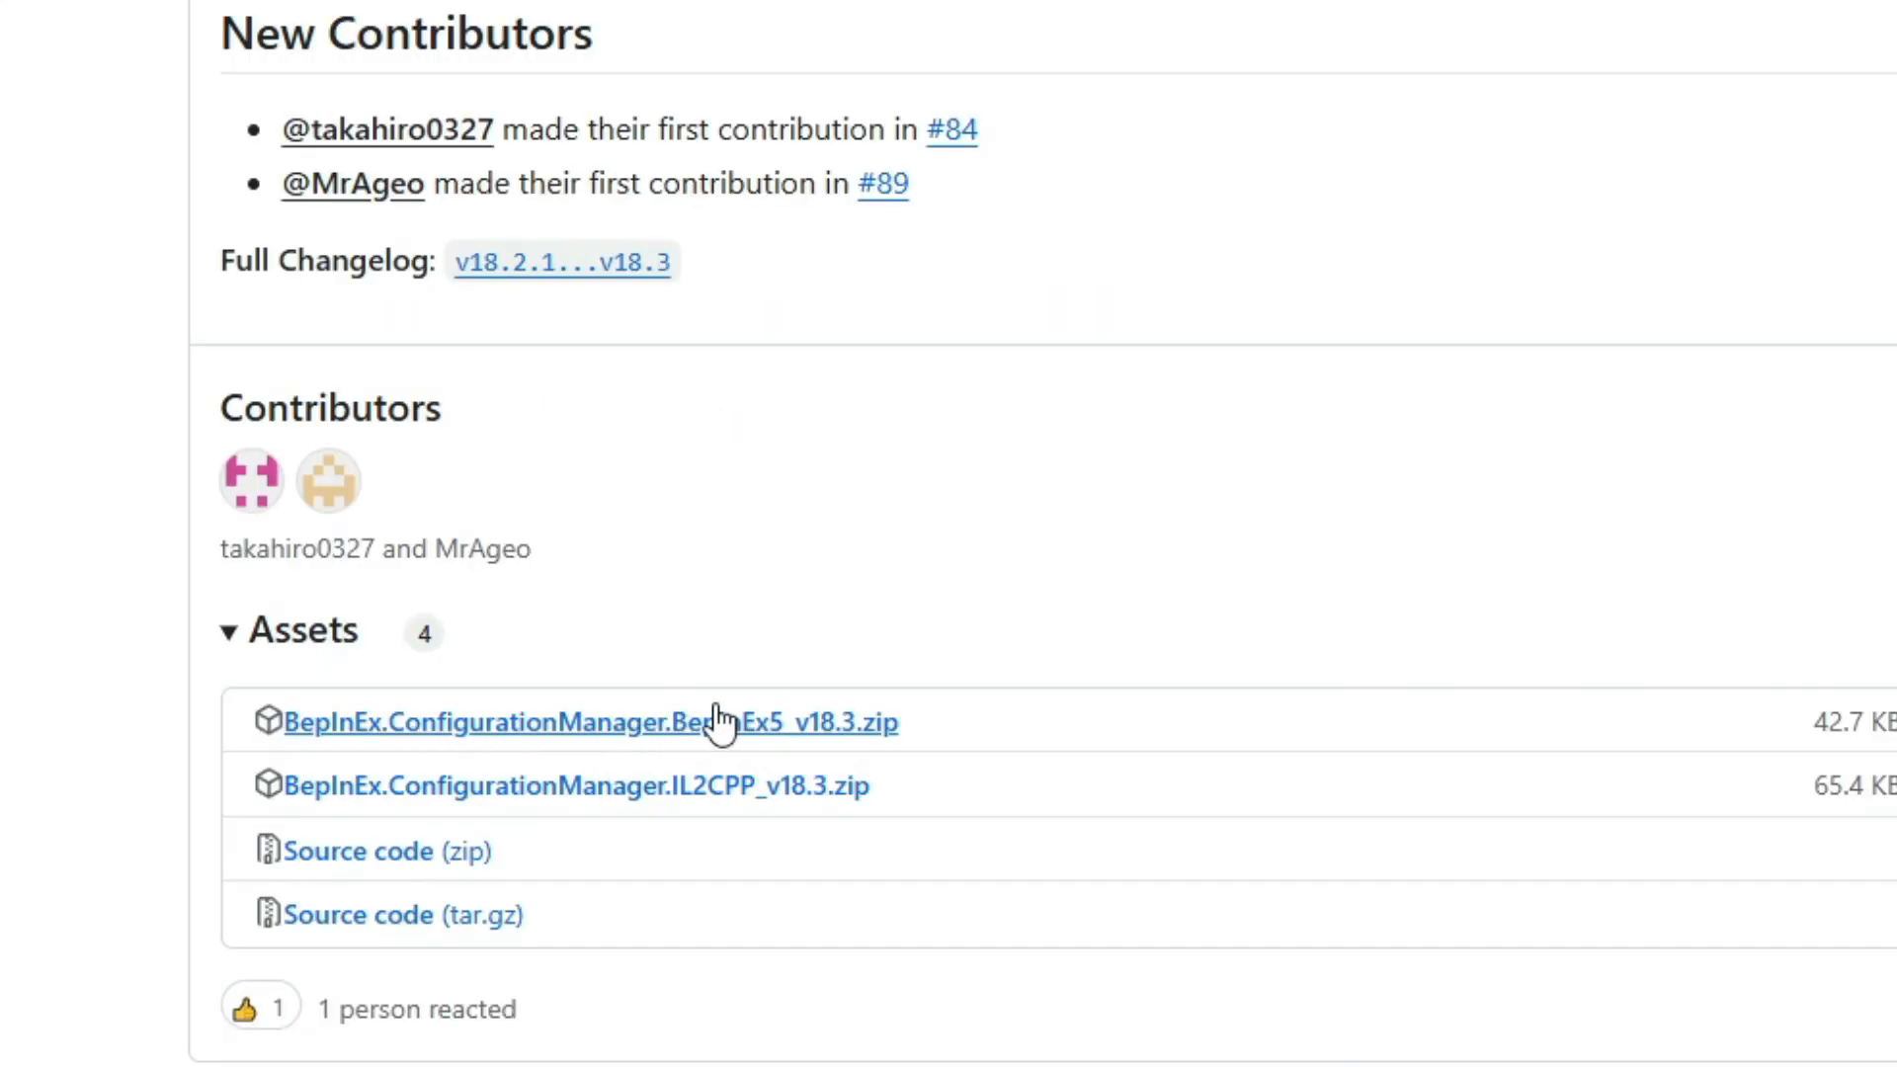
{"action": "mouse_move", "coordinate": [870, 752]}
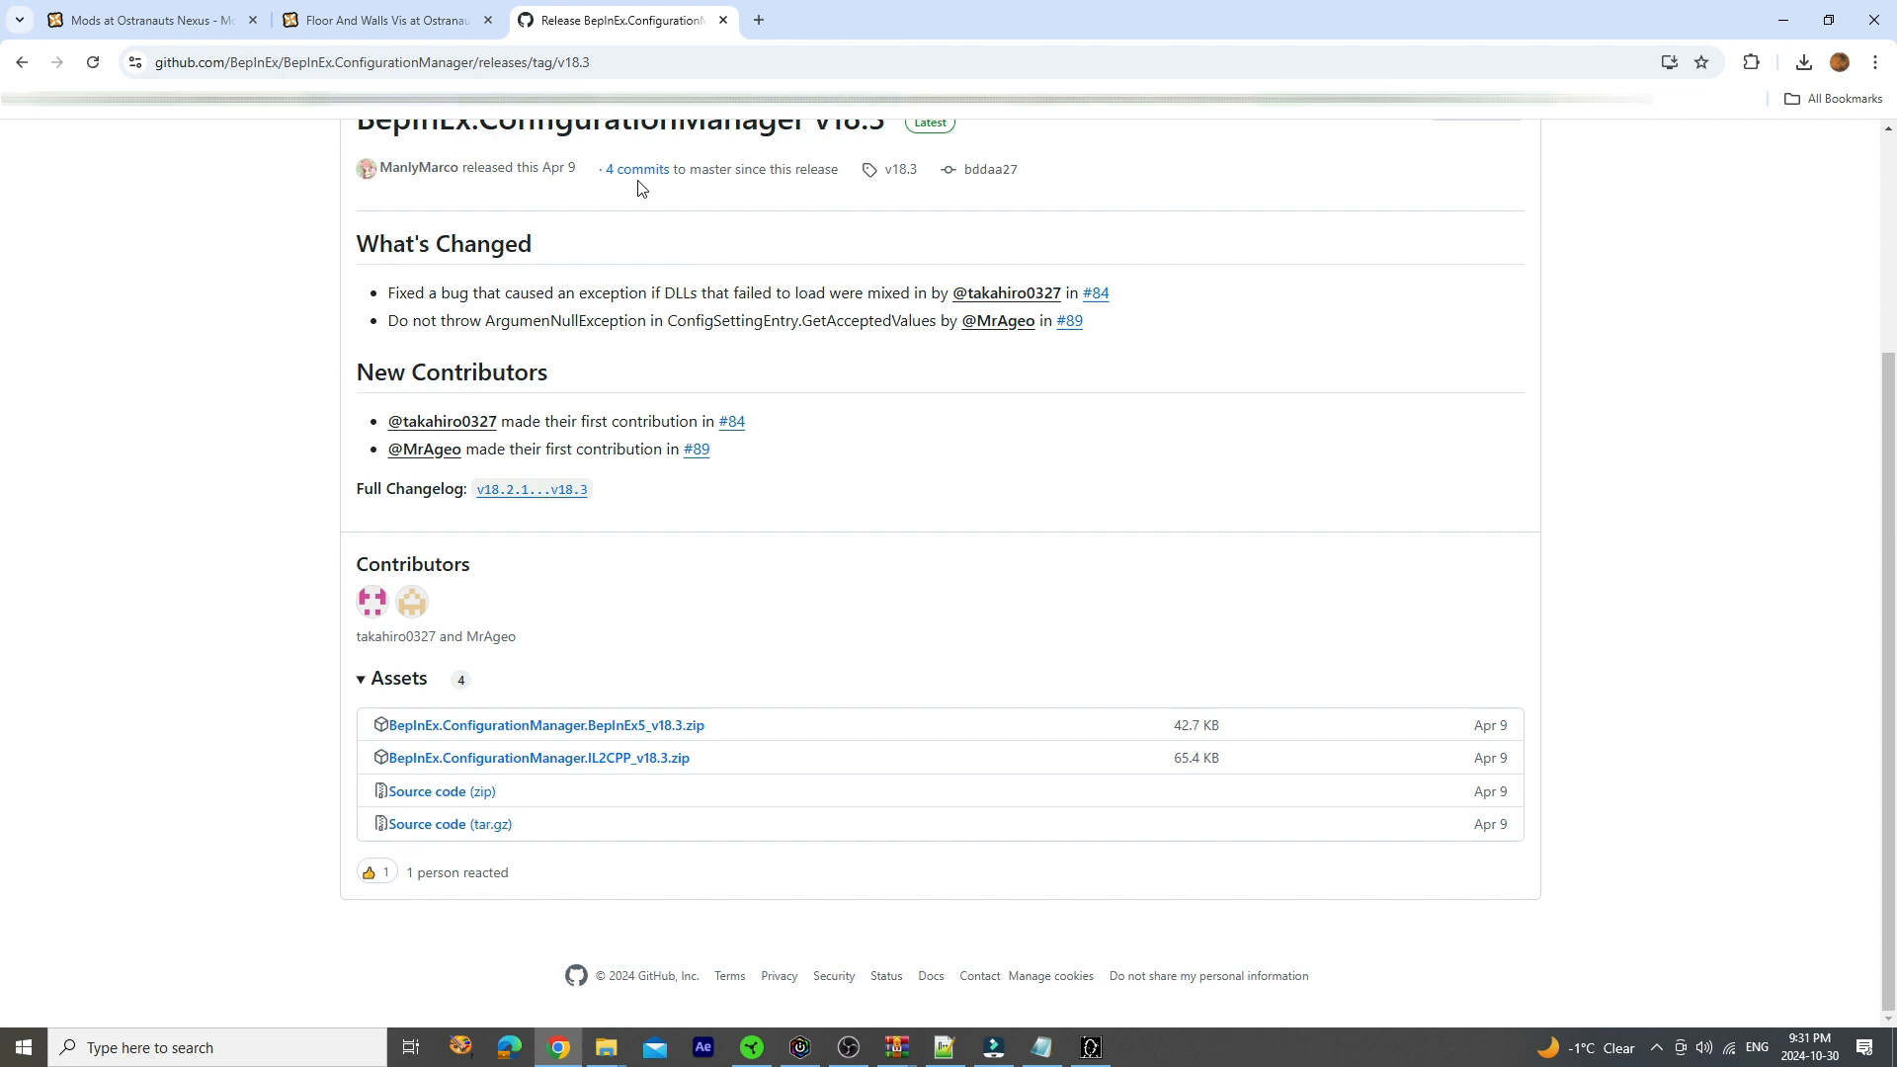
Return to the Nexus mod page and bring up the Downloads folder
{"action": "left_click", "coordinate": [385, 20]}
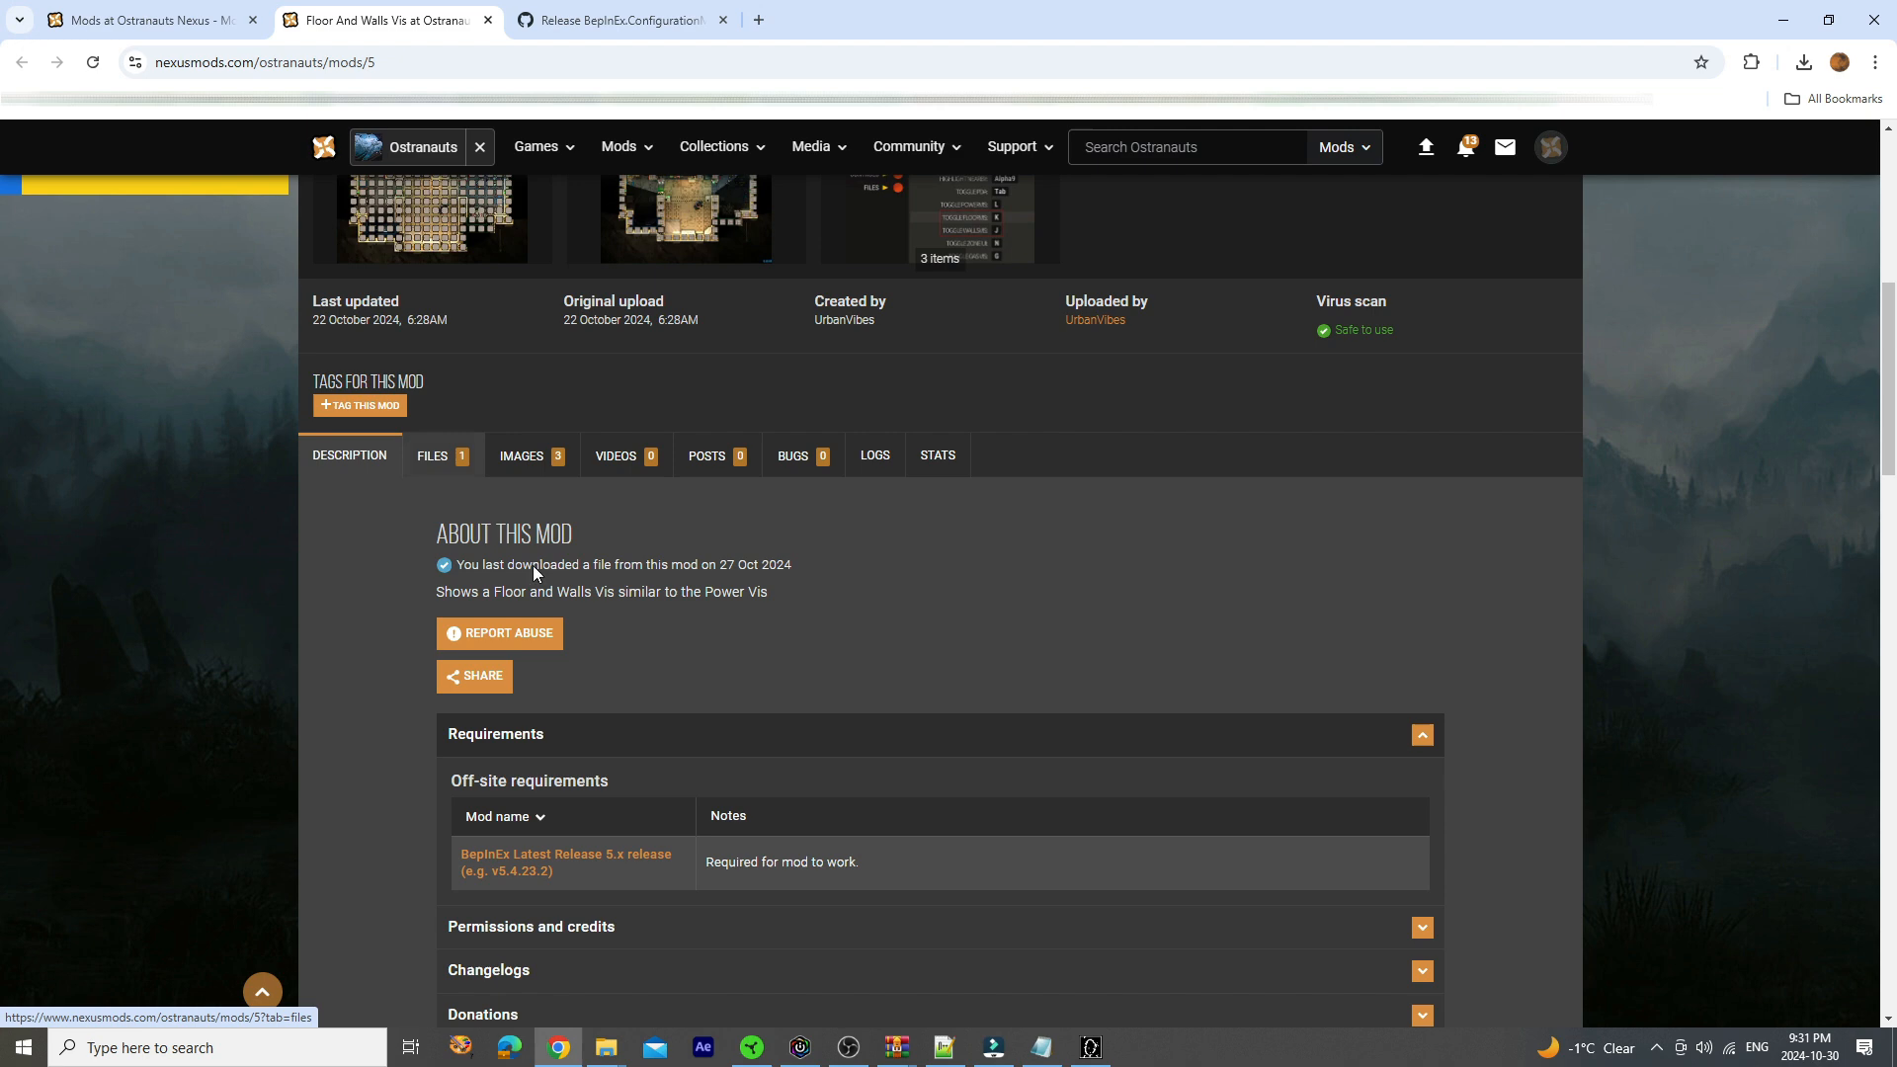
{"action": "scroll", "scroll_direction": "down", "scroll_amount": 3}
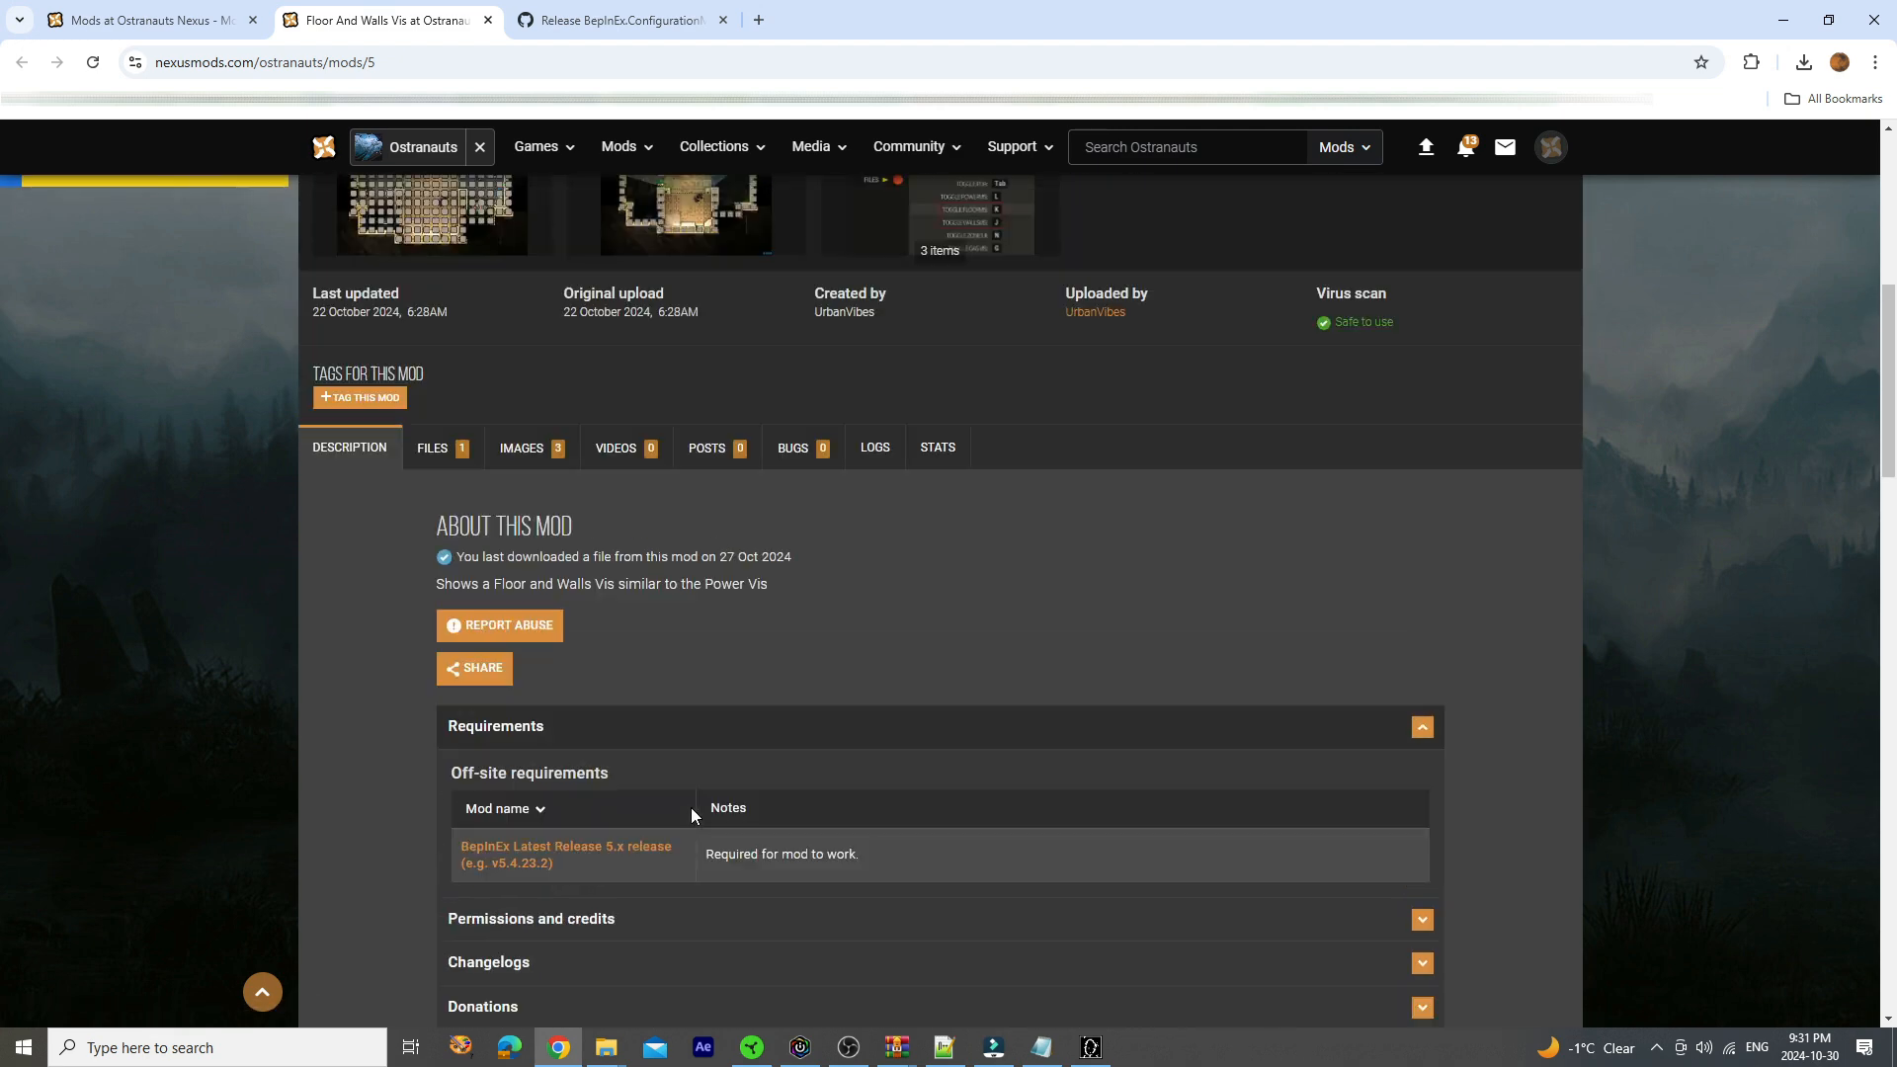
{"action": "left_click", "coordinate": [433, 448]}
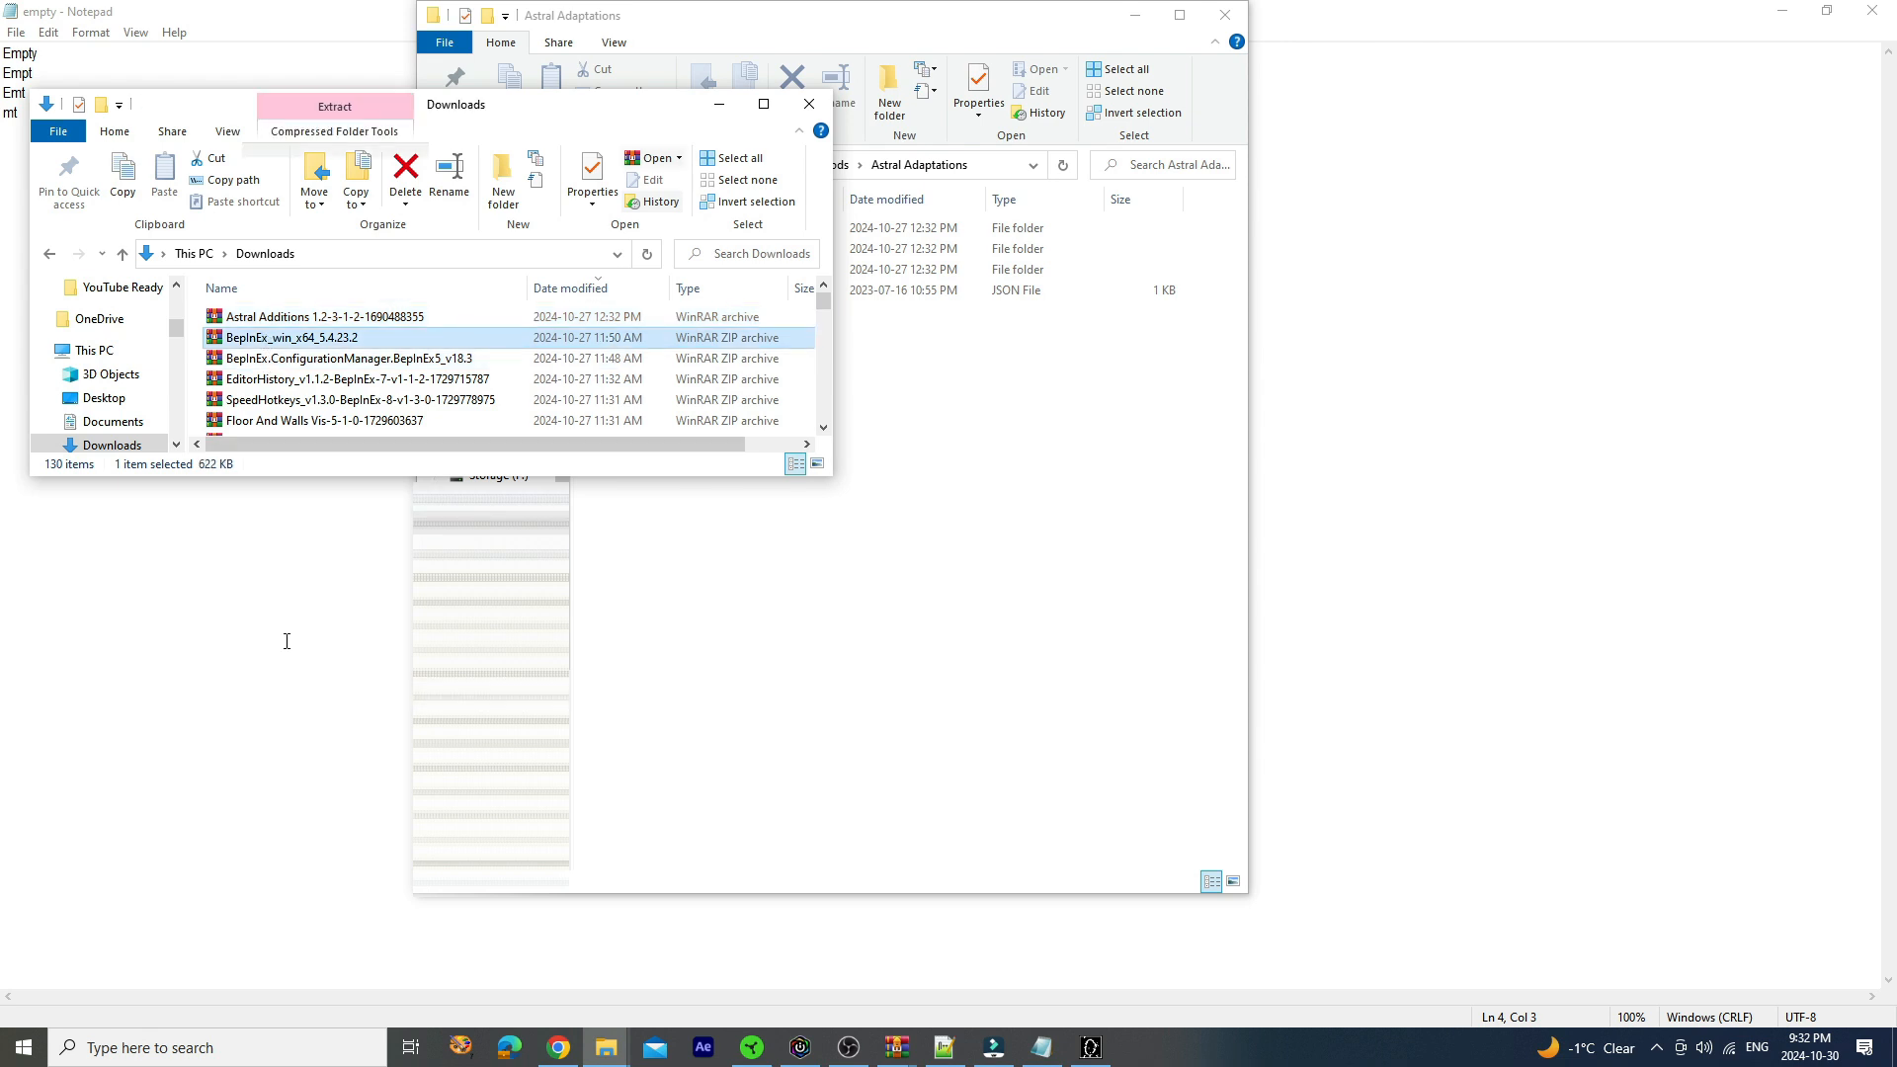
{"action": "left_click", "coordinate": [345, 357]}
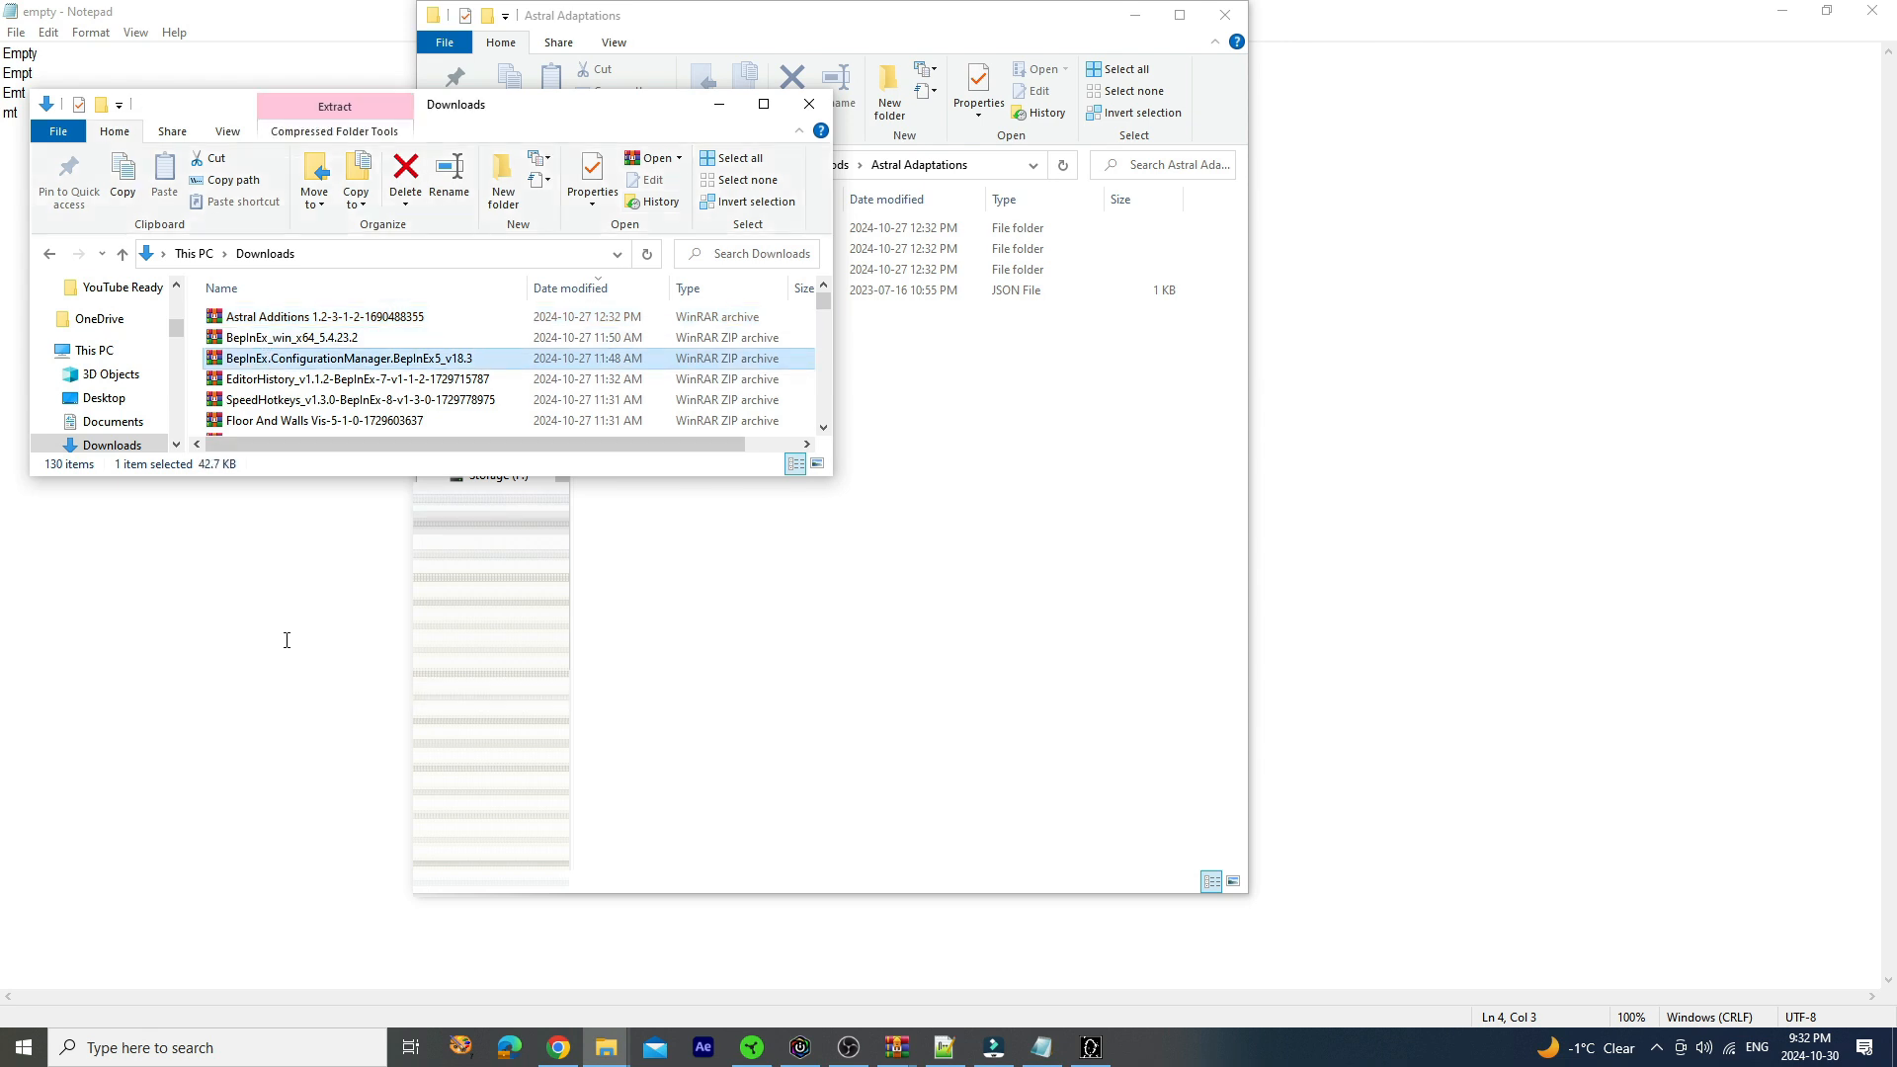
{"action": "left_click", "coordinate": [316, 378]}
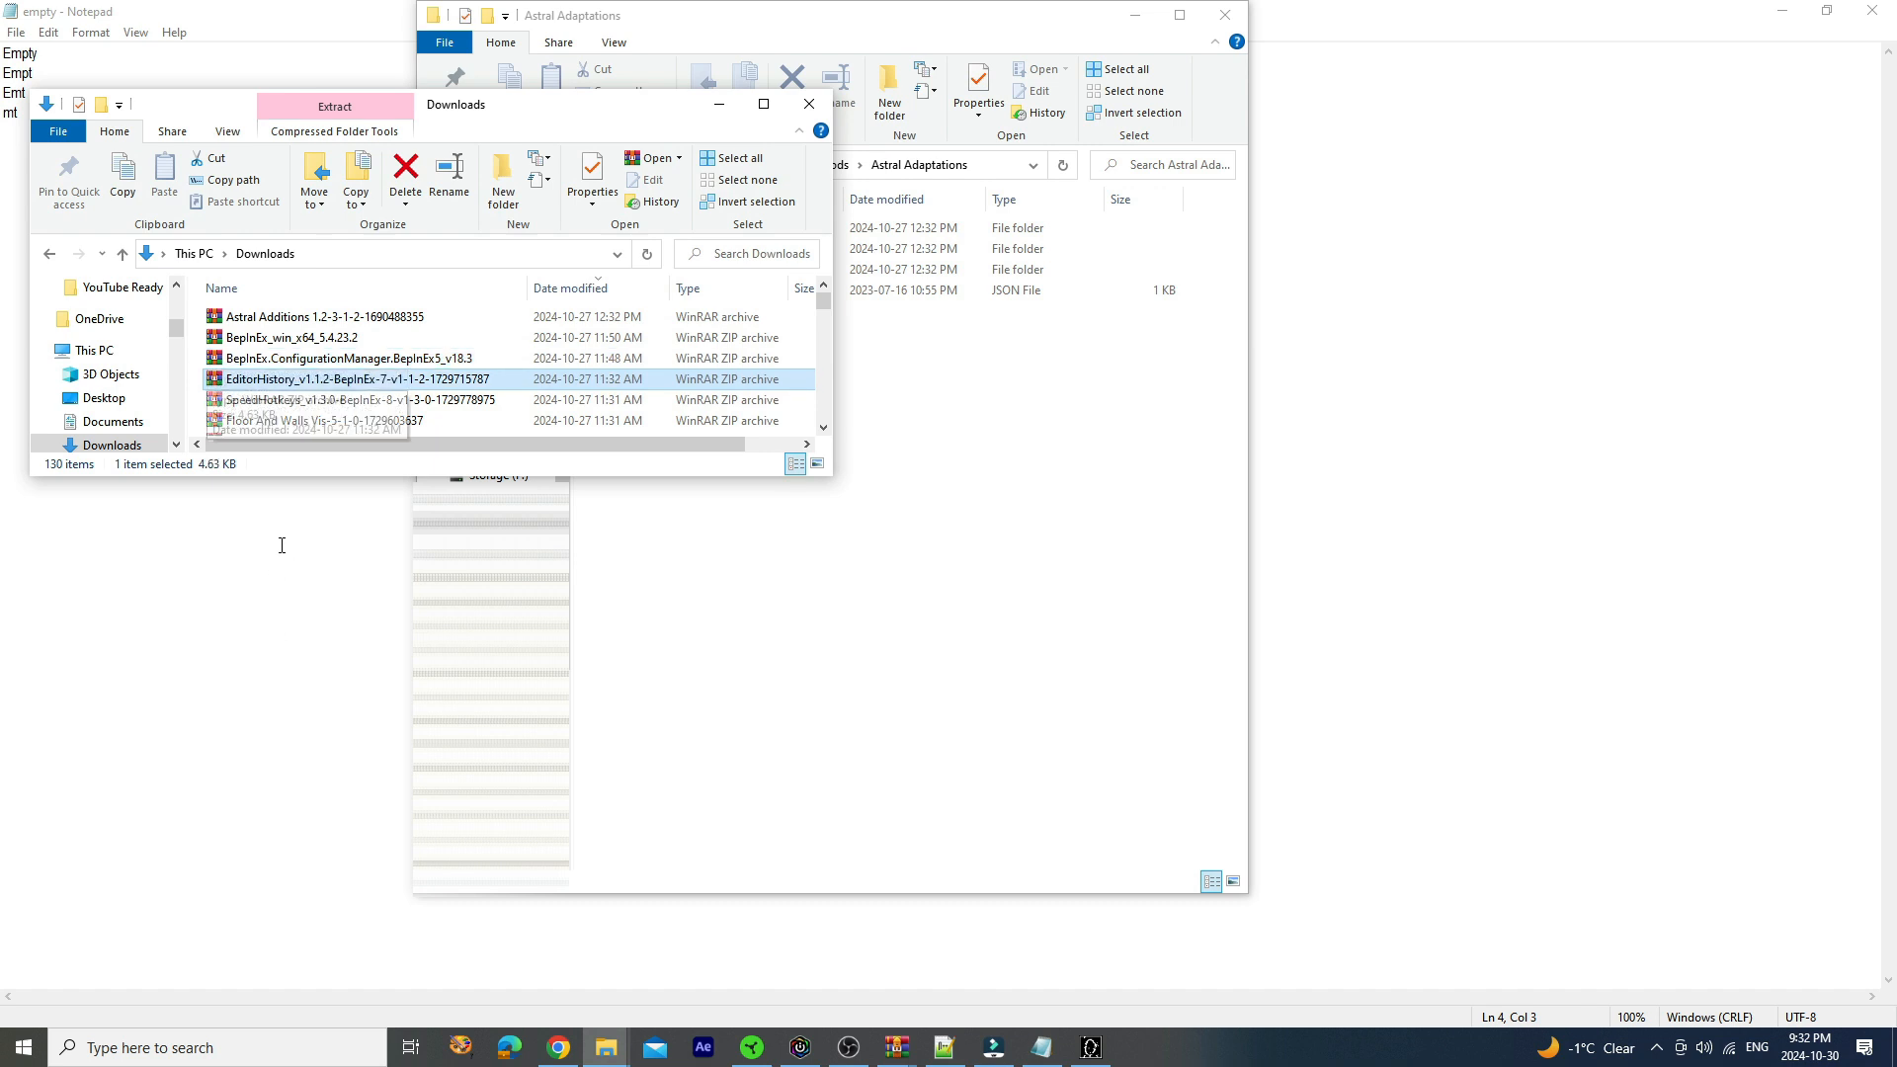
{"action": "left_click", "coordinate": [322, 420]}
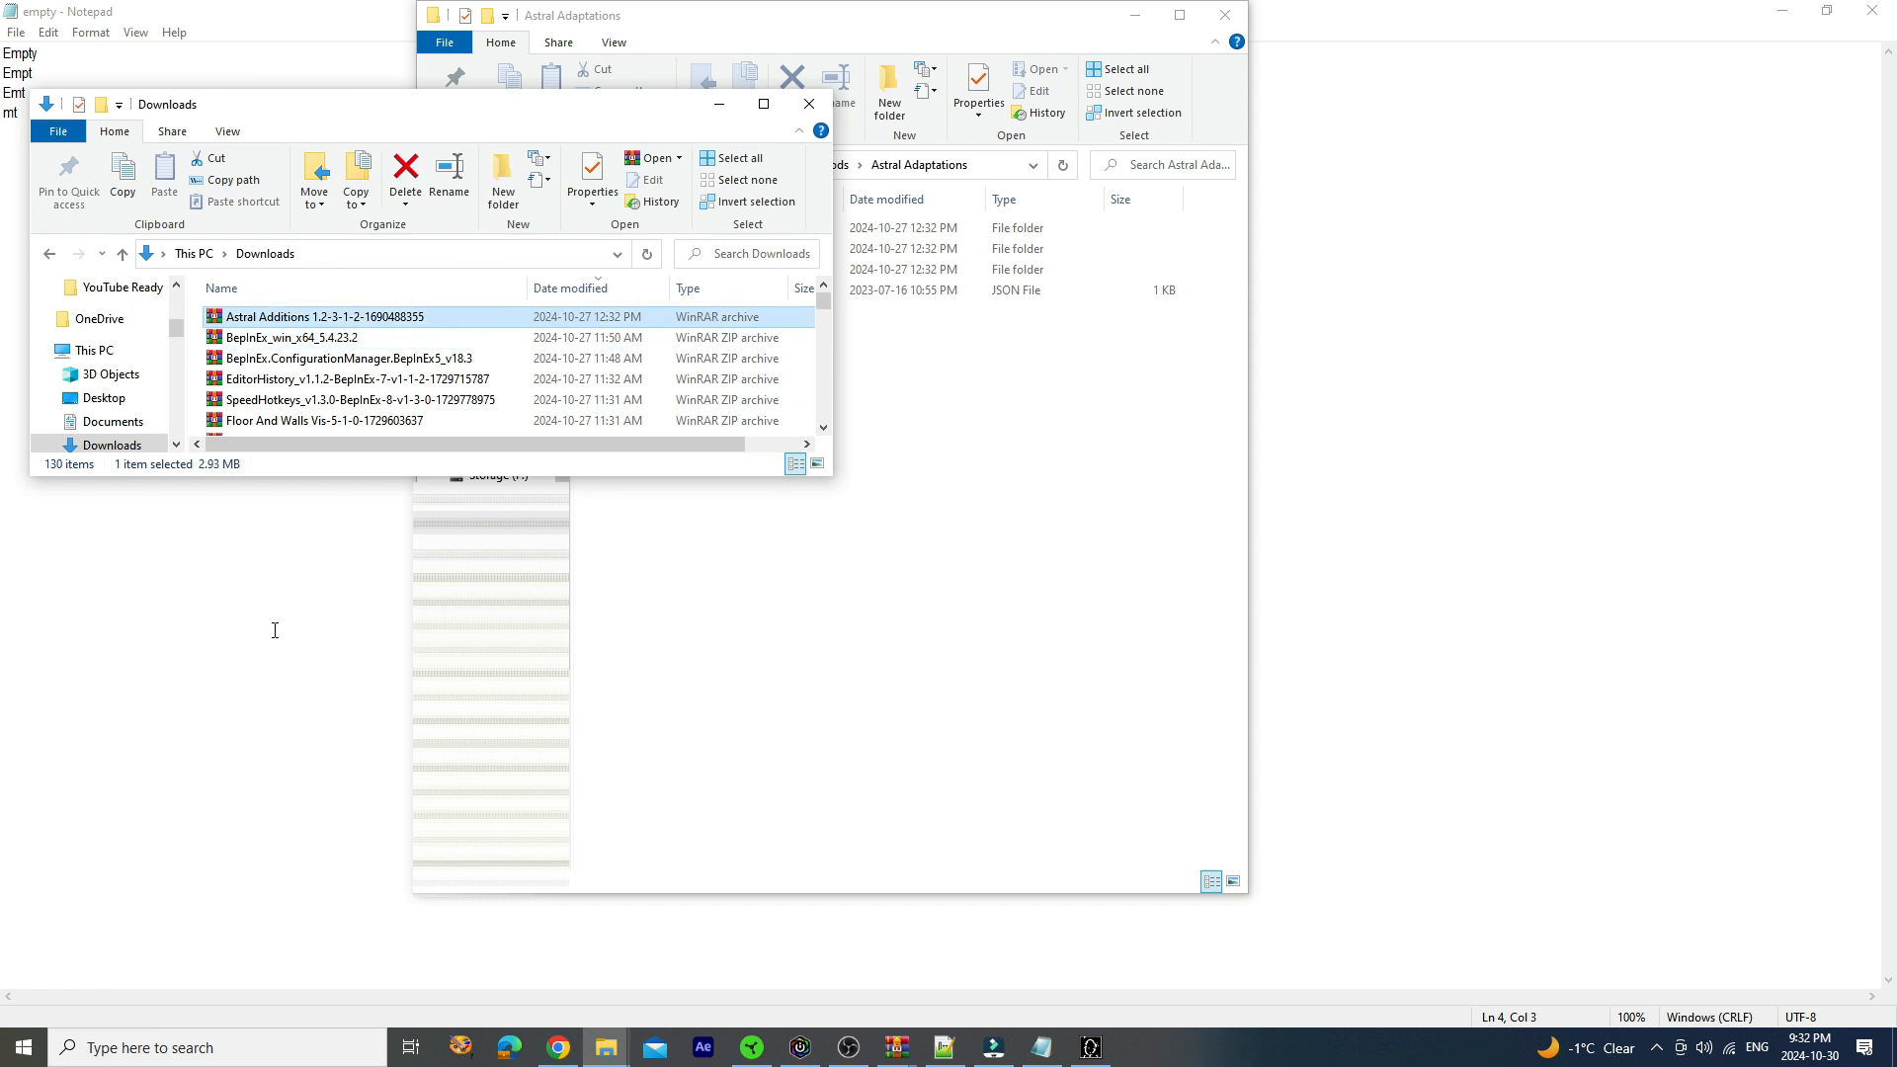
{"action": "mouse_move", "coordinate": [286, 316]}
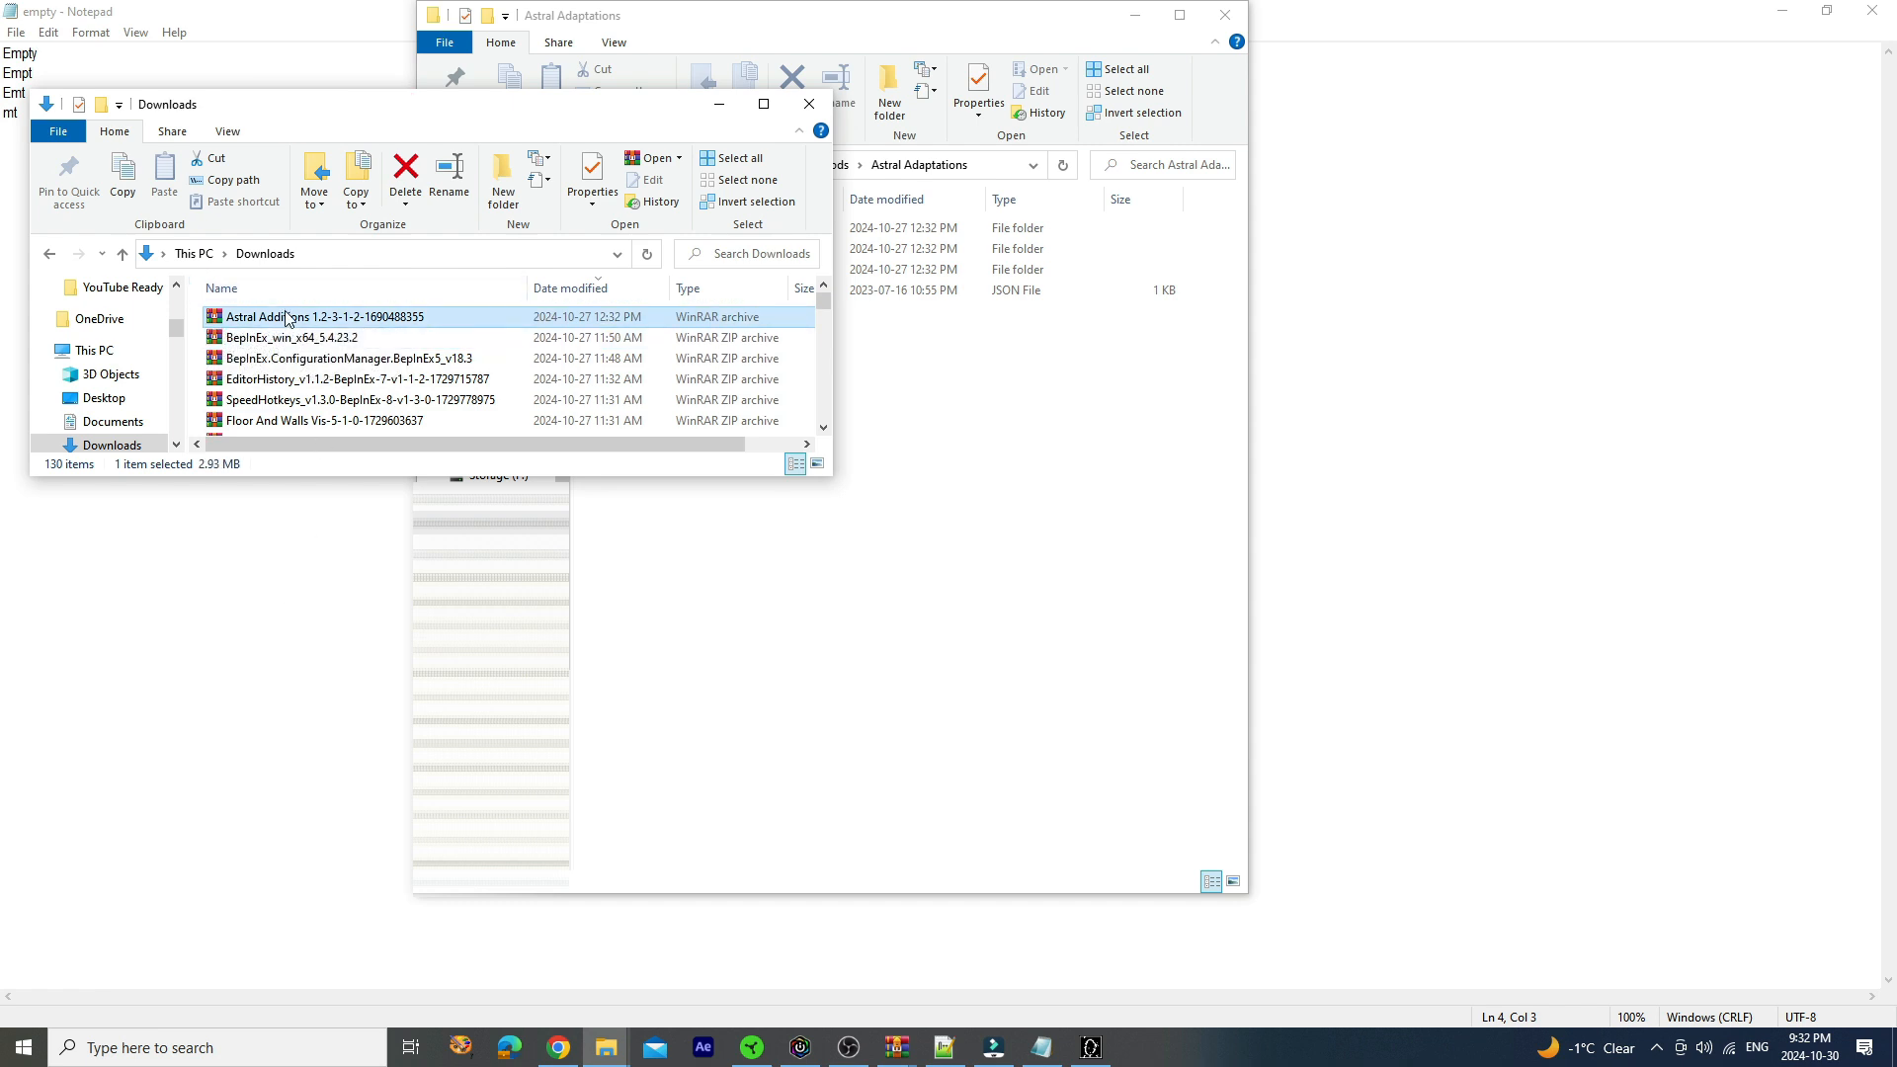
Open the Astral Additions archive in WinRAR
{"action": "double_click", "coordinate": [297, 317]}
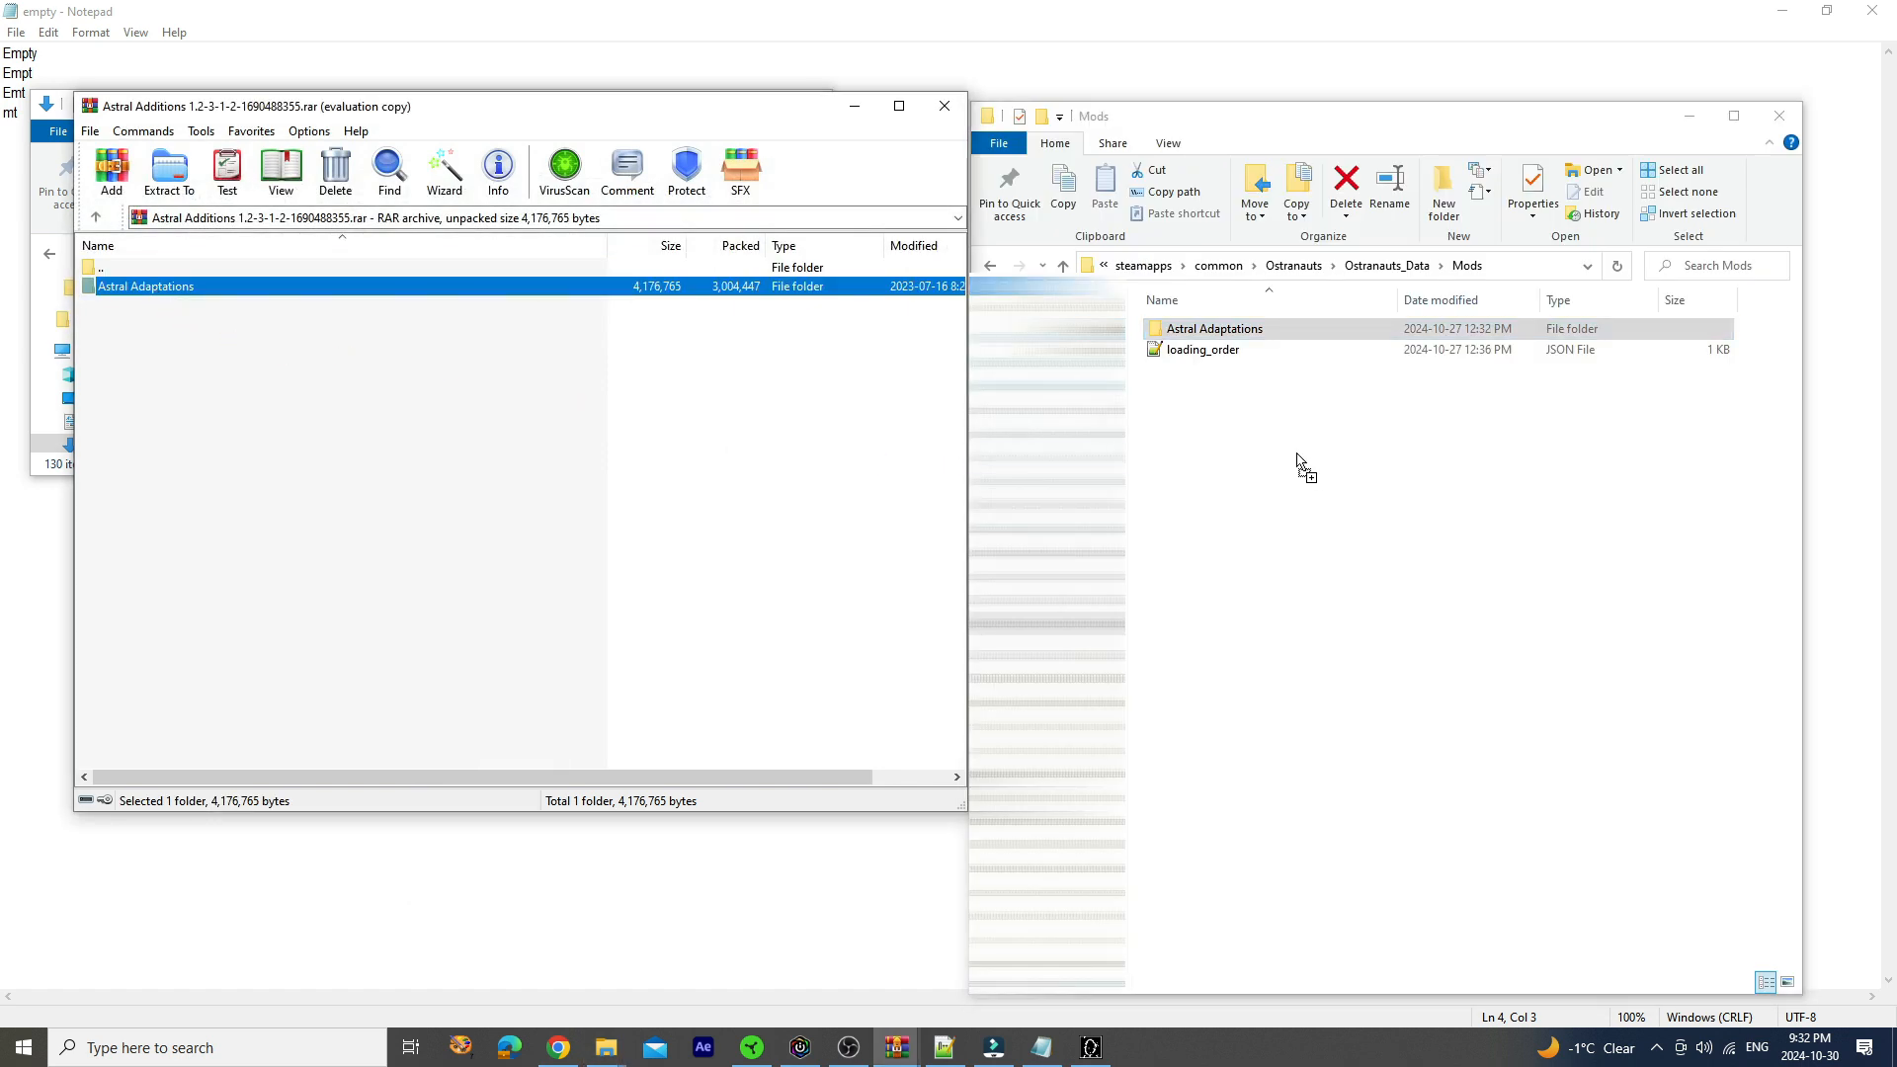
{"action": "mouse_move", "coordinate": [1282, 419]}
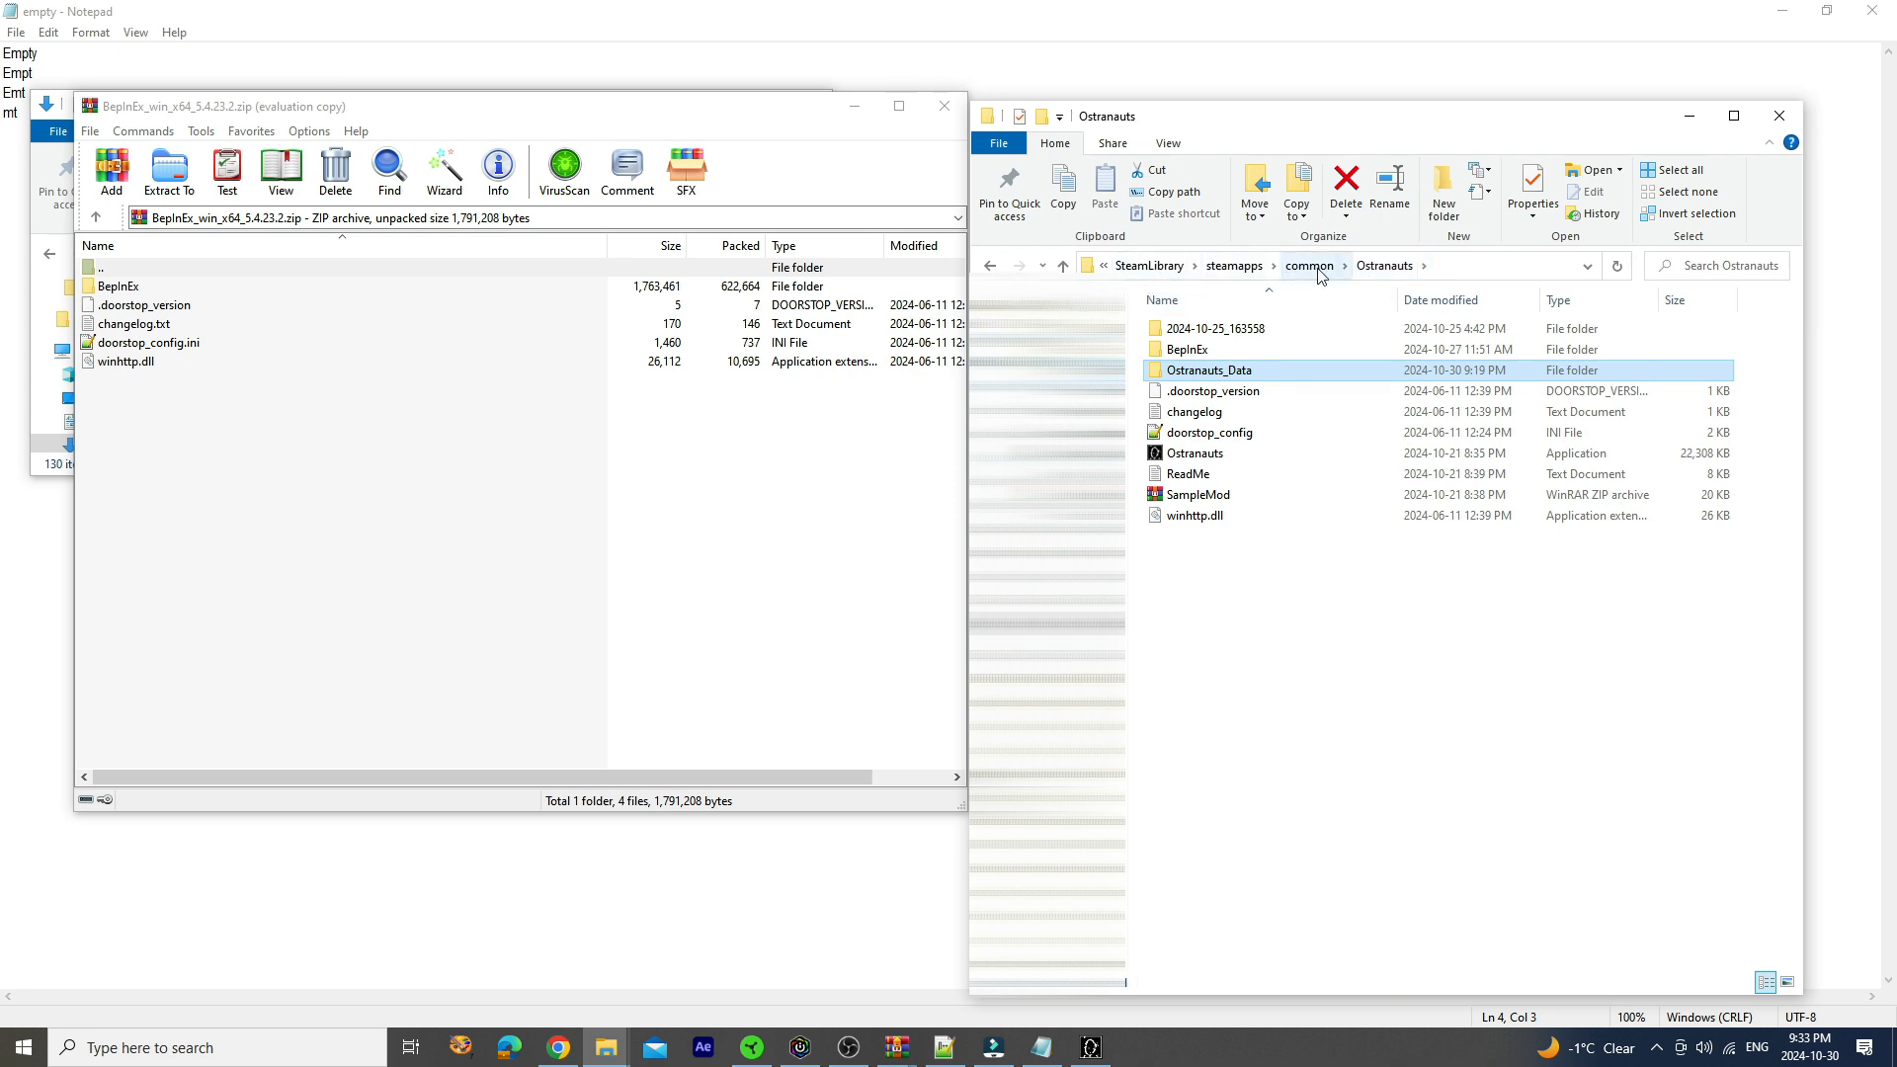
Look inside the archive's BepInEx folder, then return to its top level
{"action": "left_click", "coordinate": [1188, 349]}
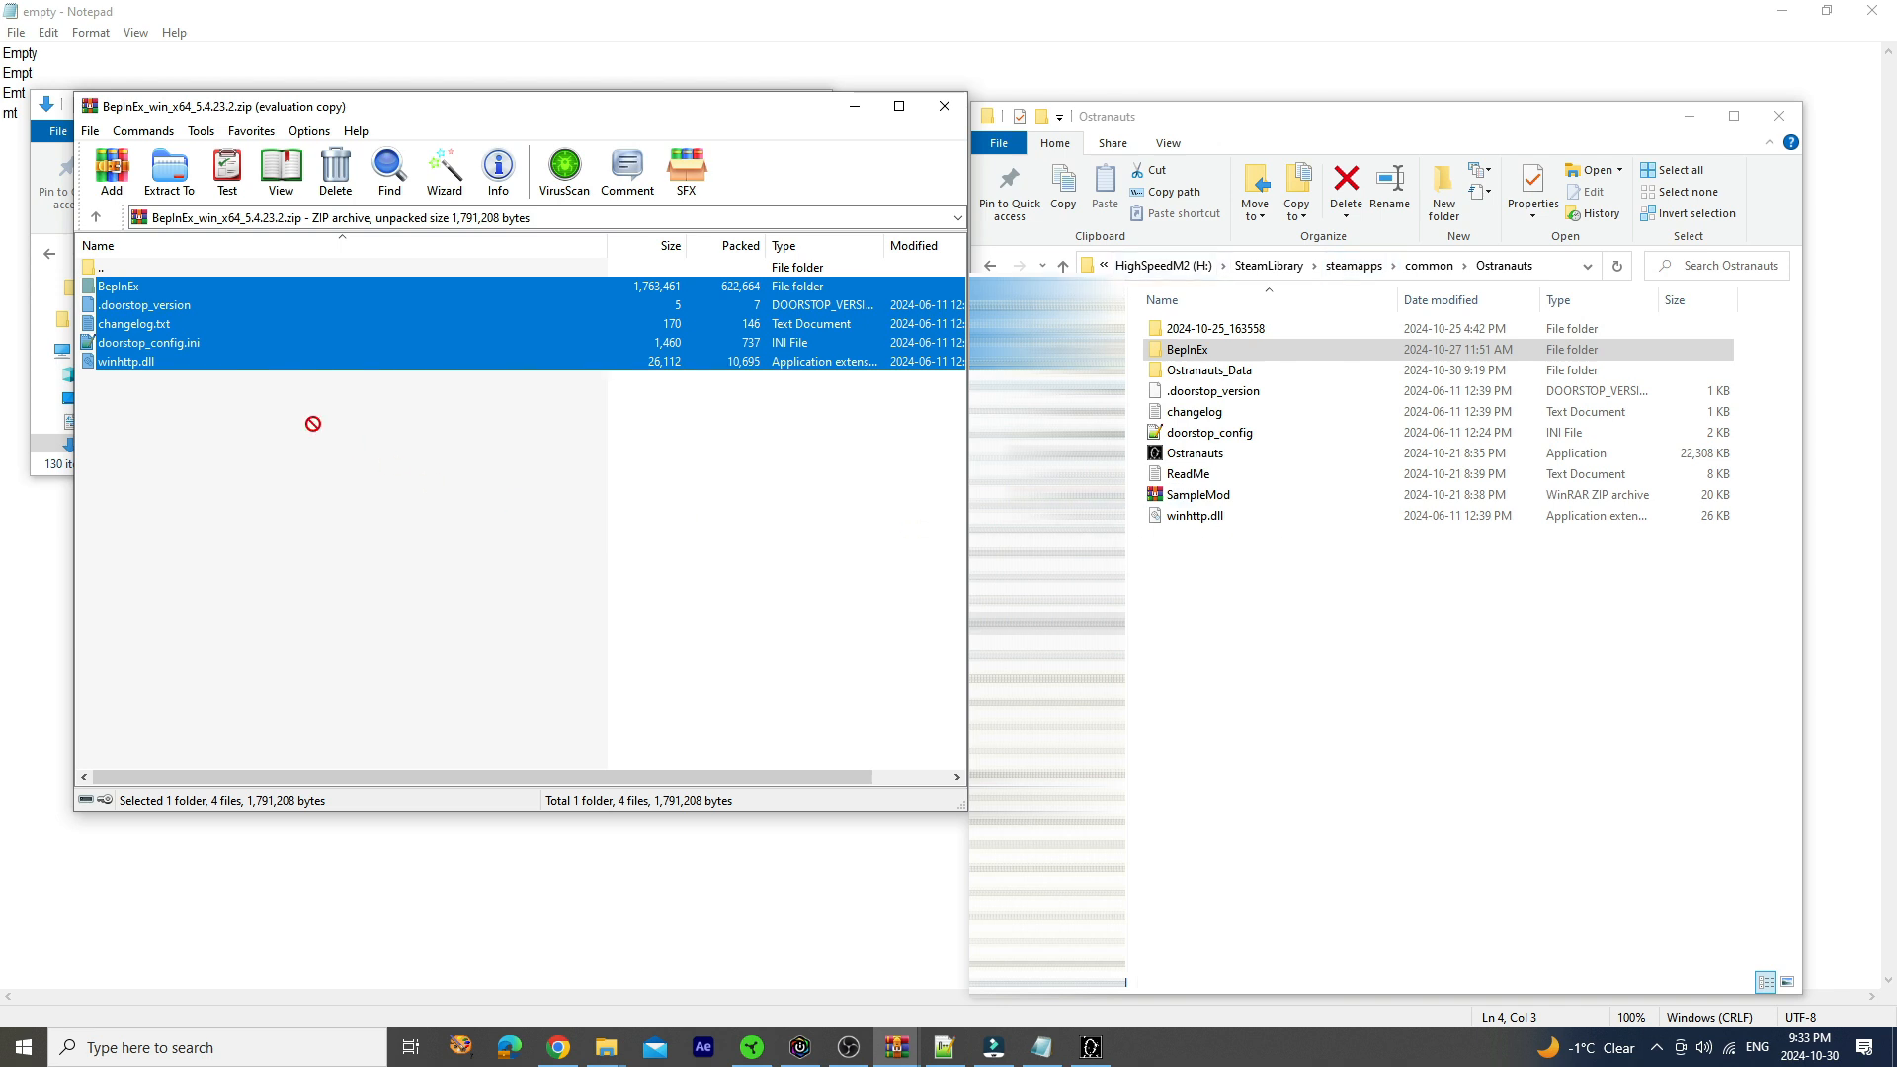
{"action": "double_click", "coordinate": [116, 284]}
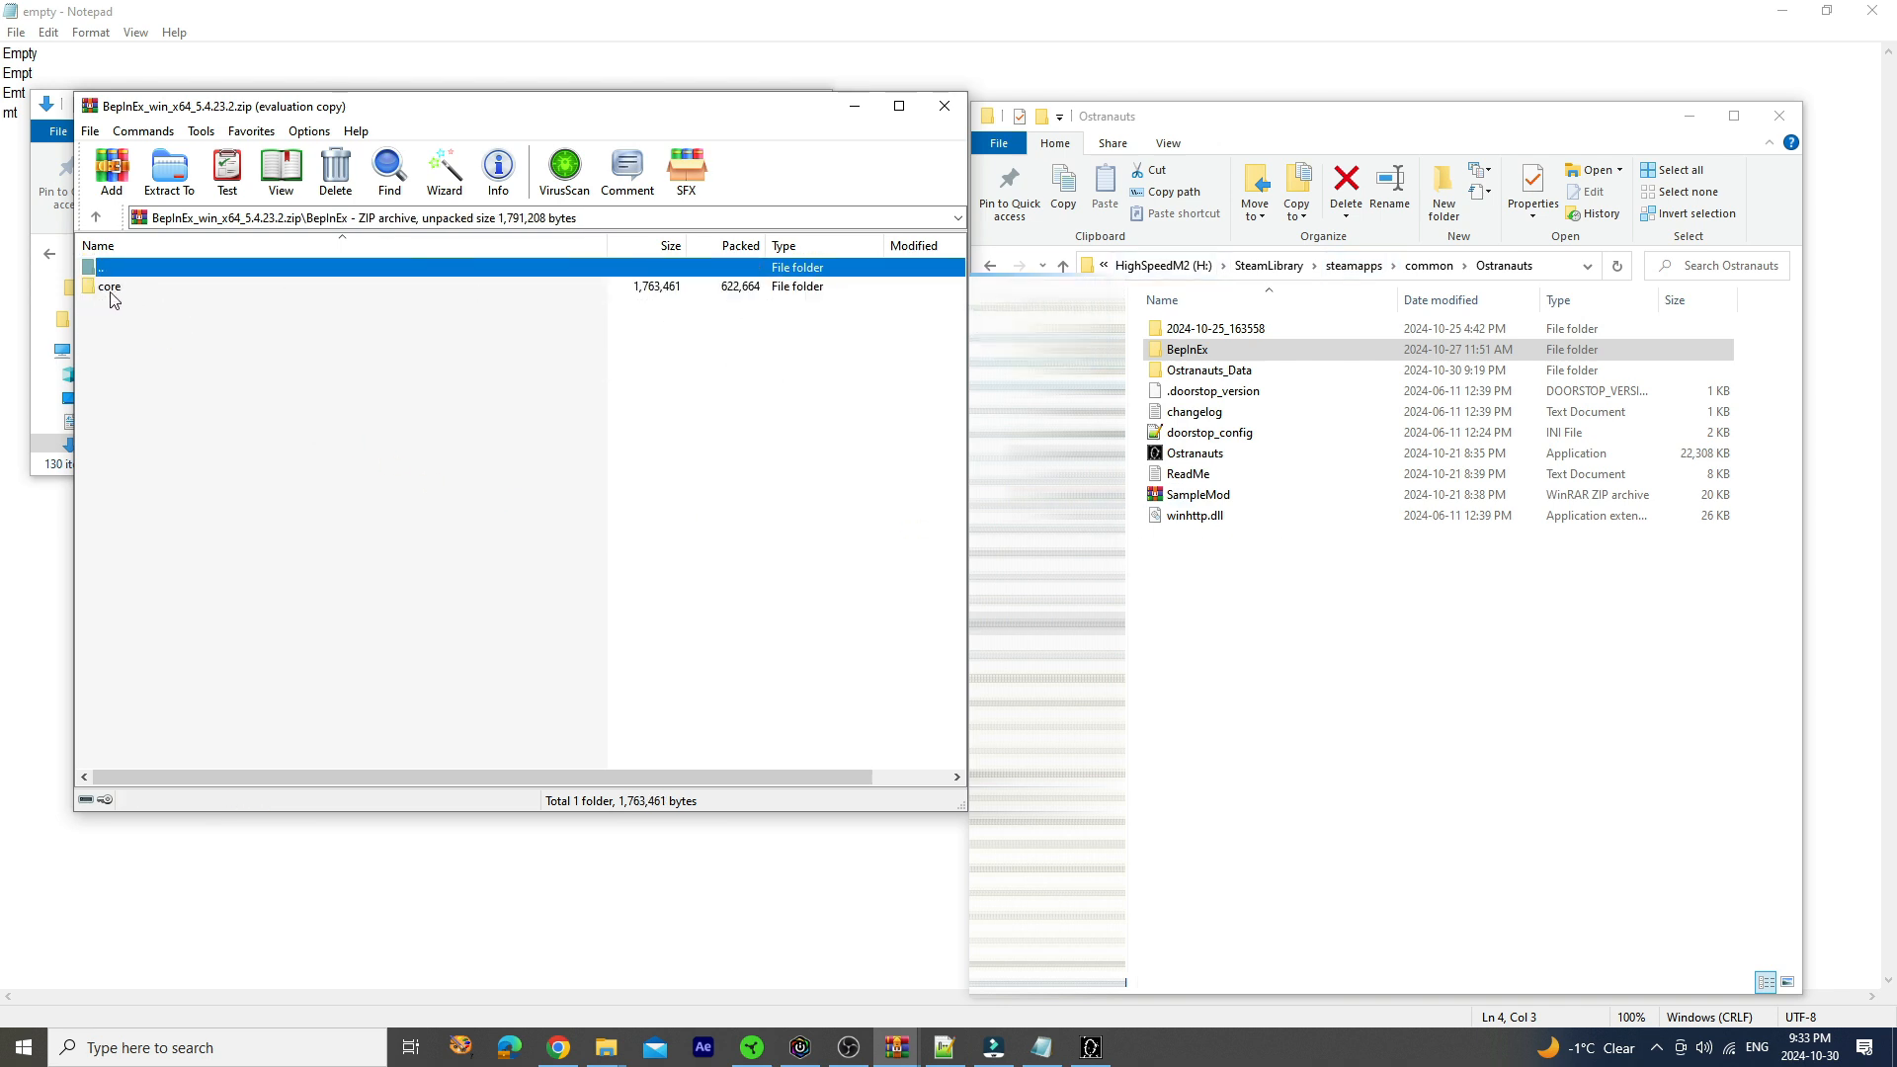
{"action": "double_click", "coordinate": [102, 288]}
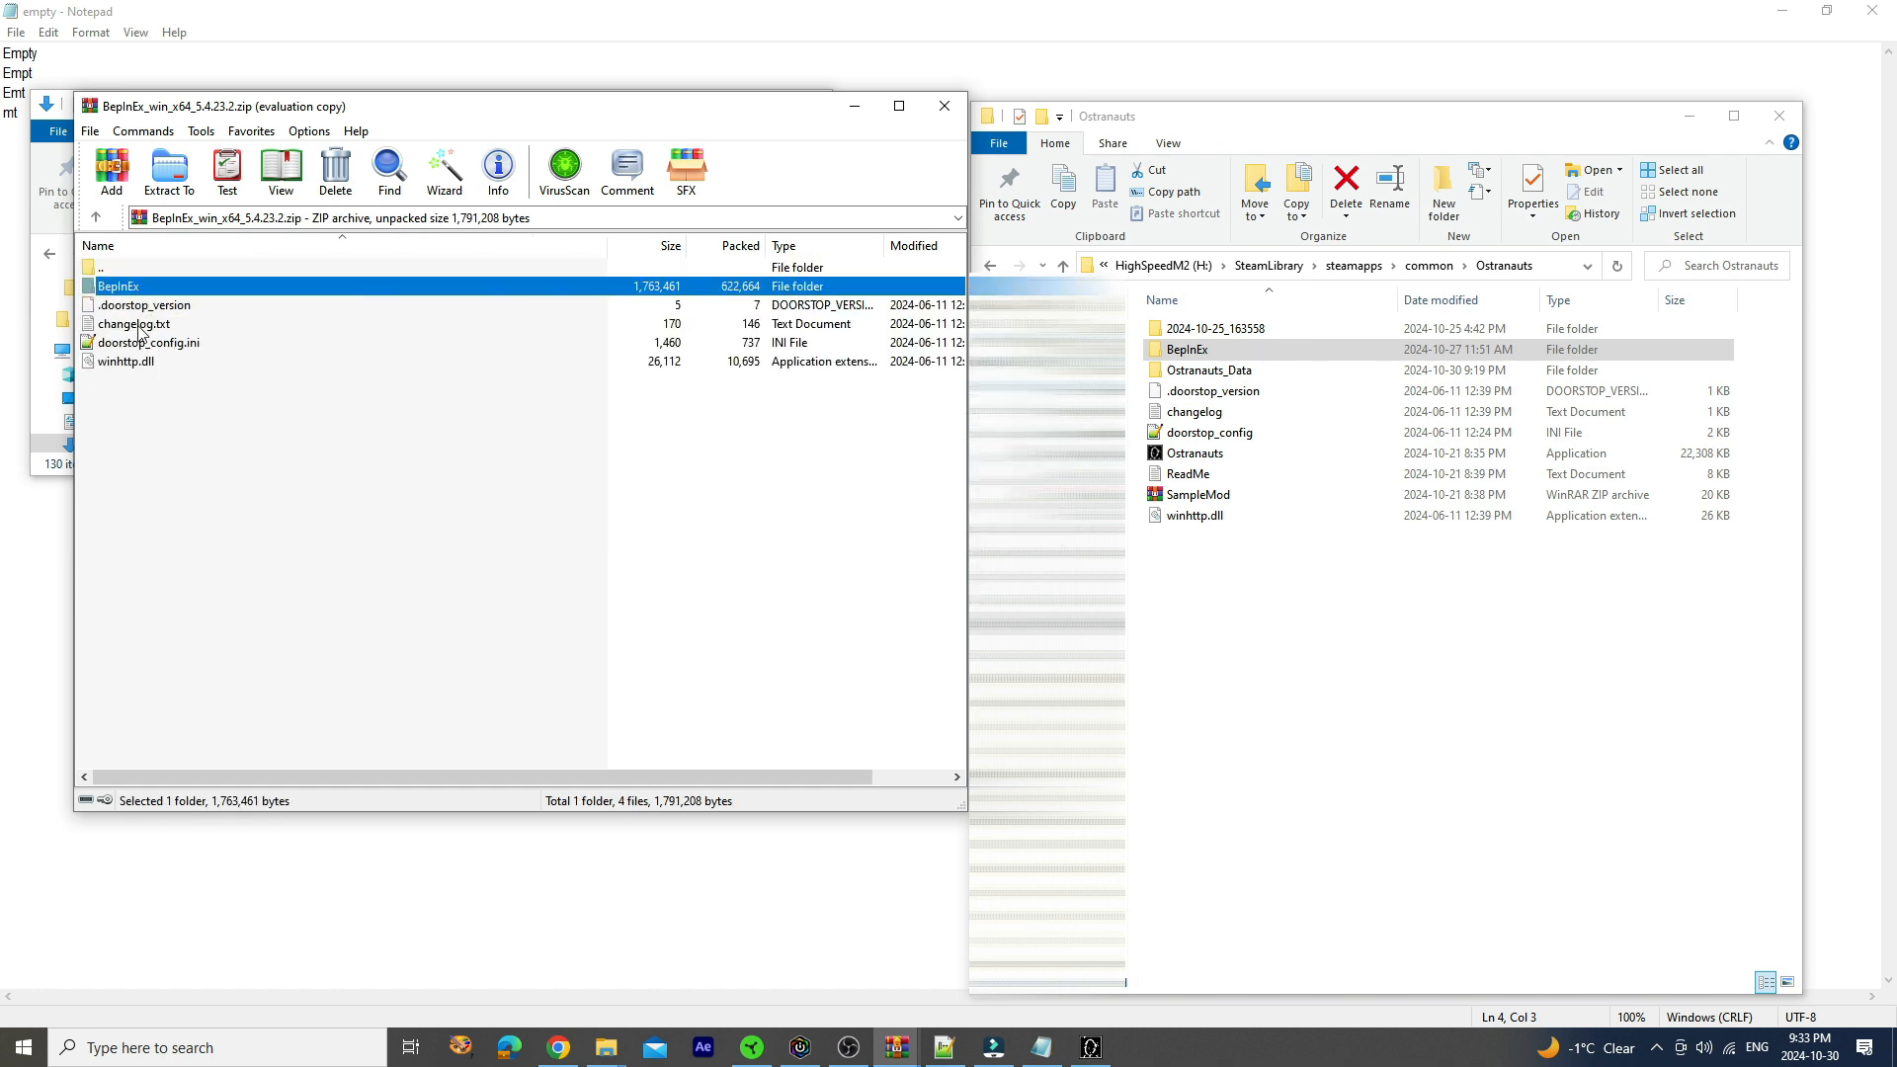
{"action": "mouse_move", "coordinate": [121, 352]}
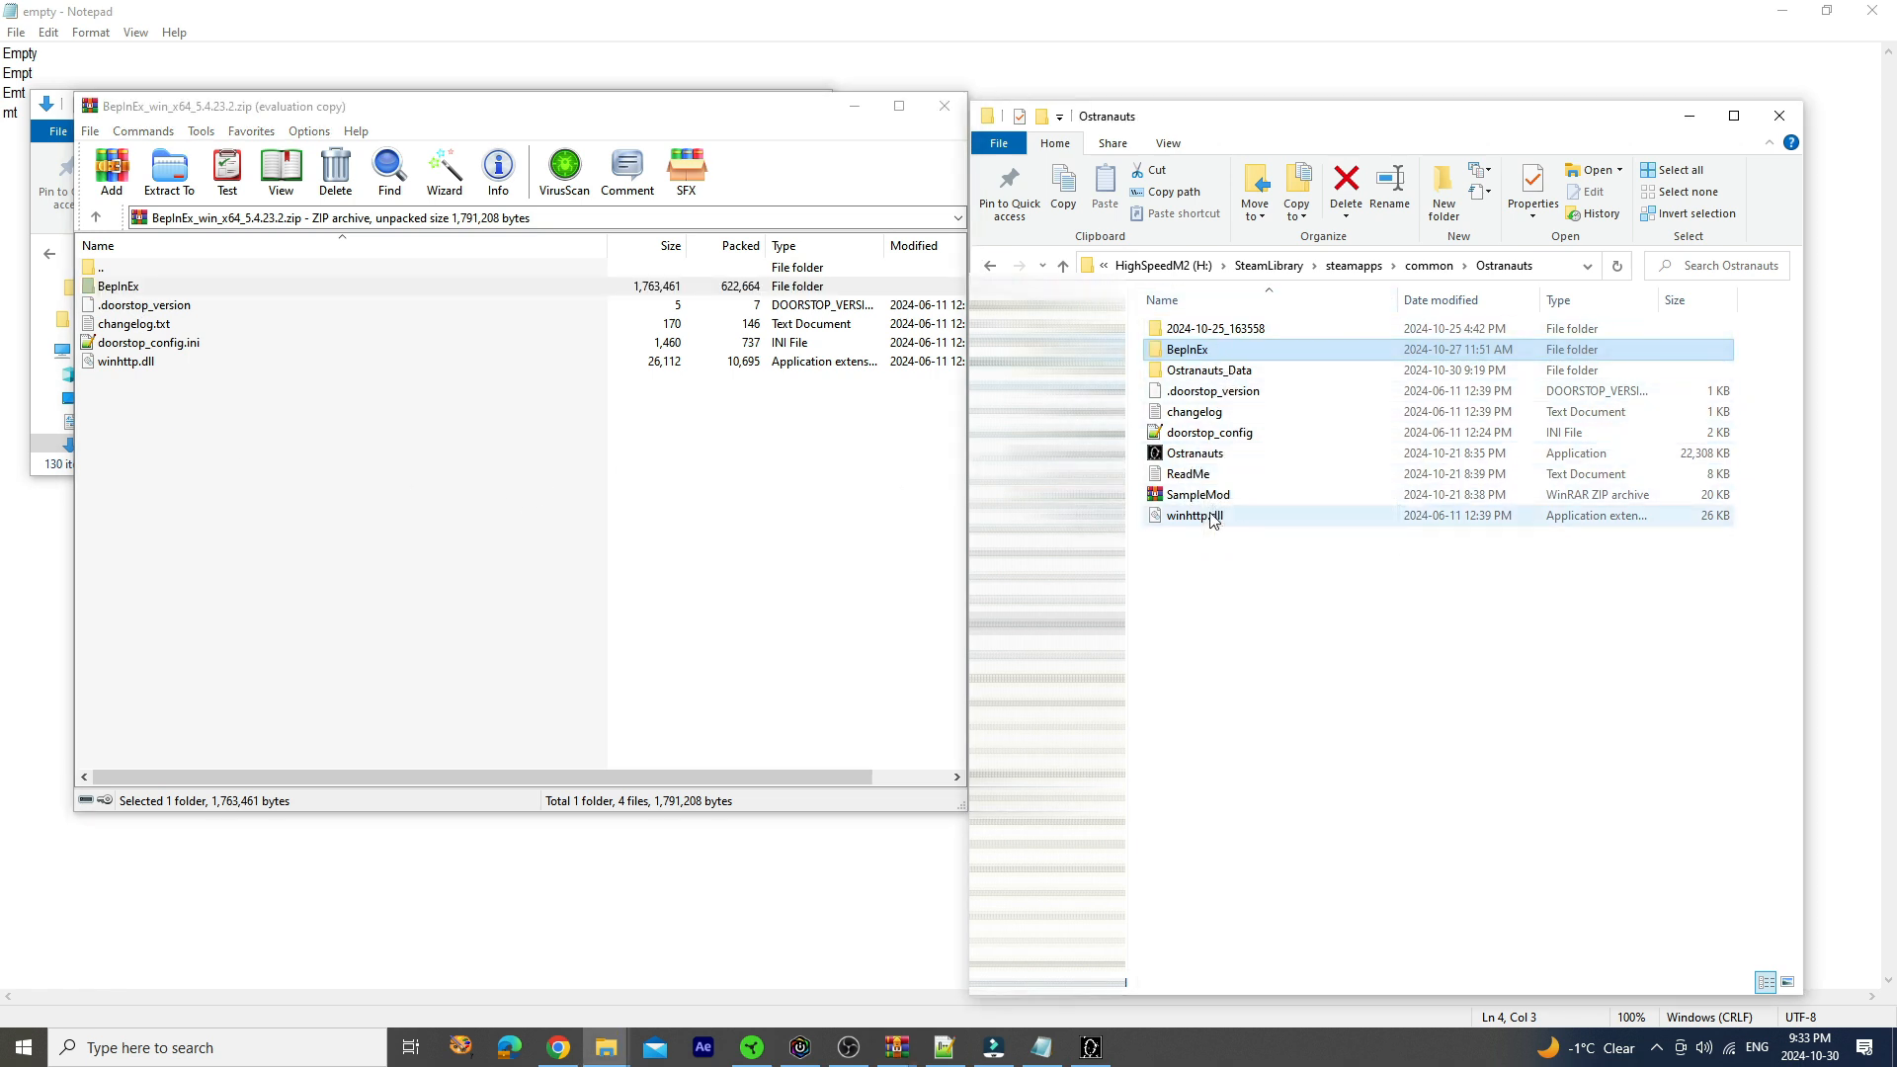
Open the game's BepInEx folder, then its plugins subfolder
{"action": "left_click", "coordinate": [1195, 453]}
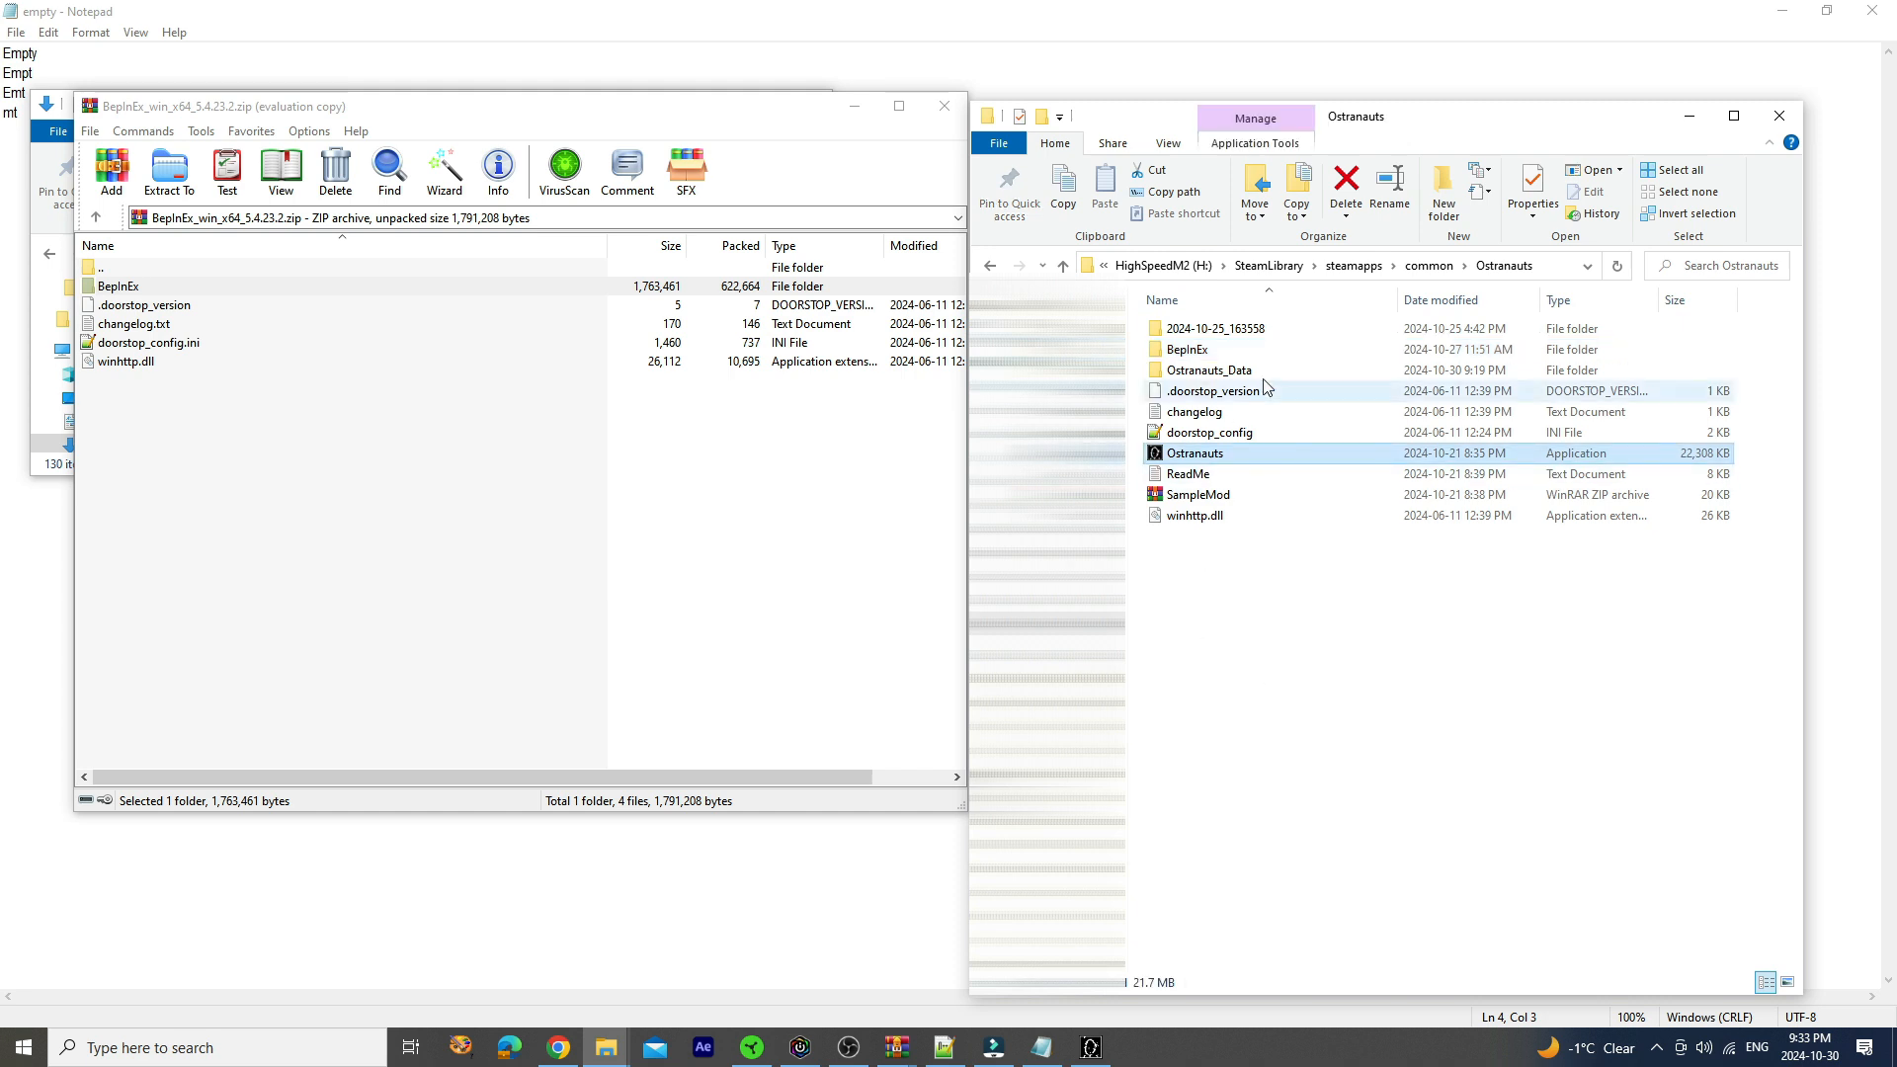
{"action": "double_click", "coordinate": [1188, 349]}
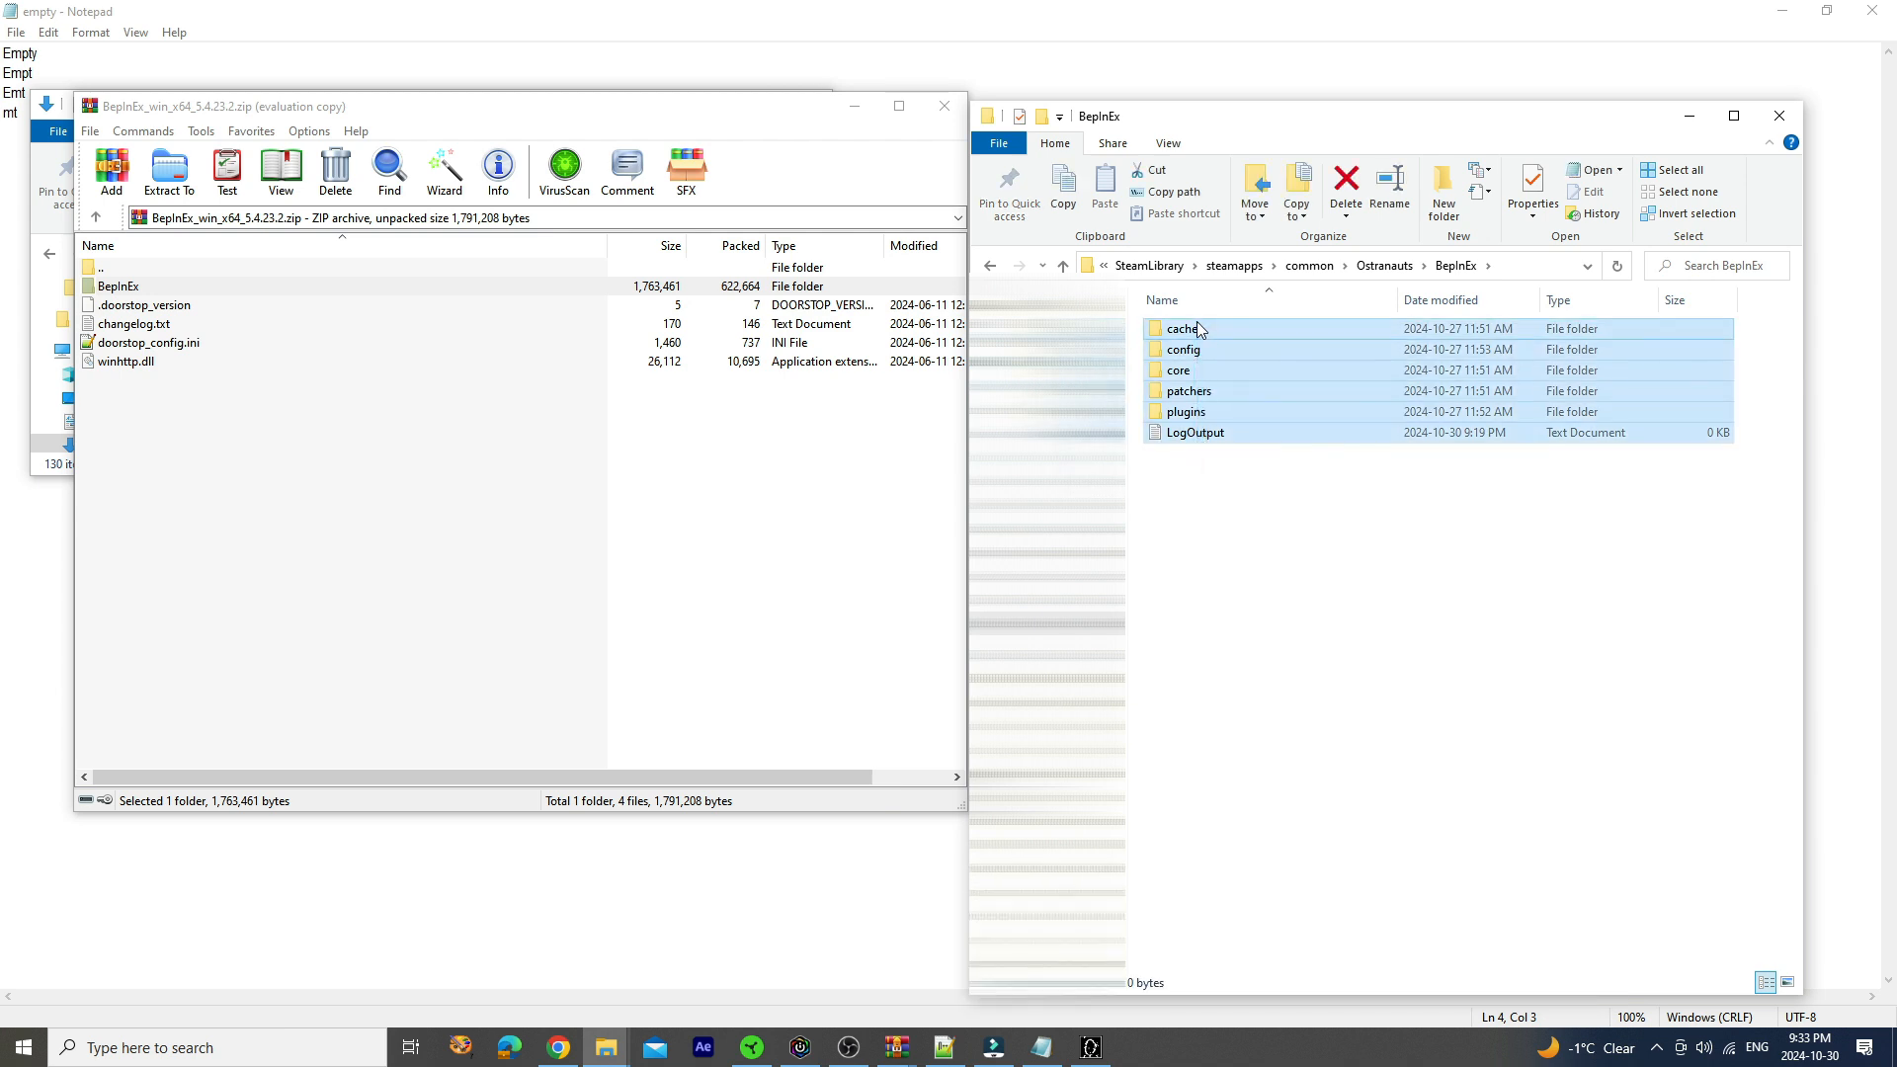
{"action": "left_click", "coordinate": [1208, 486]}
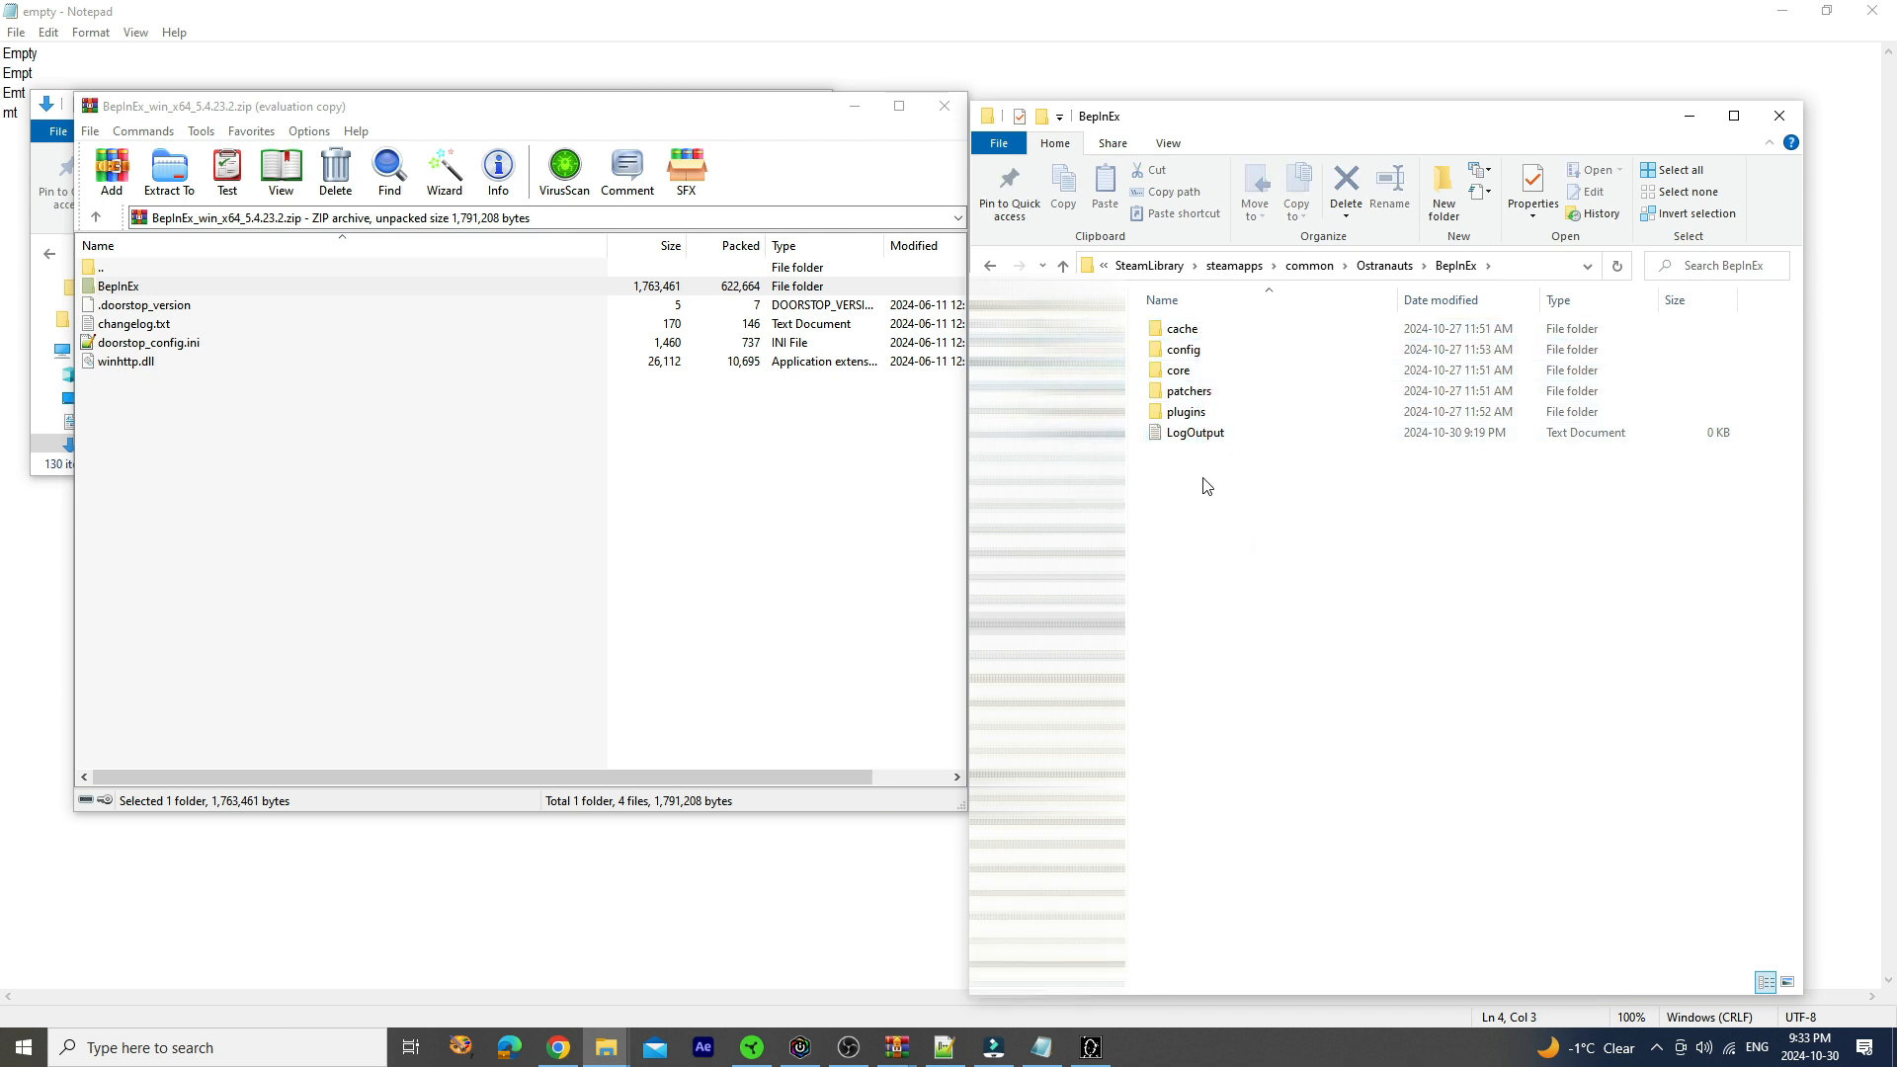
{"action": "double_click", "coordinate": [1188, 411]}
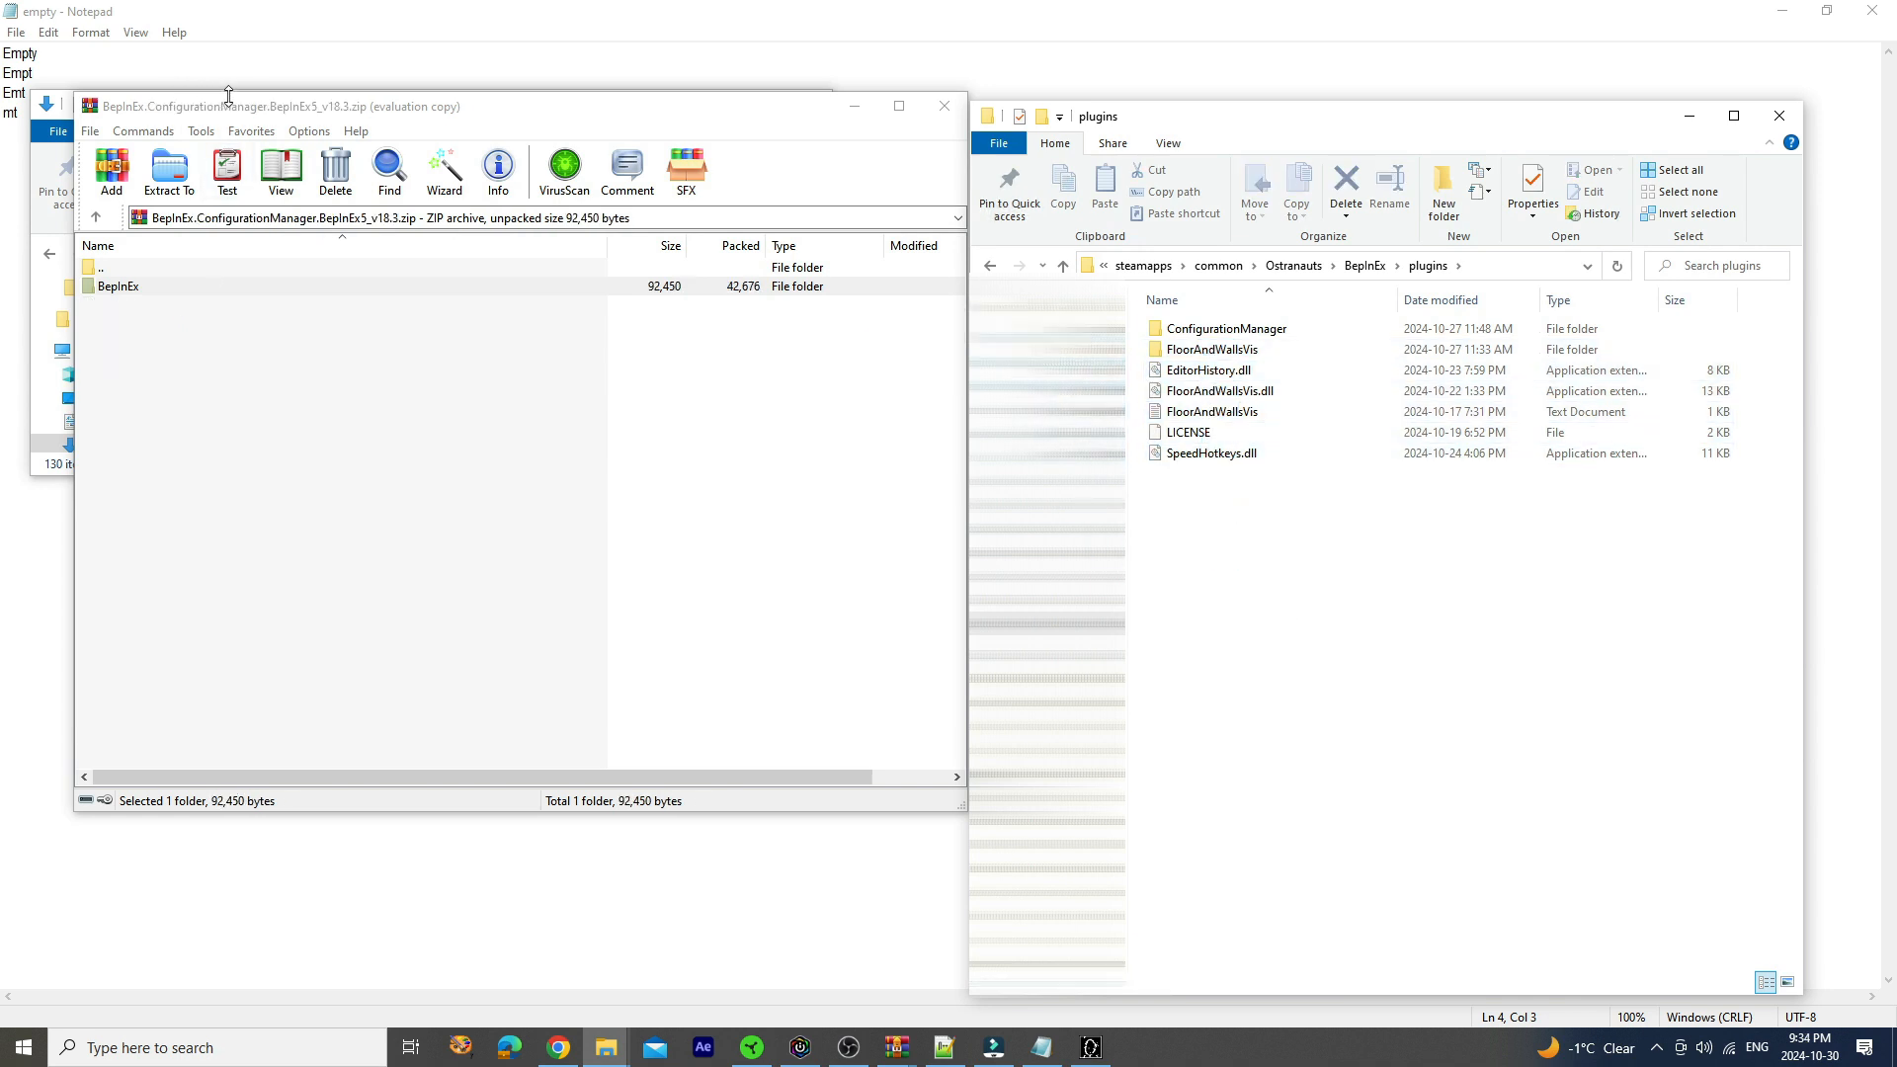
Browse the Configuration Manager archive to BepInEx\plugins, then select EditorHistory.dll in the EditorHistory archive
{"action": "left_click", "coordinate": [113, 284]}
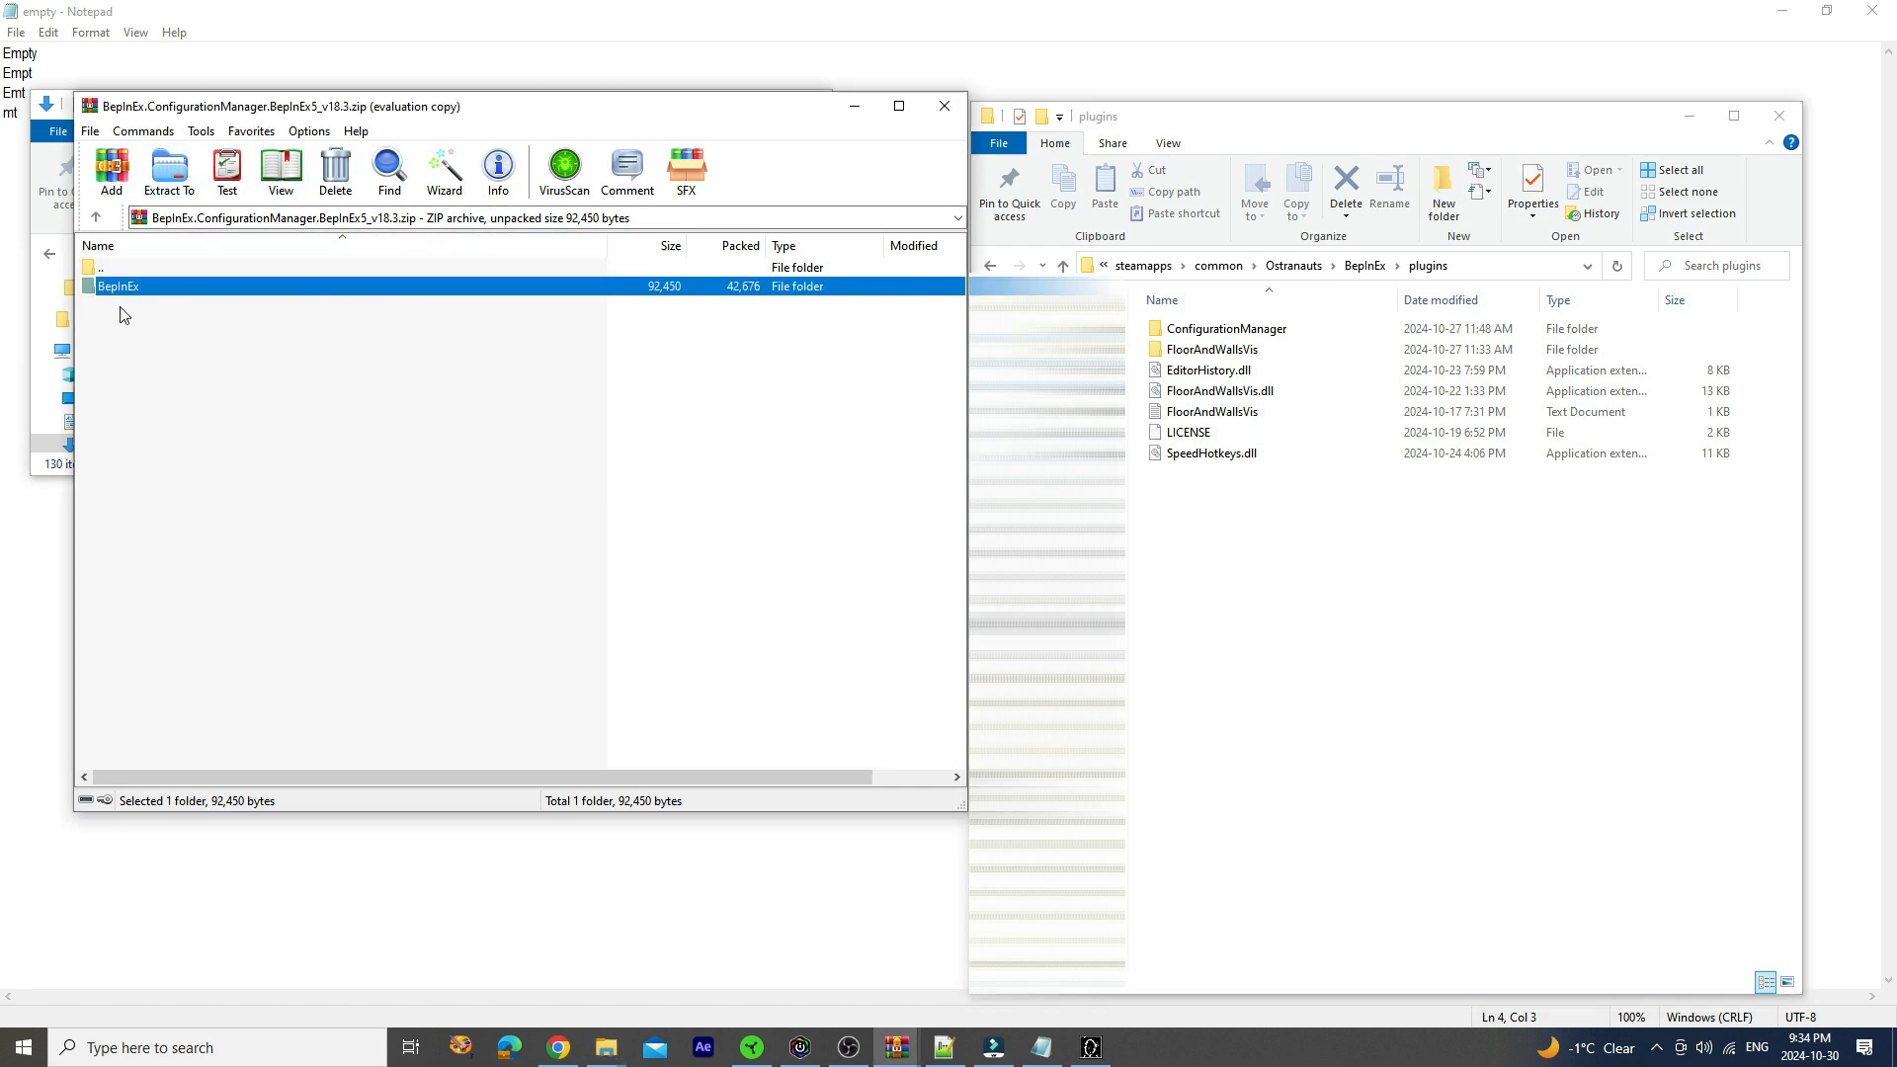
{"action": "mouse_move", "coordinate": [99, 295]}
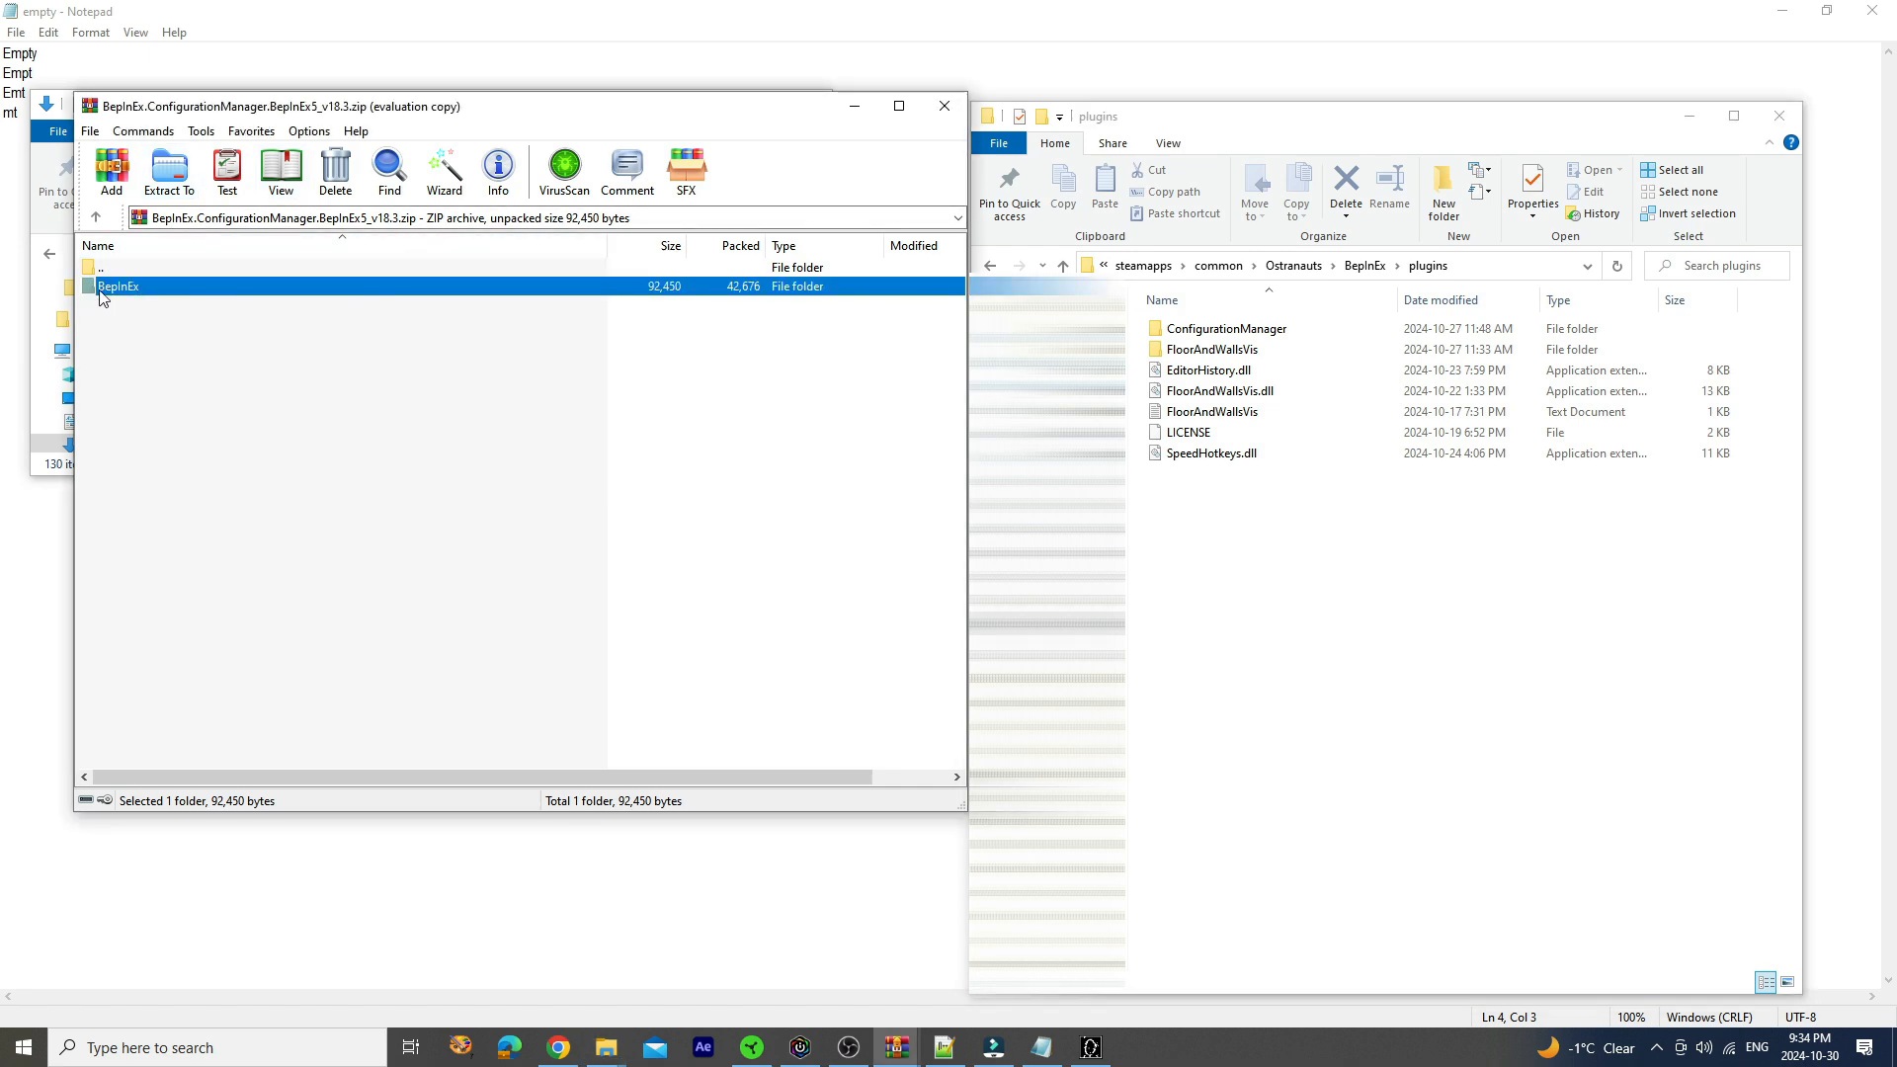
{"action": "mouse_move", "coordinate": [235, 328]}
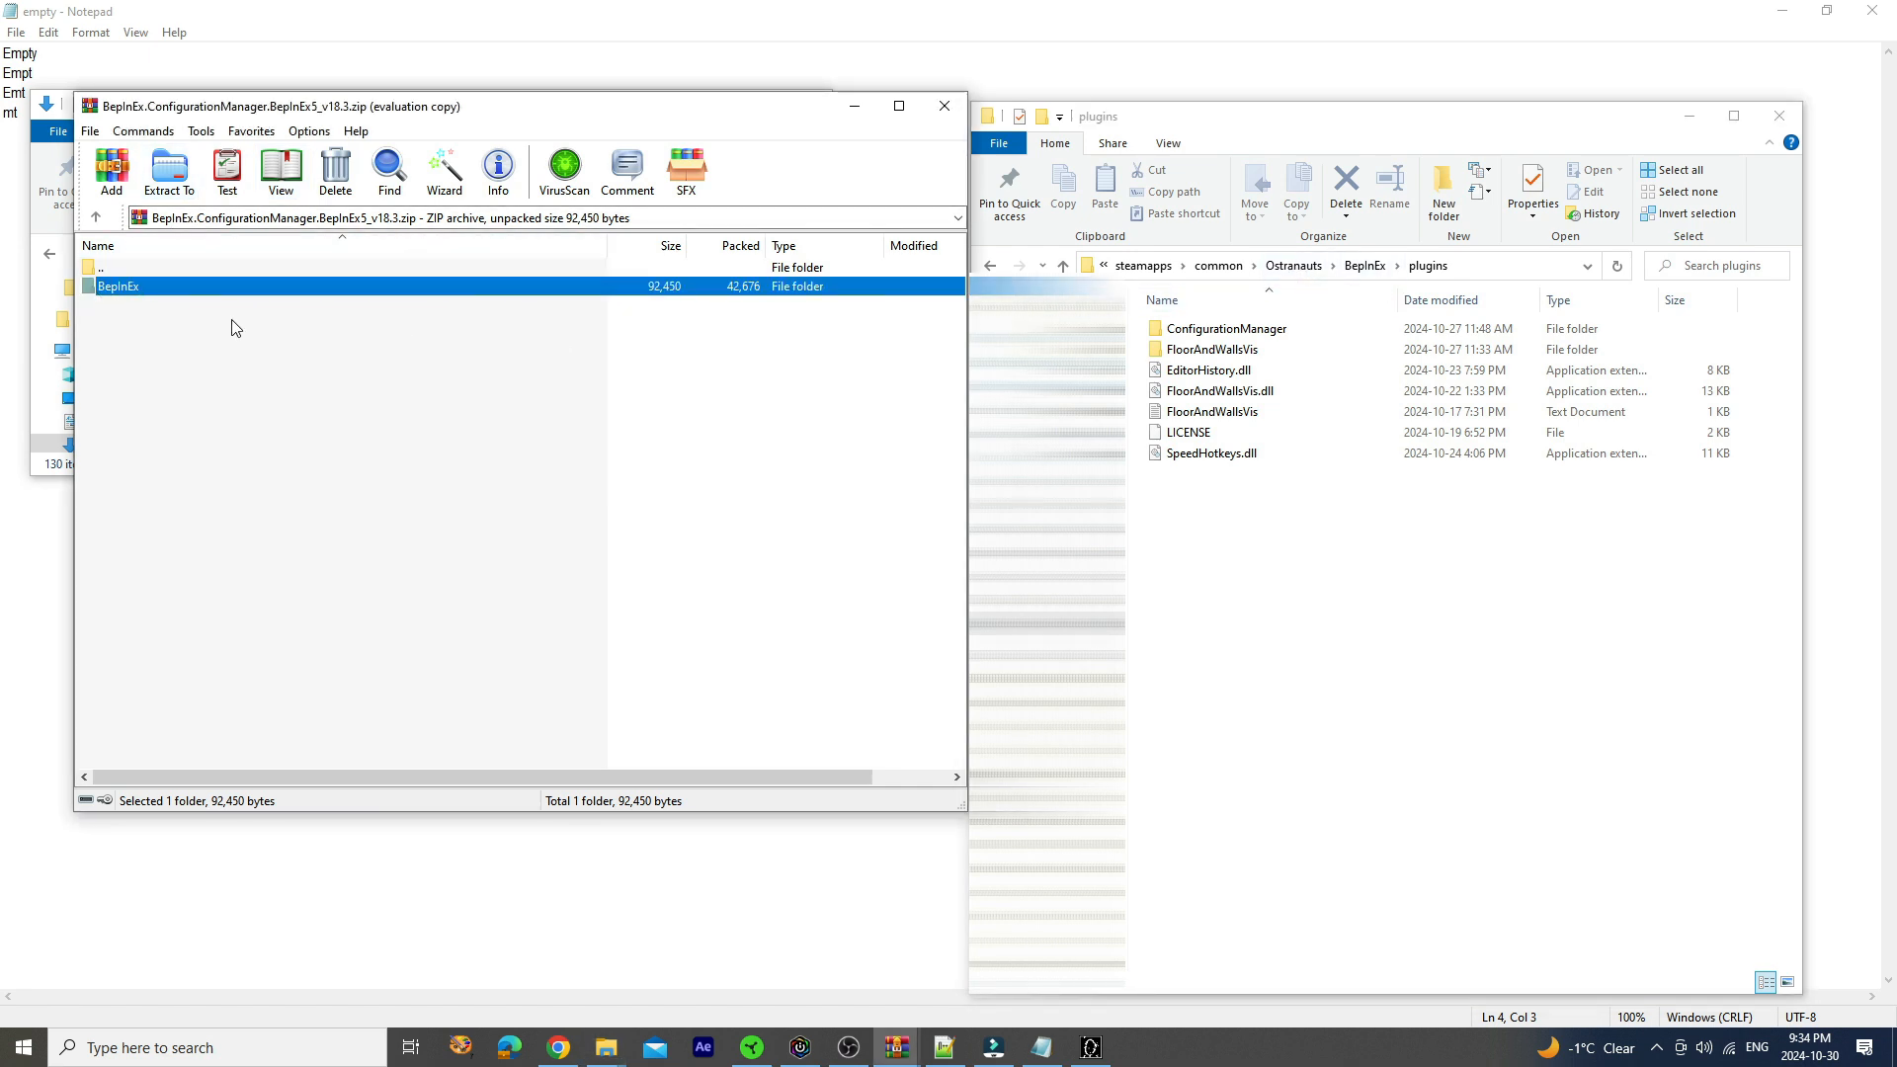
{"action": "double_click", "coordinate": [116, 285]}
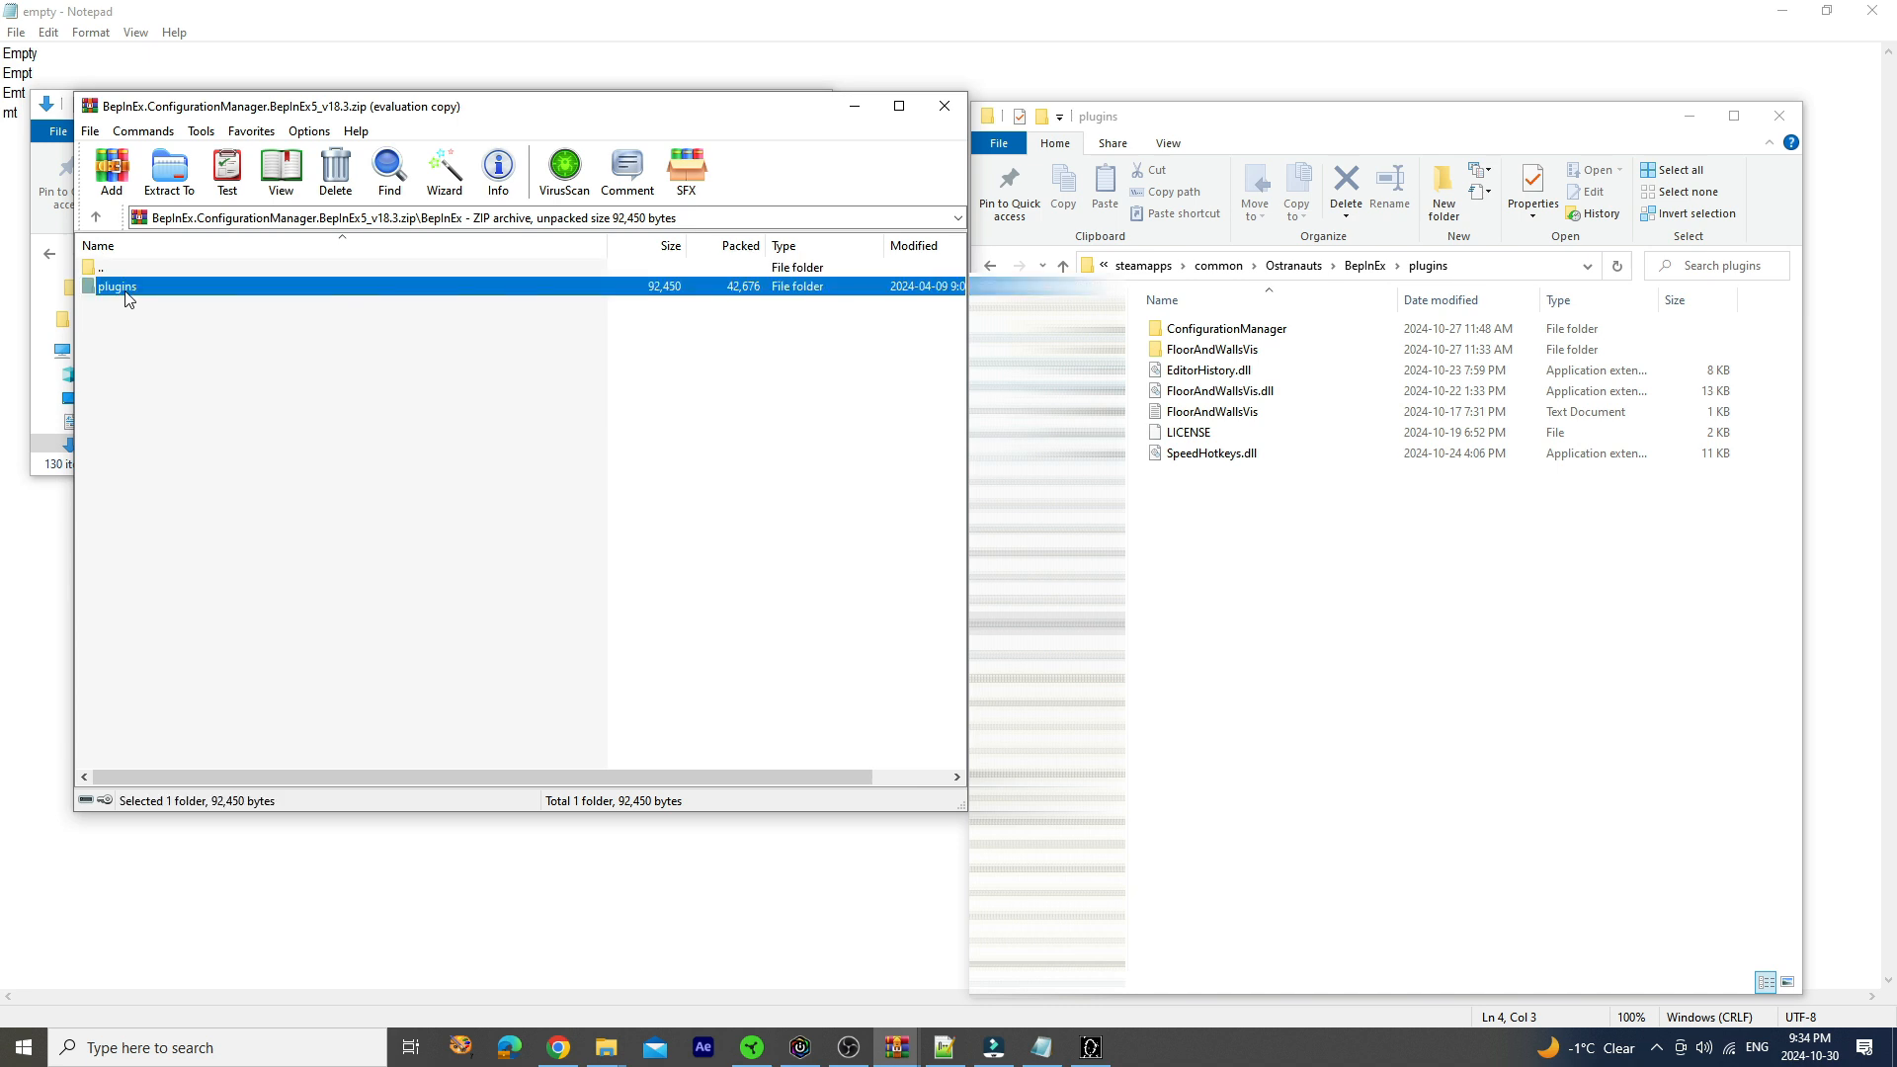
{"action": "double_click", "coordinate": [112, 285]}
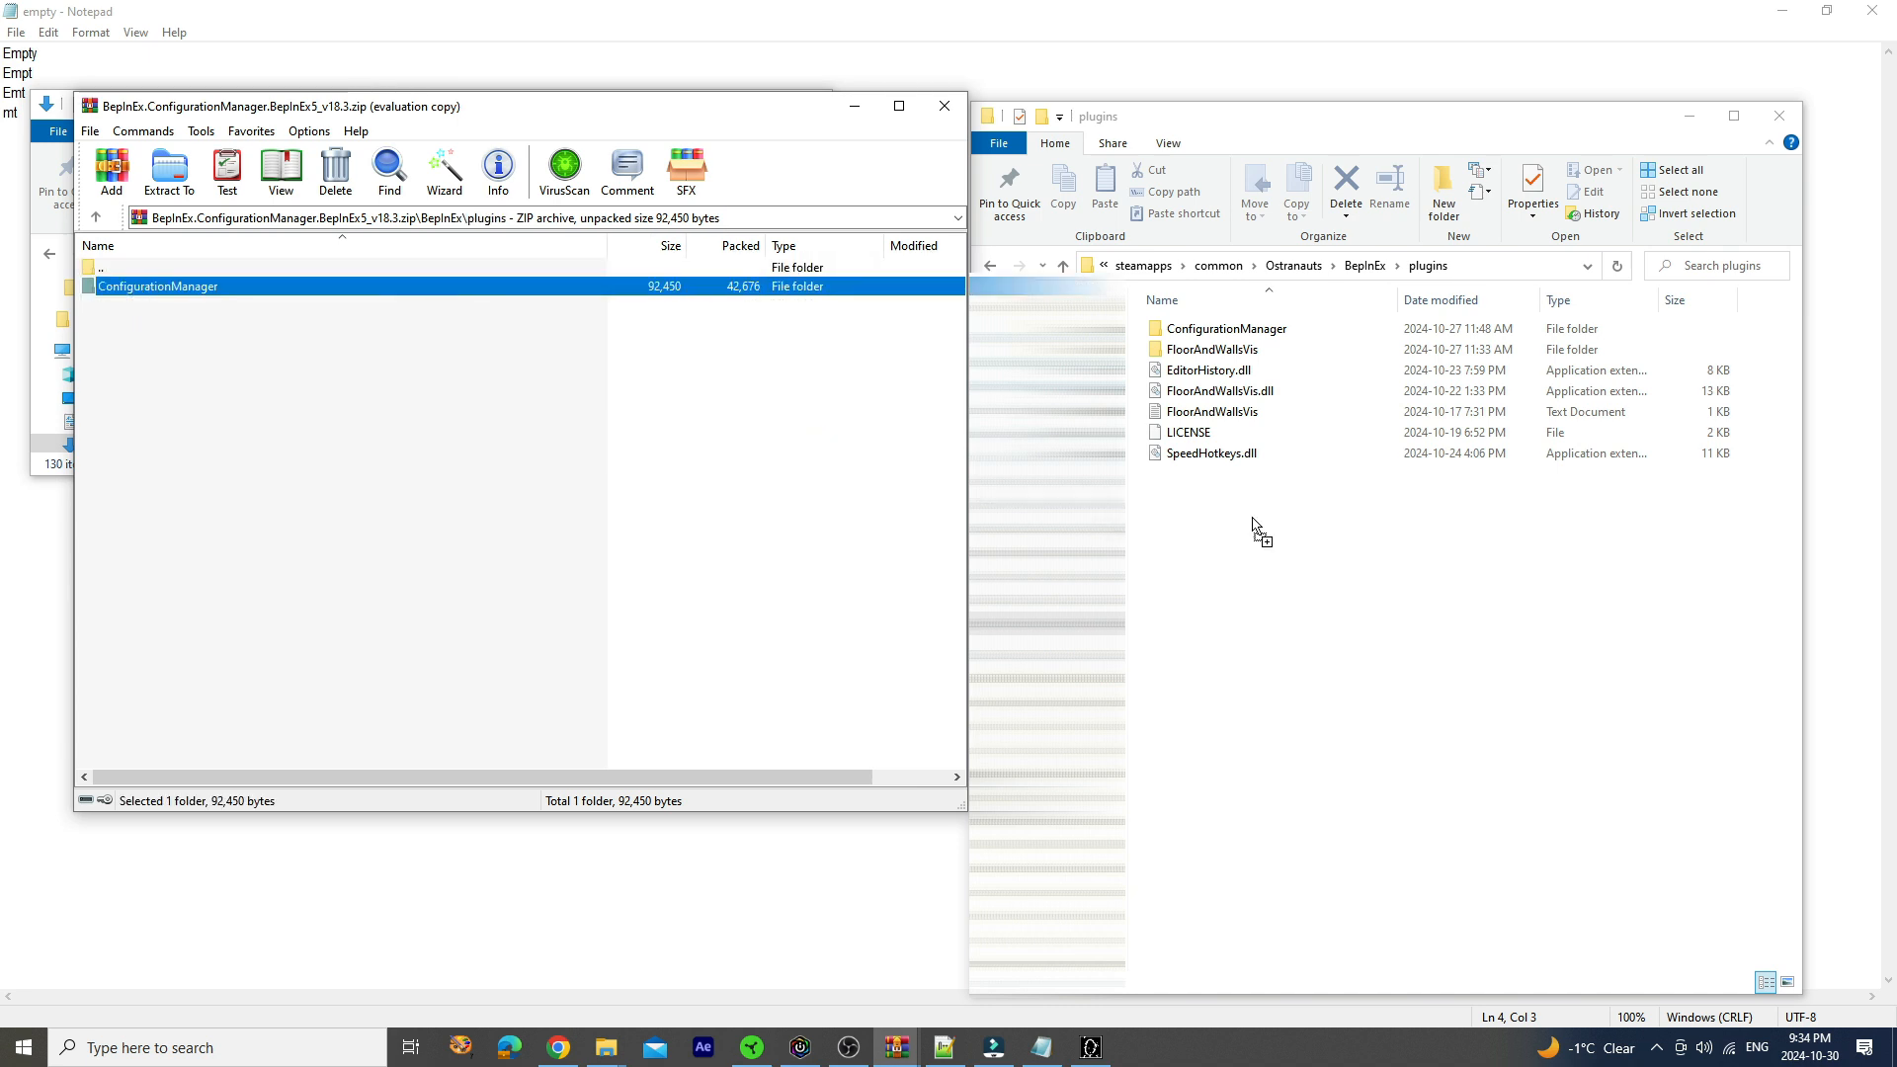
{"action": "mouse_move", "coordinate": [1294, 504]}
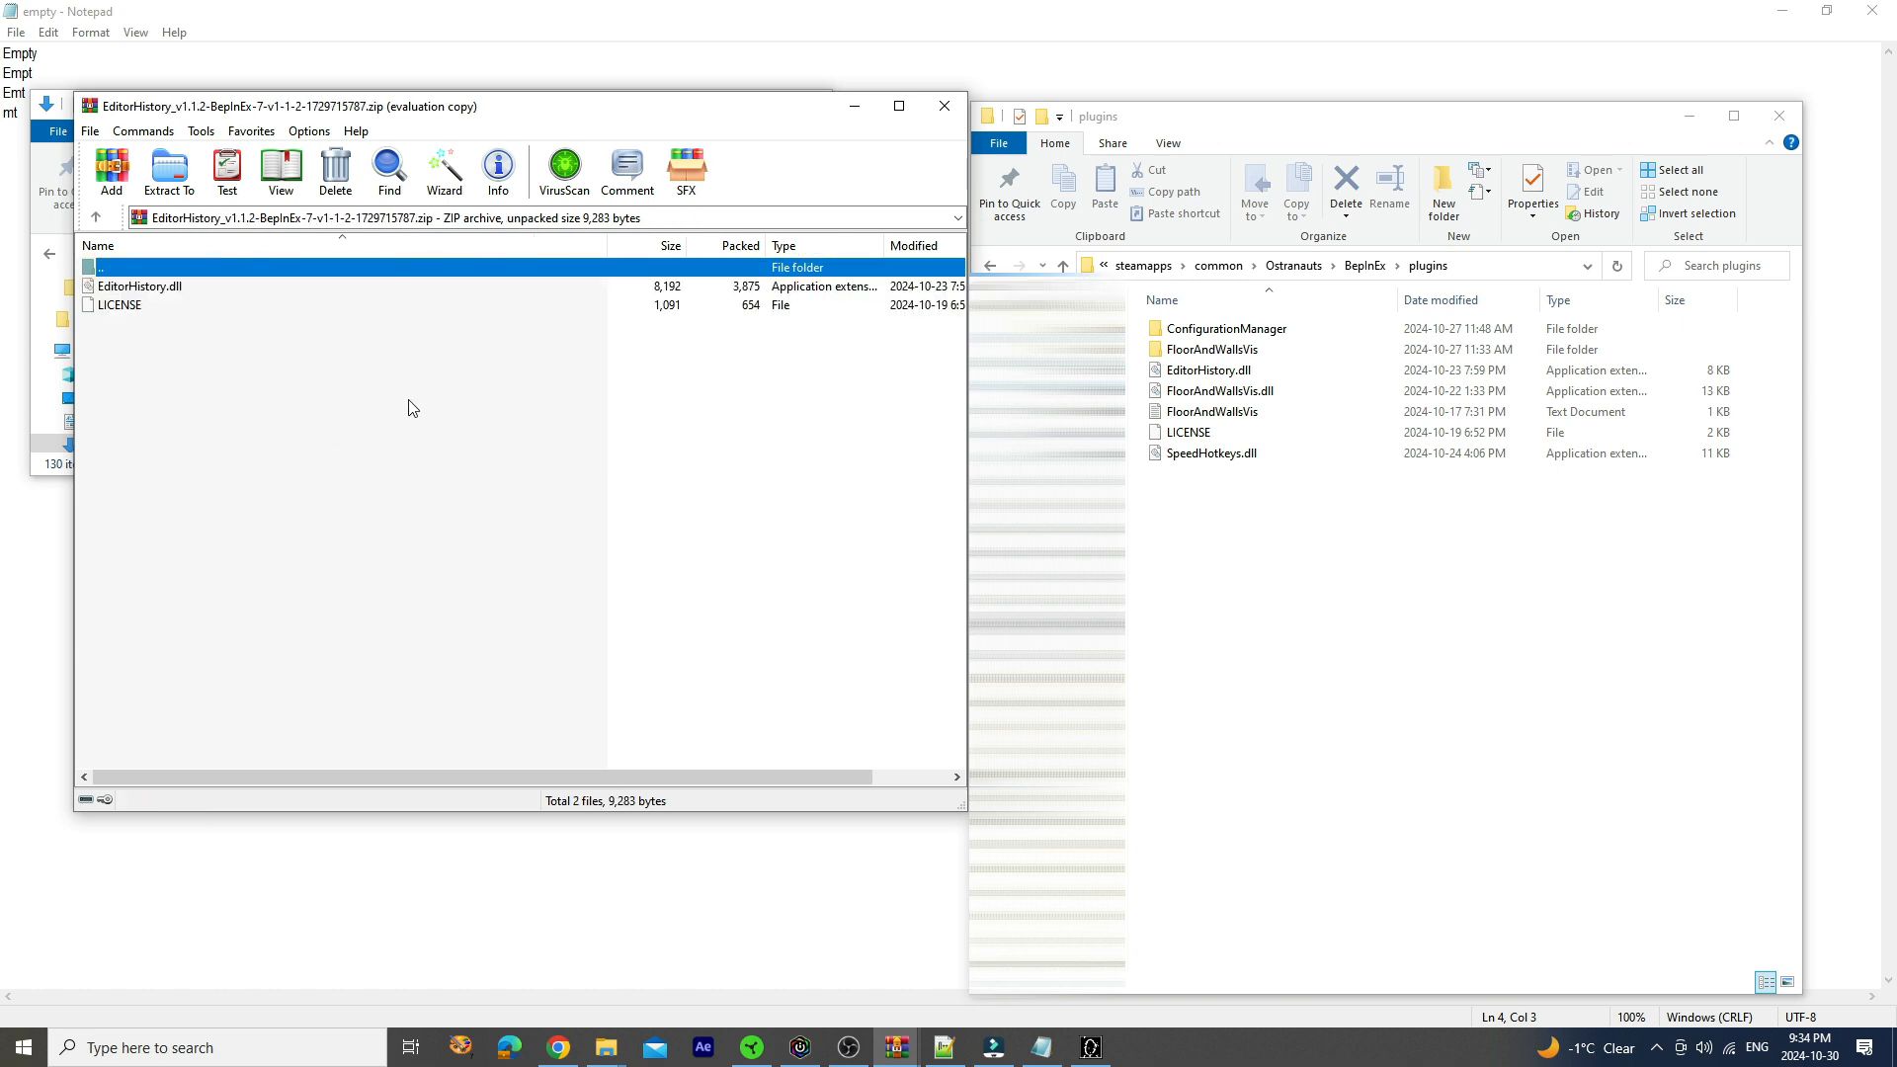
{"action": "mouse_move", "coordinate": [276, 406]}
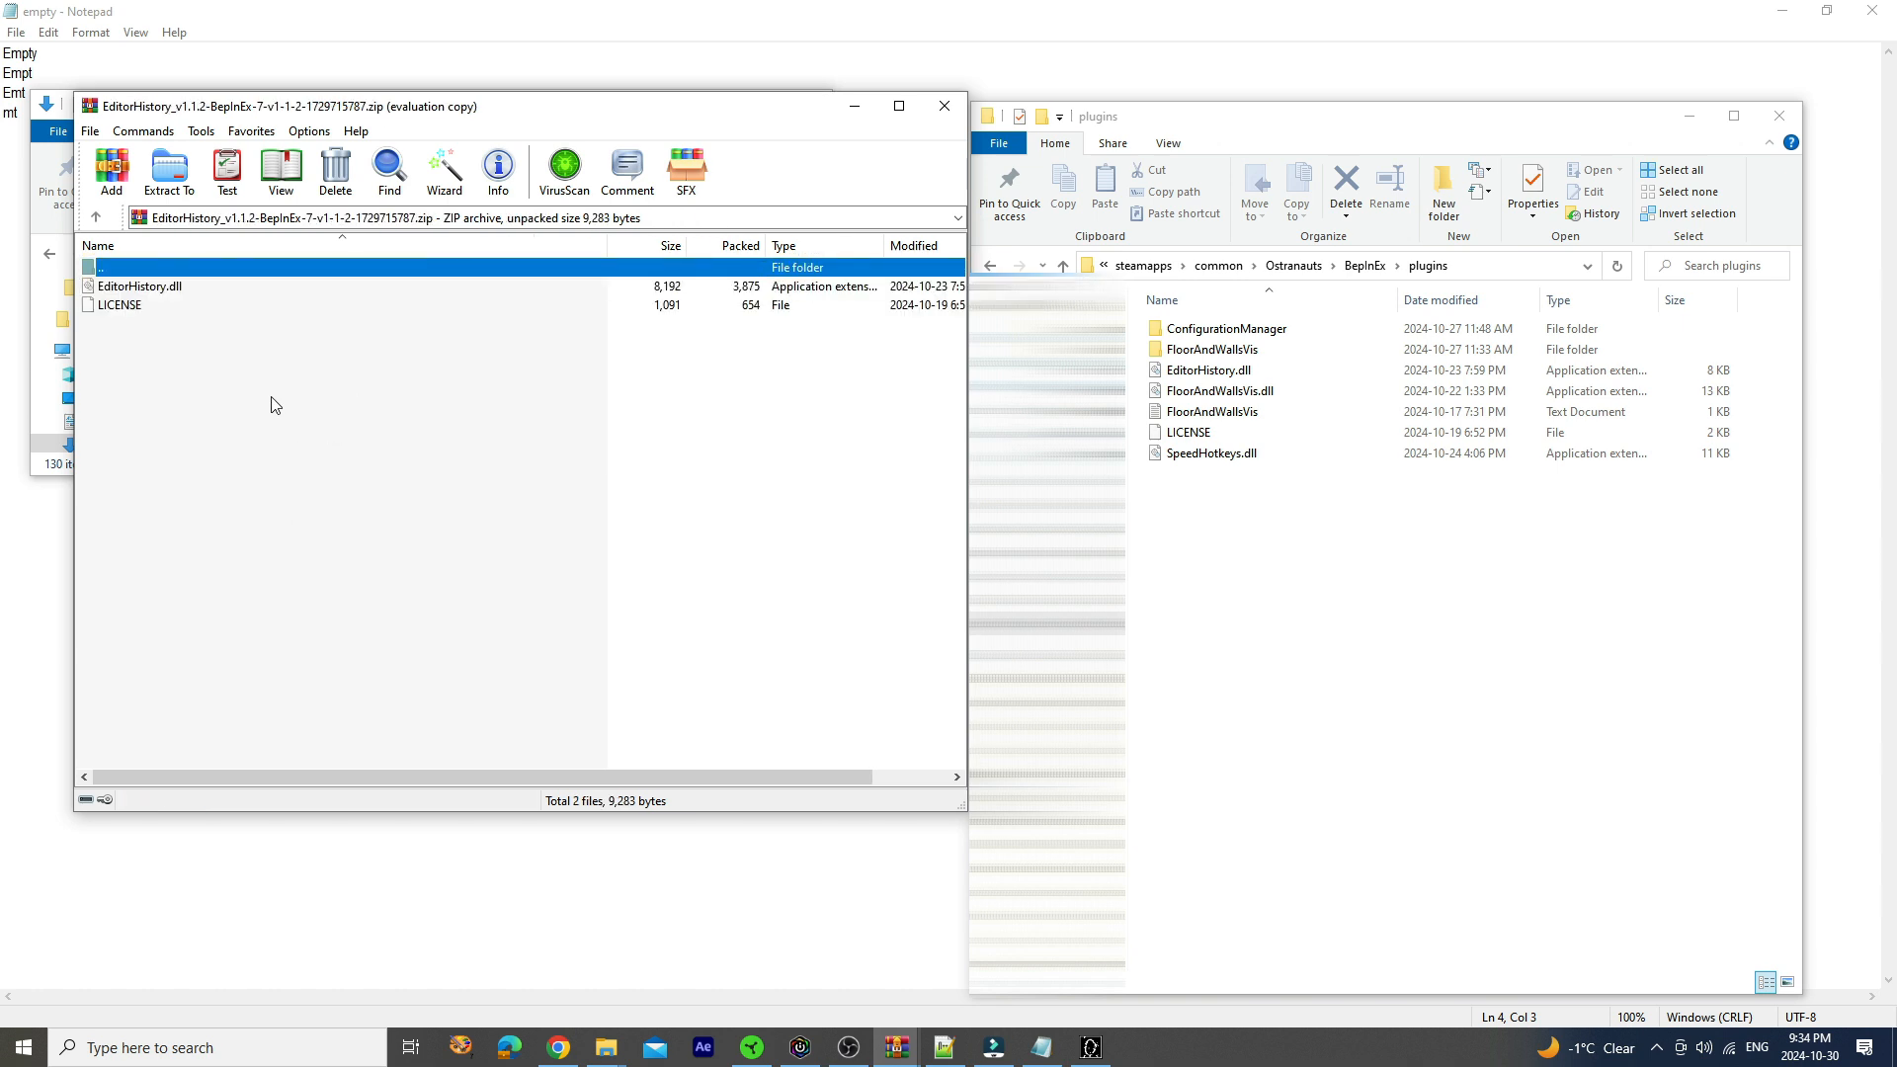
{"action": "mouse_move", "coordinate": [266, 389]}
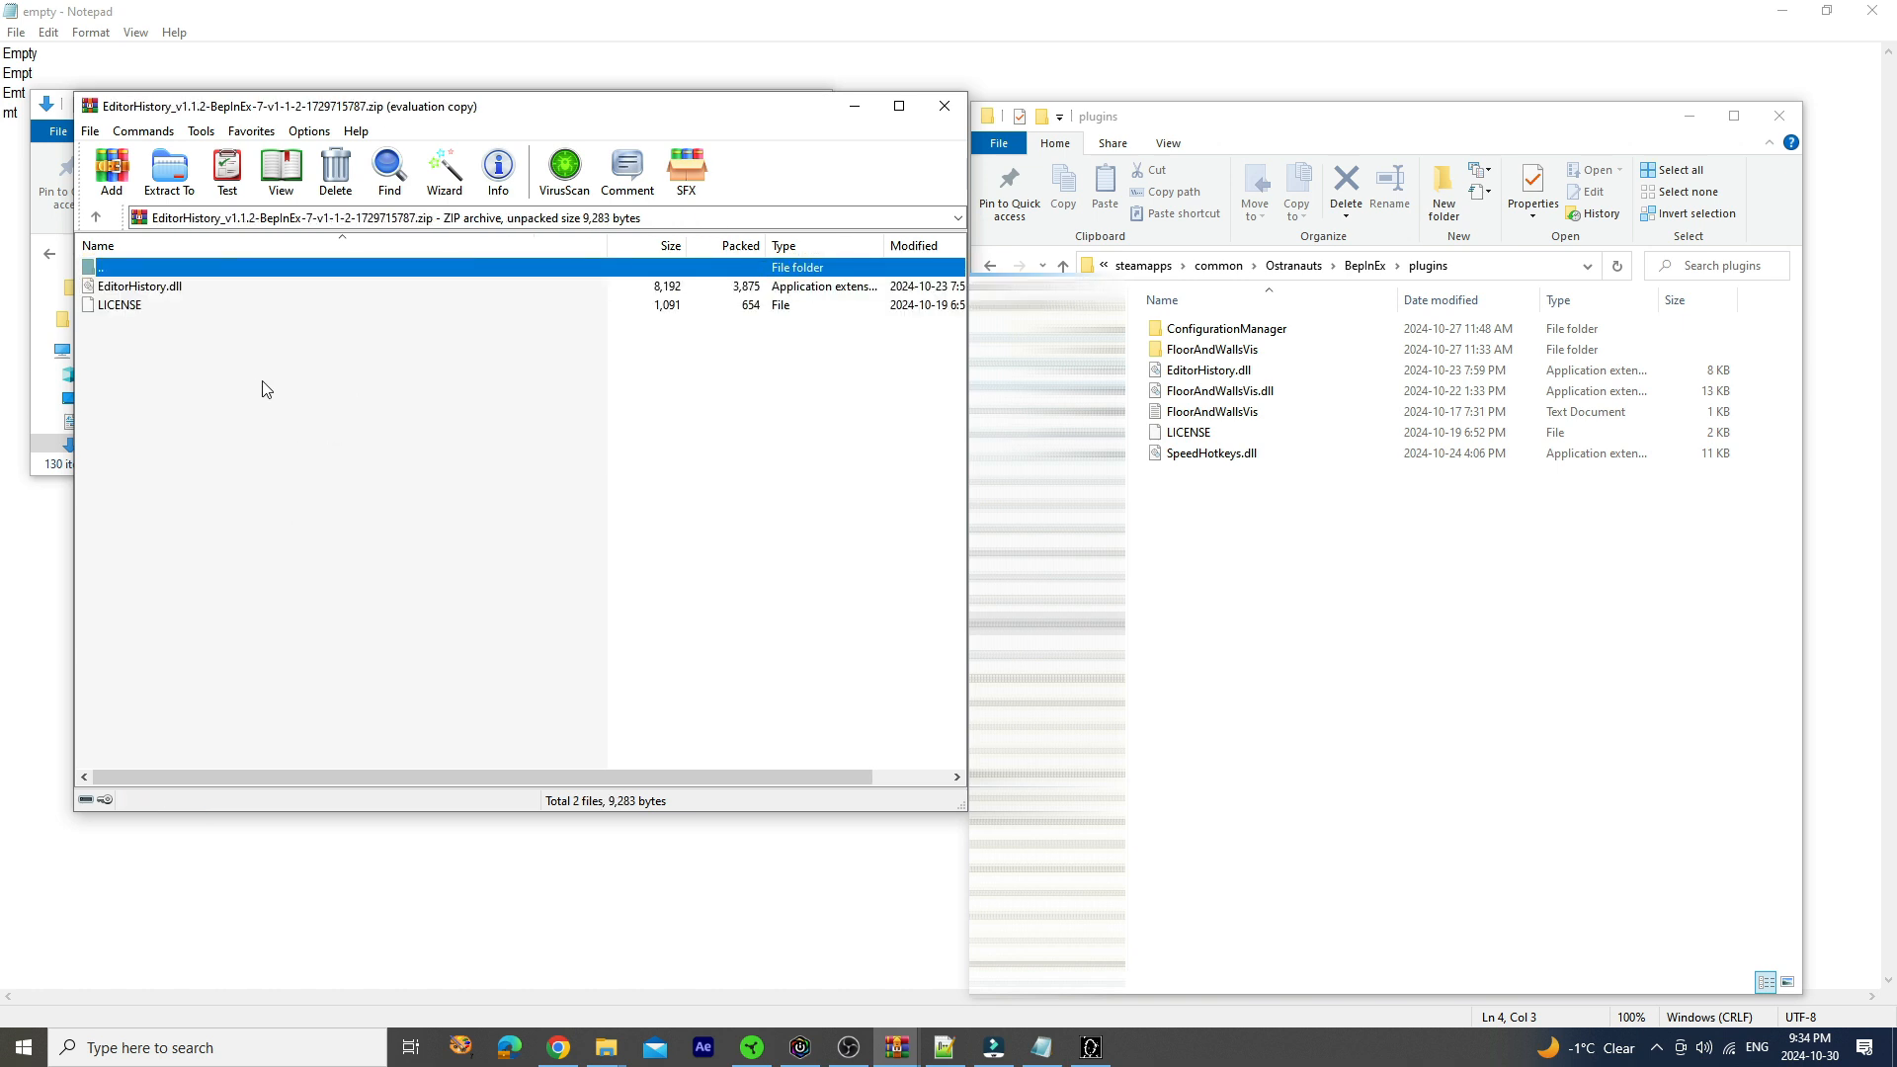
{"action": "mouse_move", "coordinate": [179, 371]}
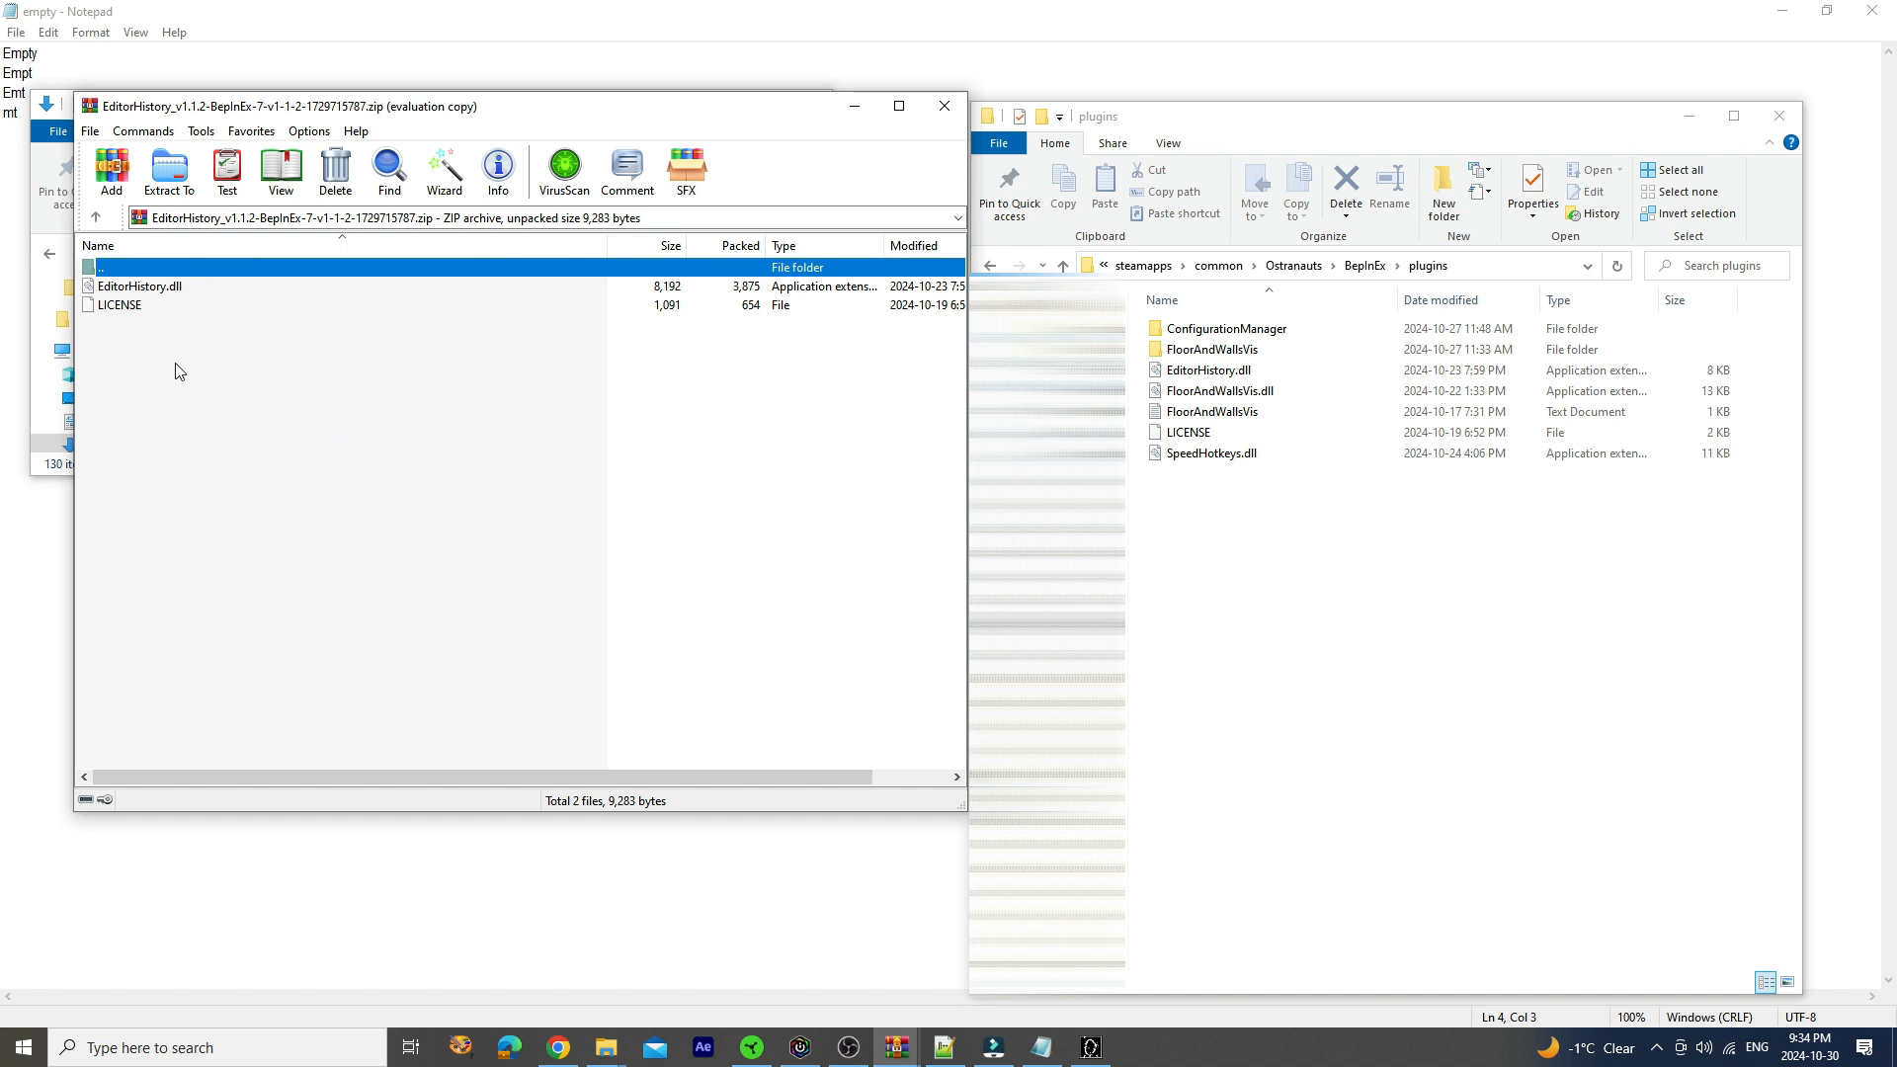
{"action": "mouse_move", "coordinate": [125, 296]}
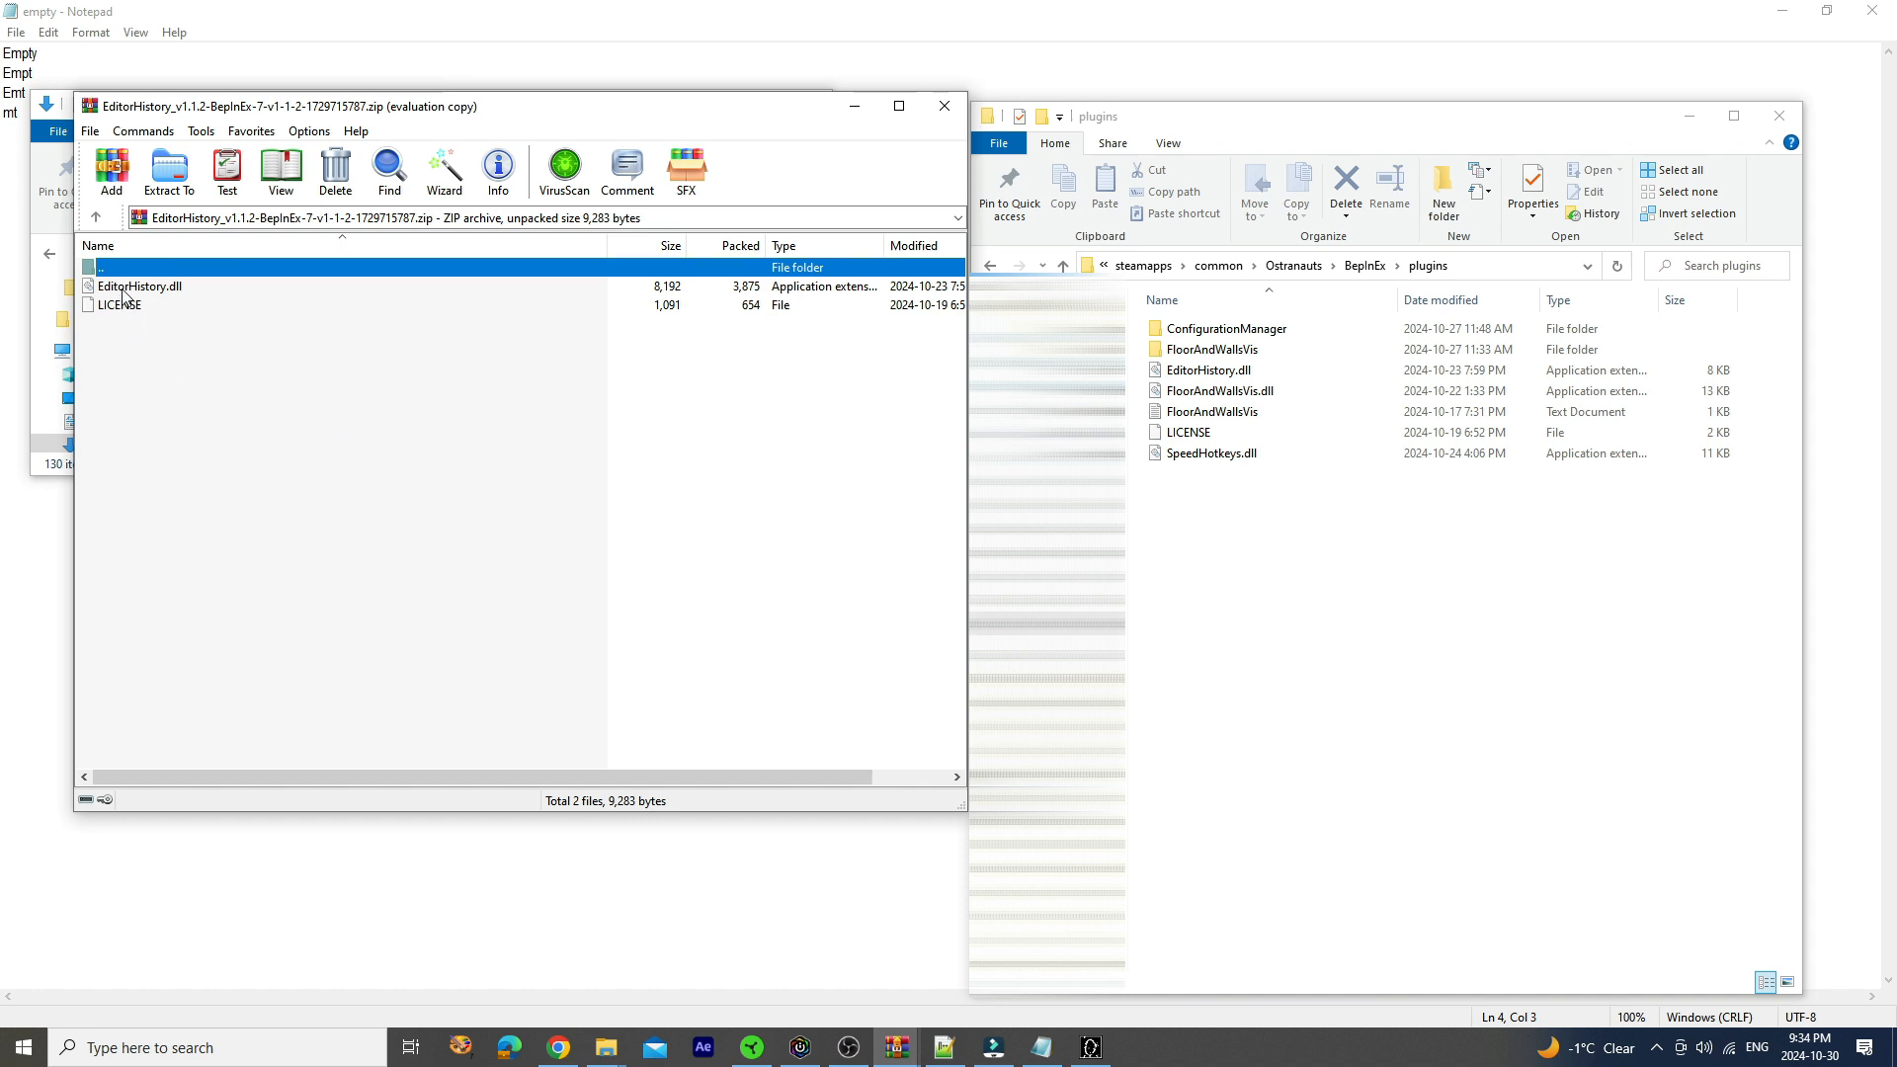
{"action": "left_click", "coordinate": [138, 285]}
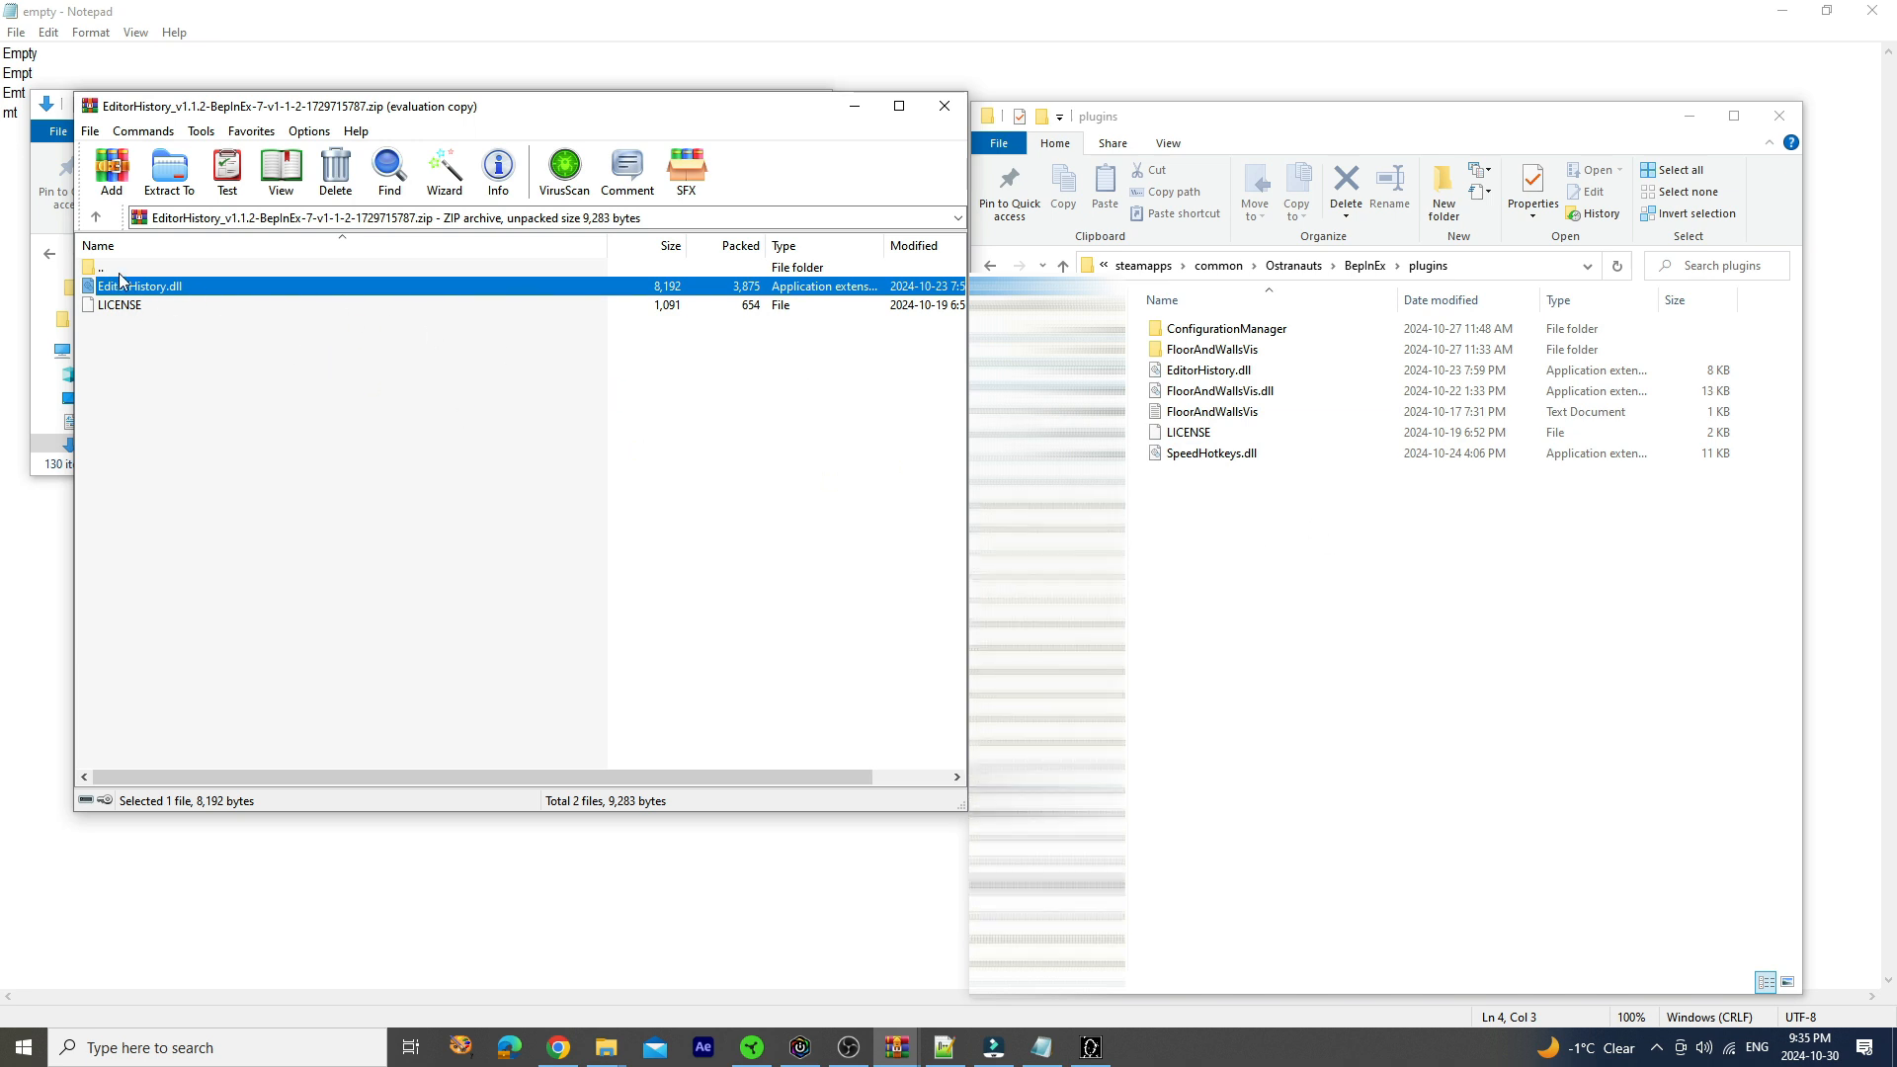
{"action": "left_click", "coordinate": [119, 305]}
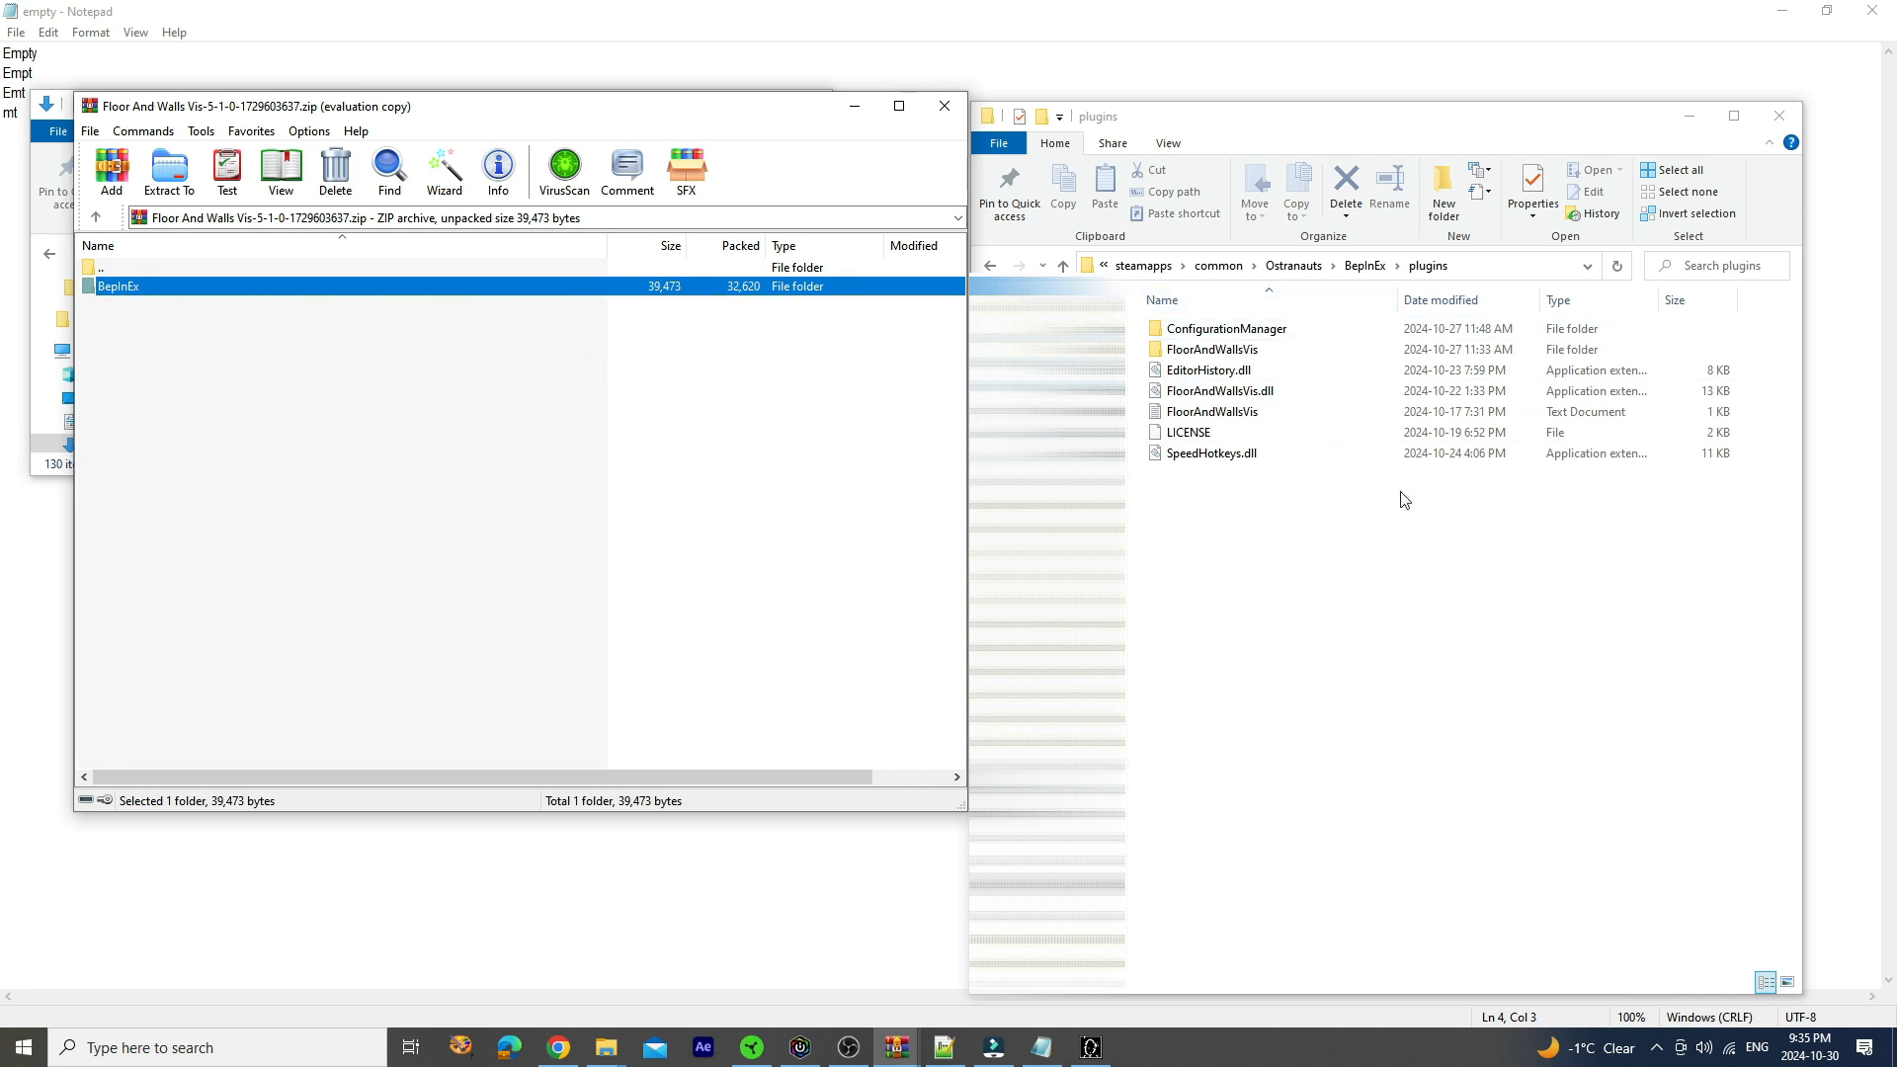
{"action": "mouse_move", "coordinate": [192, 276]}
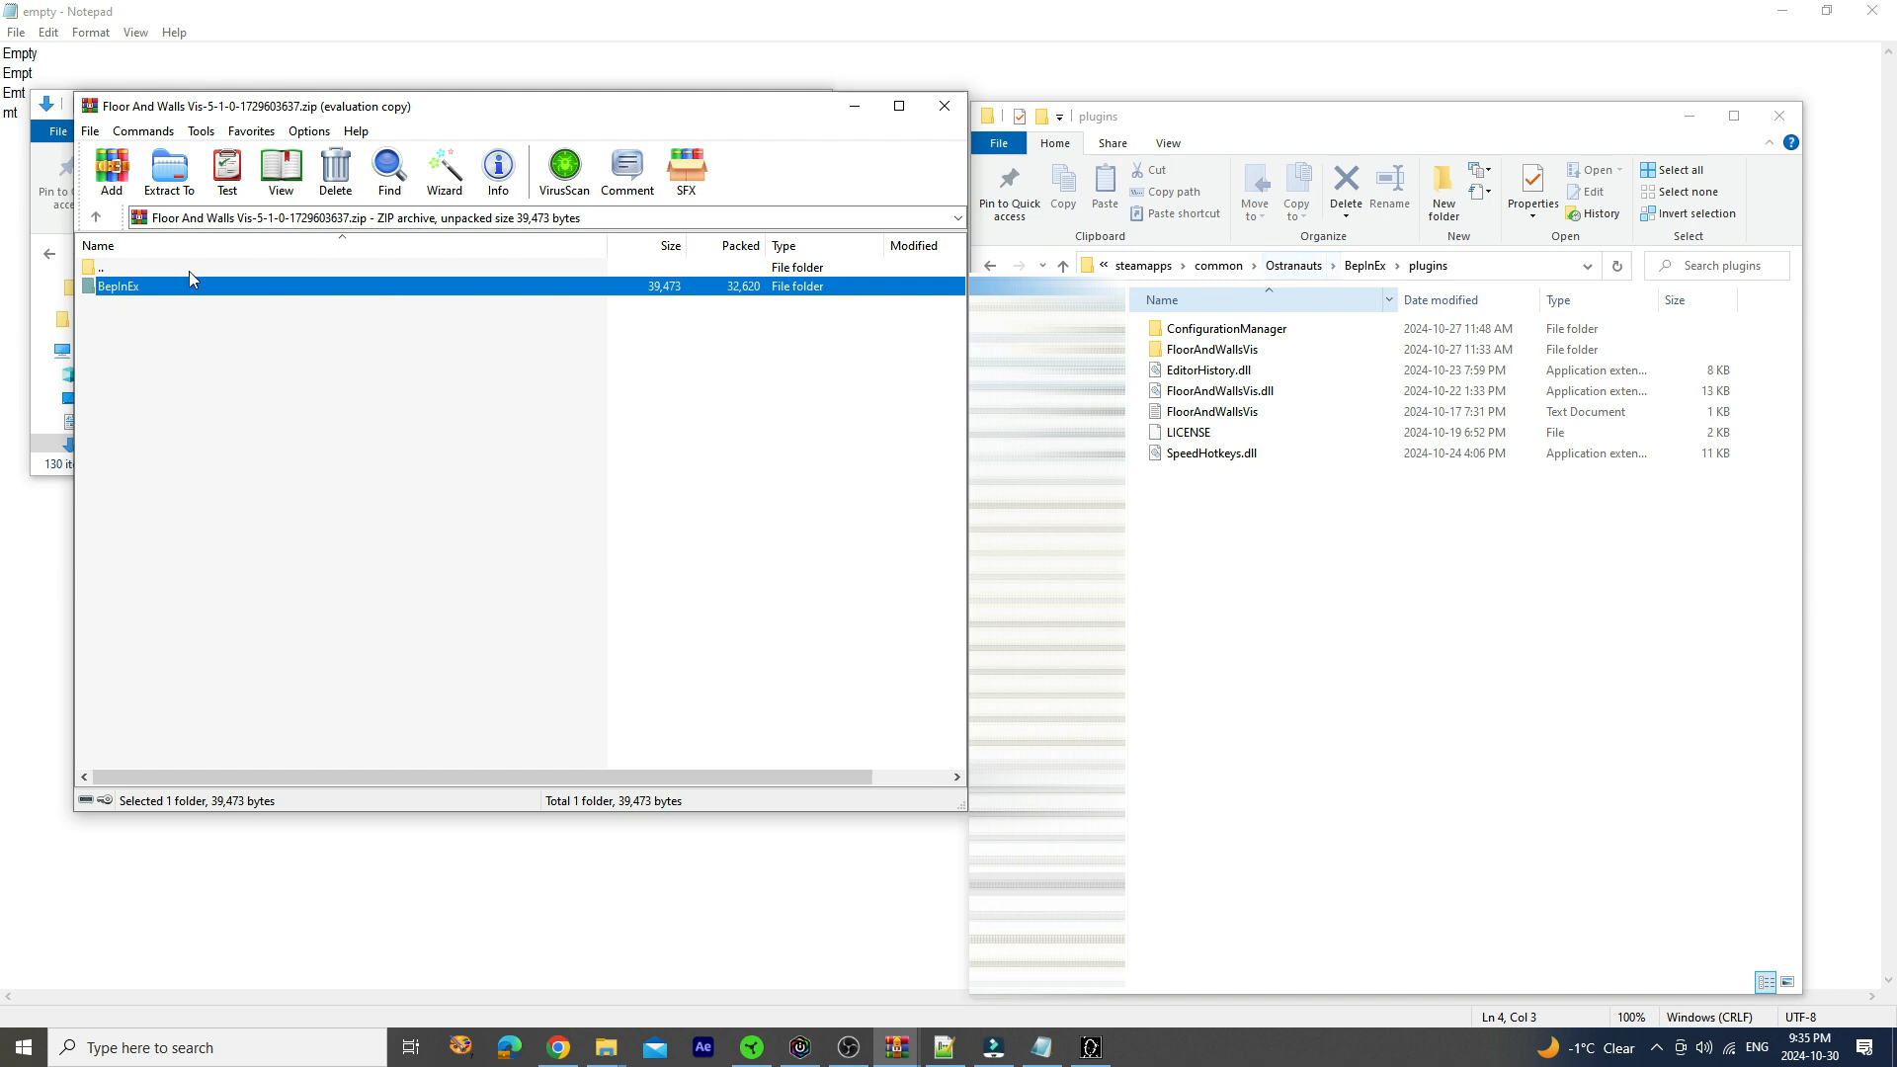
Browse the Floor And Walls Vis archive into BepInEx\plugins to view its FloorAndWallsVis folder and DLL
{"action": "double_click", "coordinate": [115, 286]}
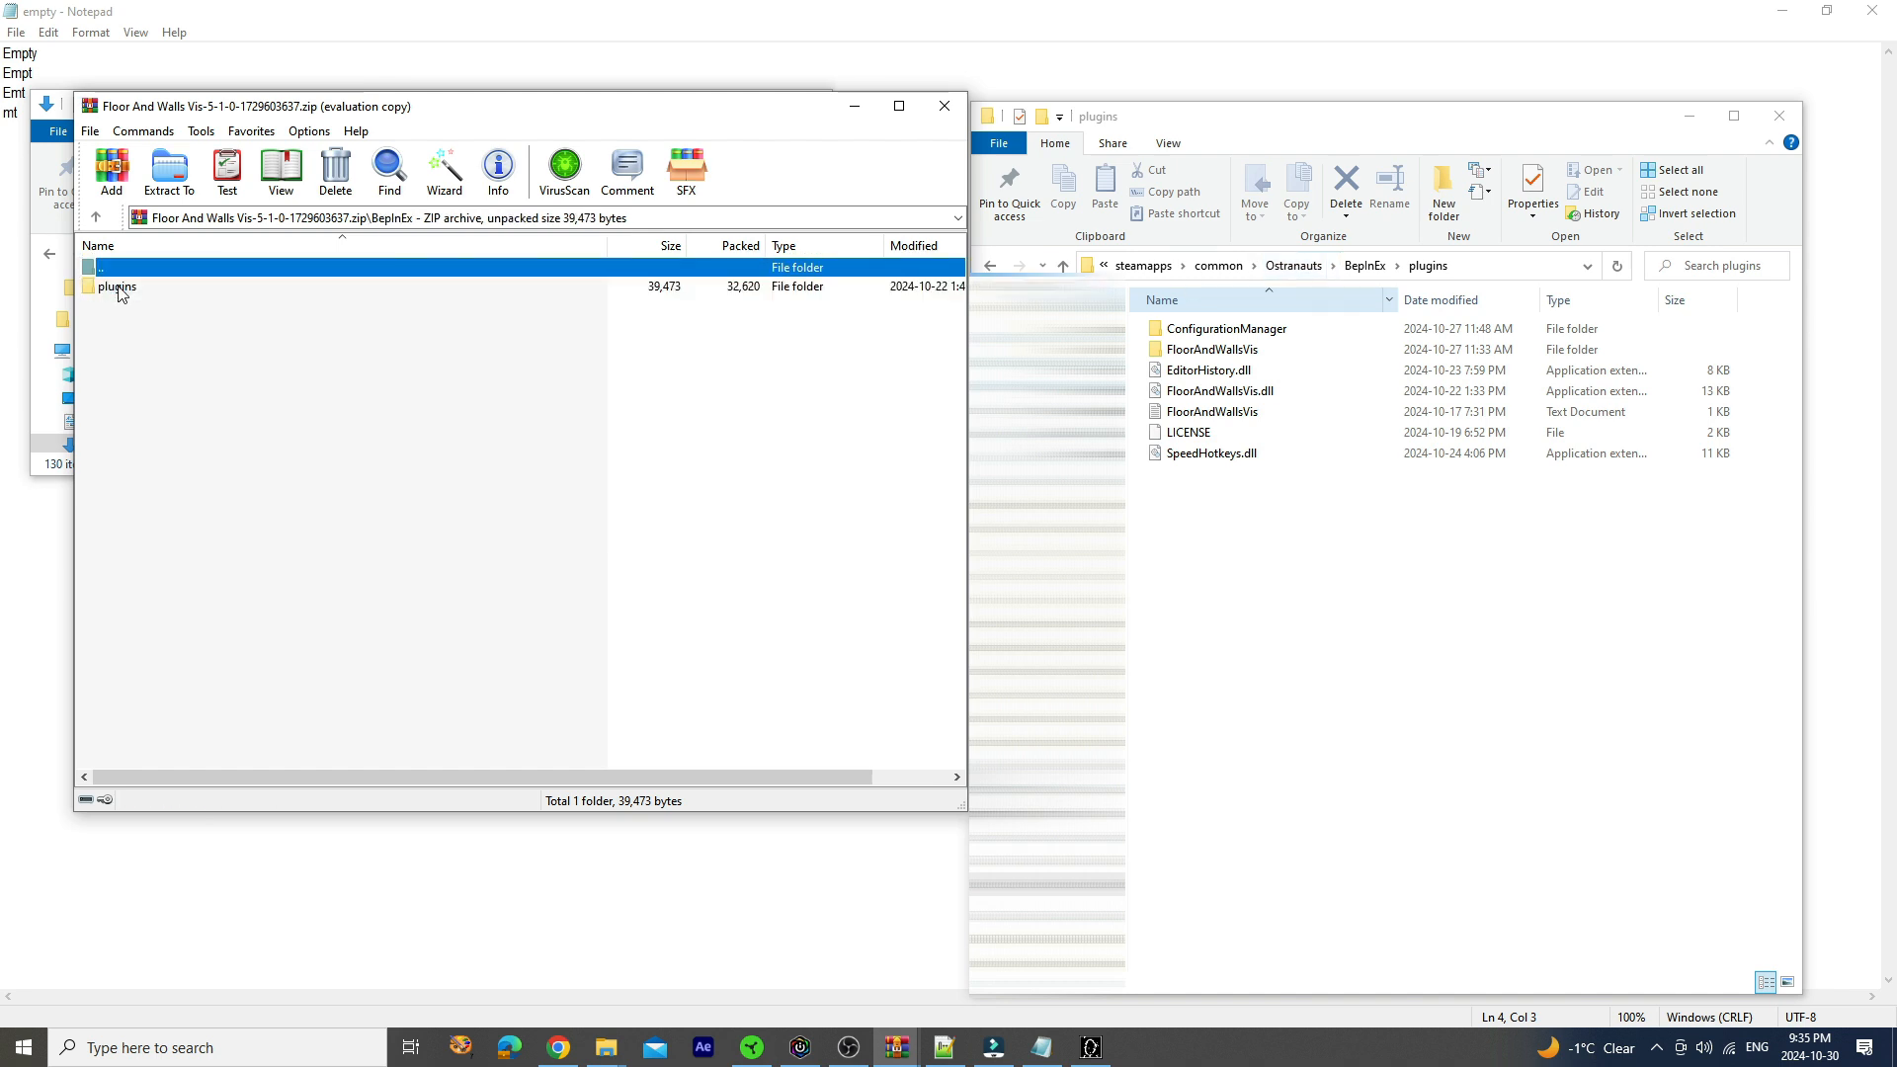
{"action": "mouse_move", "coordinate": [138, 296]}
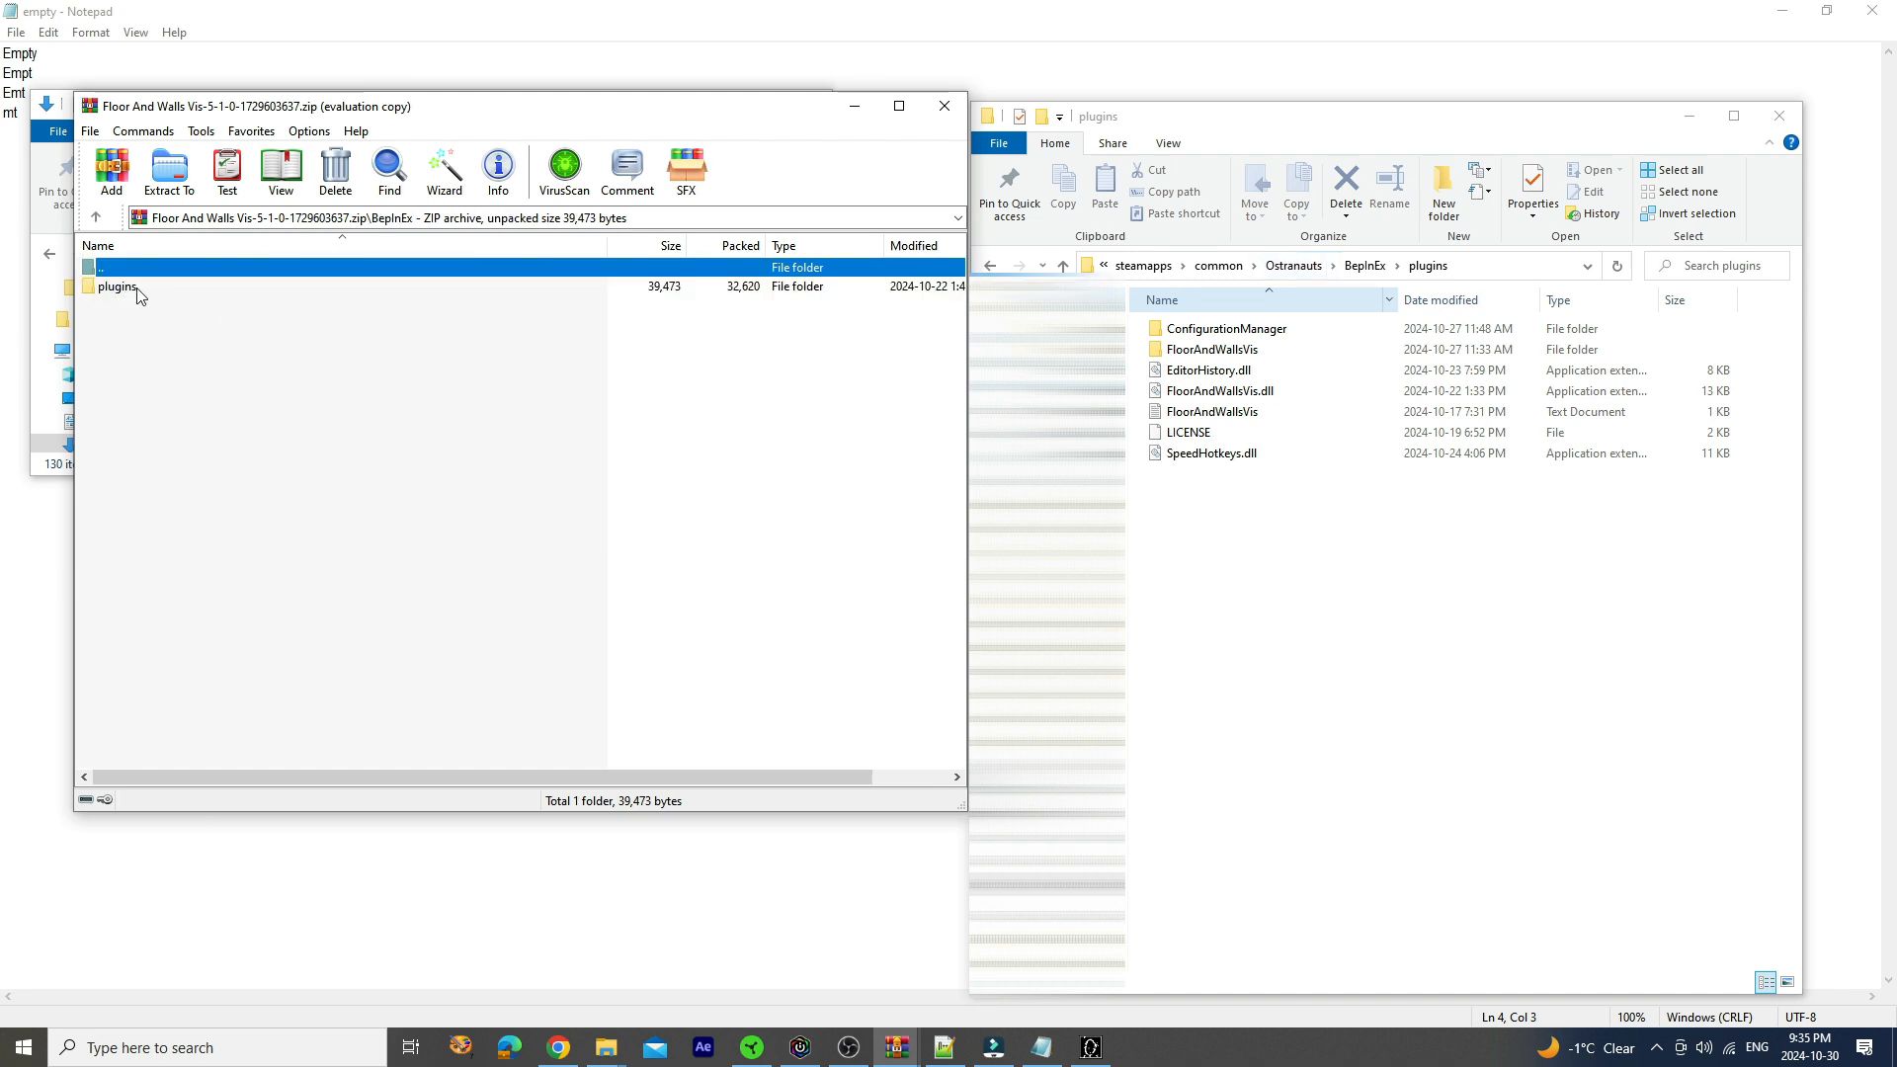
{"action": "double_click", "coordinate": [116, 288]}
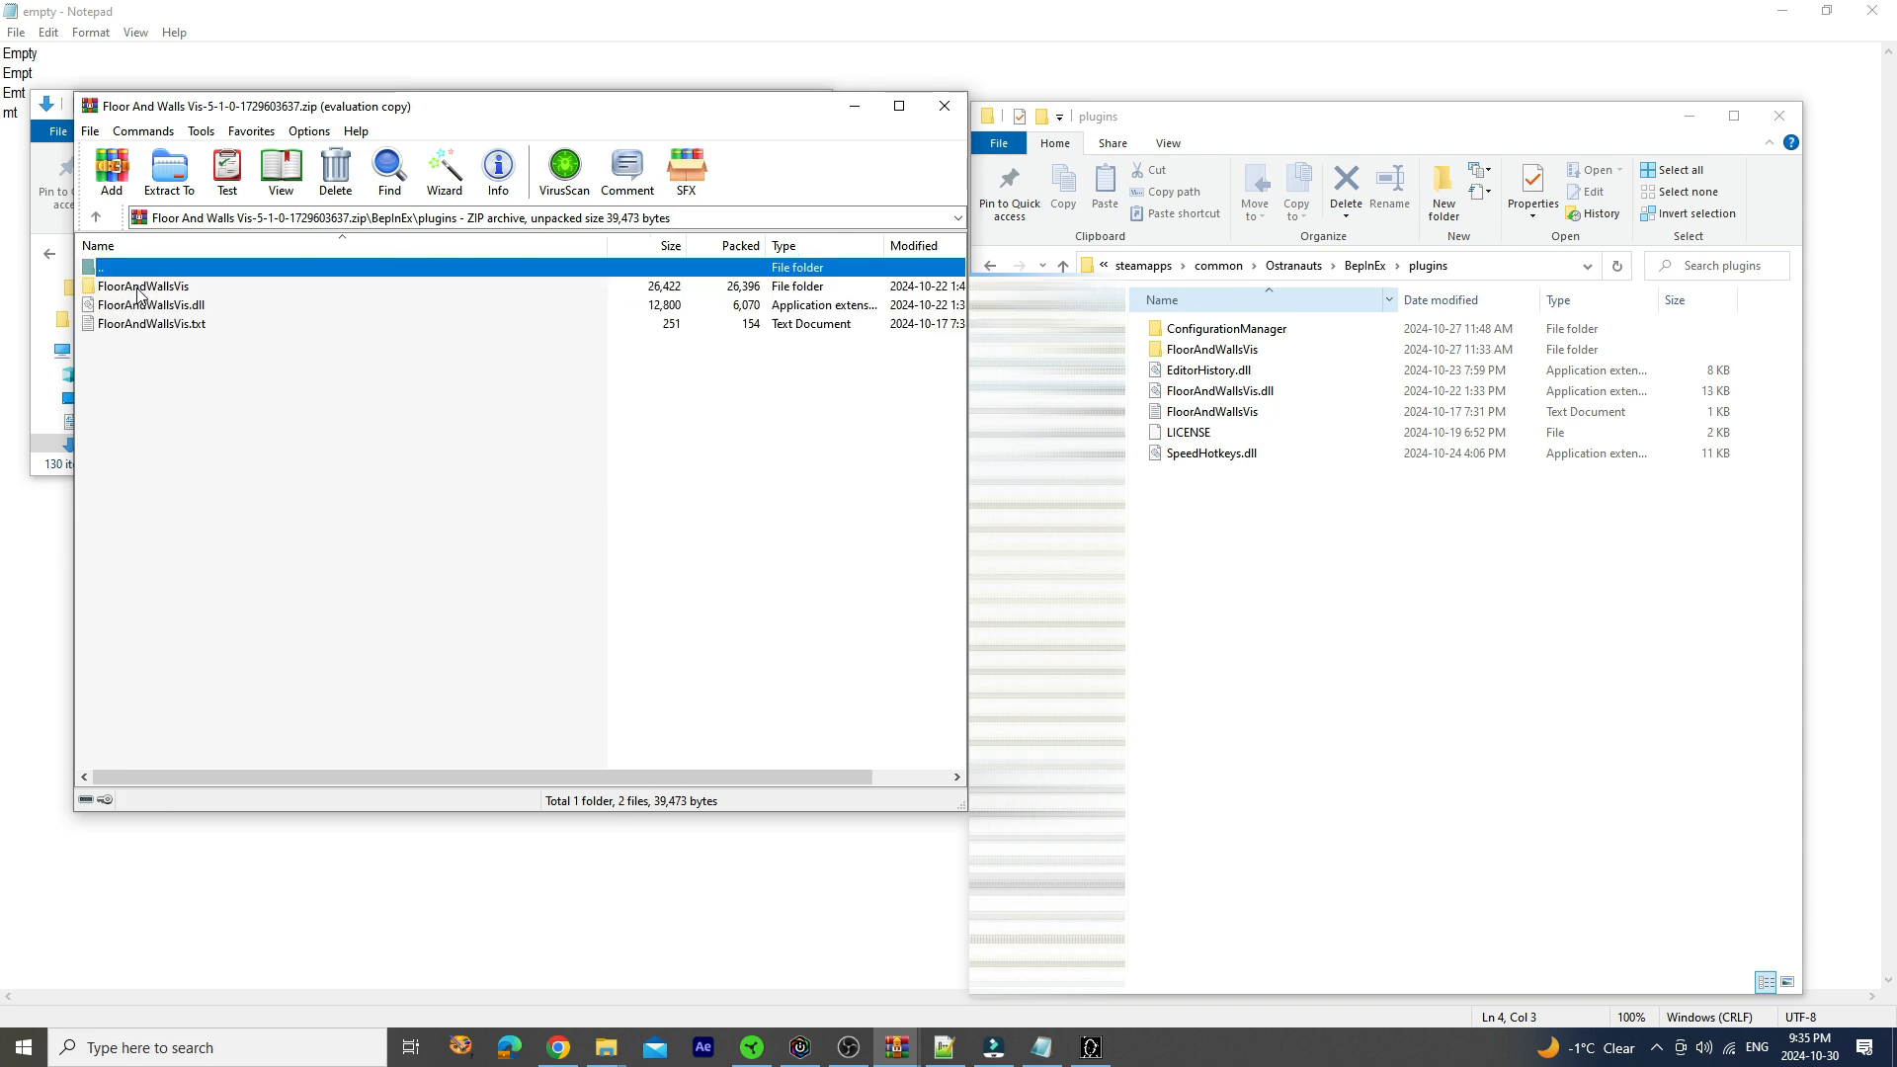
{"action": "left_click", "coordinate": [139, 287]}
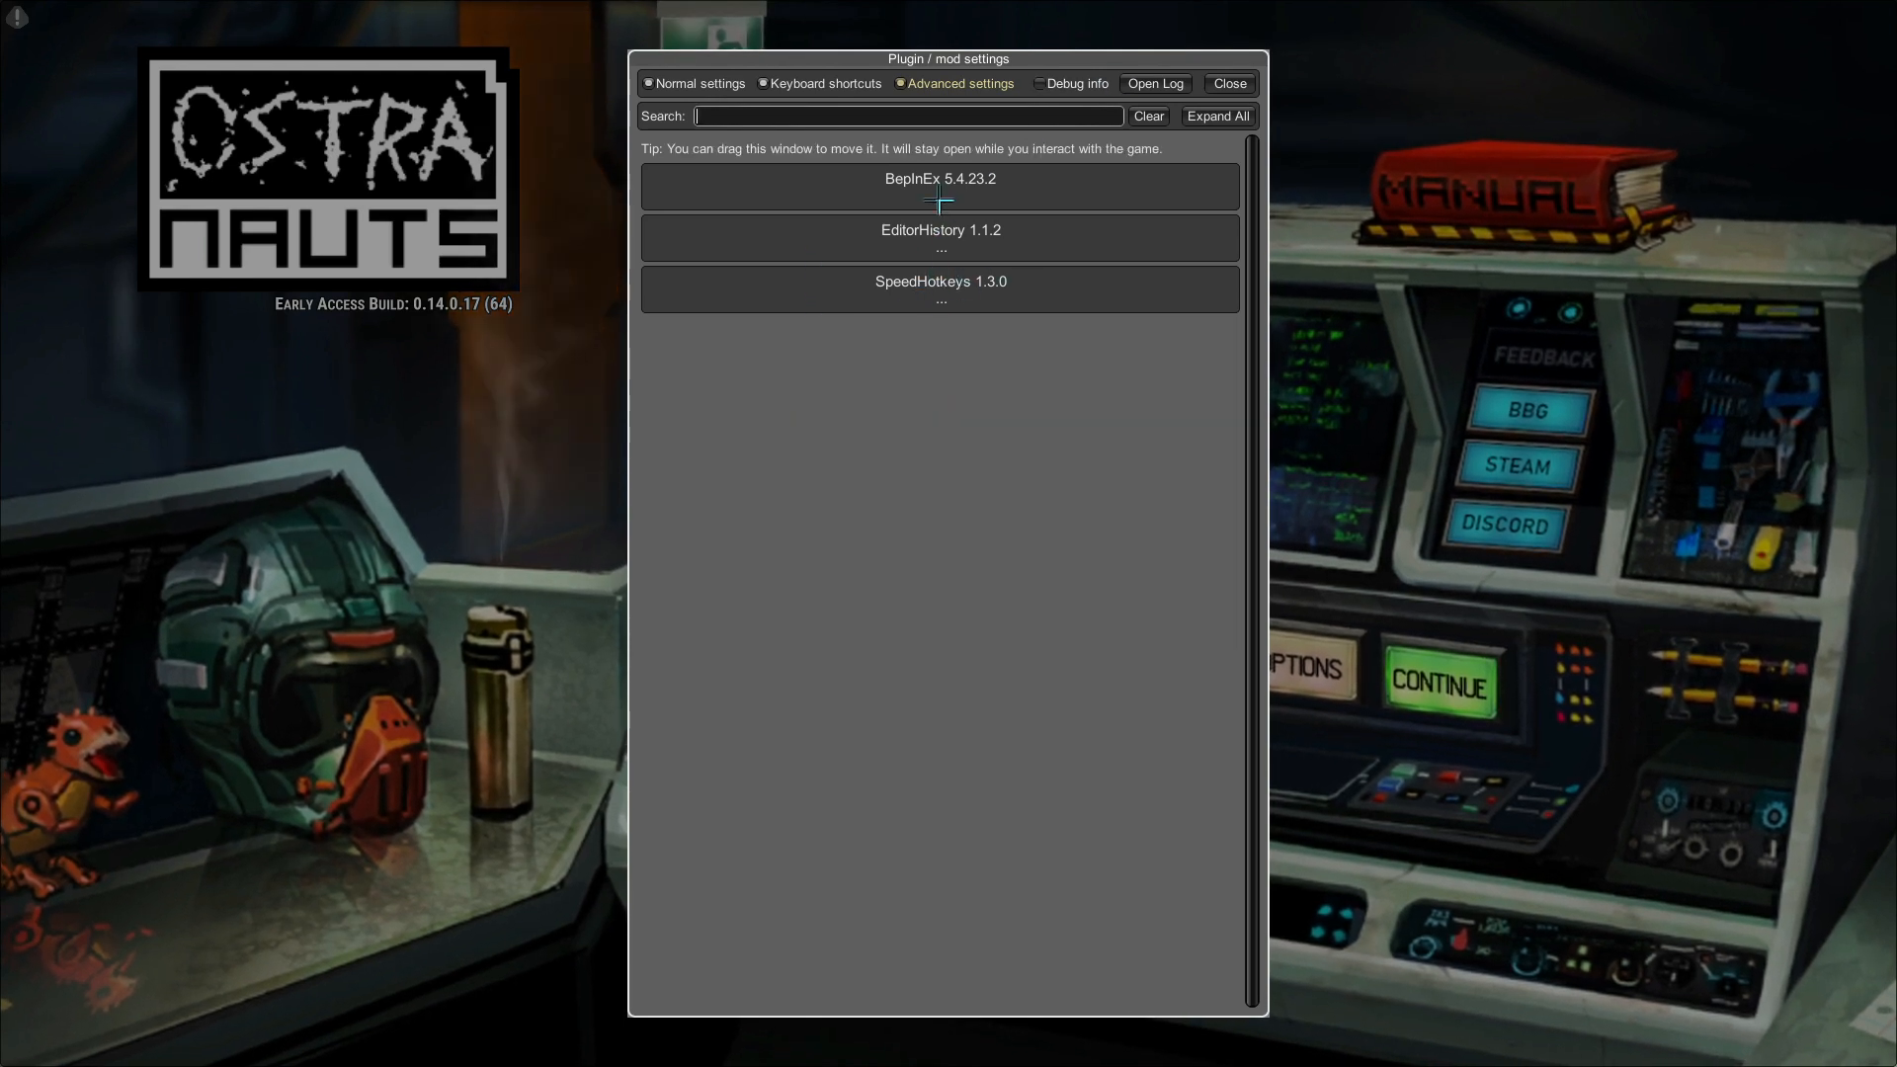
Expand BepInEx, EditorHistory and SpeedHotkeys settings, showing historyEntries 12 and the hotkey bindings
{"action": "left_click", "coordinate": [940, 179]}
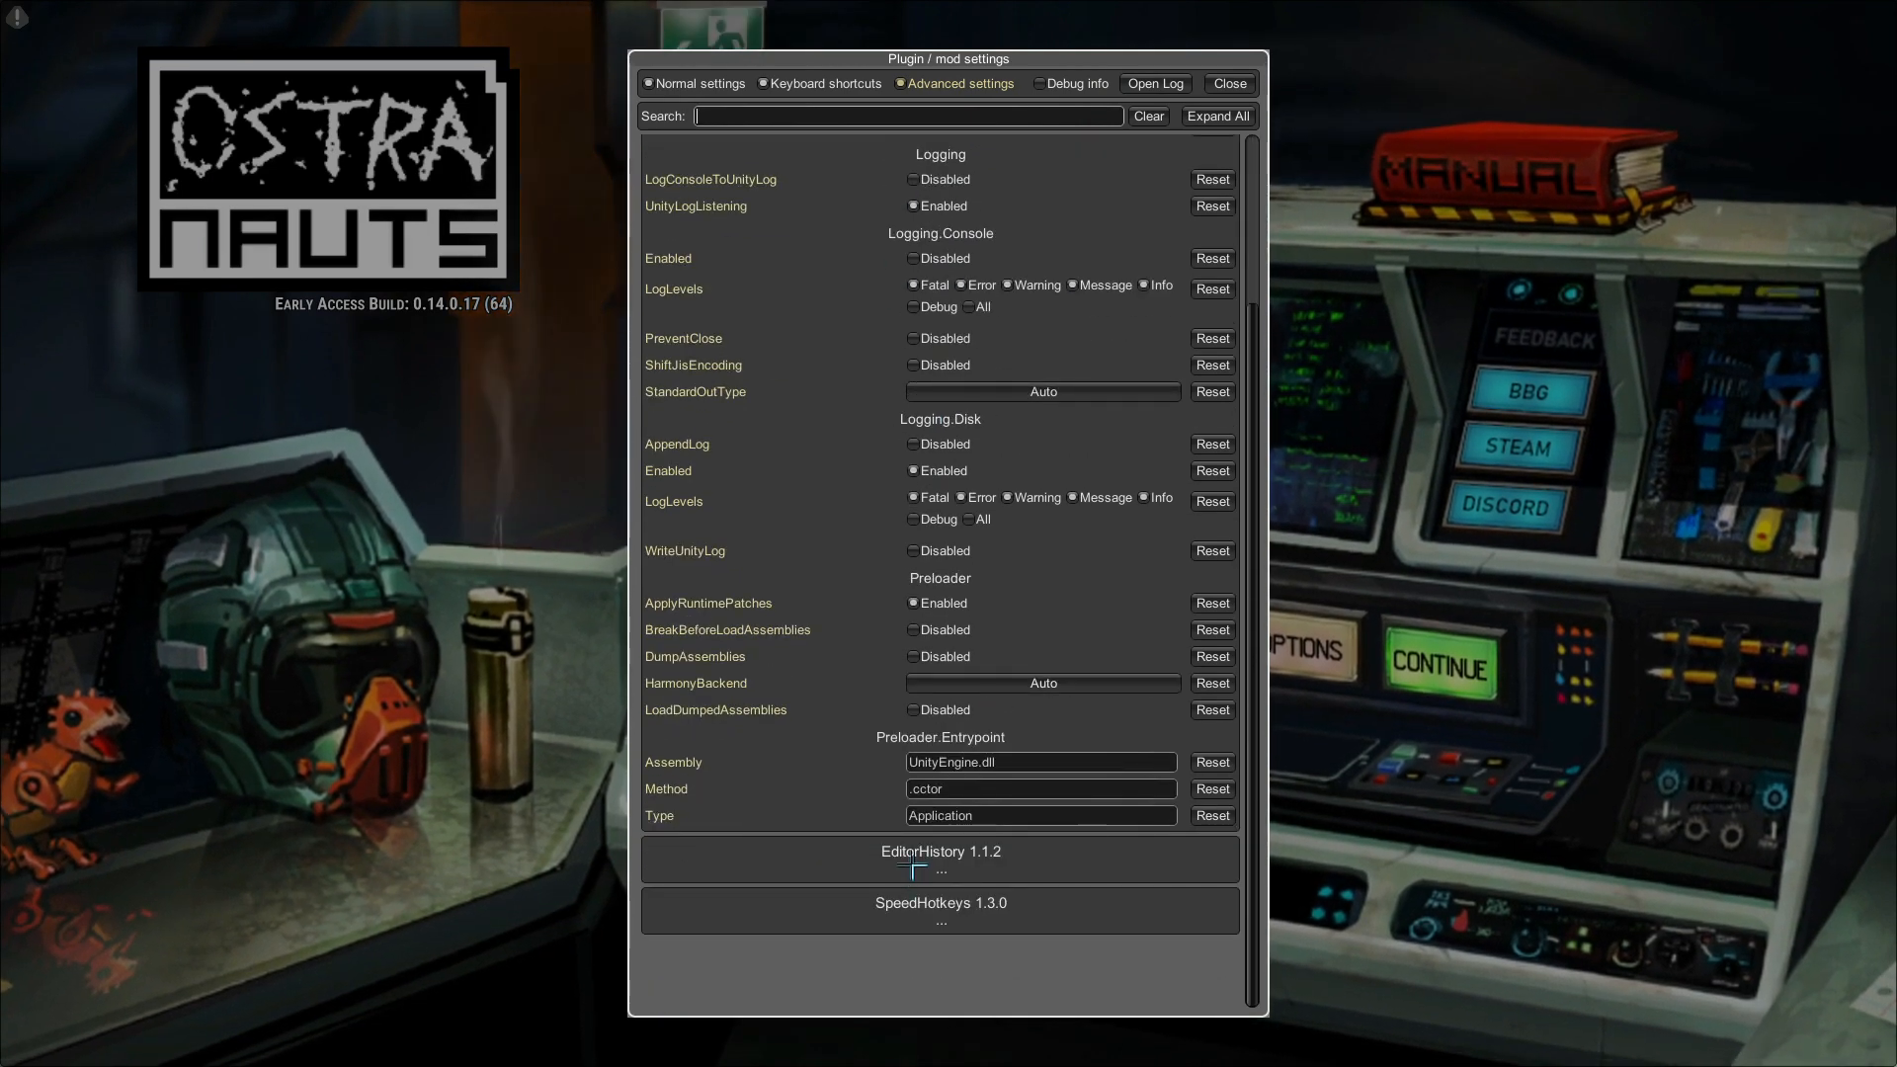
{"action": "left_click", "coordinate": [941, 858]}
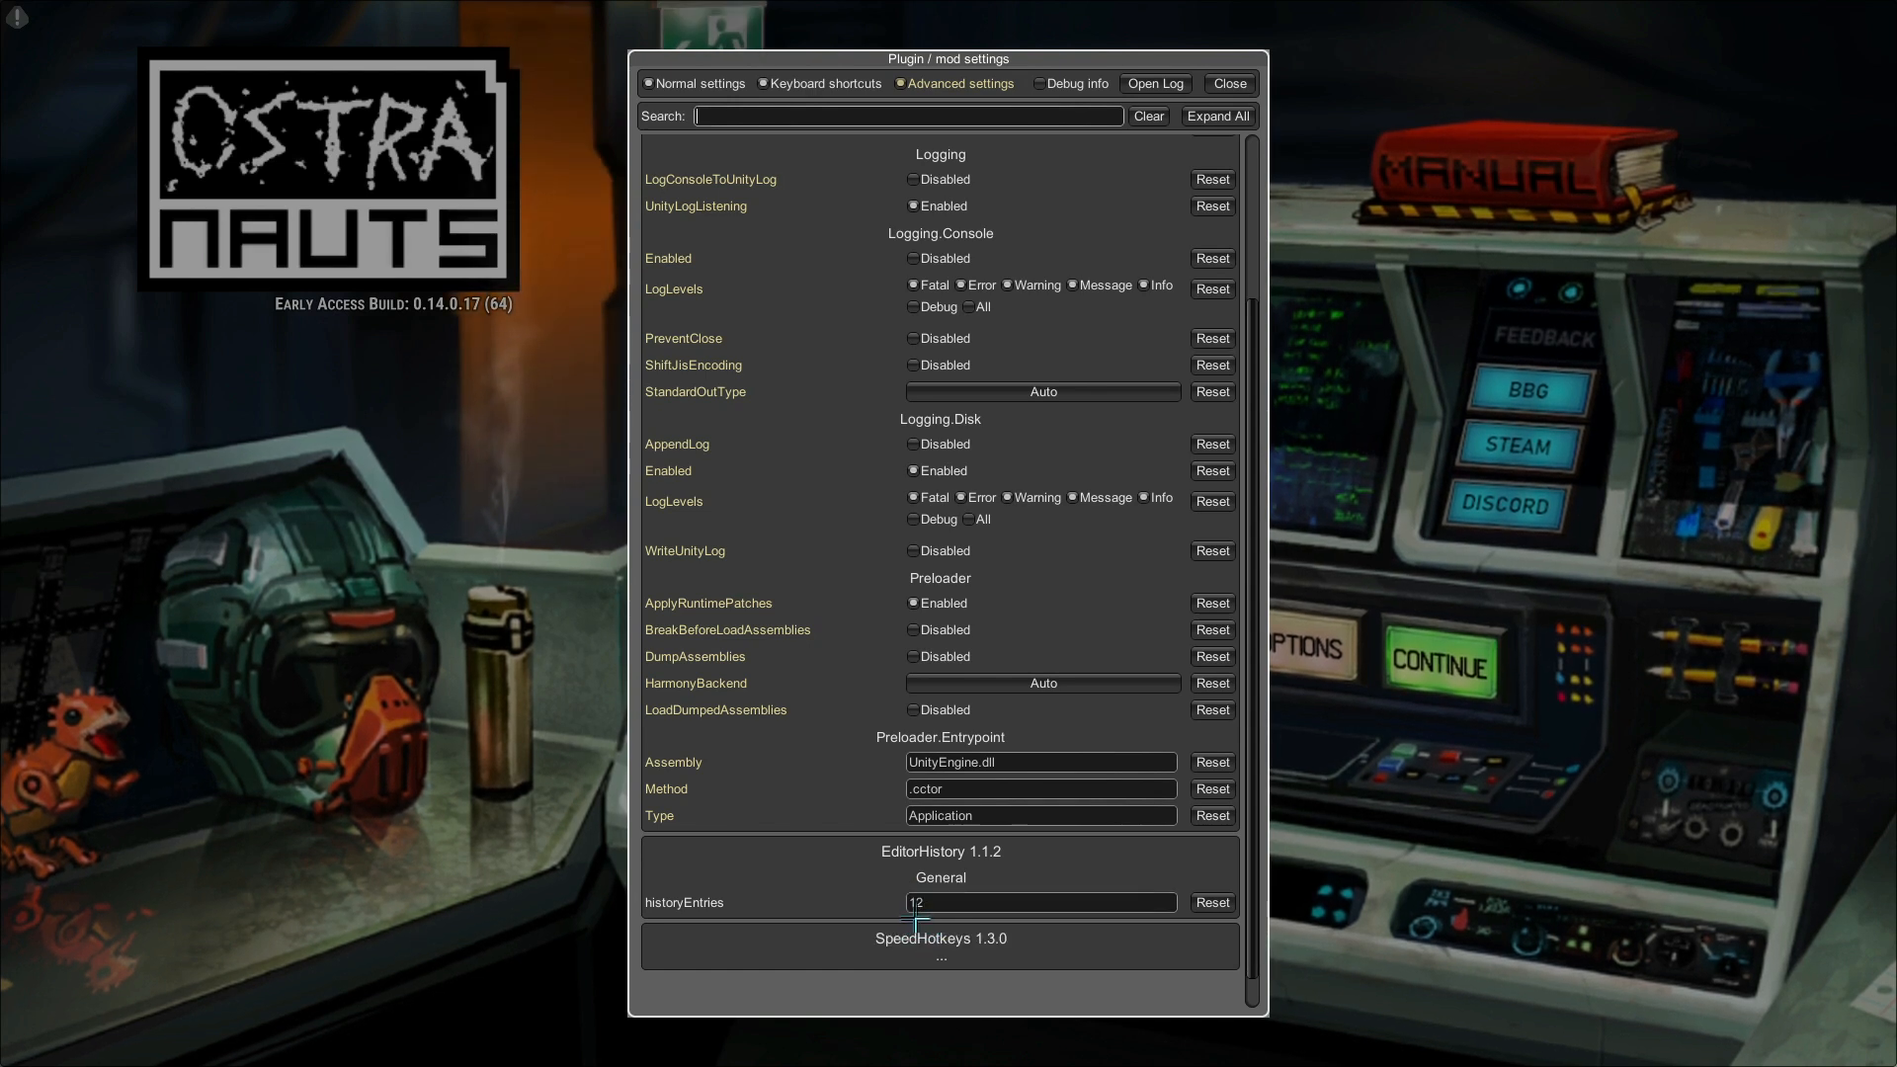
{"action": "scroll", "scroll_direction": "down", "scroll_amount": 3}
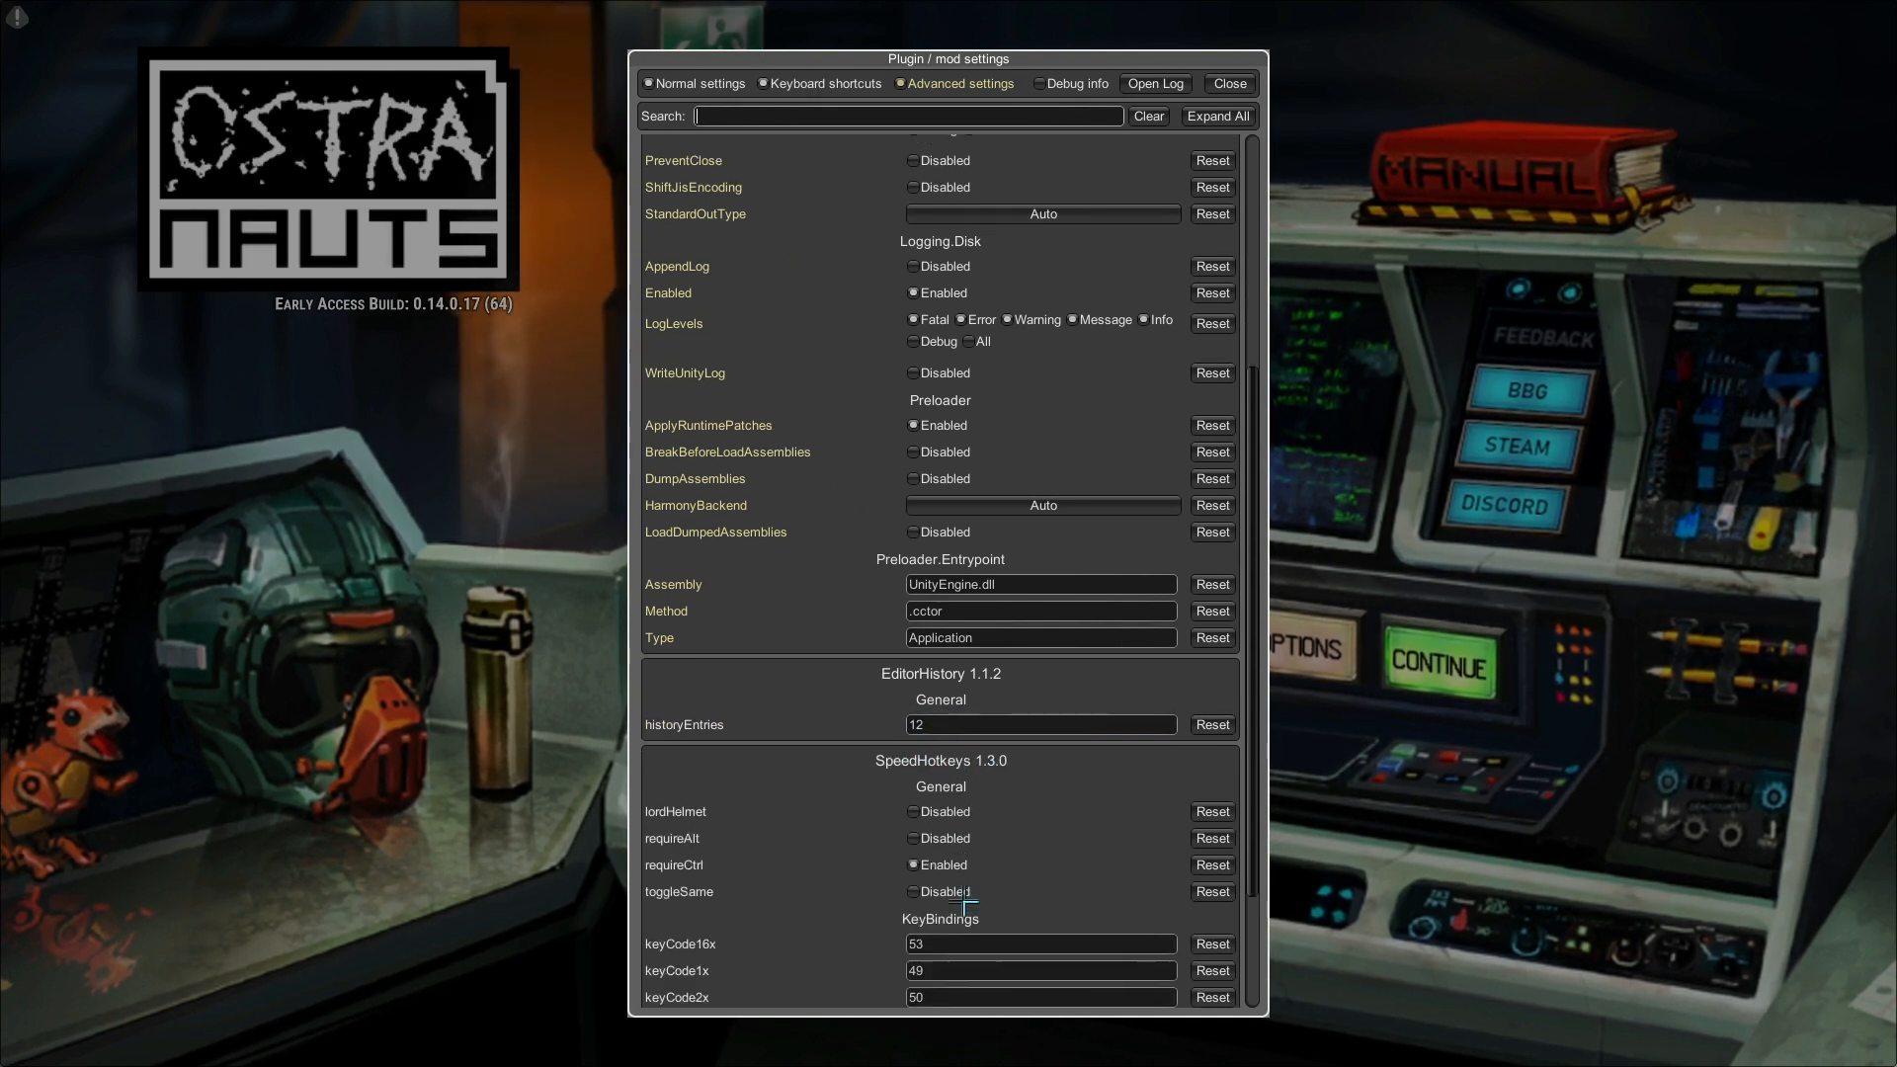
{"action": "scroll", "scroll_direction": "down", "scroll_amount": 3}
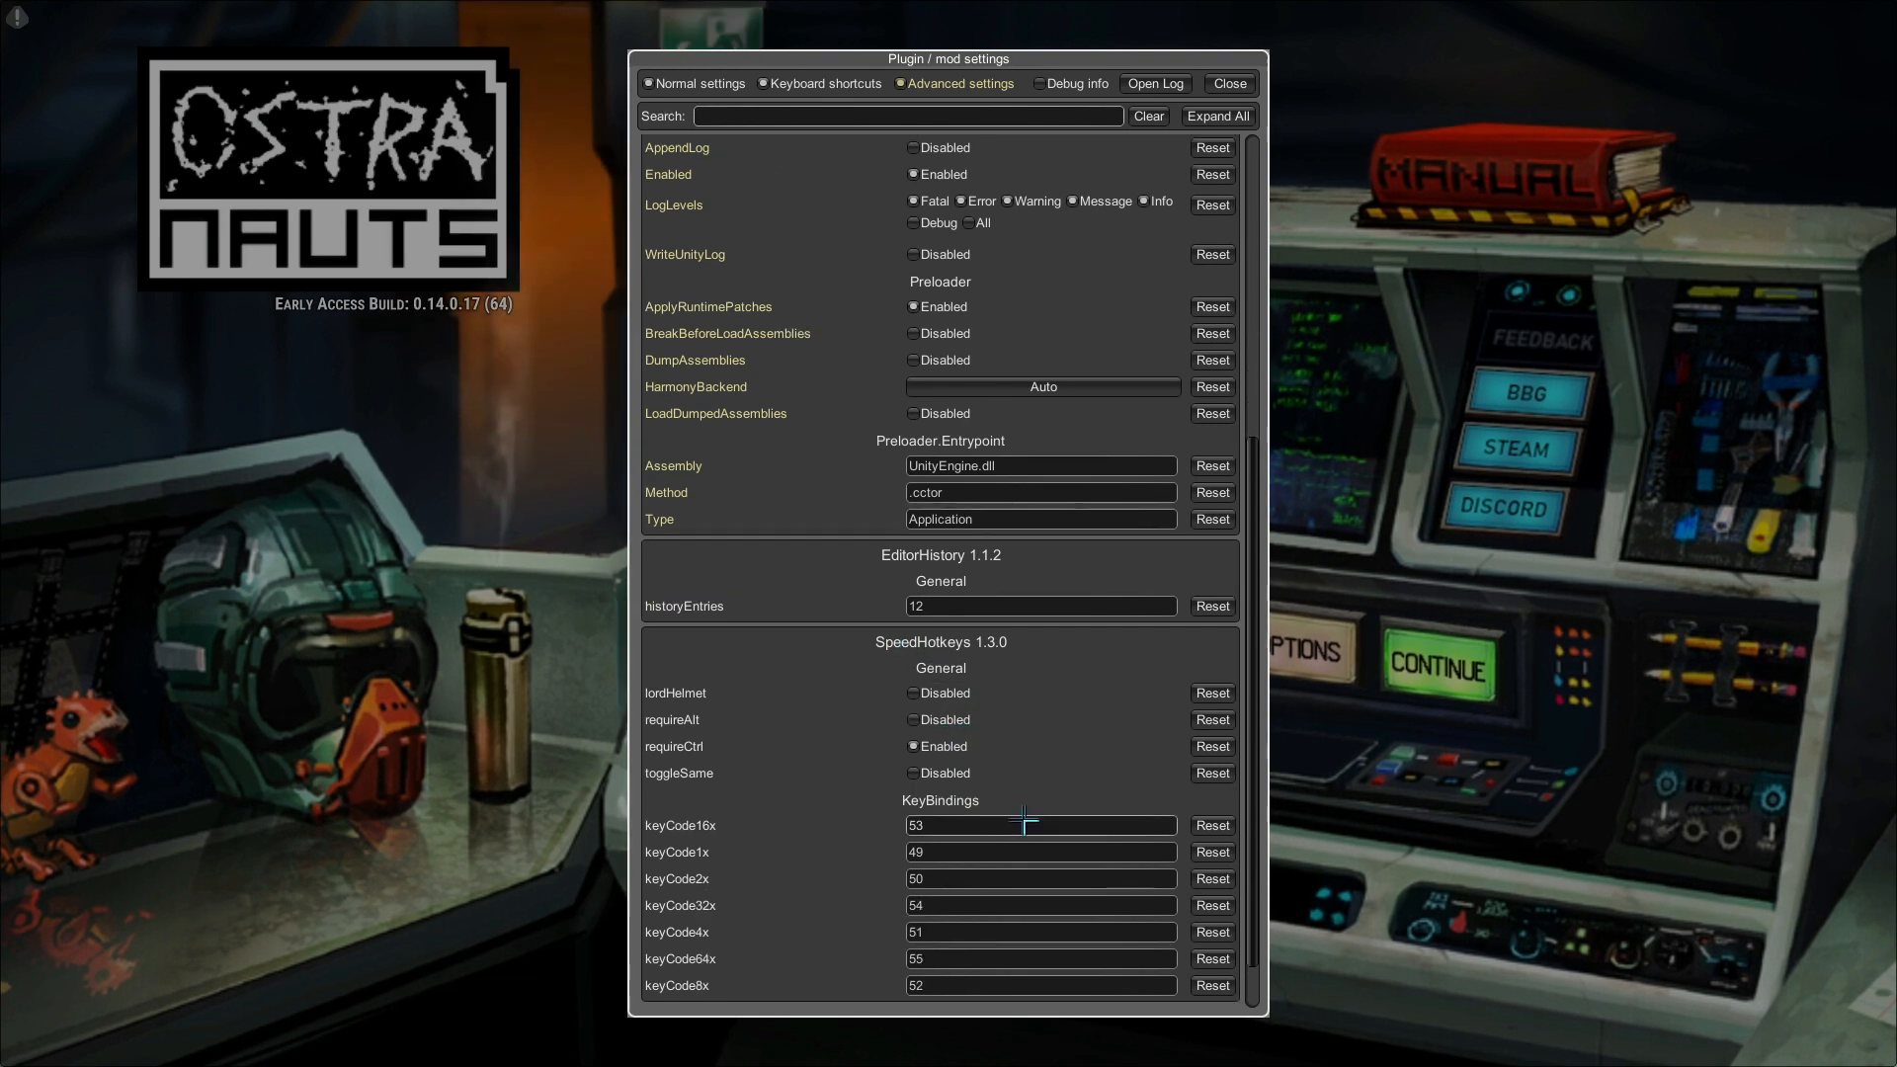
{"action": "mouse_move", "coordinate": [693, 746]}
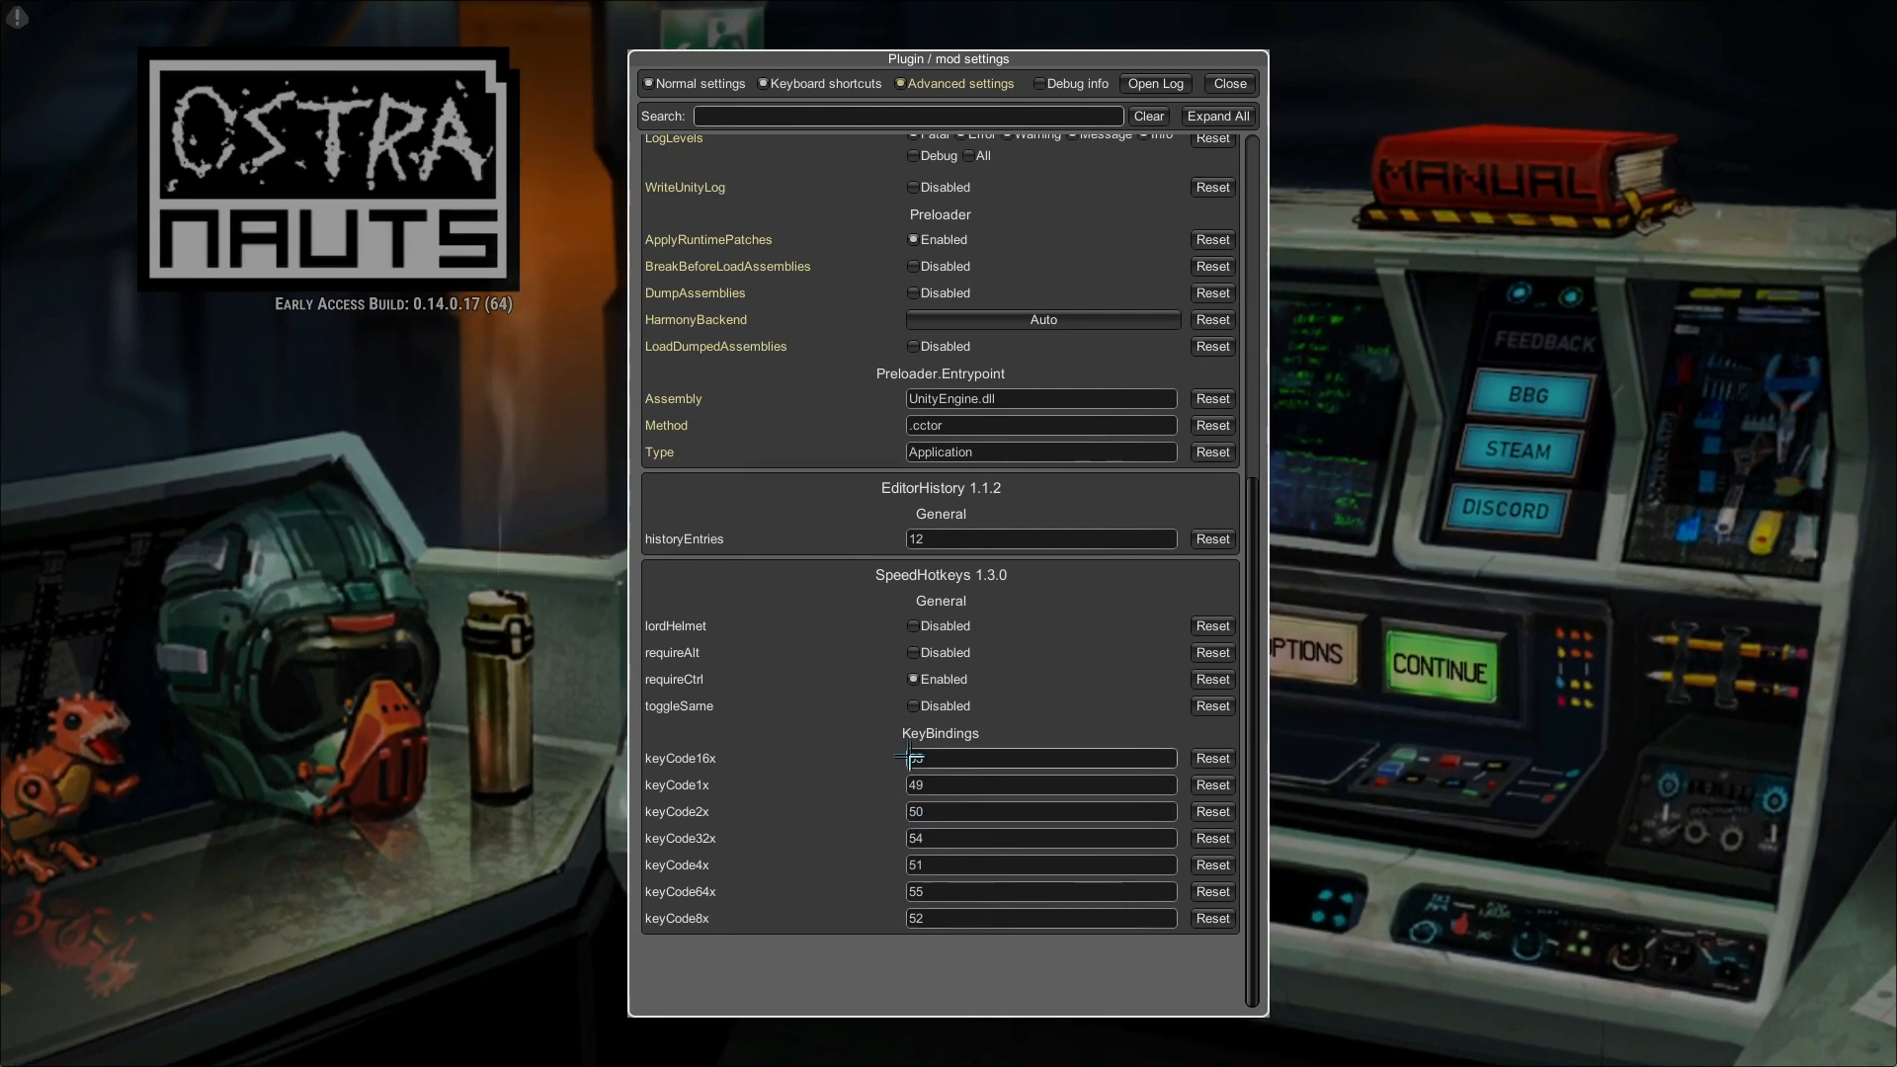
{"action": "mouse_move", "coordinate": [814, 694]}
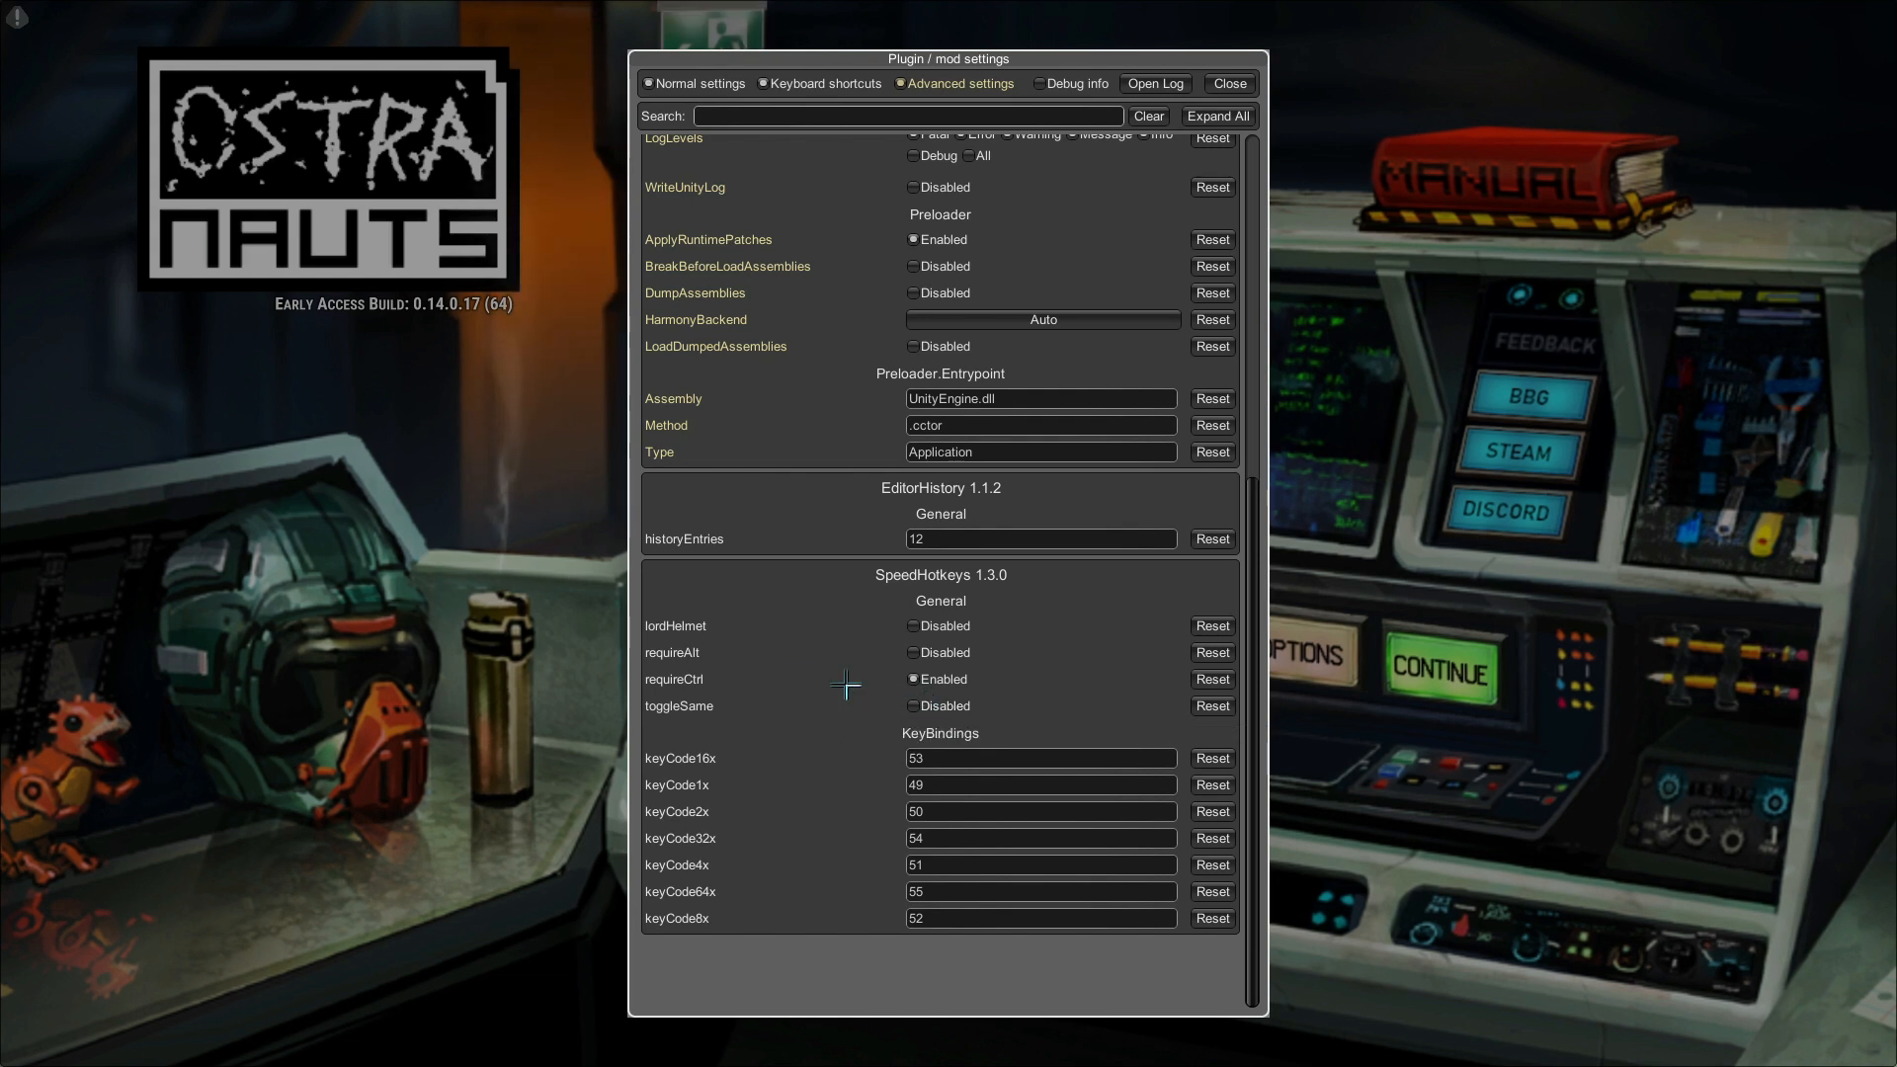
{"action": "left_click", "coordinate": [1041, 758]}
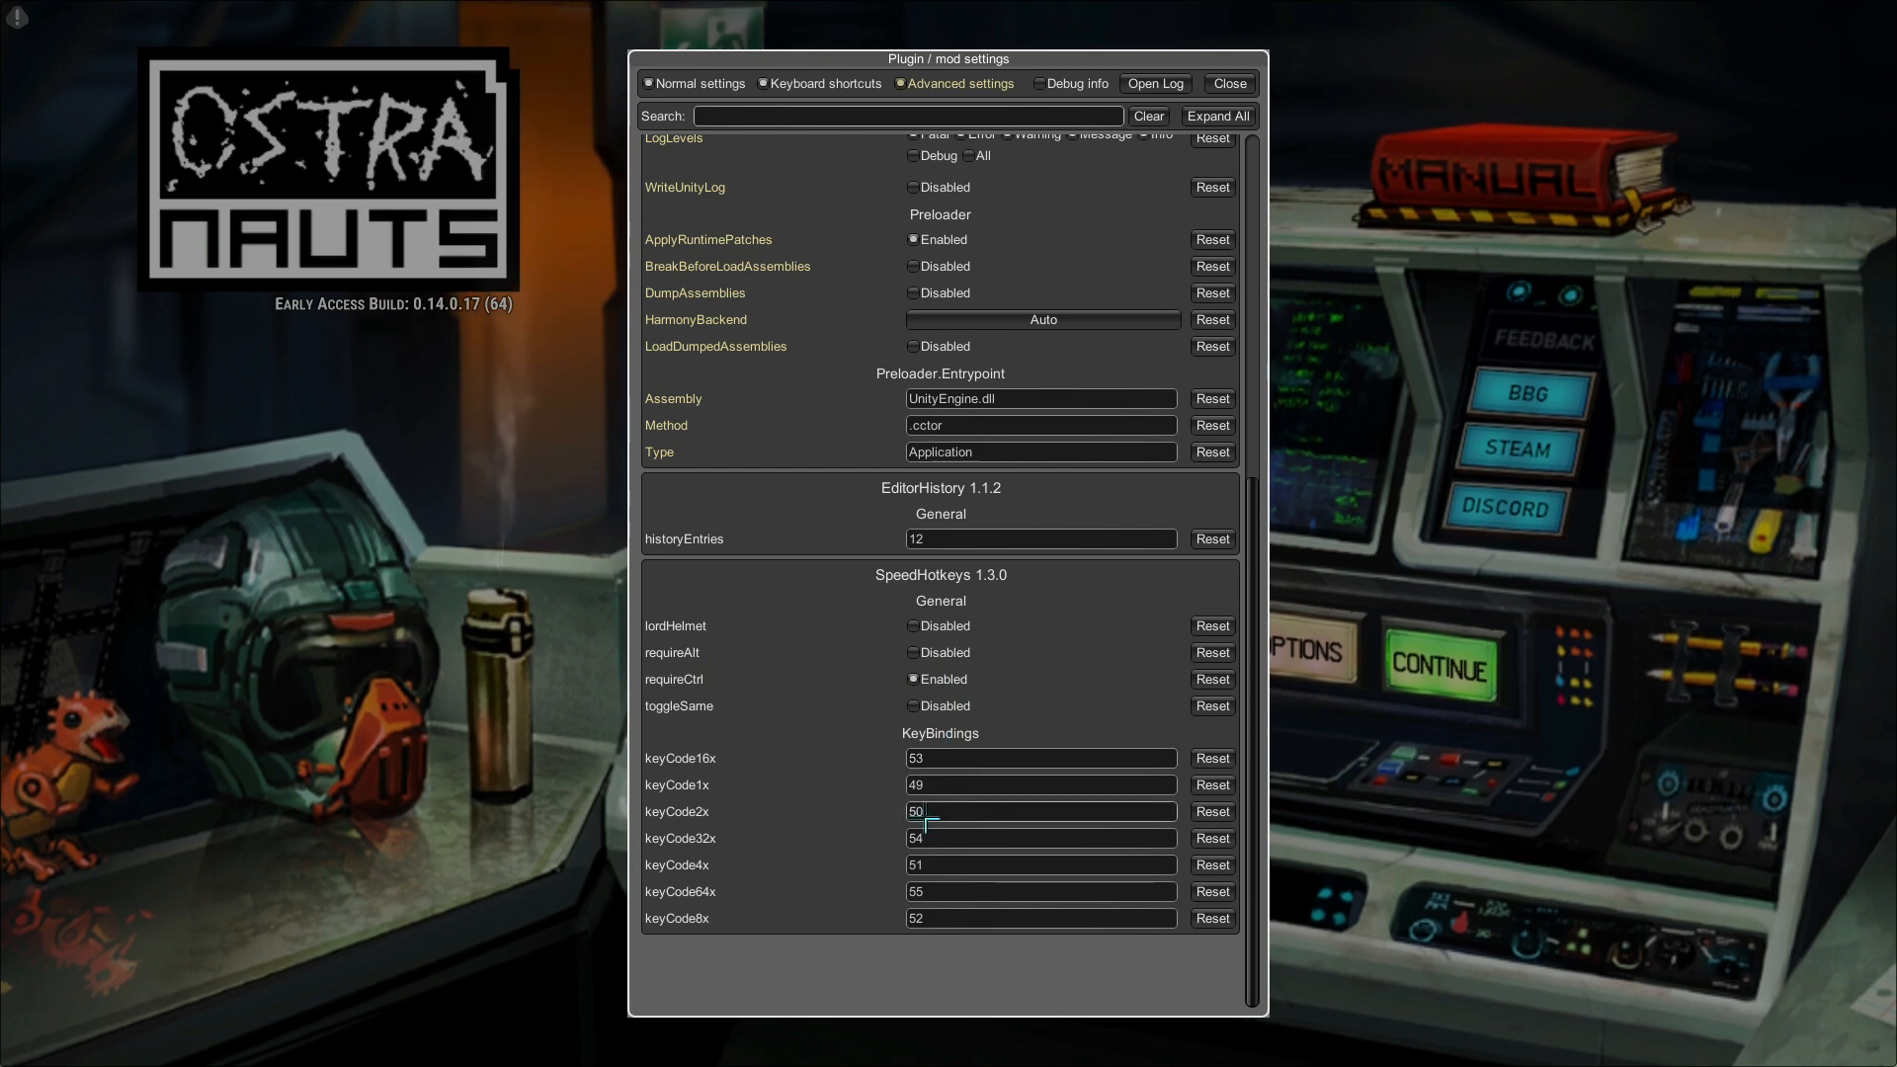
{"action": "mouse_move", "coordinate": [812, 808]}
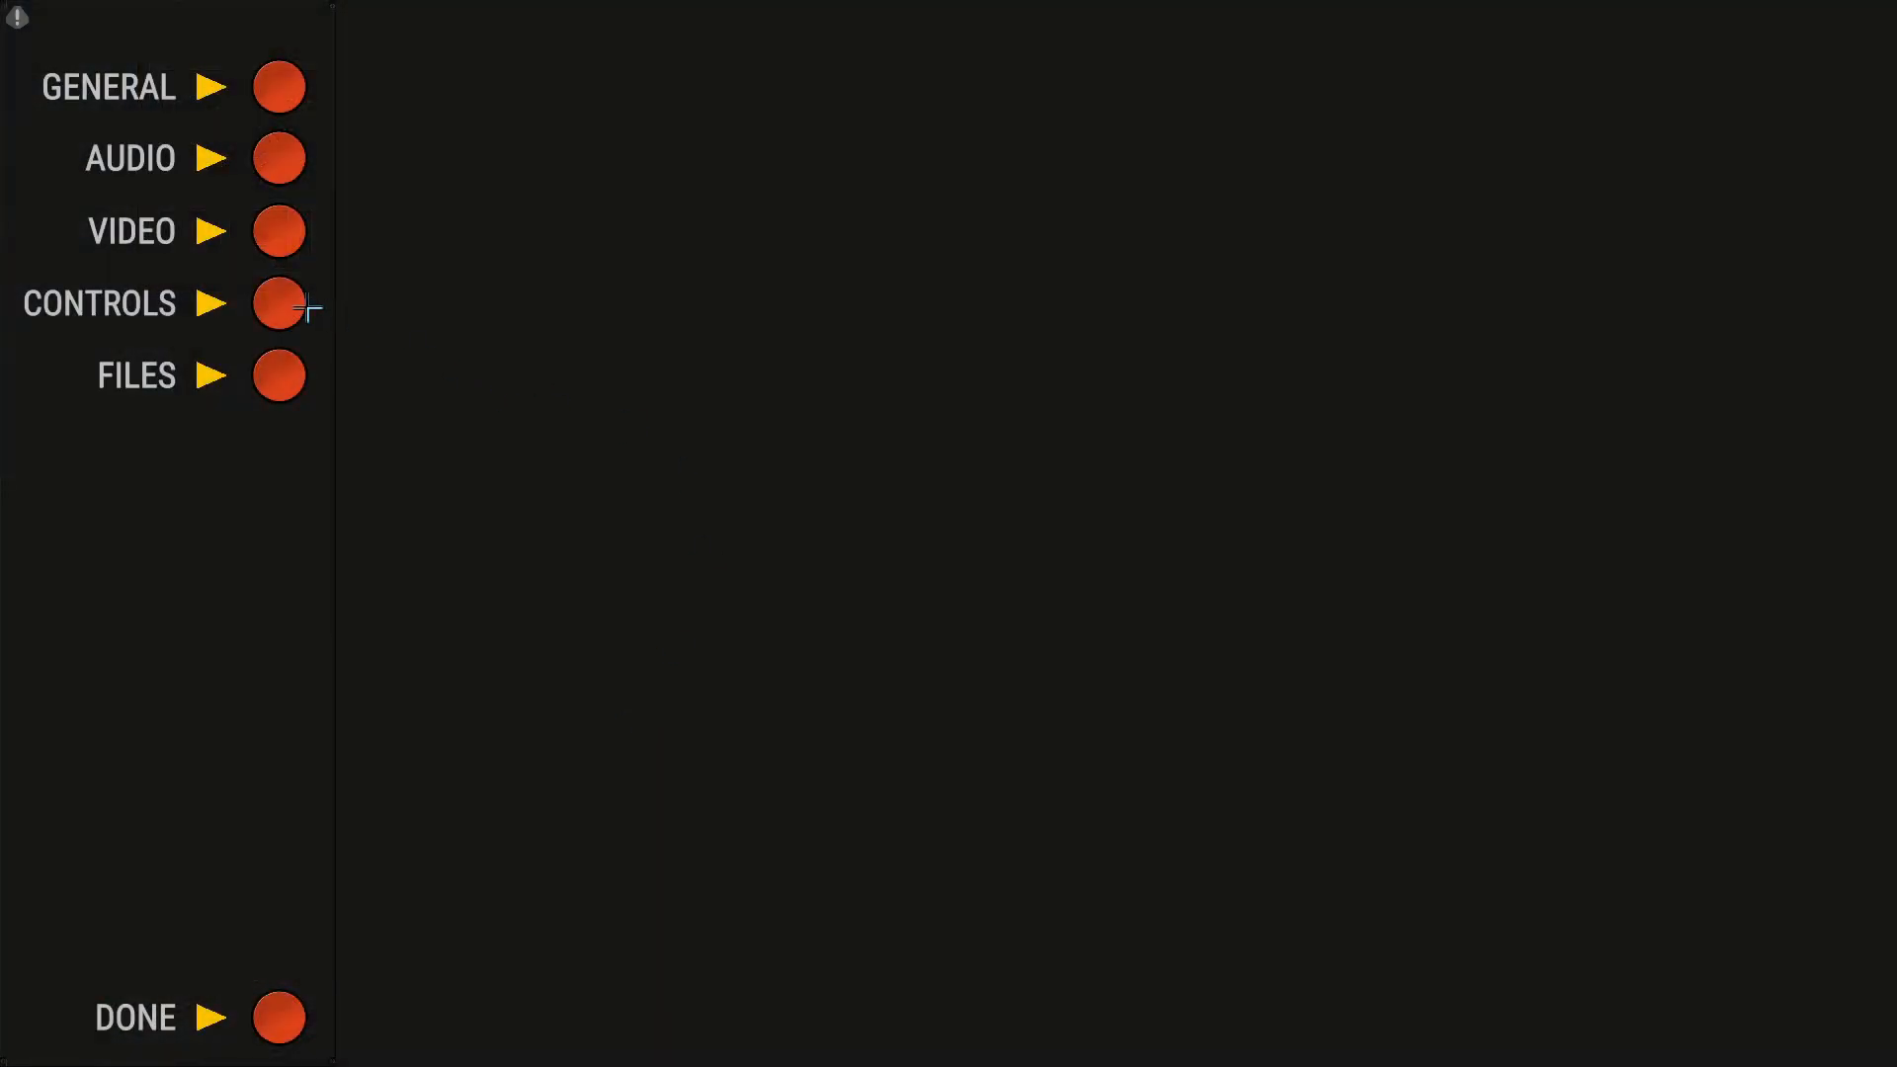
Show the game's control settings, scrolled to Special Controls with Toggle FloorVis K and WallsVis J
{"action": "left_click", "coordinate": [278, 304]}
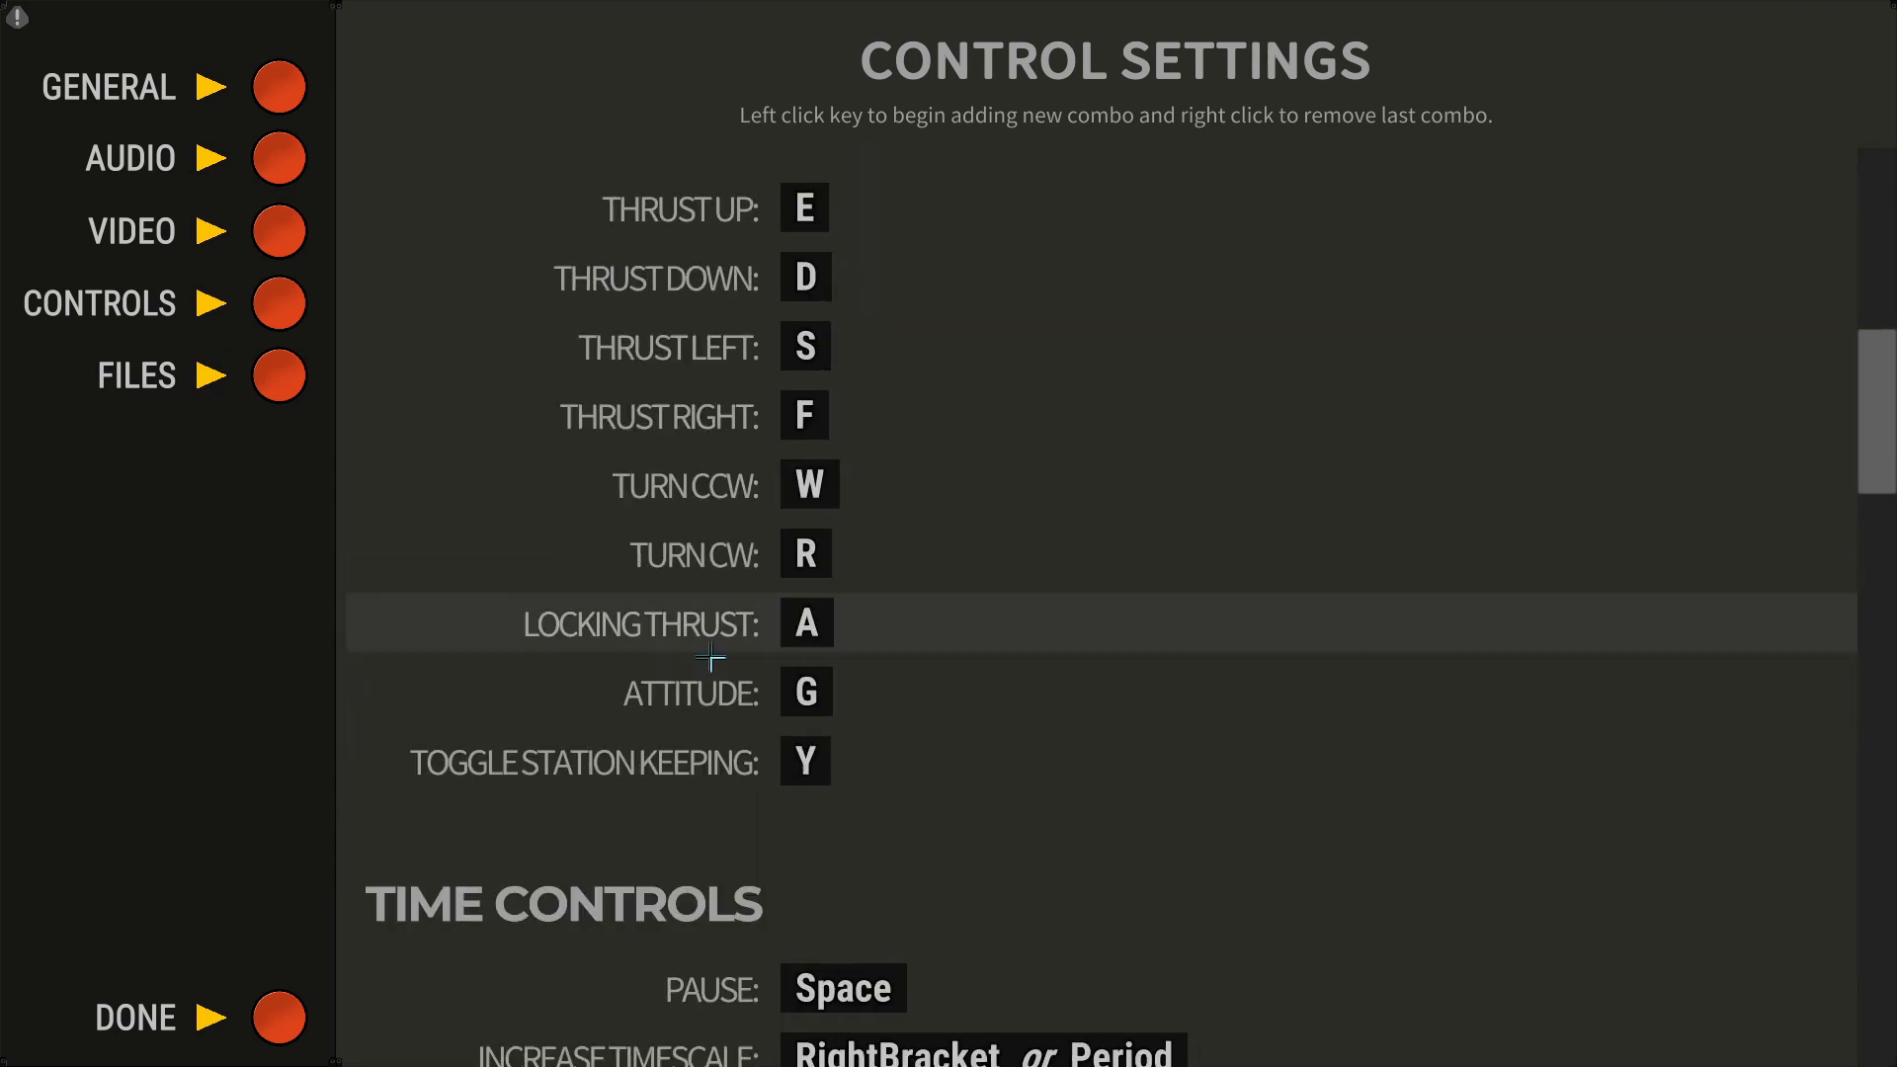
{"action": "scroll", "scroll_direction": "down", "scroll_amount": 3}
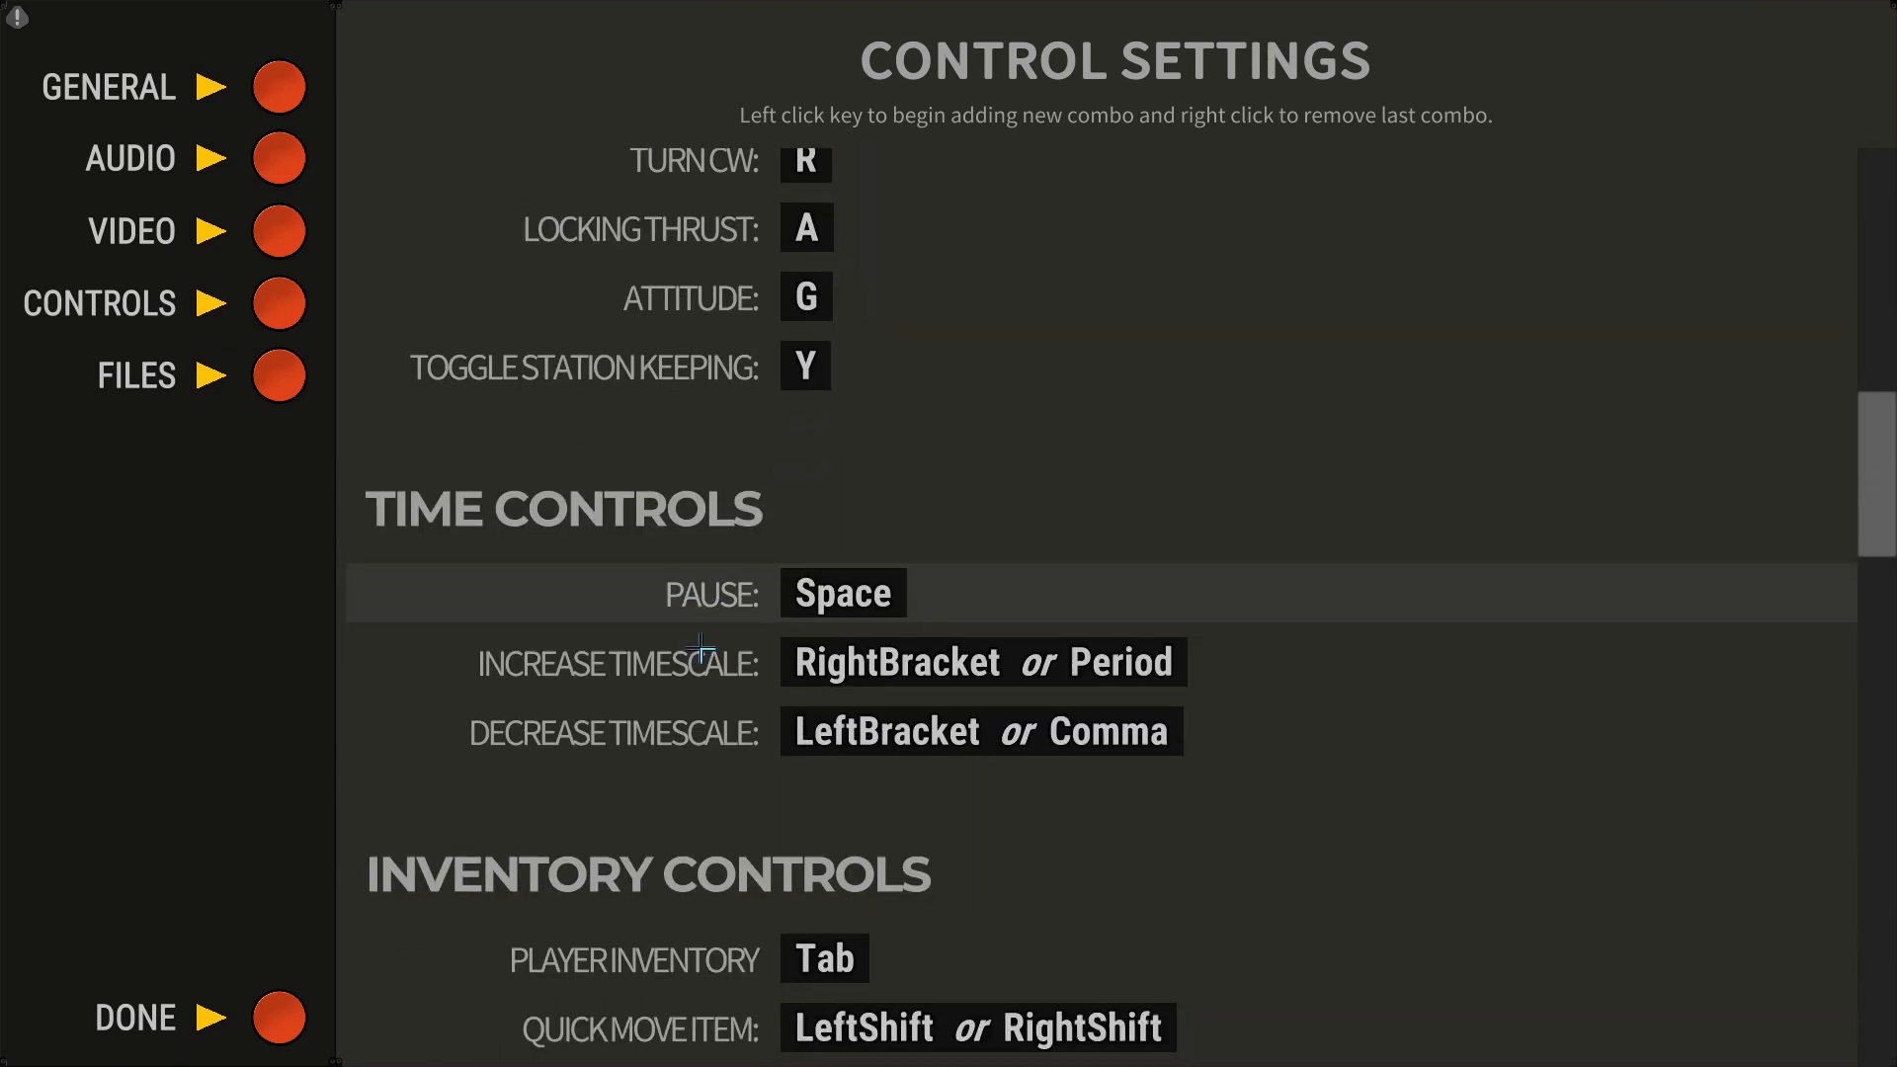
{"action": "scroll", "scroll_direction": "down", "scroll_amount": 3}
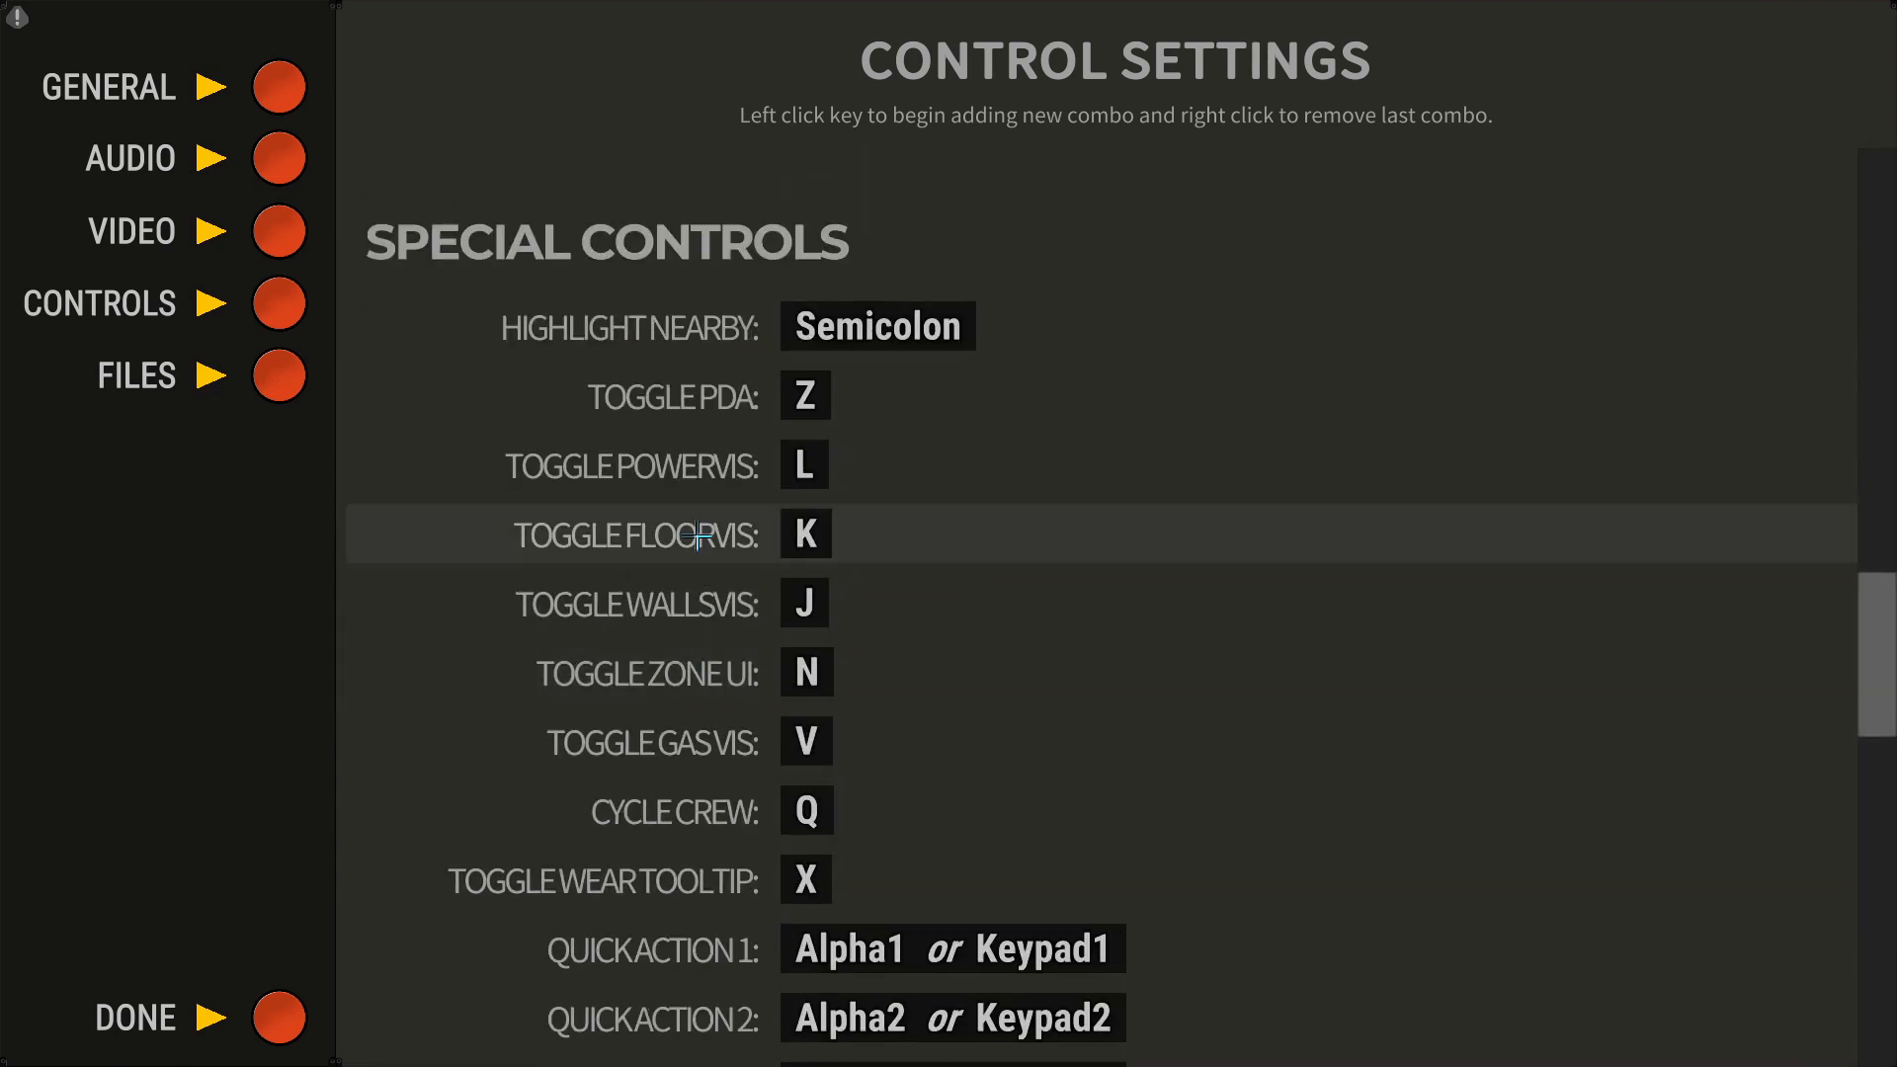